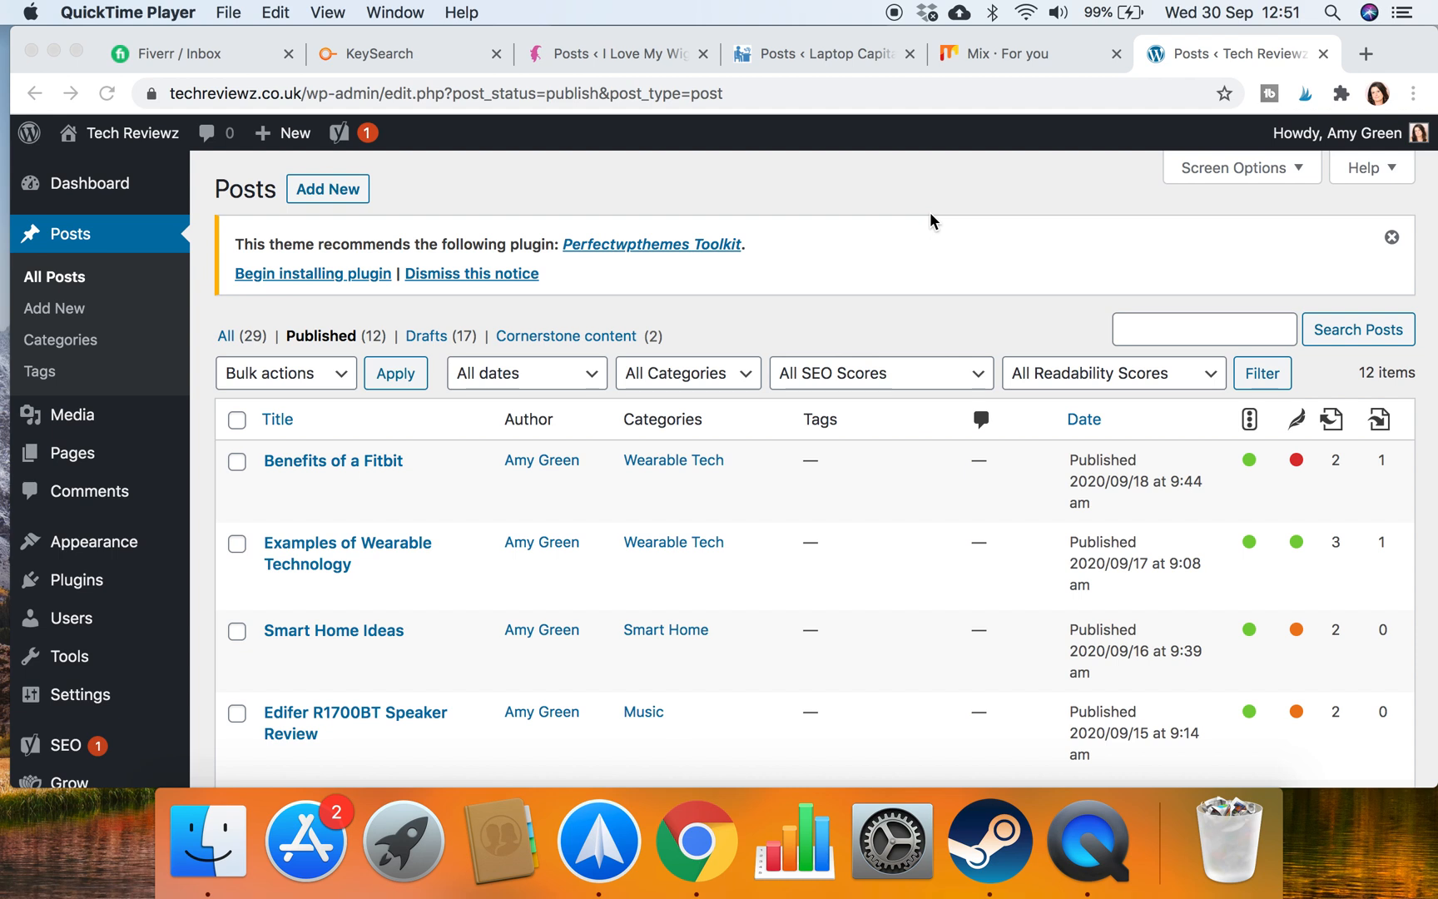
{"action": "mouse_move", "coordinate": [431, 165]}
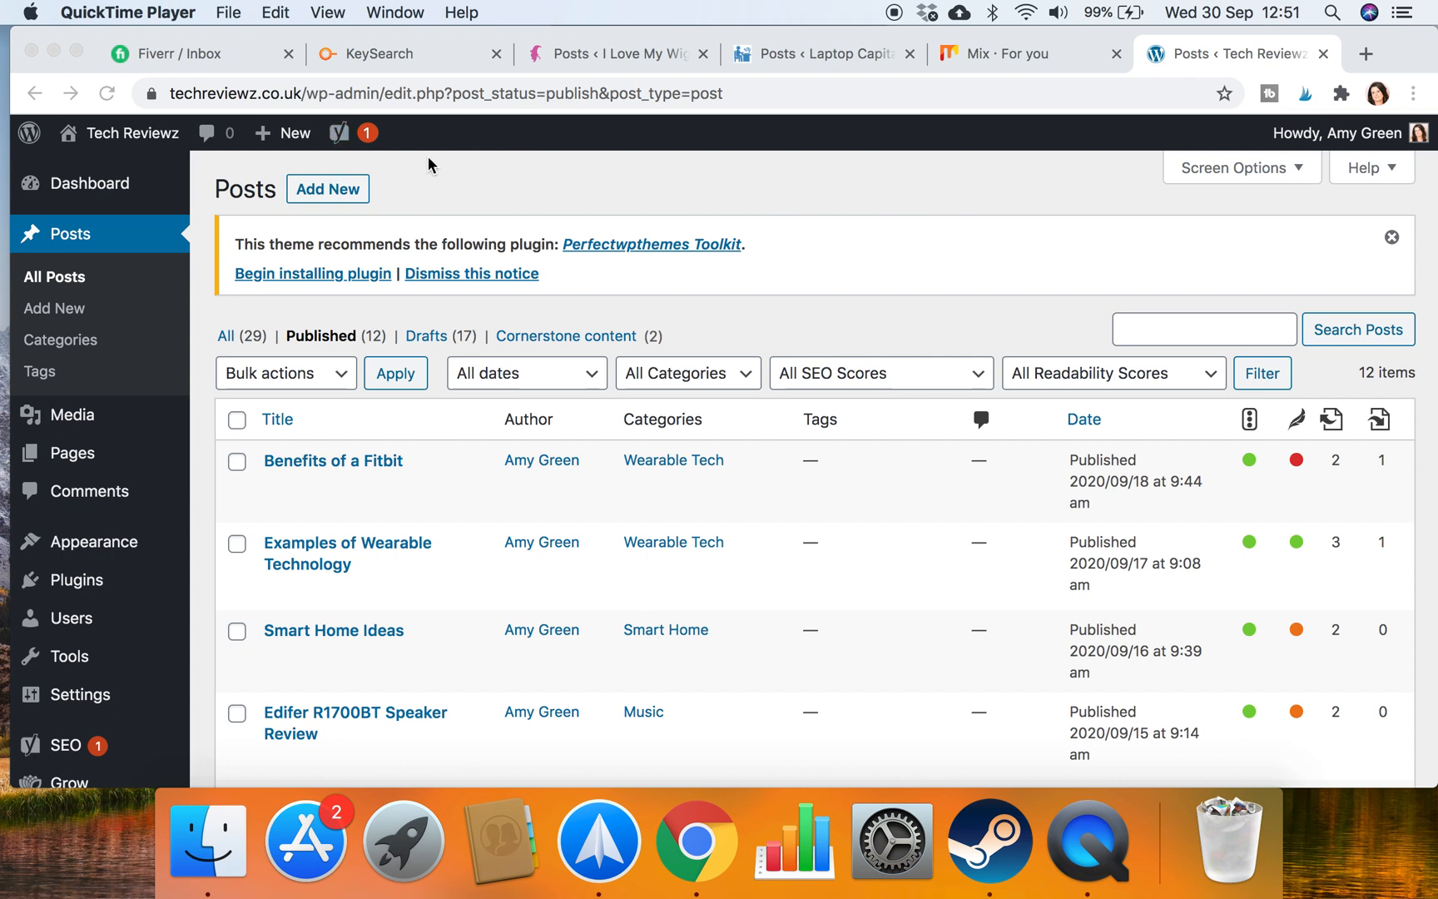
Scroll through the published posts list to review the existing columns
{"action": "left_click", "coordinate": [459, 94]}
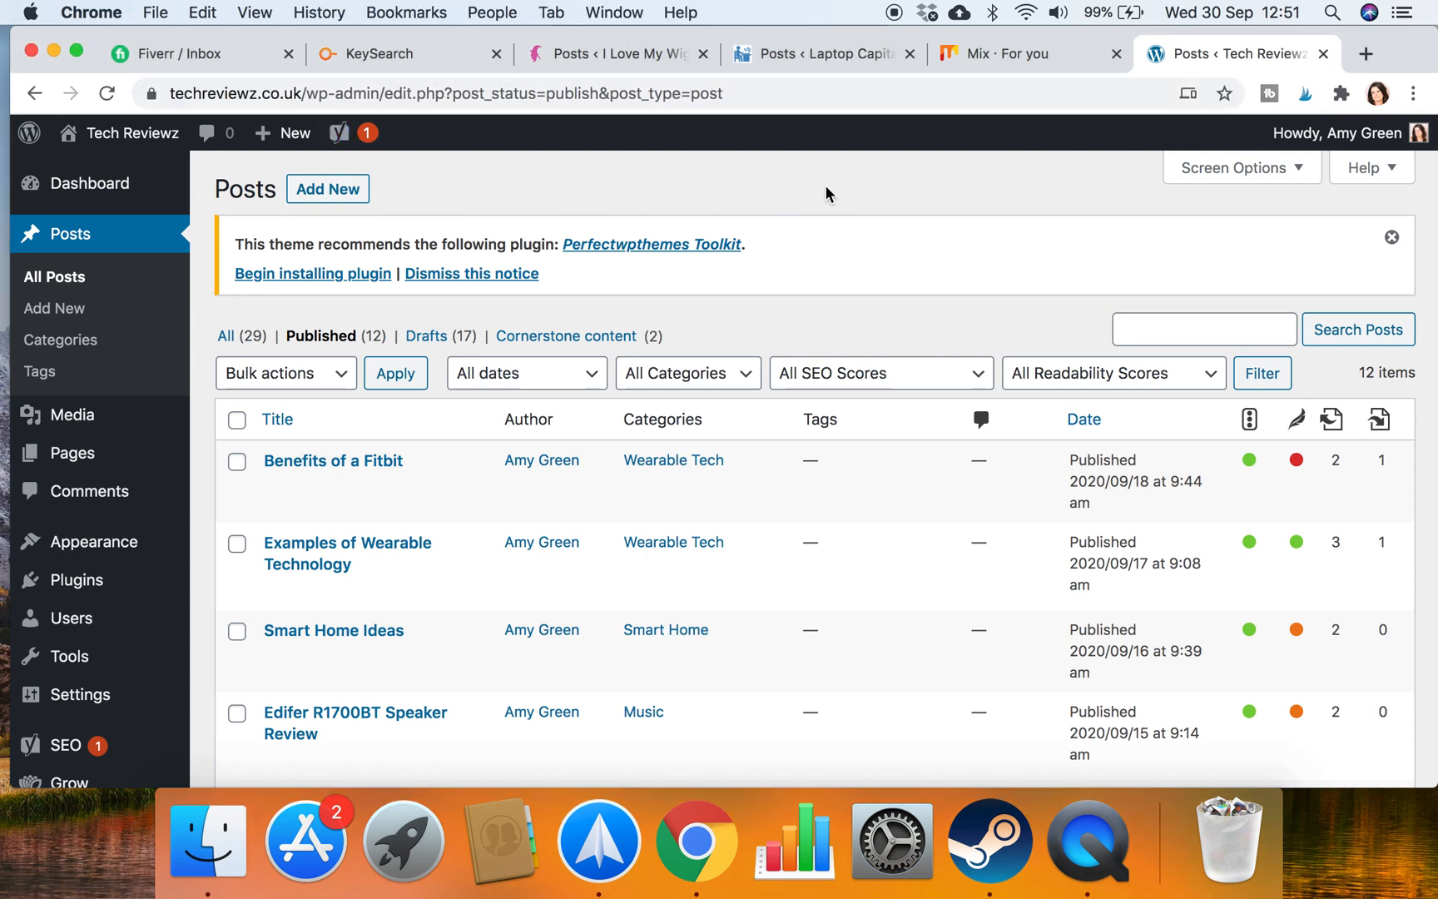
{"action": "mouse_move", "coordinate": [913, 228]}
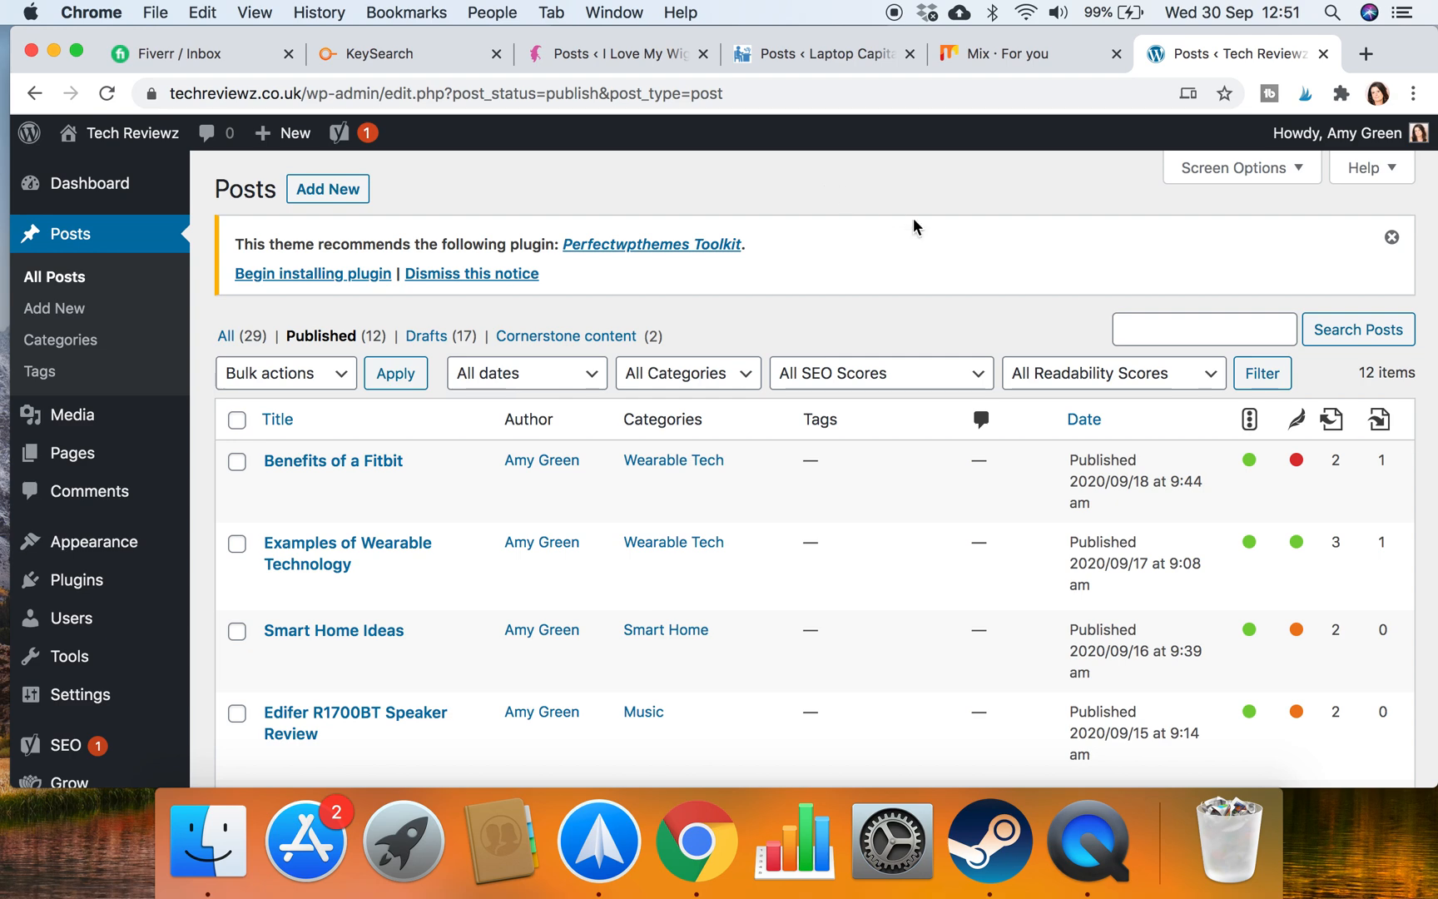
{"action": "scroll", "scroll_direction": "down", "scroll_amount": 3}
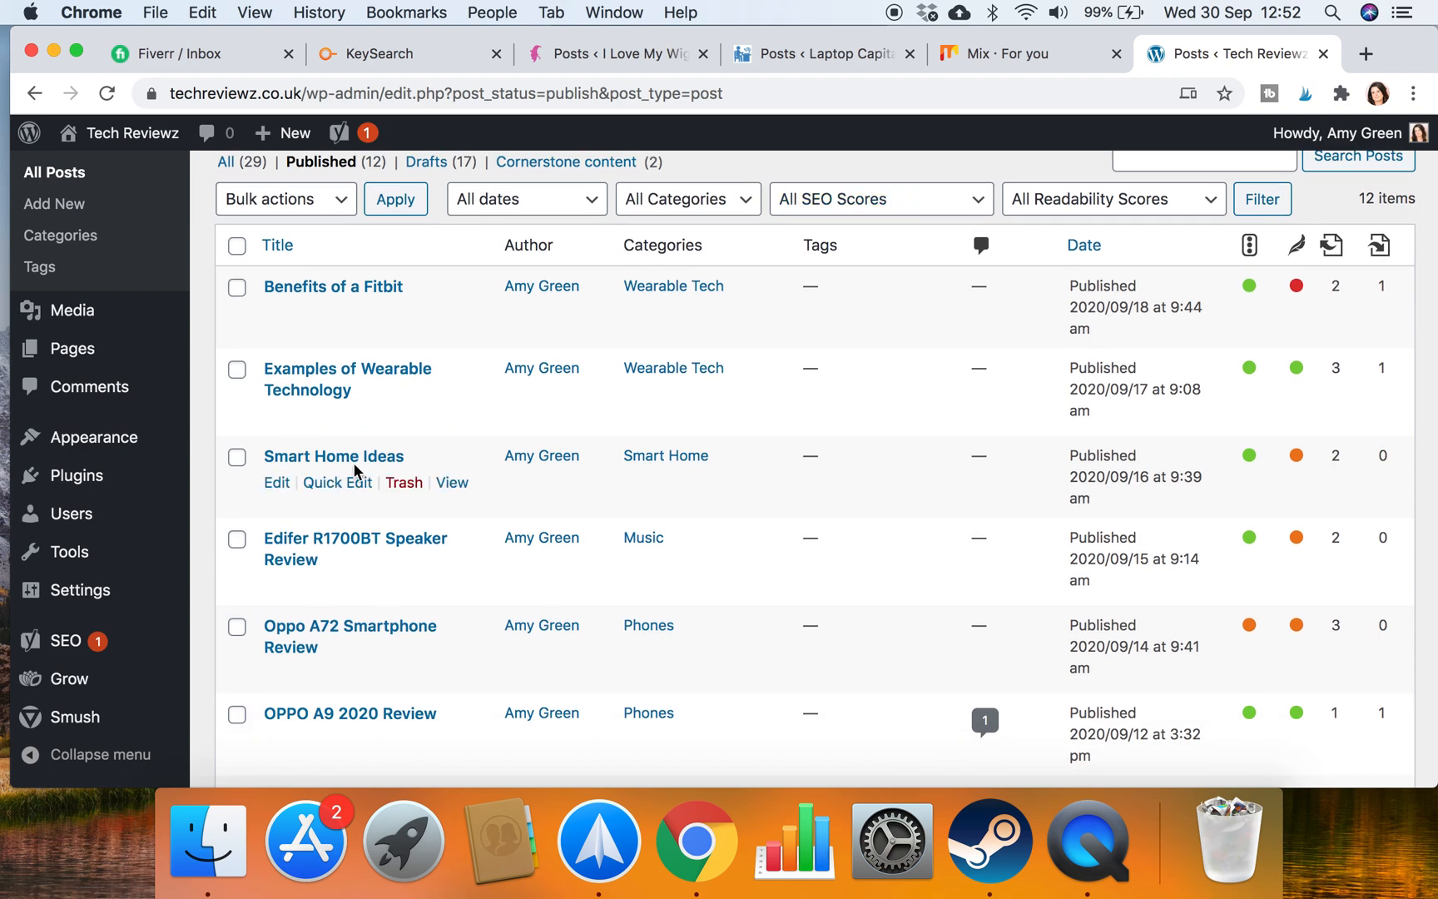
{"action": "mouse_move", "coordinate": [760, 497]}
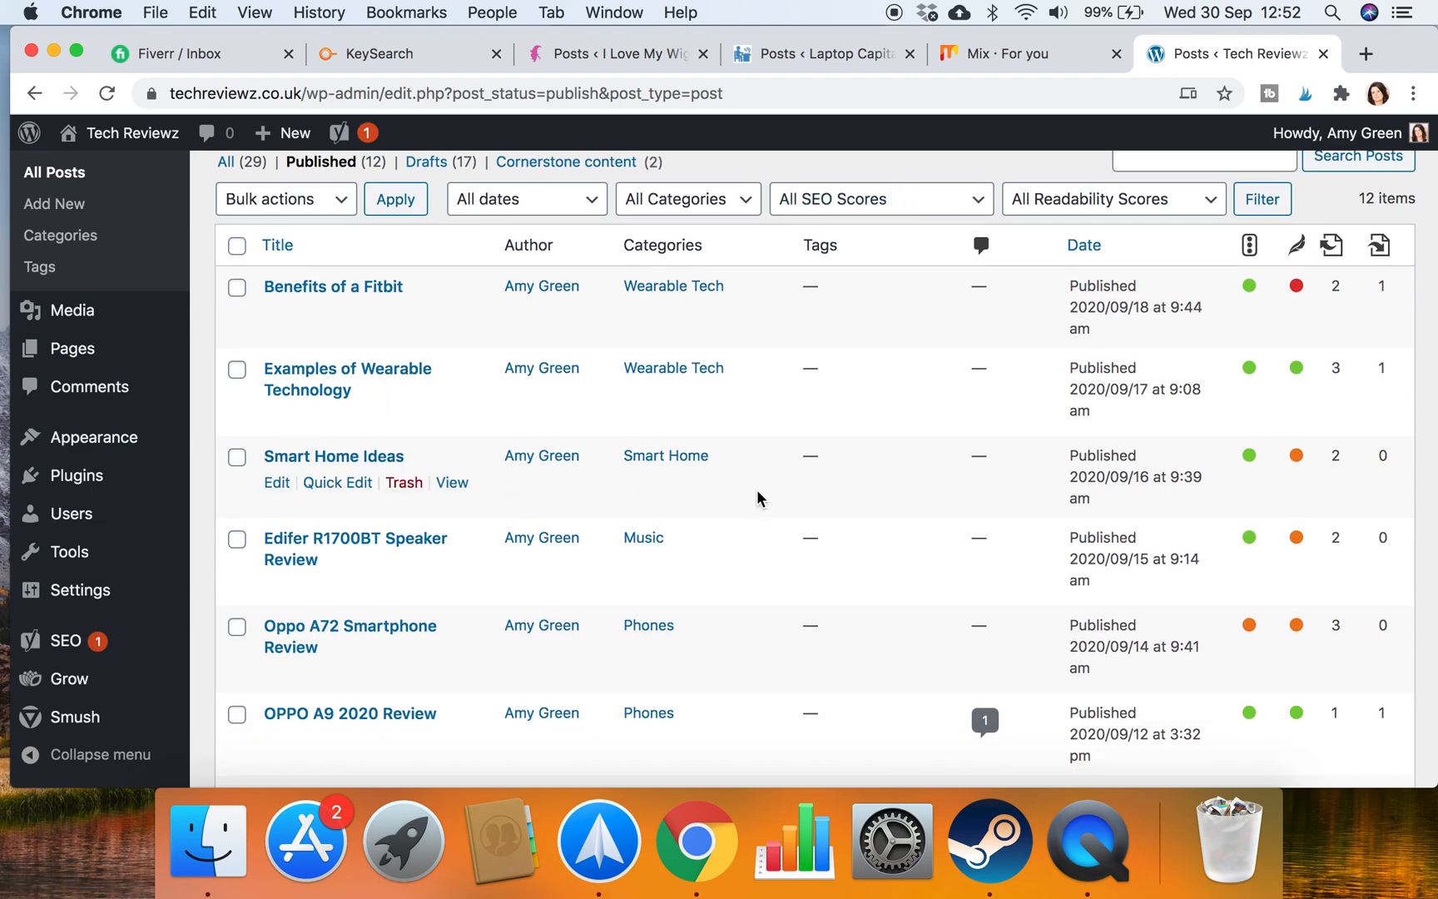
{"action": "scroll", "scroll_direction": "down", "scroll_amount": 3}
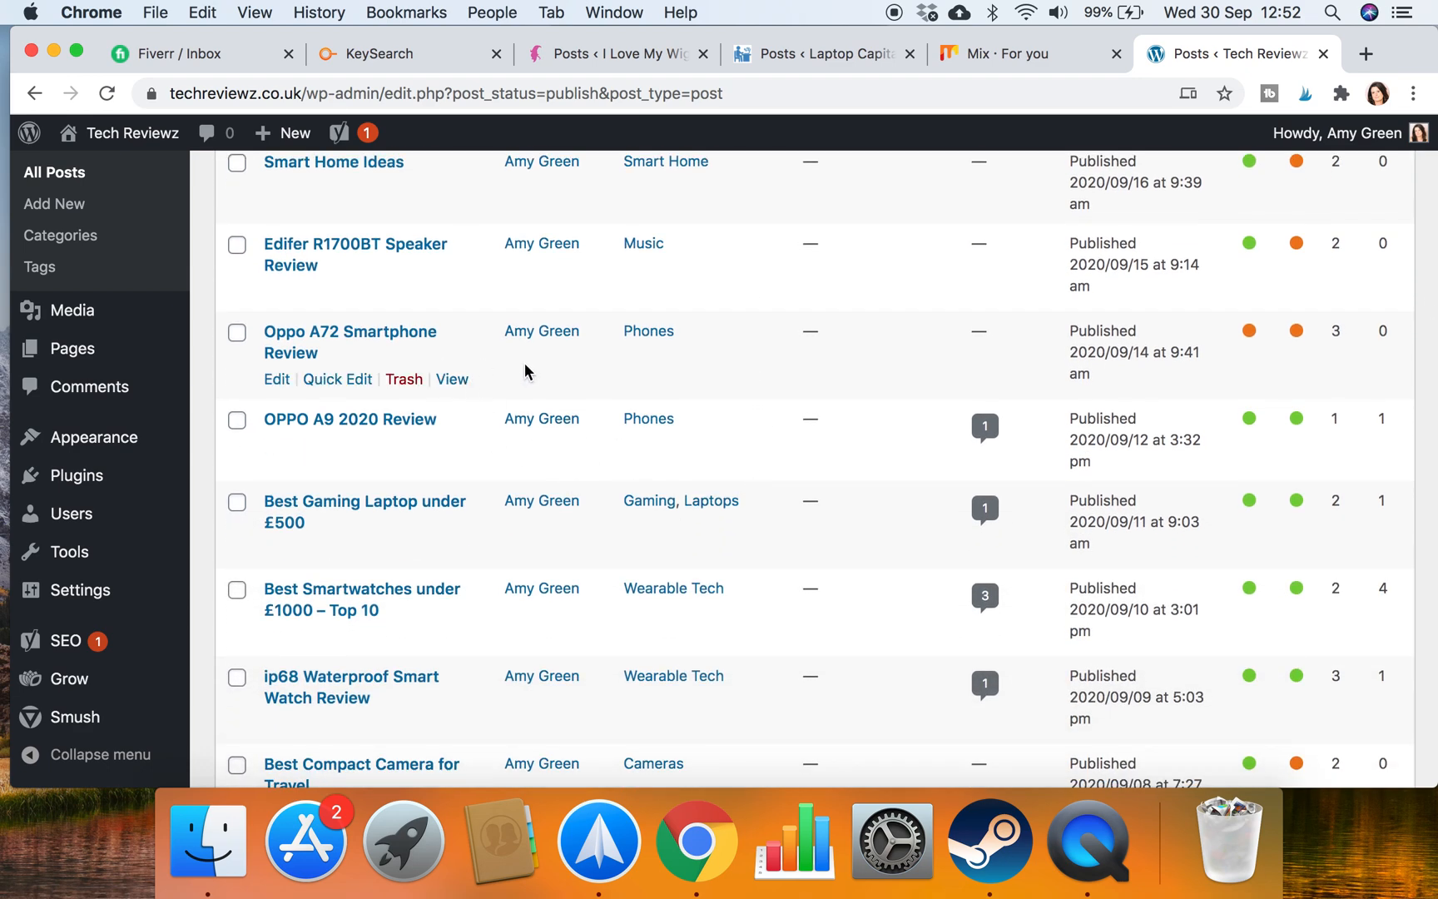
{"action": "scroll", "scroll_direction": "down", "scroll_amount": 3}
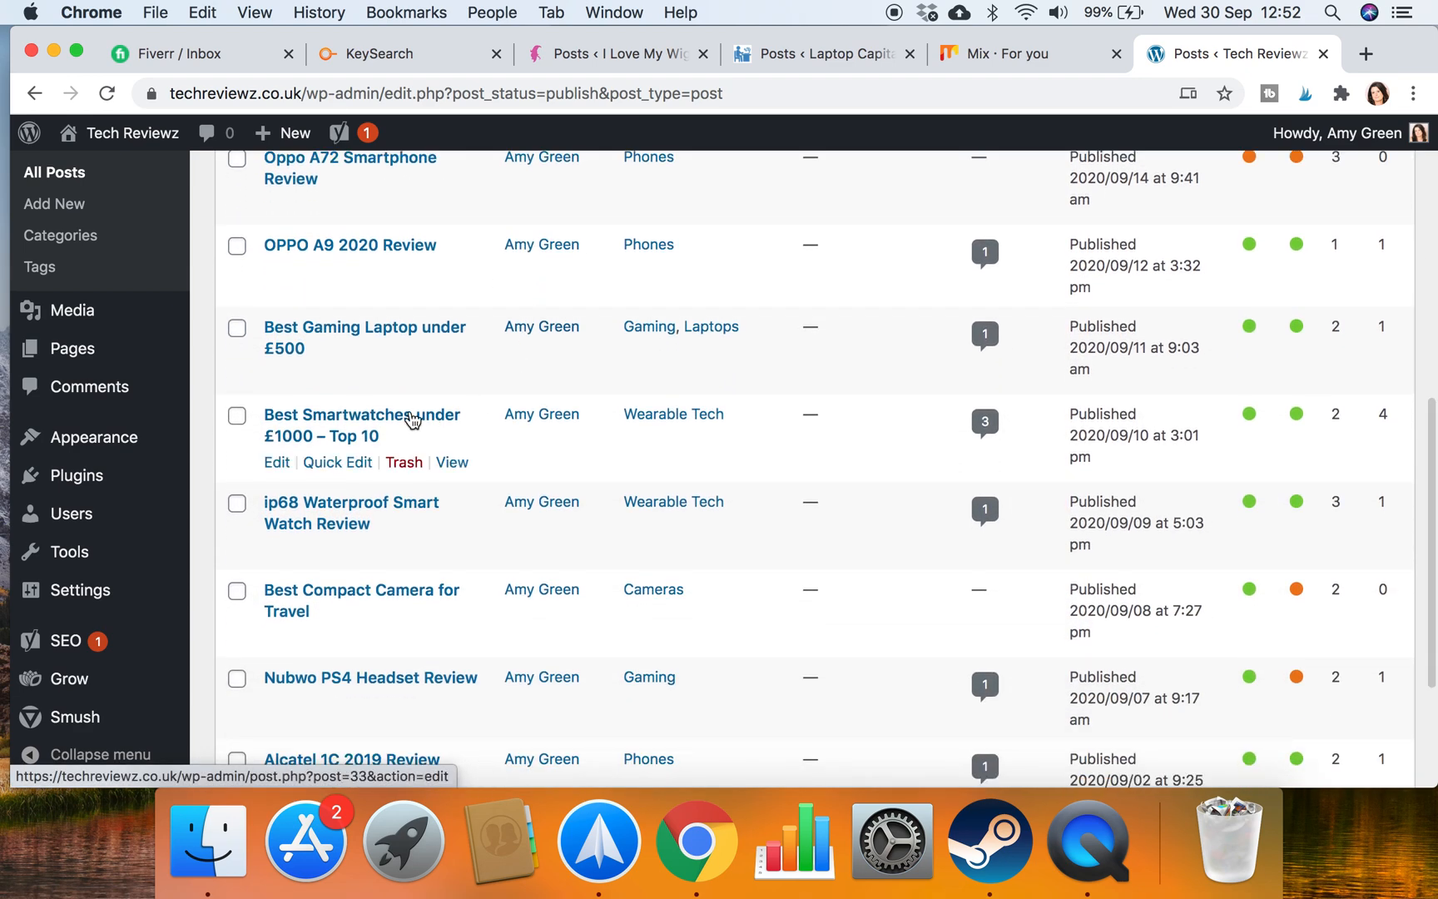
{"action": "mouse_move", "coordinate": [912, 372]}
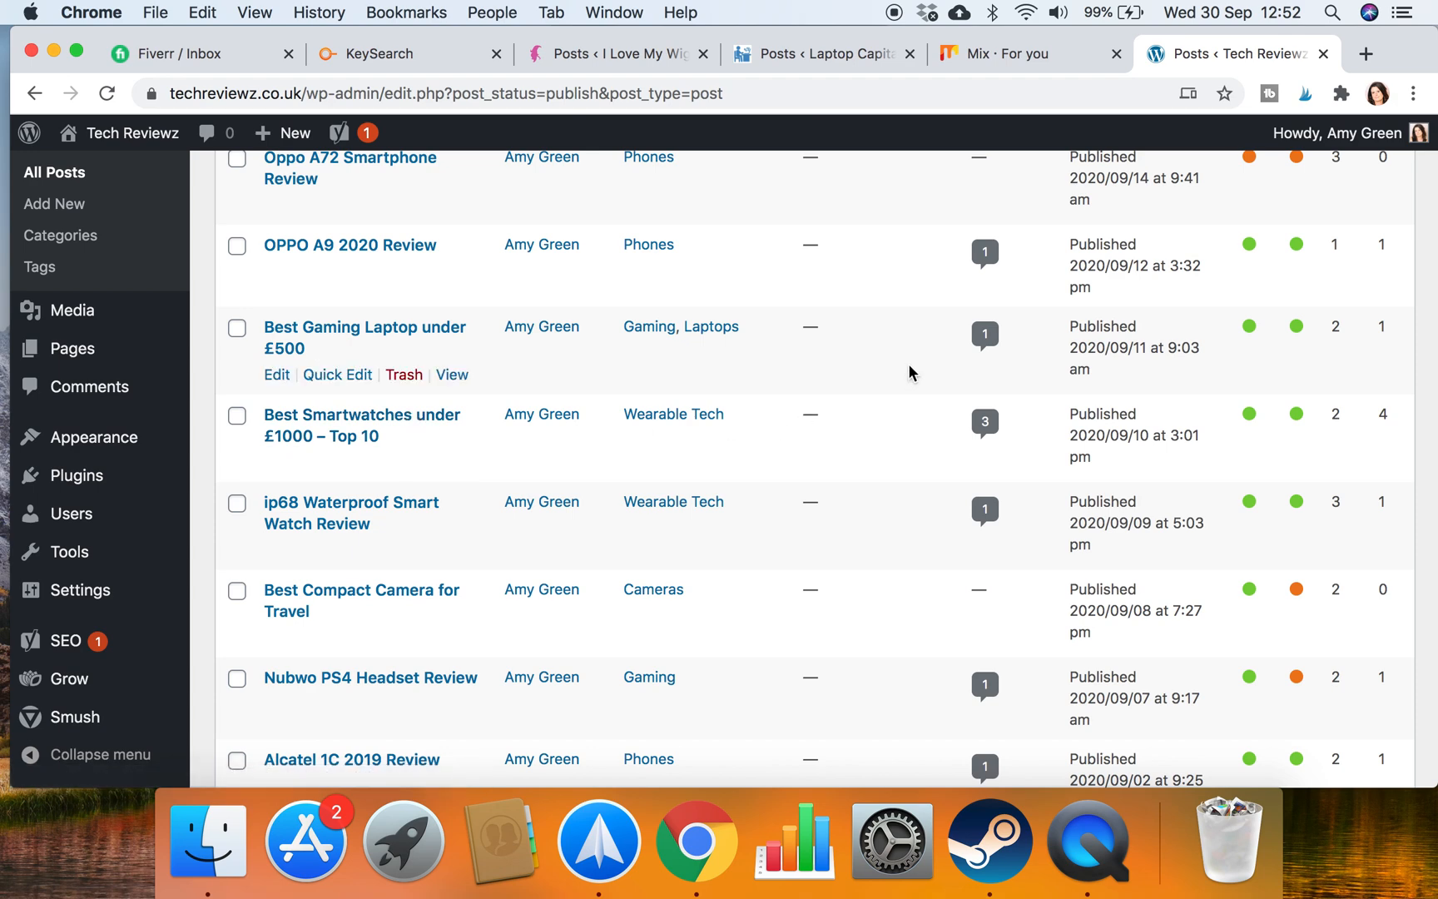
{"action": "scroll", "scroll_direction": "up", "scroll_amount": 3}
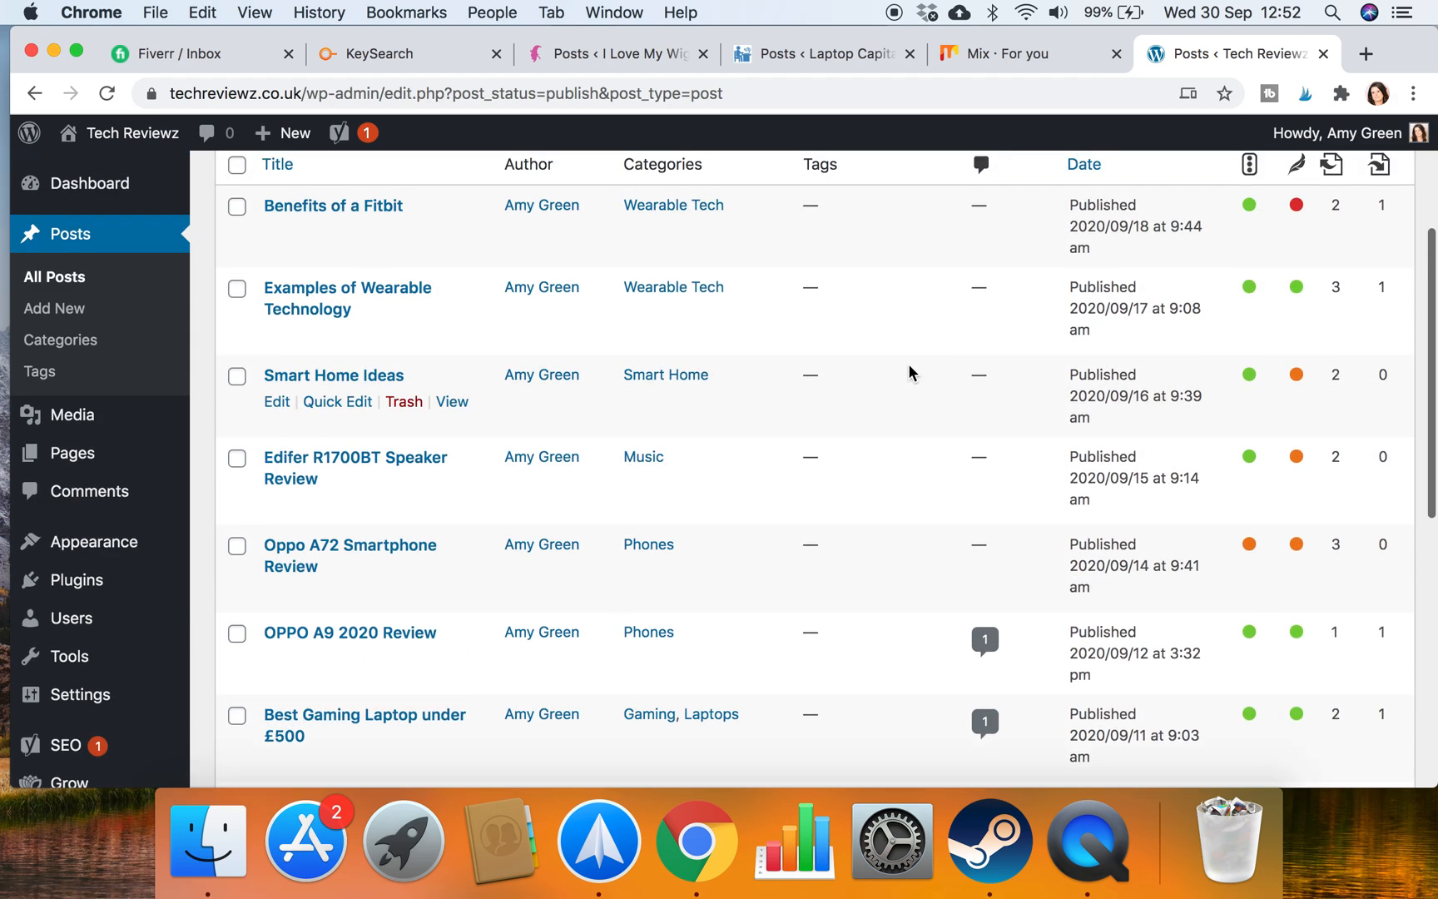
{"action": "scroll", "scroll_direction": "up", "scroll_amount": 3}
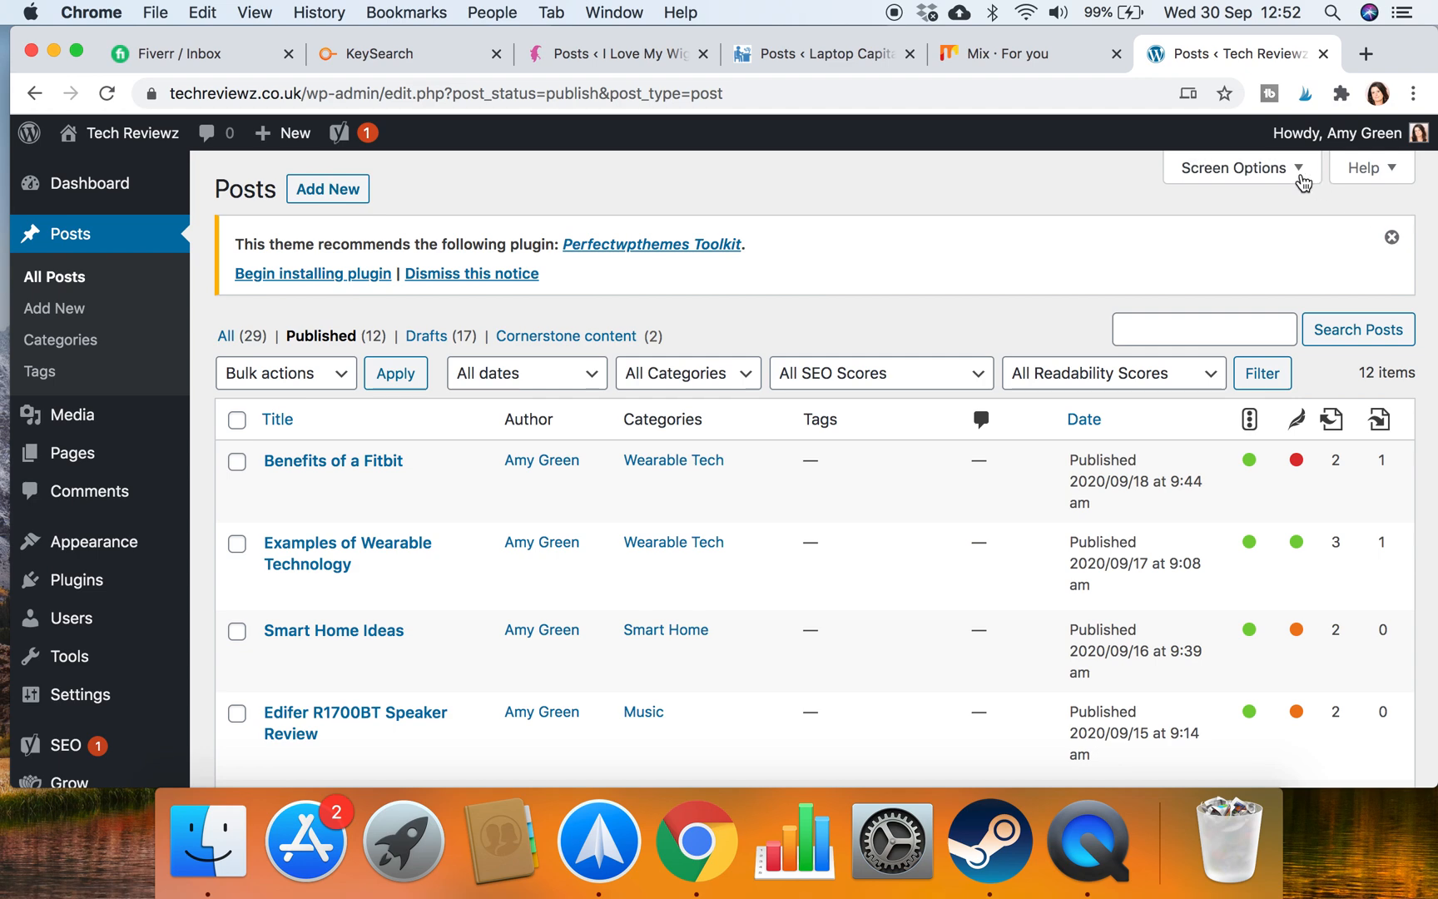
Enable the Keyphrase column in Screen Options and apply it to the posts list
{"action": "left_click", "coordinate": [1233, 169]}
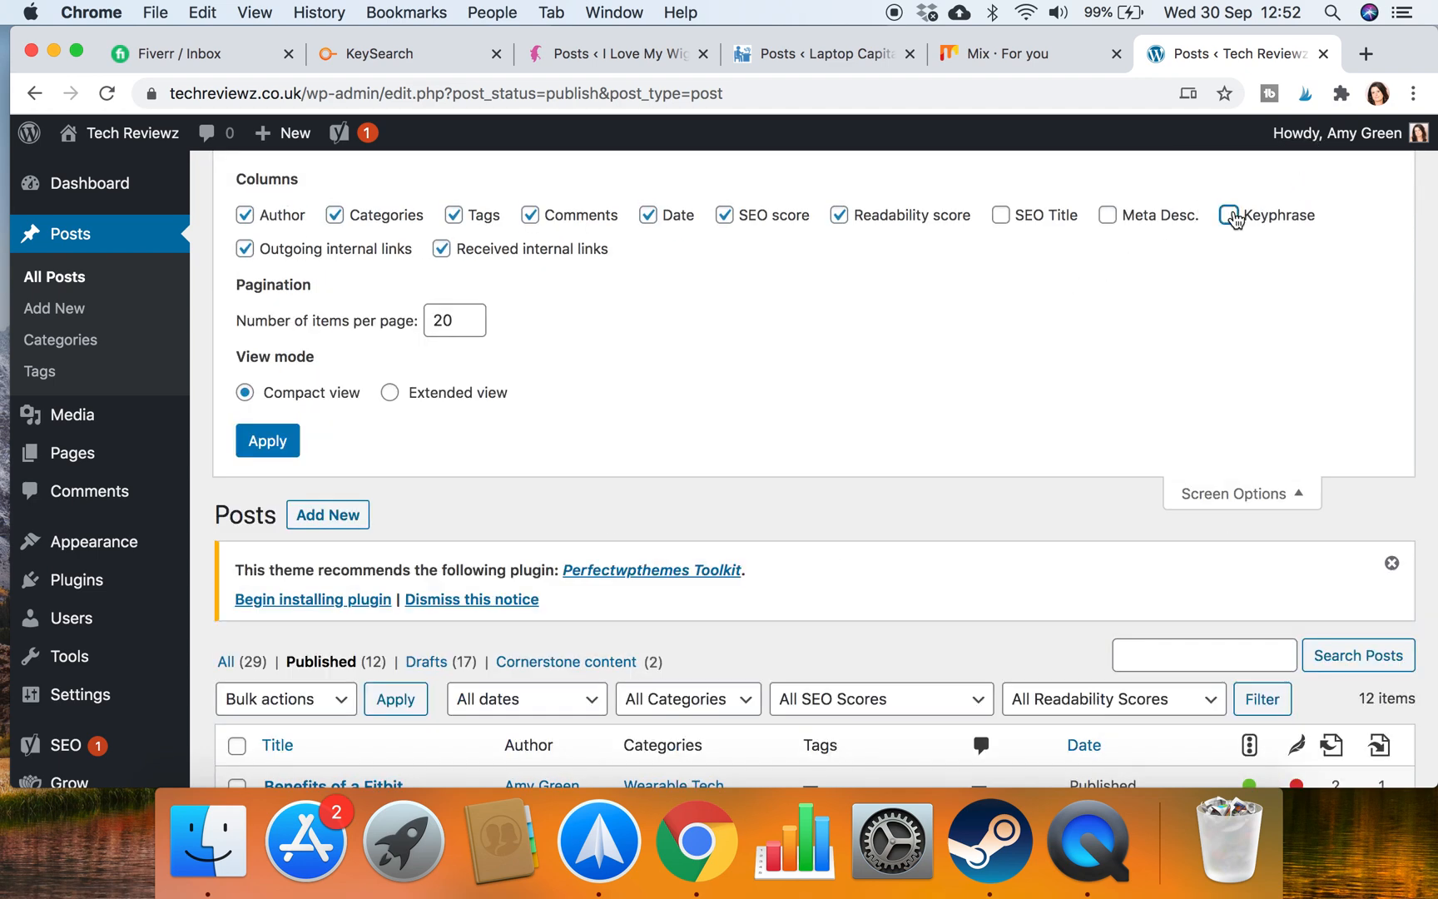
{"action": "left_click", "coordinate": [1230, 215]}
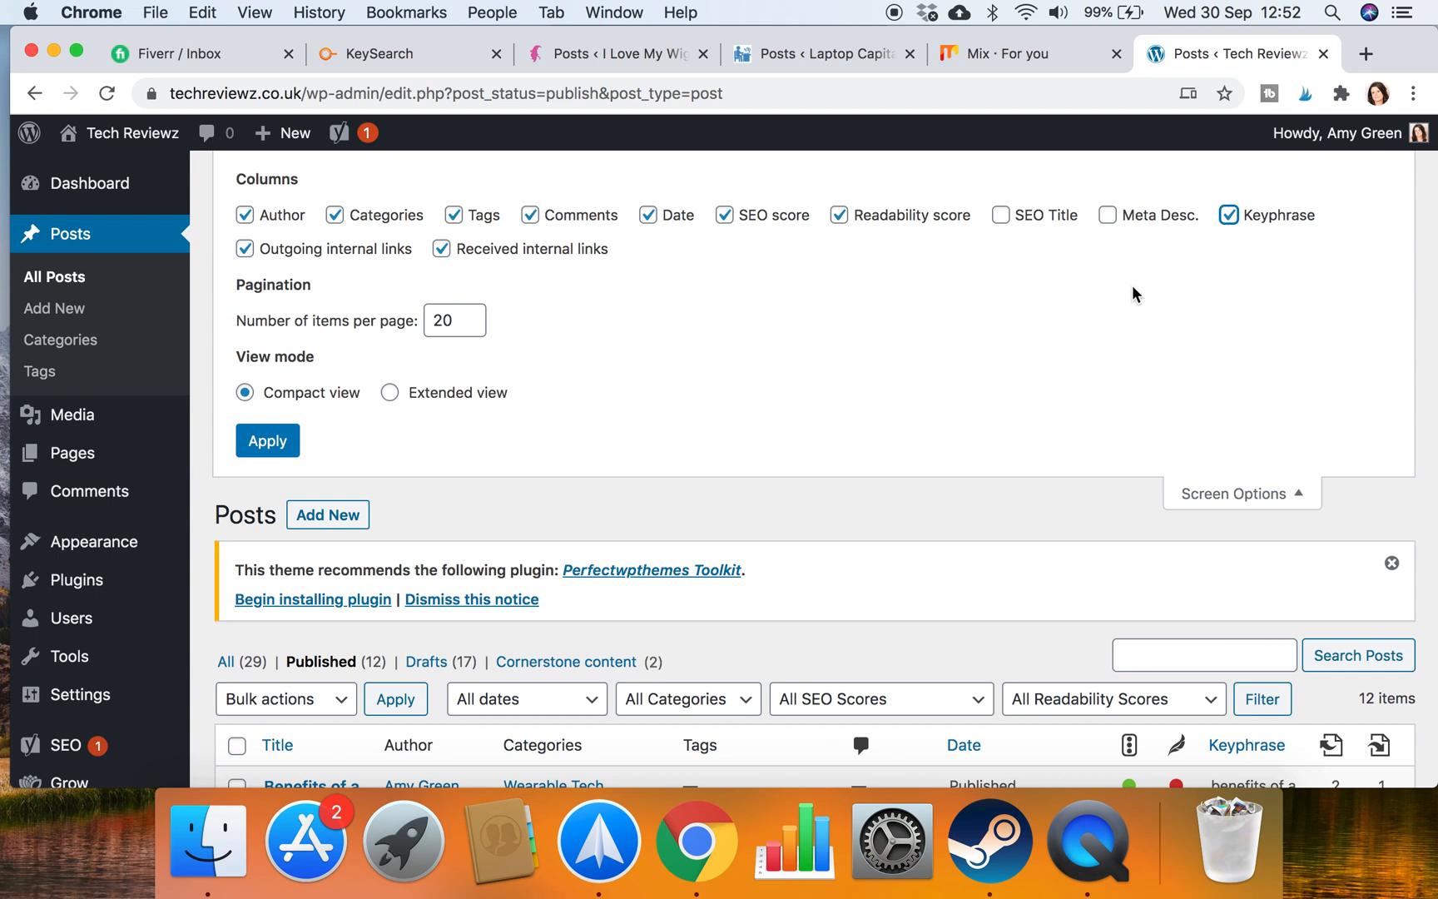
{"action": "mouse_move", "coordinate": [459, 277]}
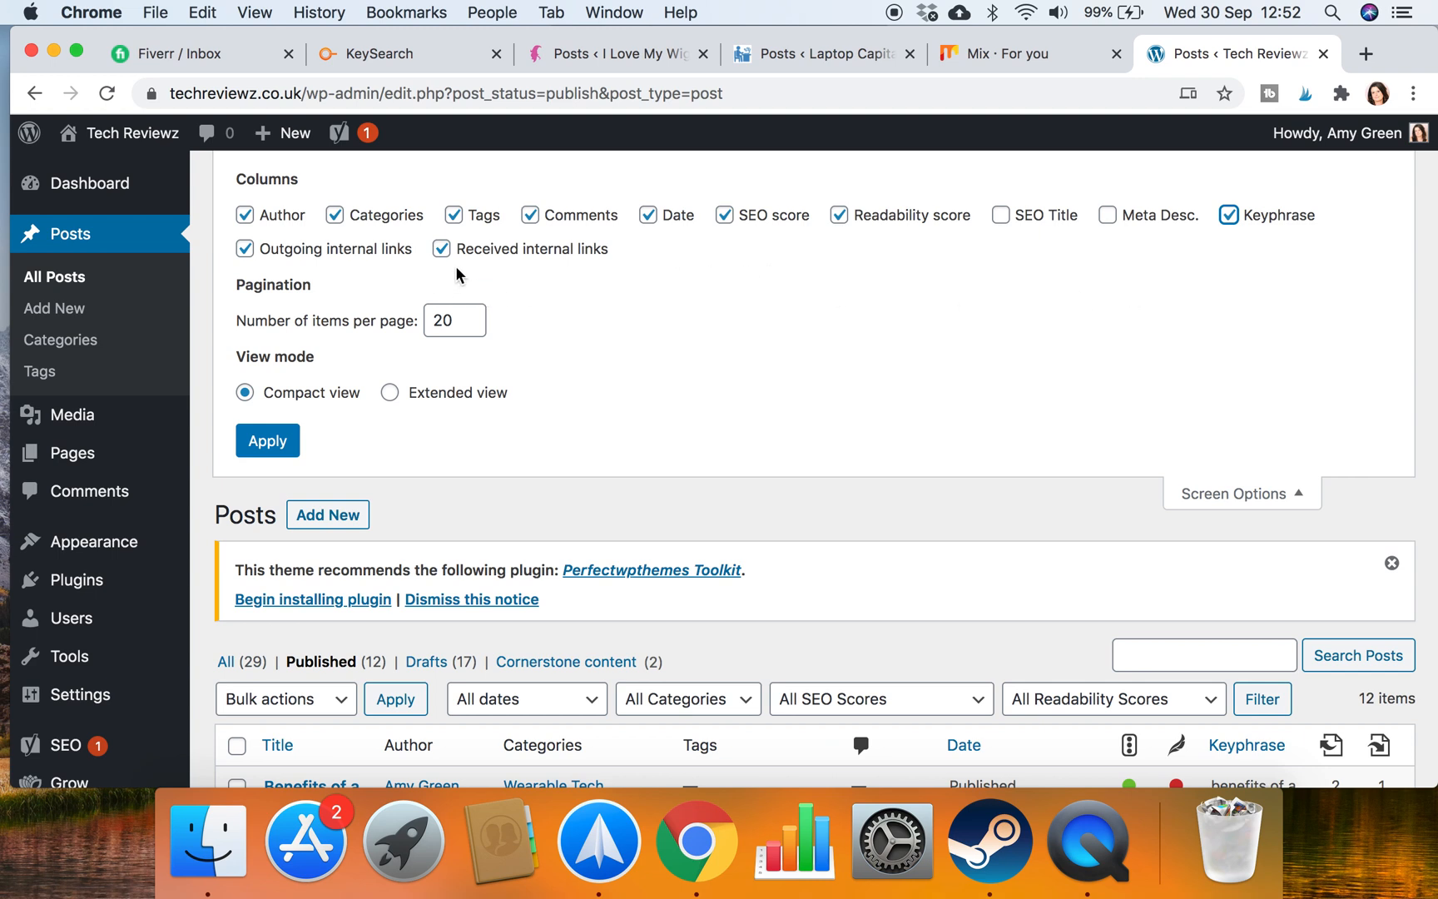
{"action": "mouse_move", "coordinate": [617, 310]}
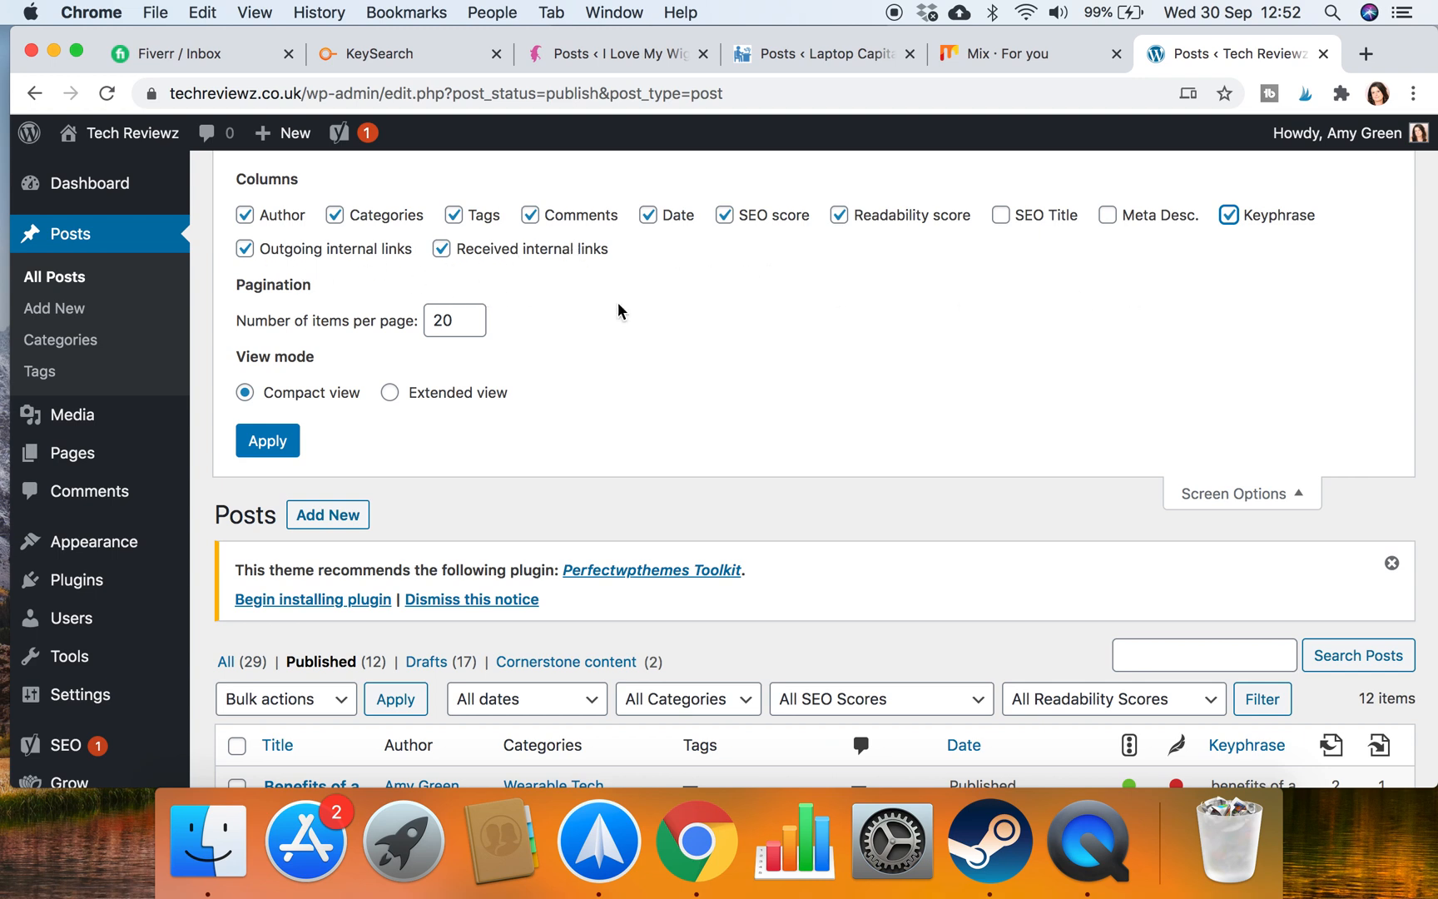
{"action": "mouse_move", "coordinate": [426, 286]}
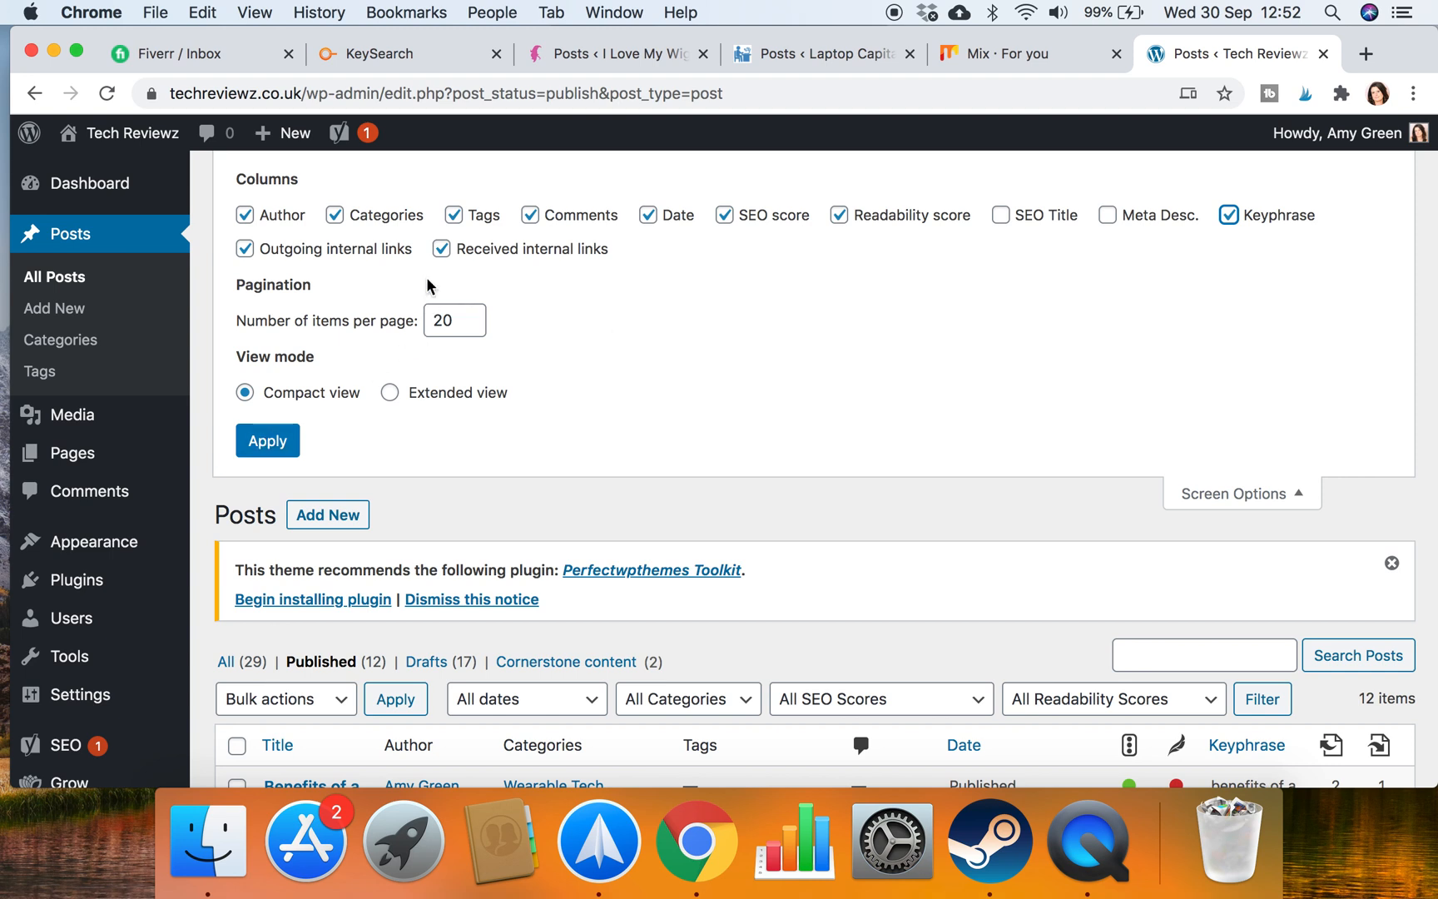
{"action": "mouse_move", "coordinate": [829, 305]}
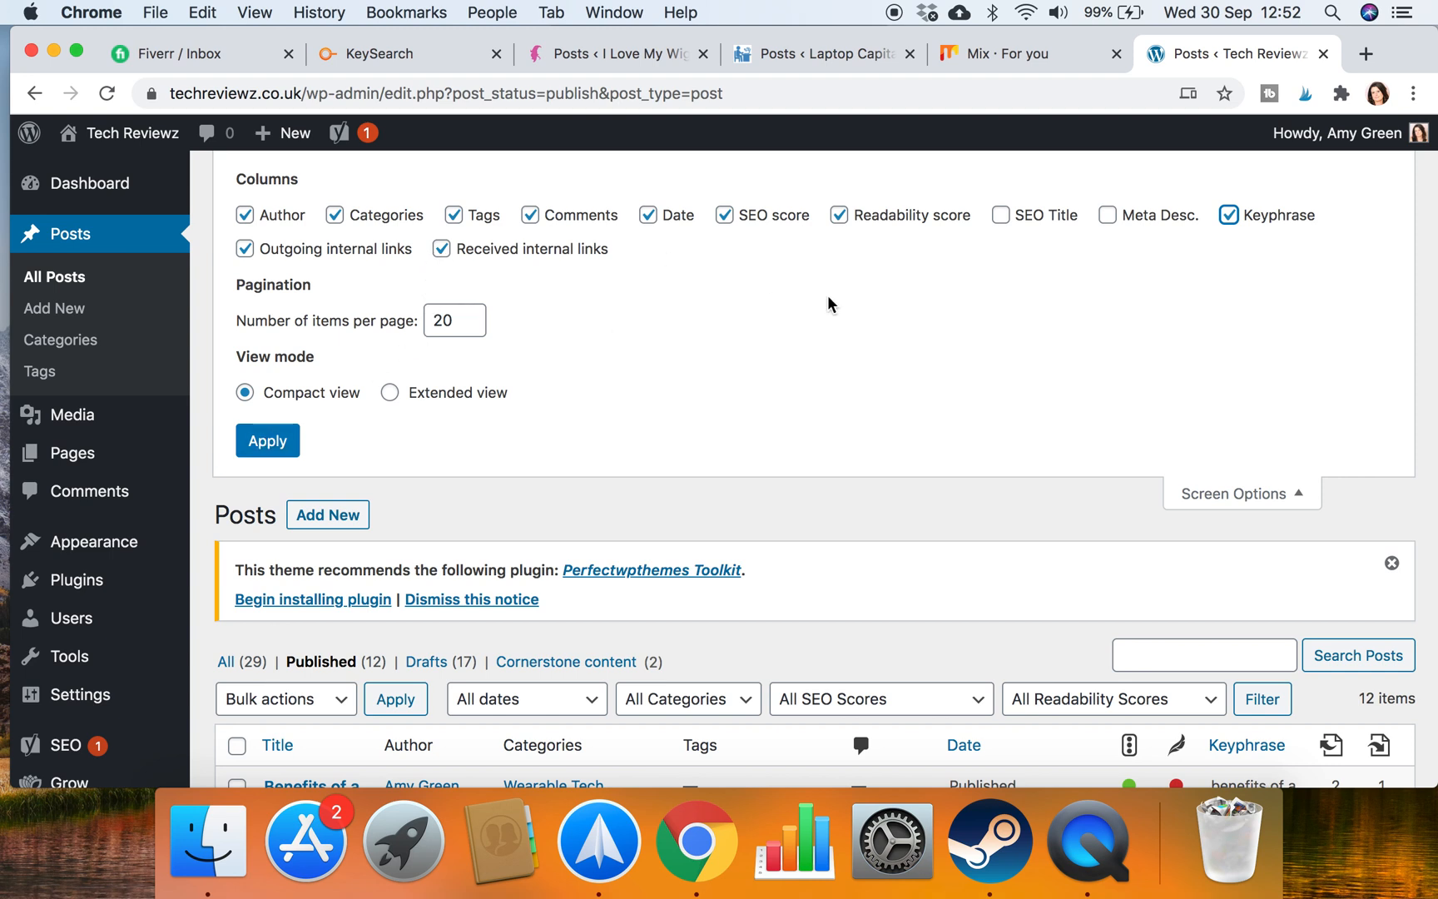
{"action": "mouse_move", "coordinate": [730, 257]}
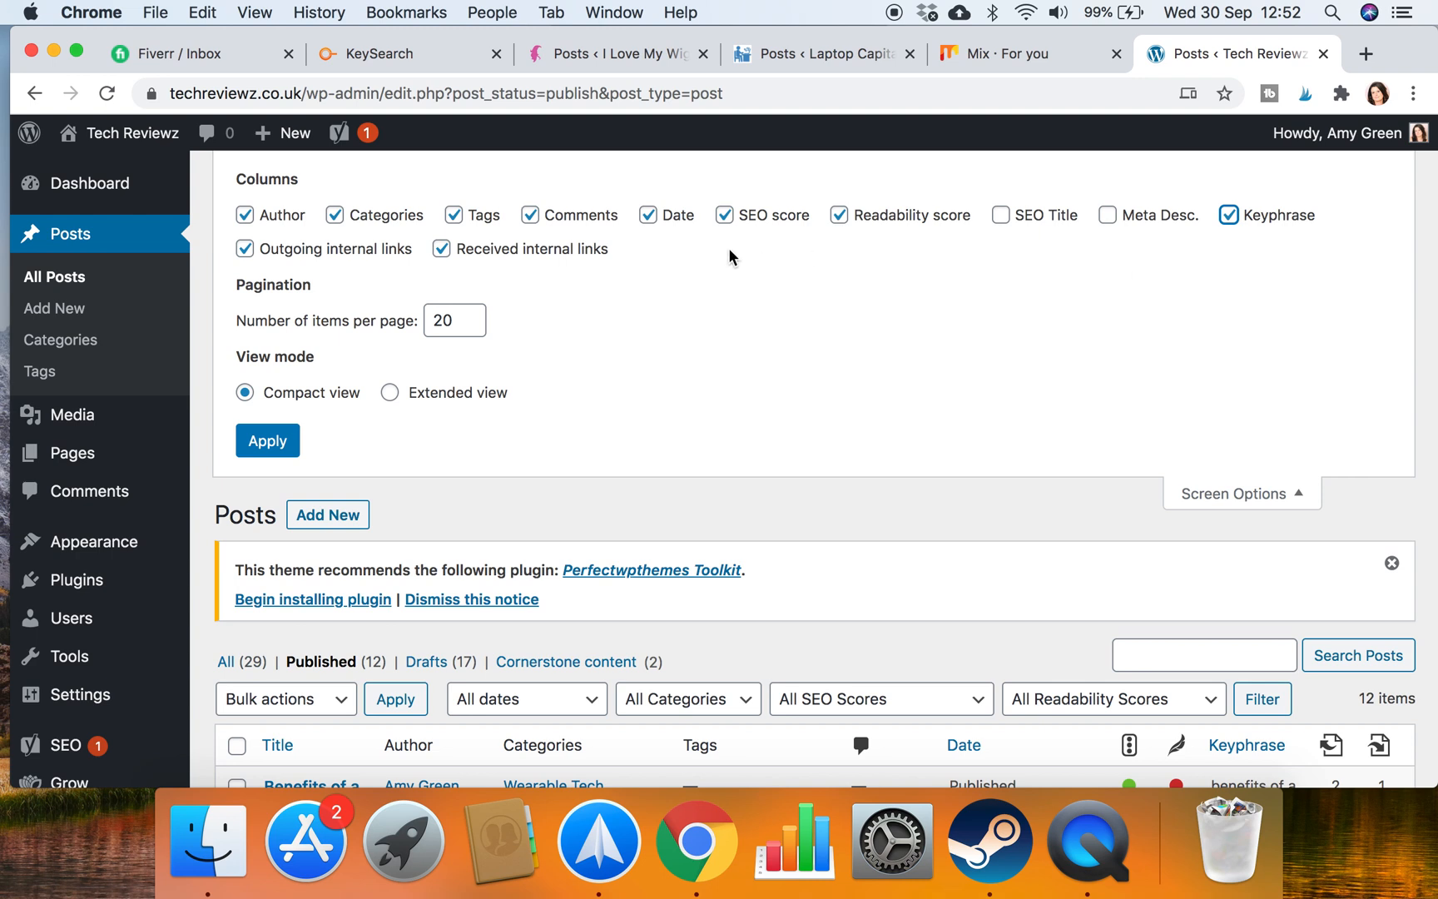
{"action": "left_click", "coordinate": [266, 441]}
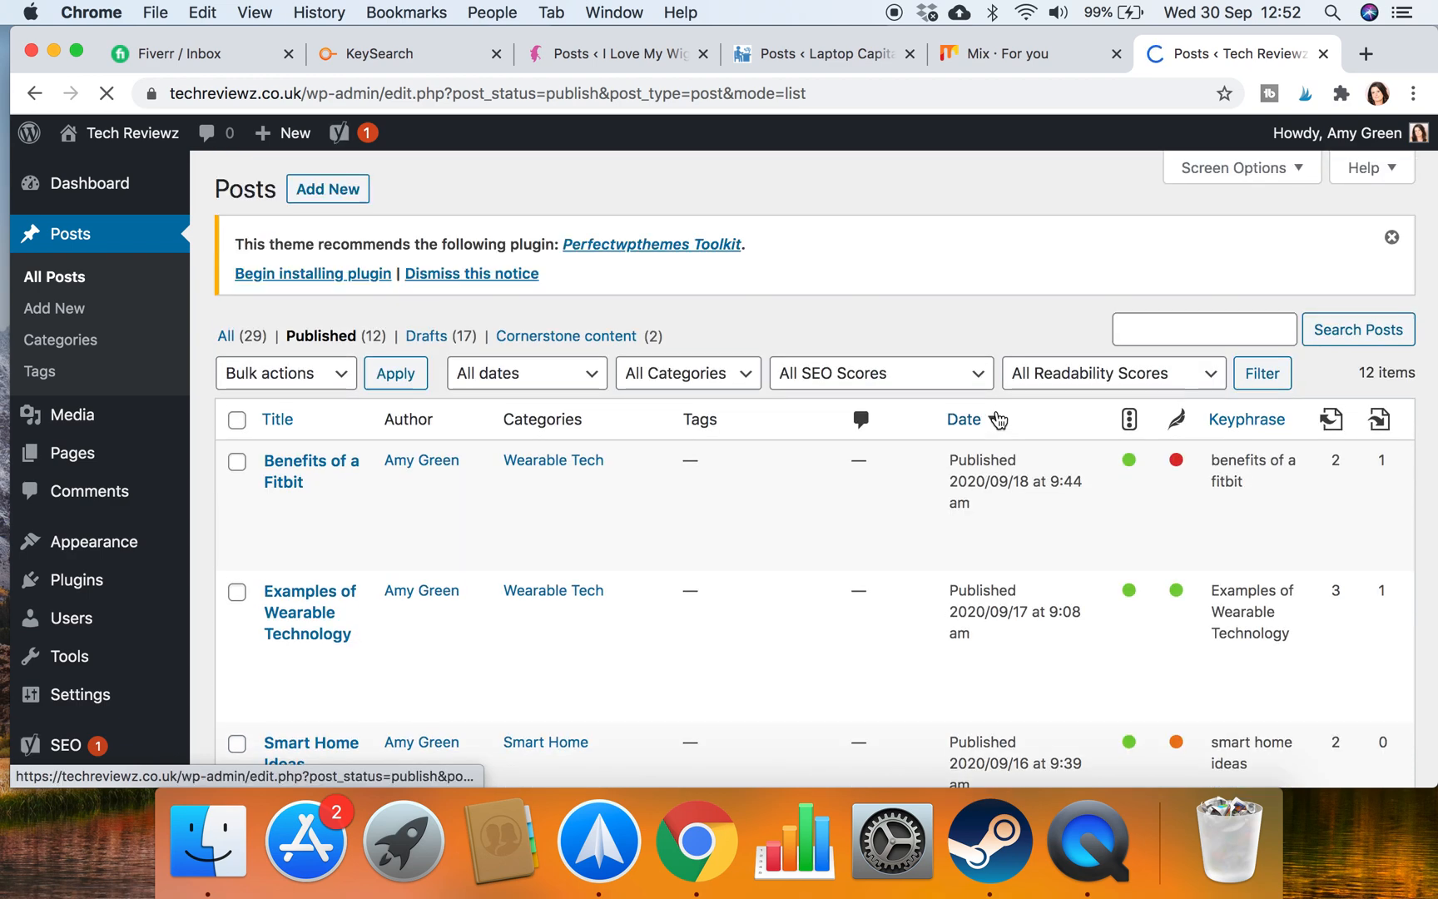
Scroll the published posts list to review each article's keyphrase and link counts
{"action": "scroll", "scroll_direction": "down", "scroll_amount": 3}
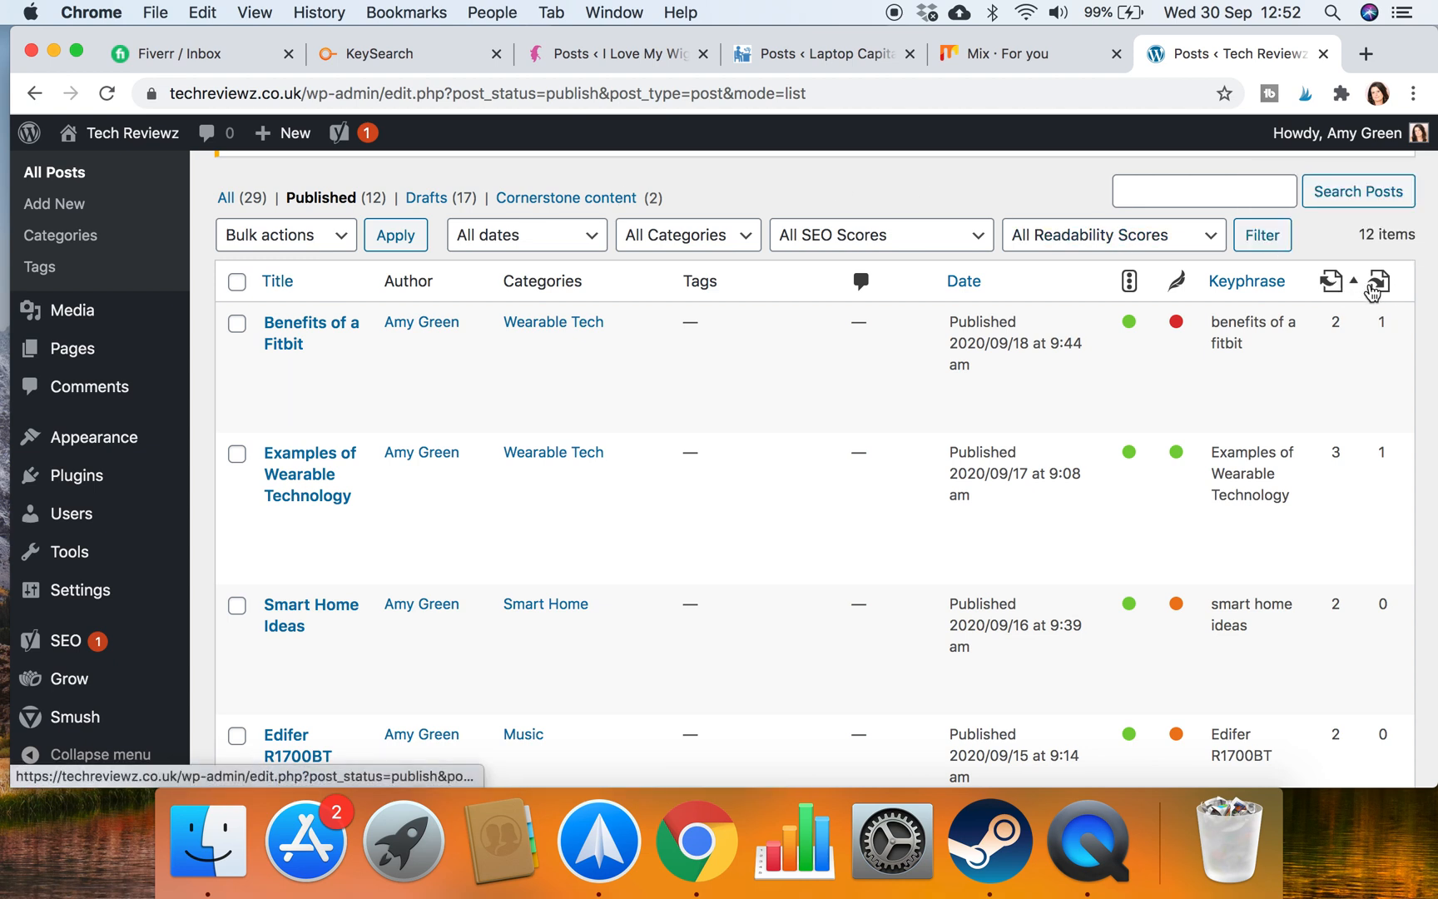
{"action": "mouse_move", "coordinate": [1331, 282]}
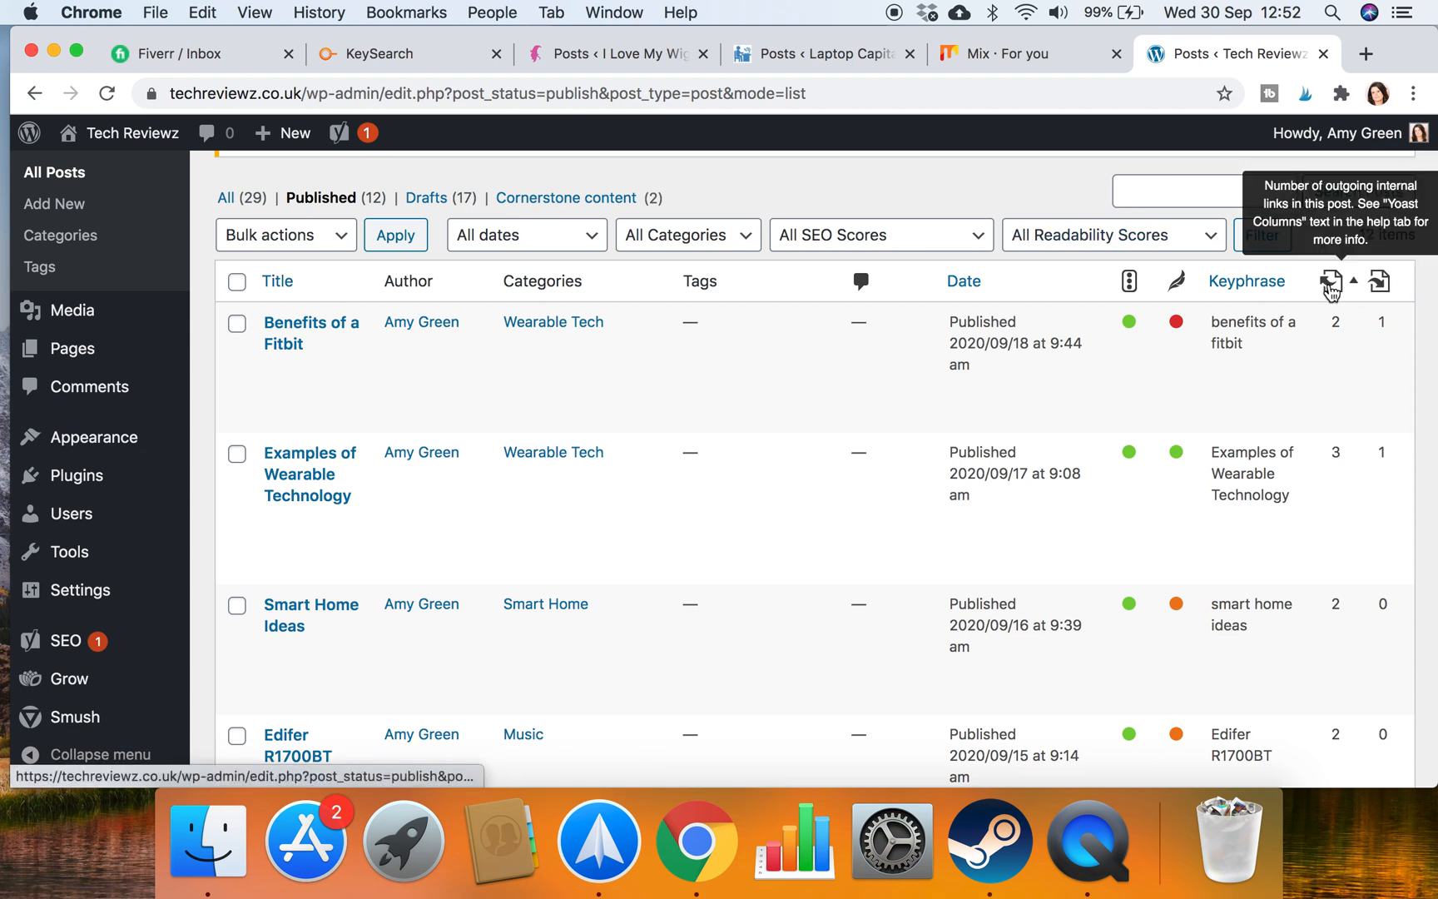
{"action": "mouse_move", "coordinate": [1330, 281]}
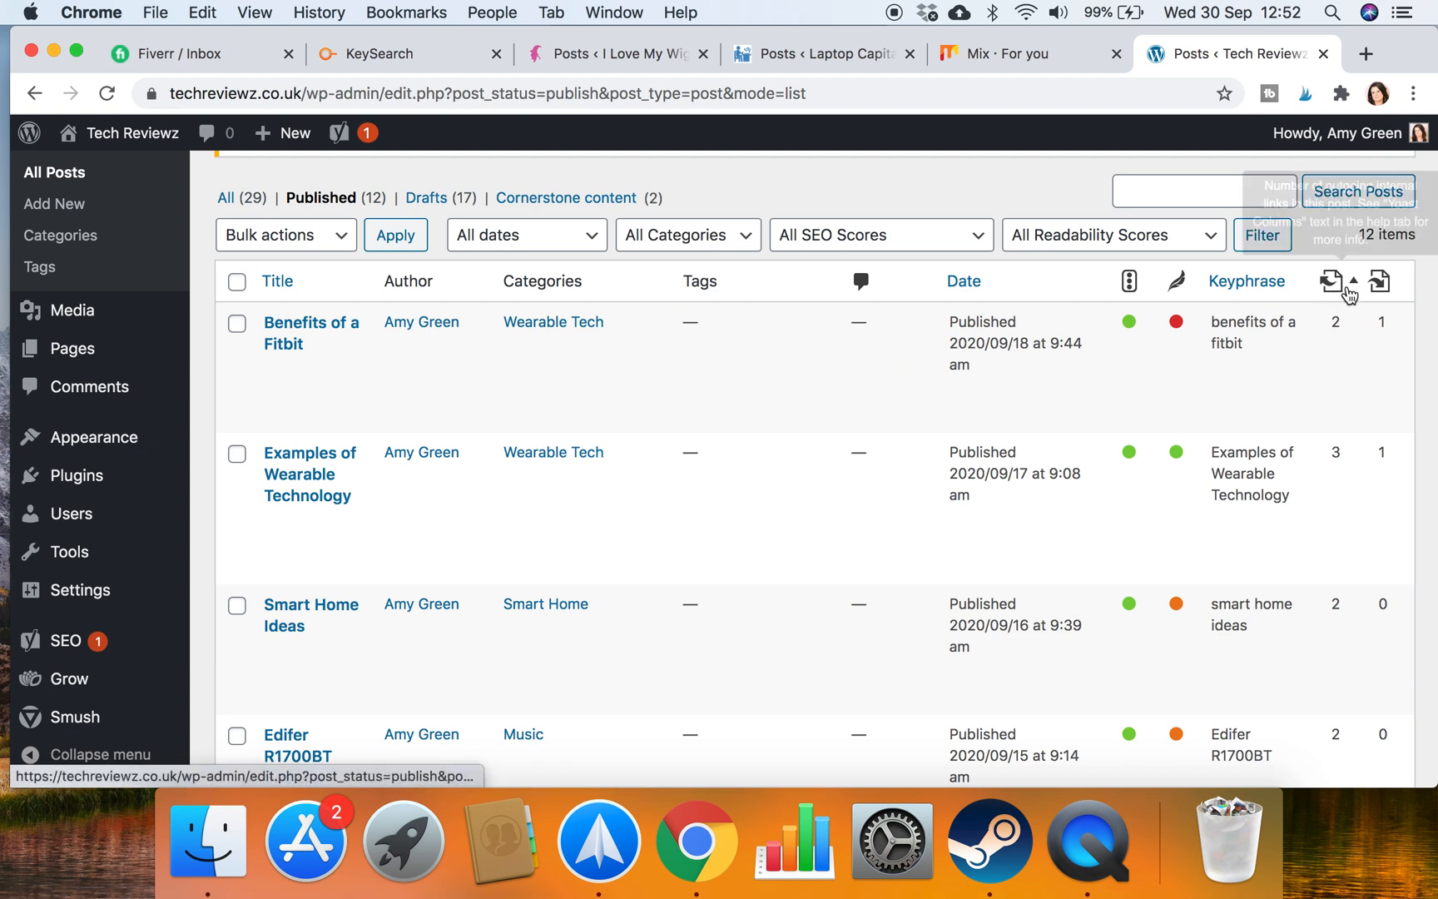
{"action": "mouse_move", "coordinate": [1380, 281]}
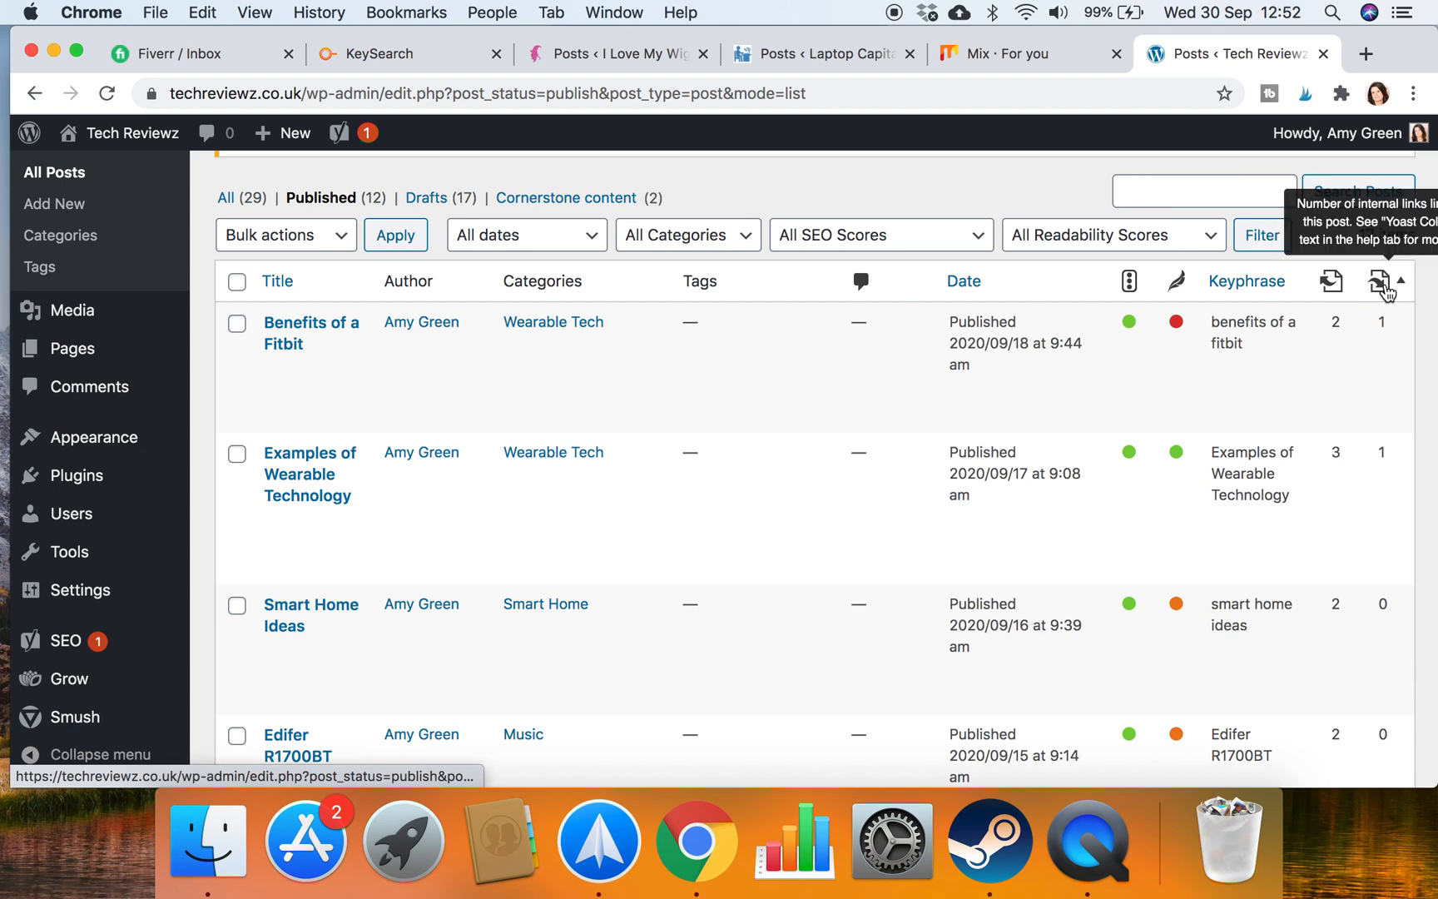
{"action": "mouse_move", "coordinate": [1387, 281]}
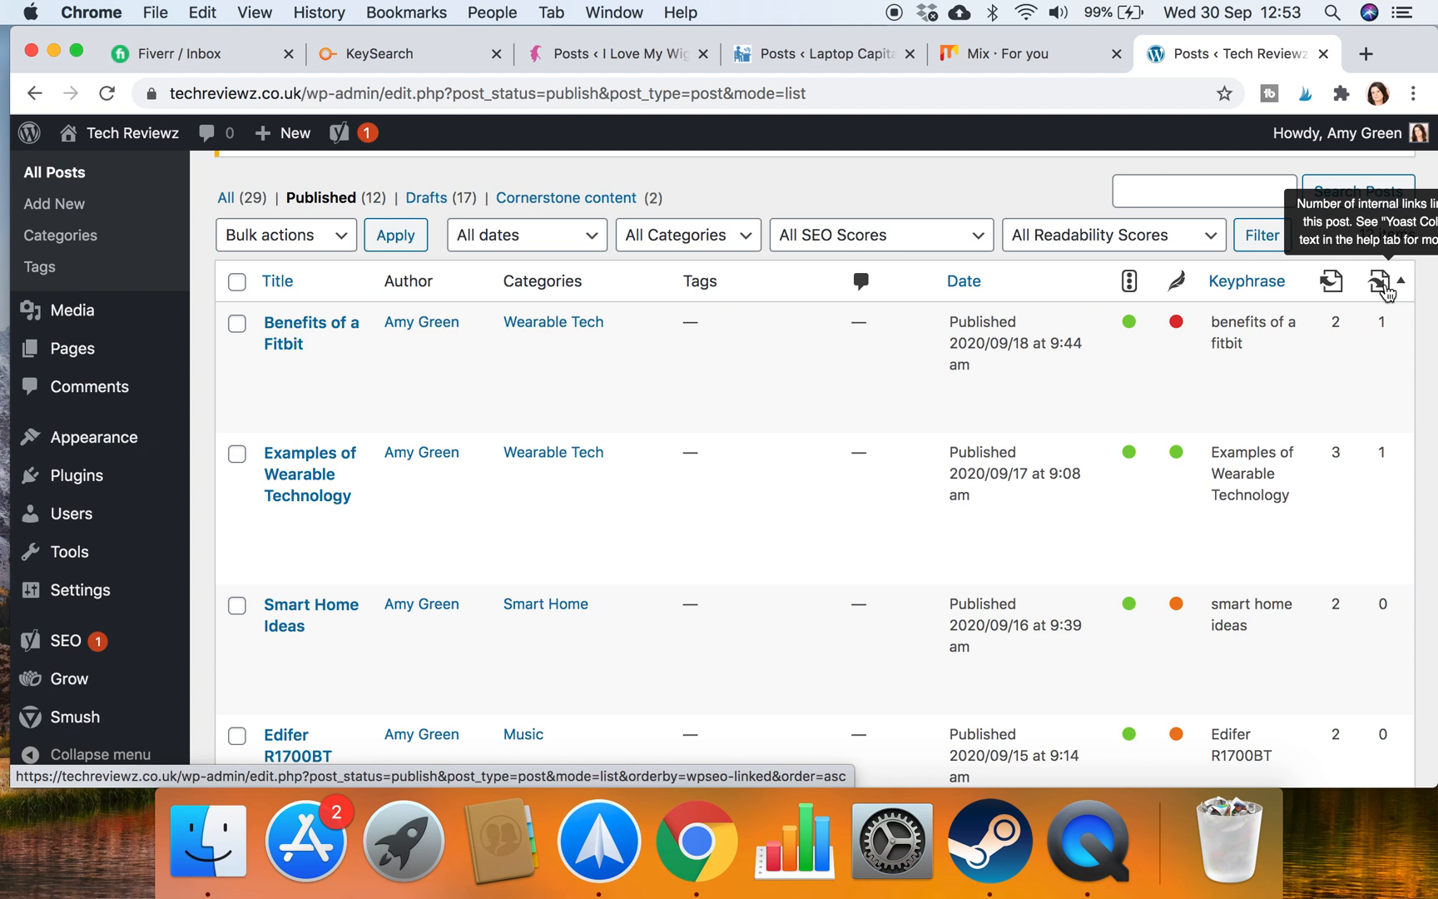
{"action": "mouse_move", "coordinate": [1384, 291]}
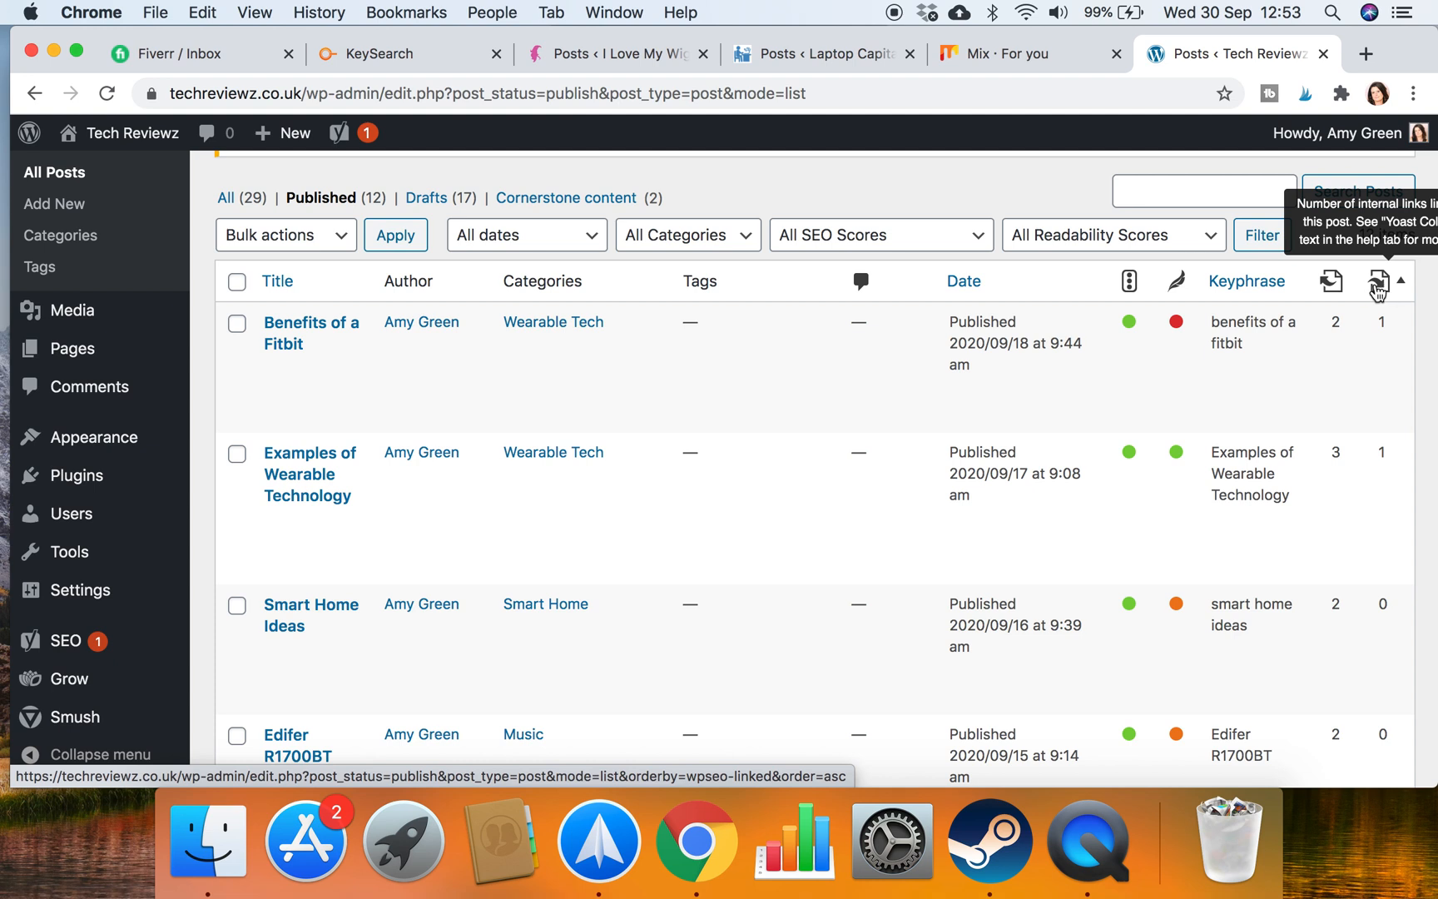
{"action": "mouse_move", "coordinate": [1270, 355]}
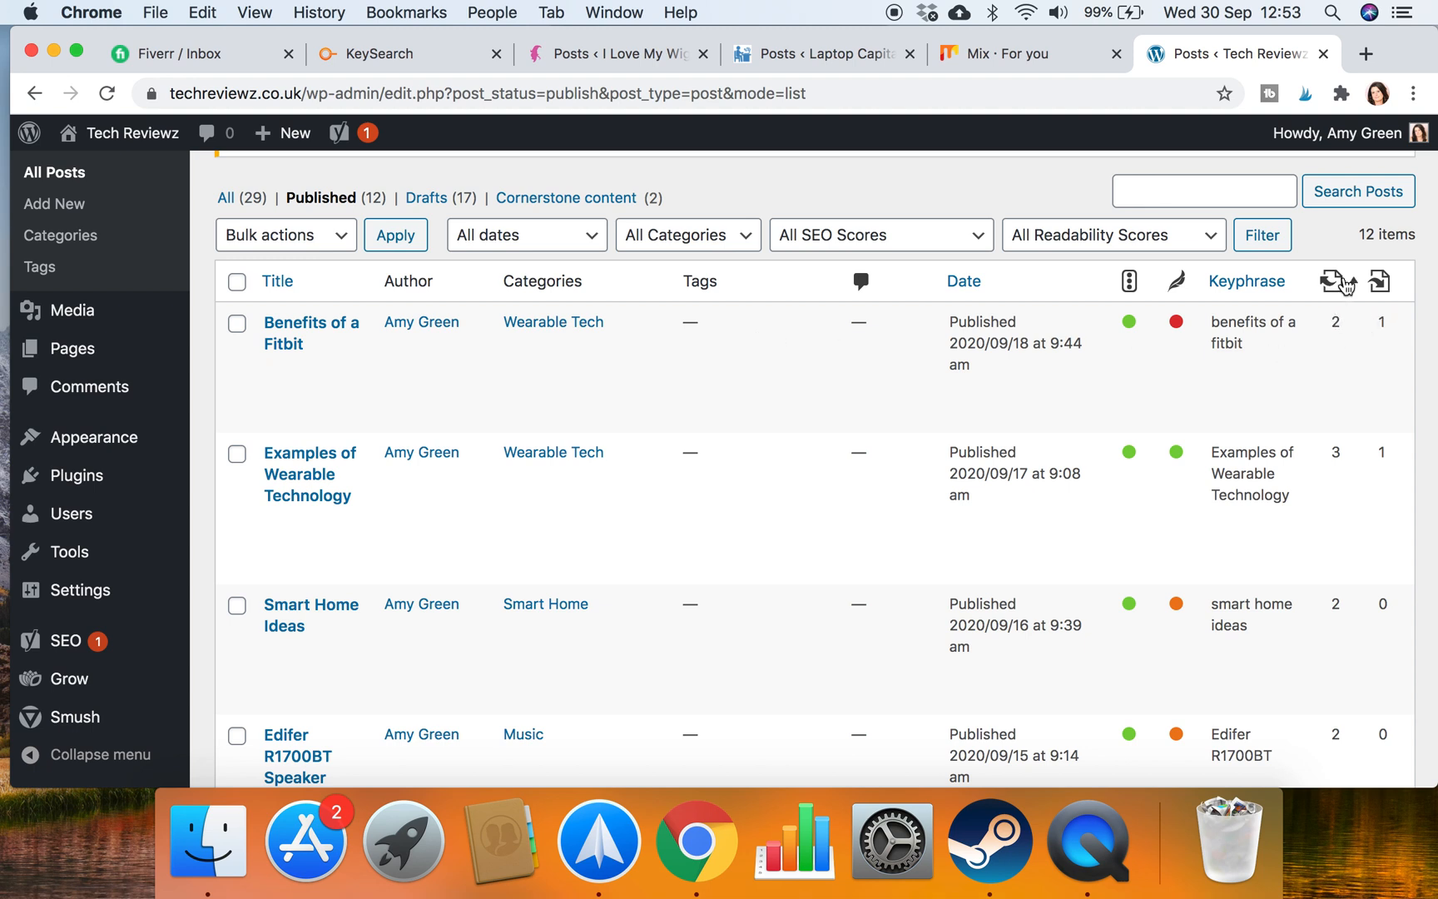
{"action": "mouse_move", "coordinate": [312, 333]}
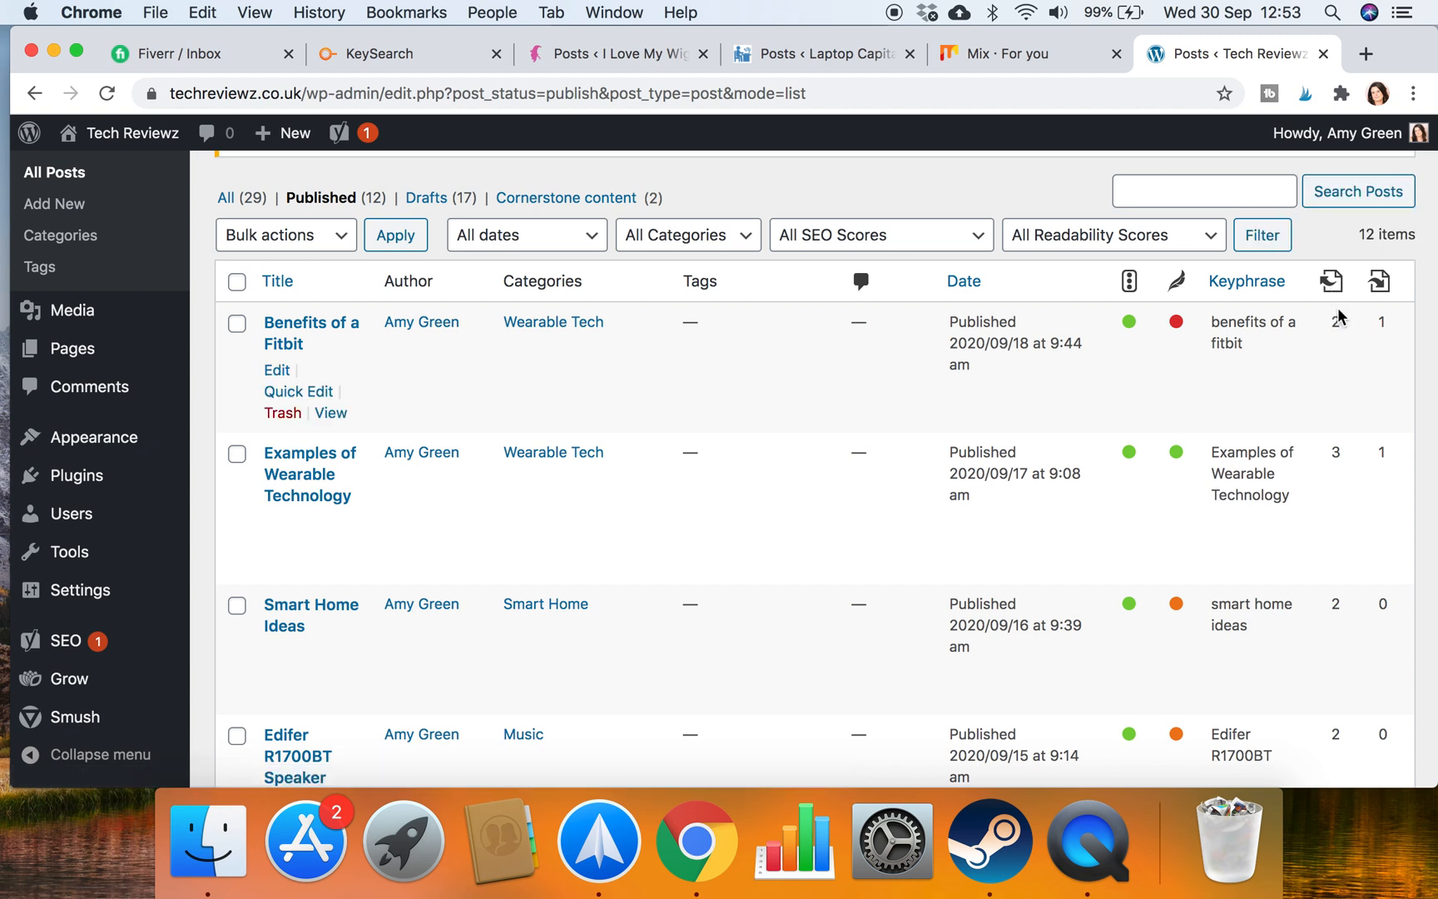
{"action": "mouse_move", "coordinate": [1380, 281]}
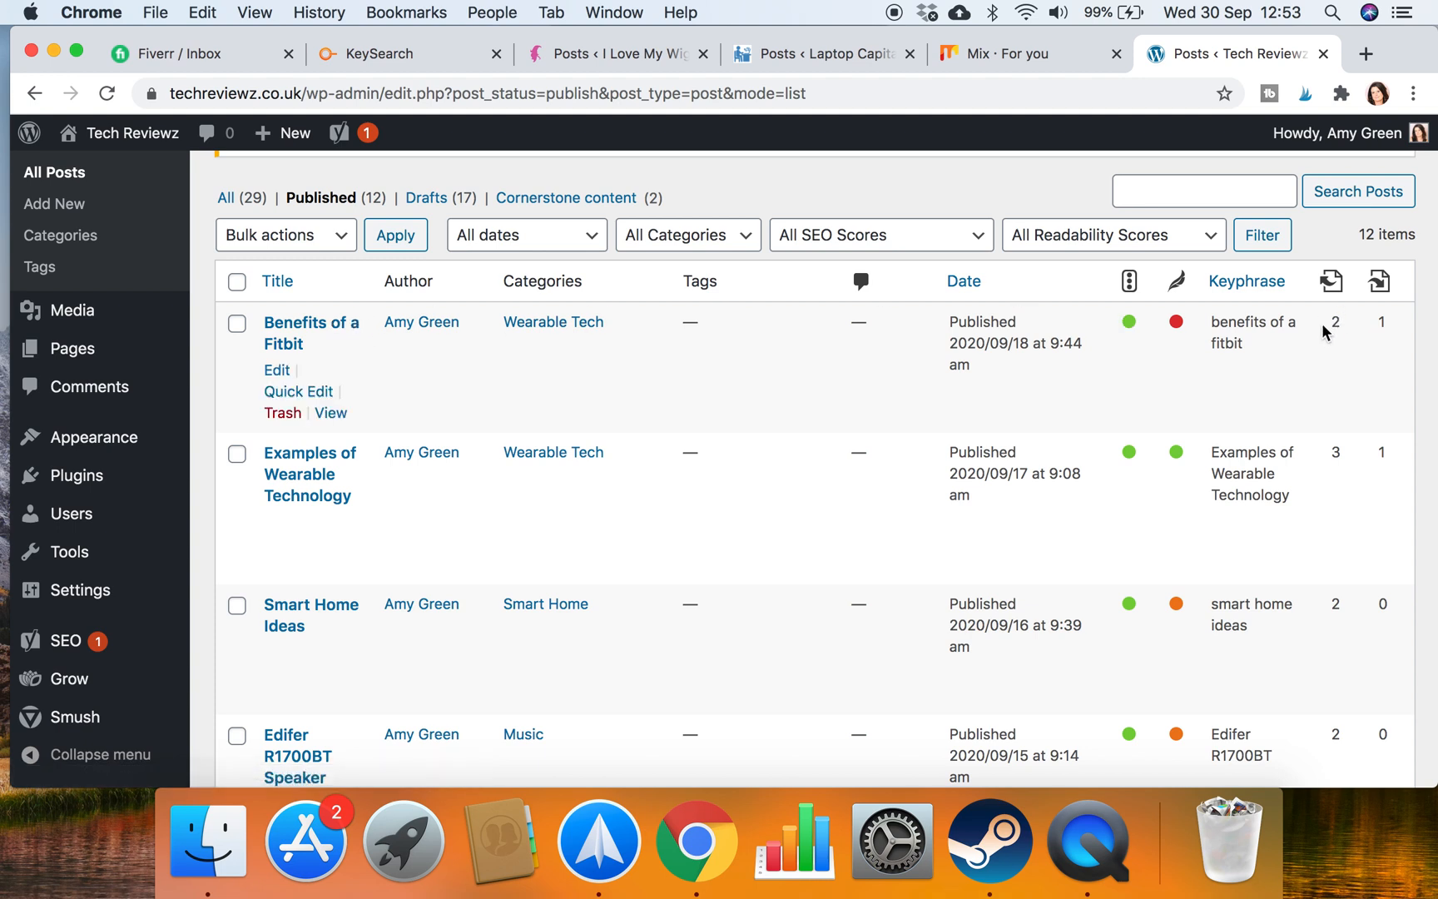
{"action": "mouse_move", "coordinate": [1380, 328]}
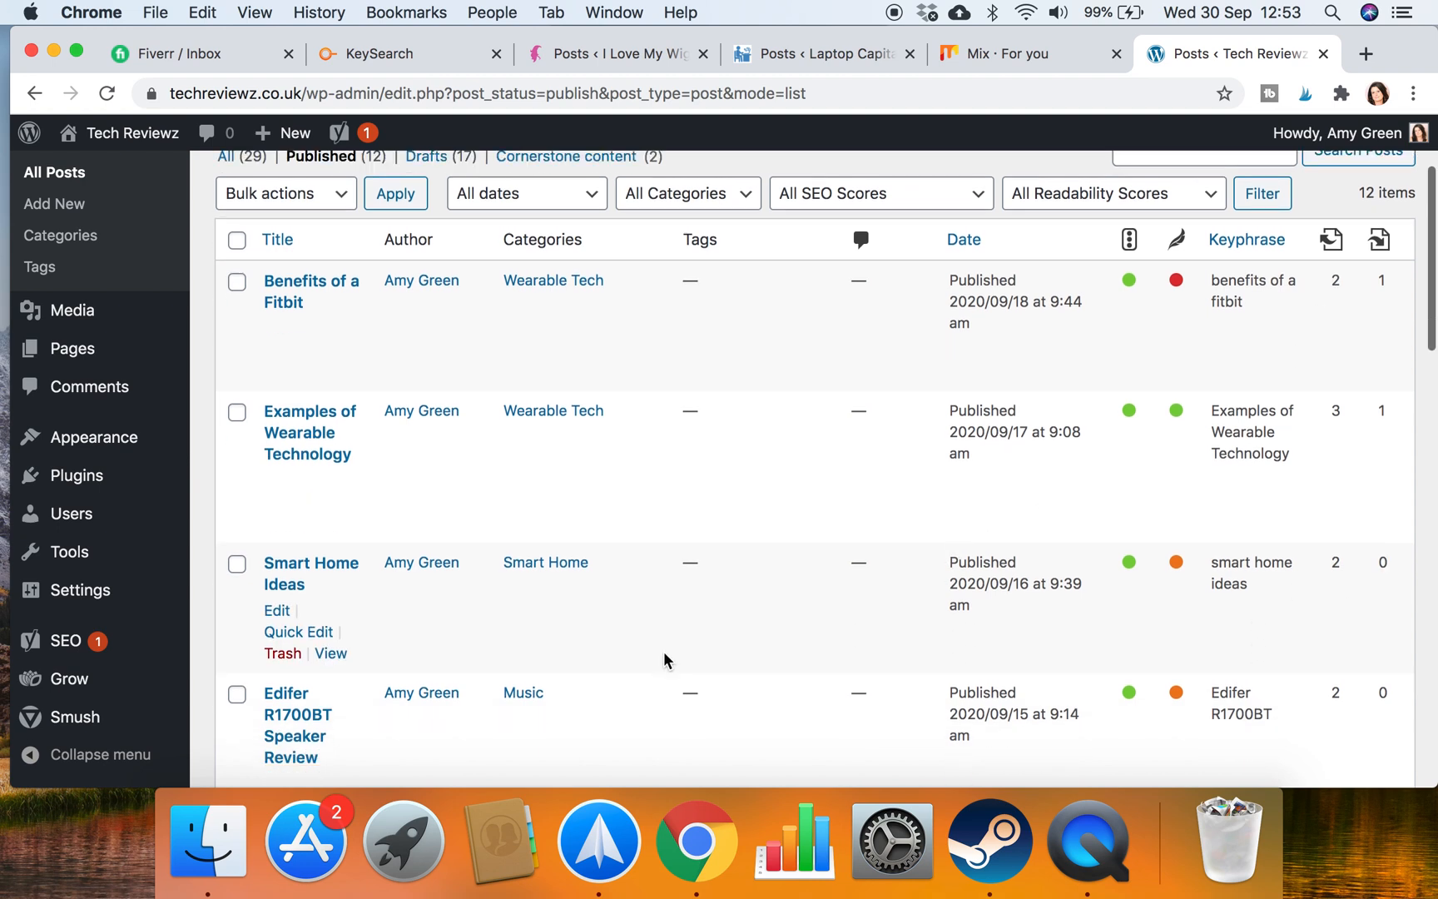
{"action": "scroll", "scroll_direction": "up", "scroll_amount": 3}
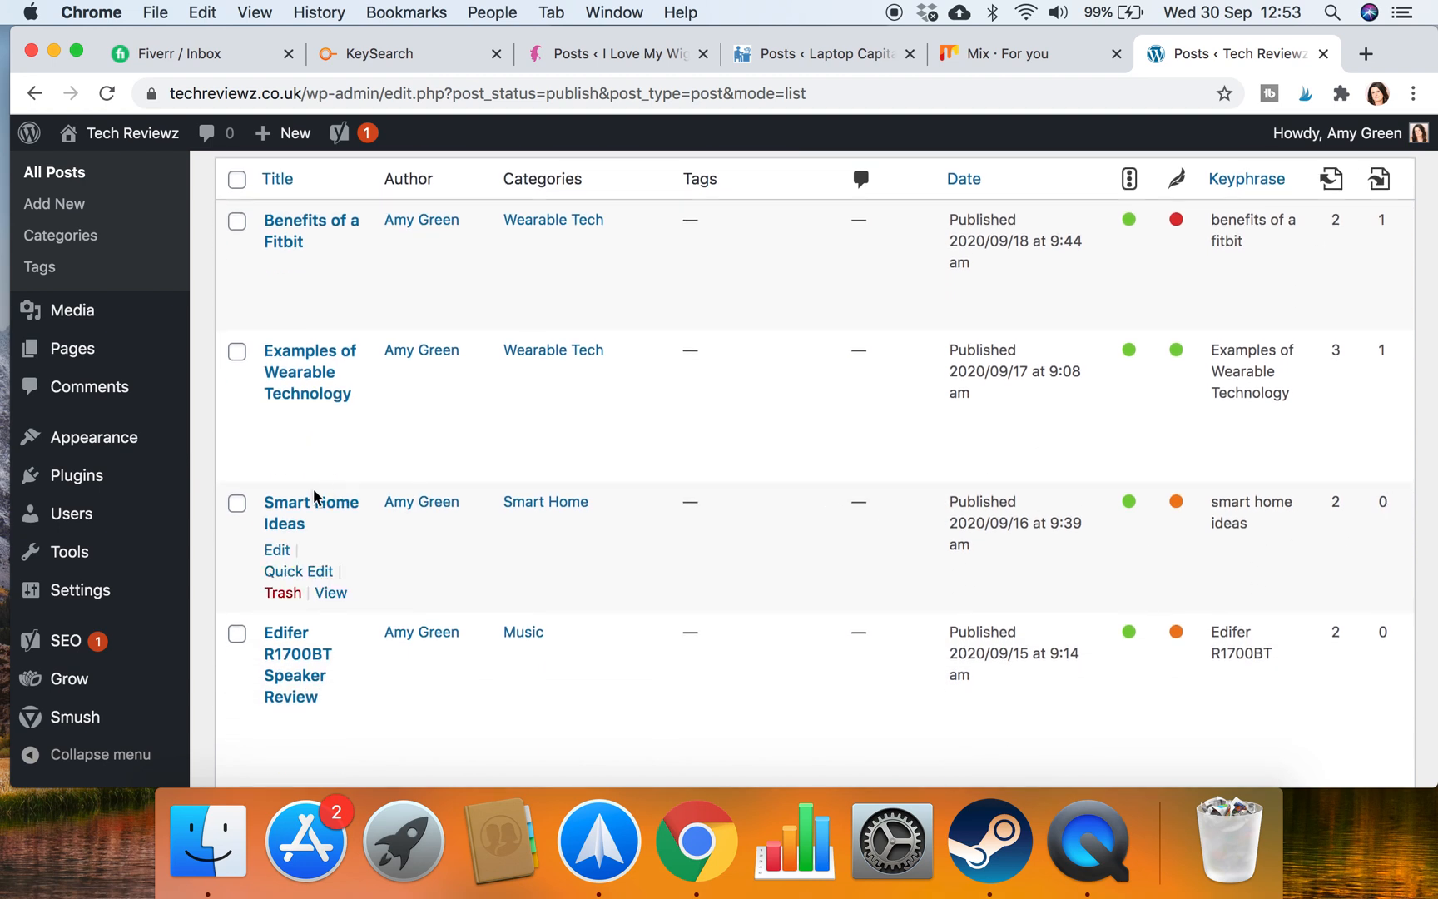
{"action": "mouse_move", "coordinate": [1371, 493]}
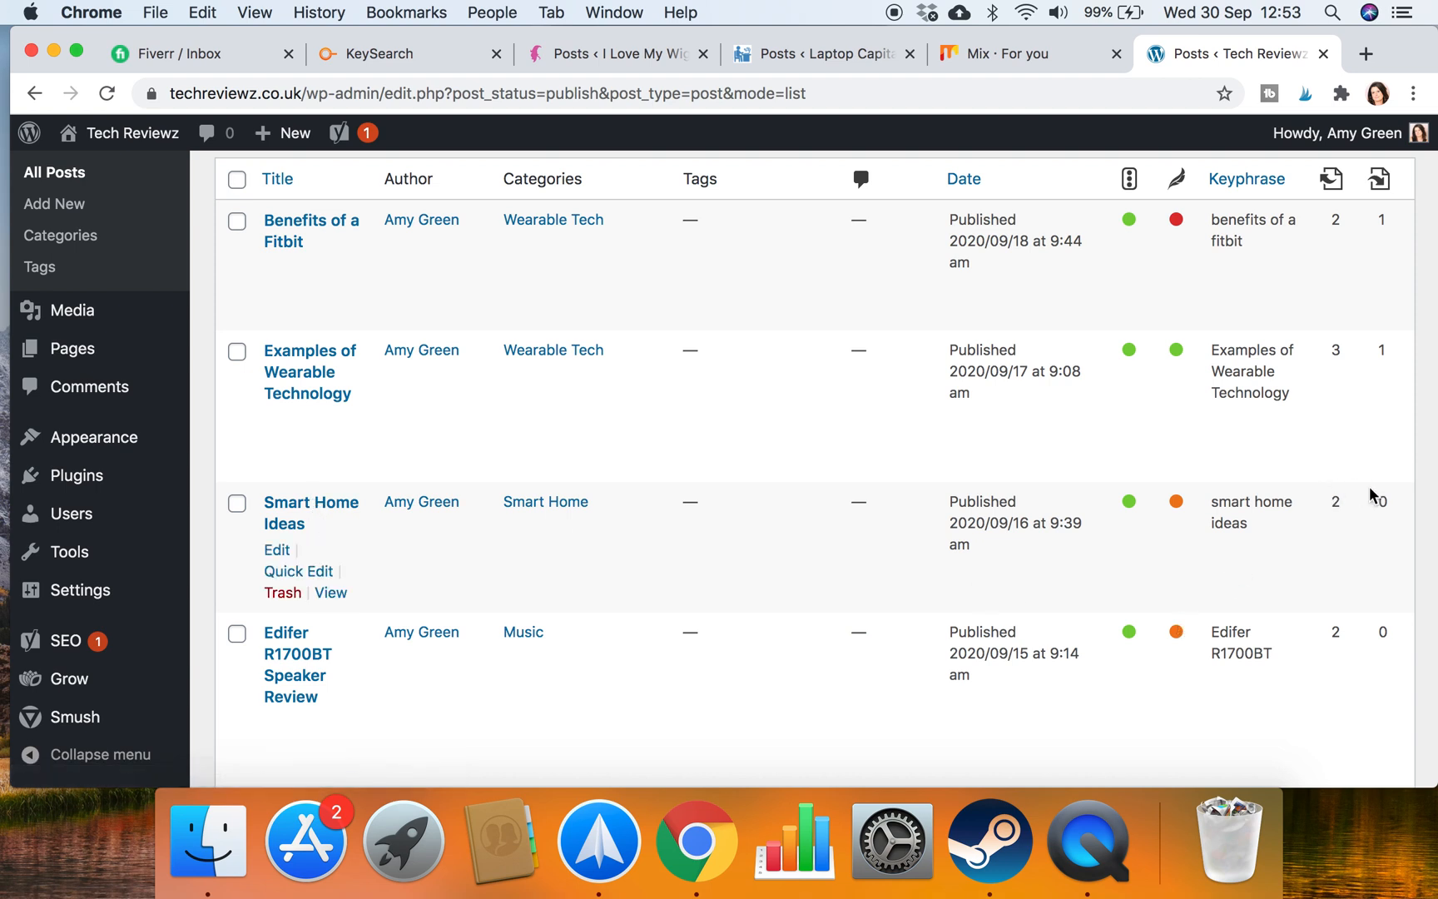
{"action": "mouse_move", "coordinate": [1394, 521]}
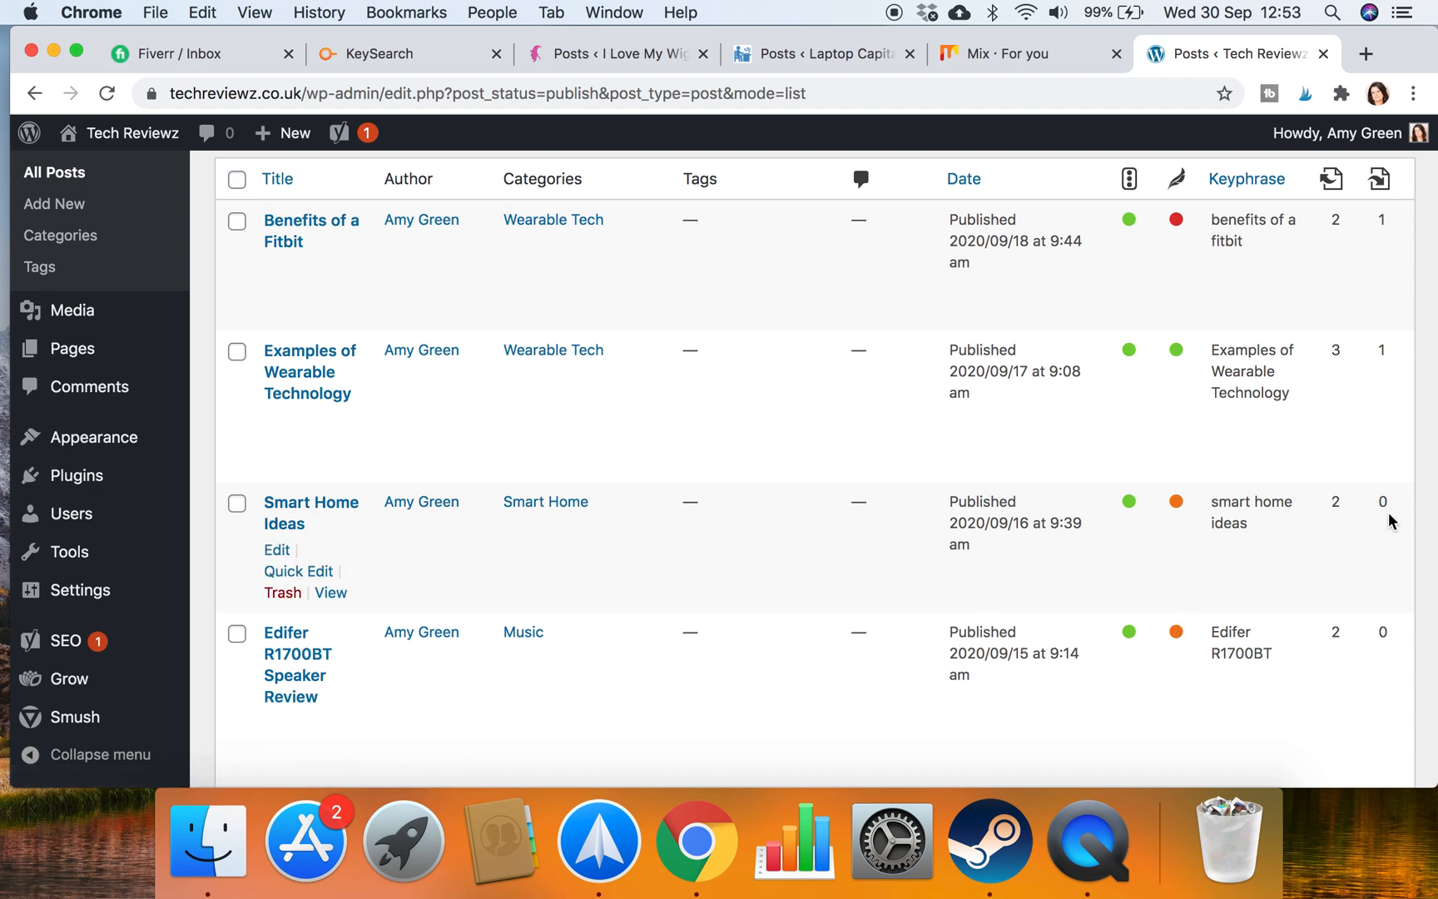
{"action": "mouse_move", "coordinate": [1400, 510]}
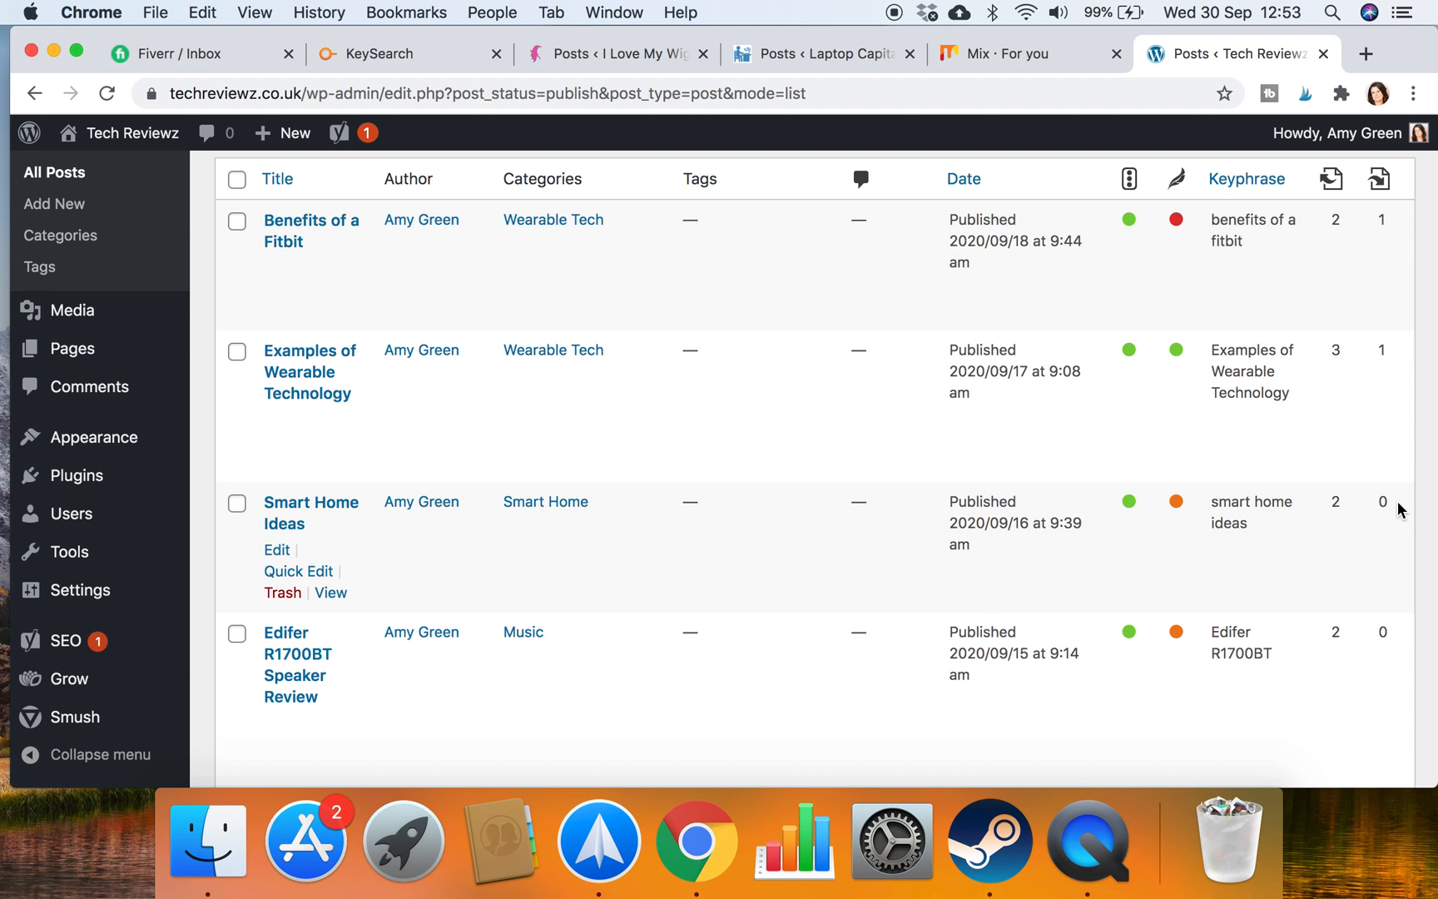
{"action": "mouse_move", "coordinate": [1379, 501]}
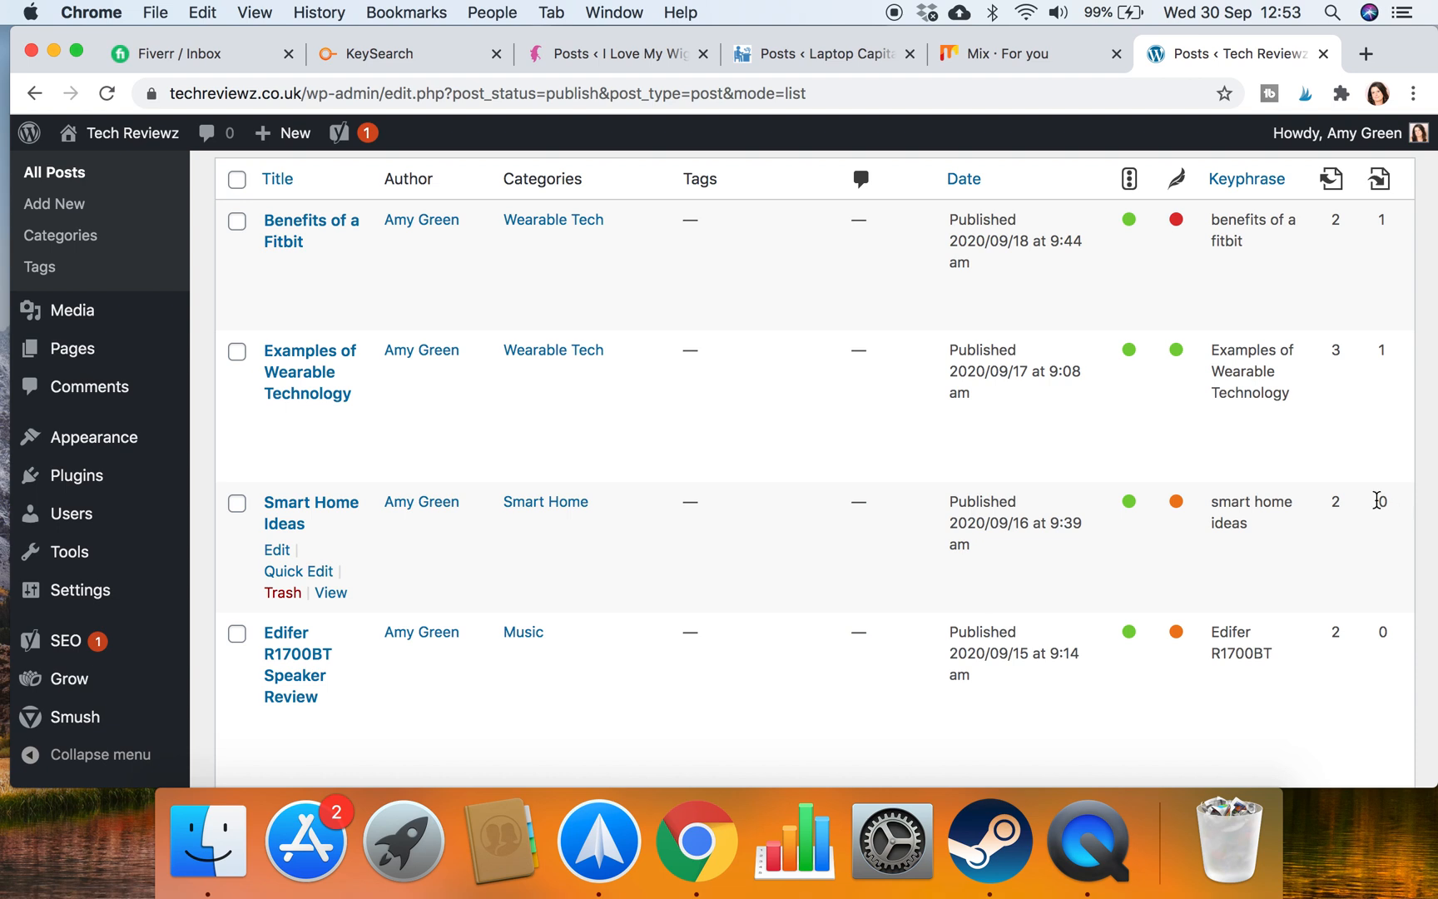
{"action": "mouse_move", "coordinate": [1376, 511]}
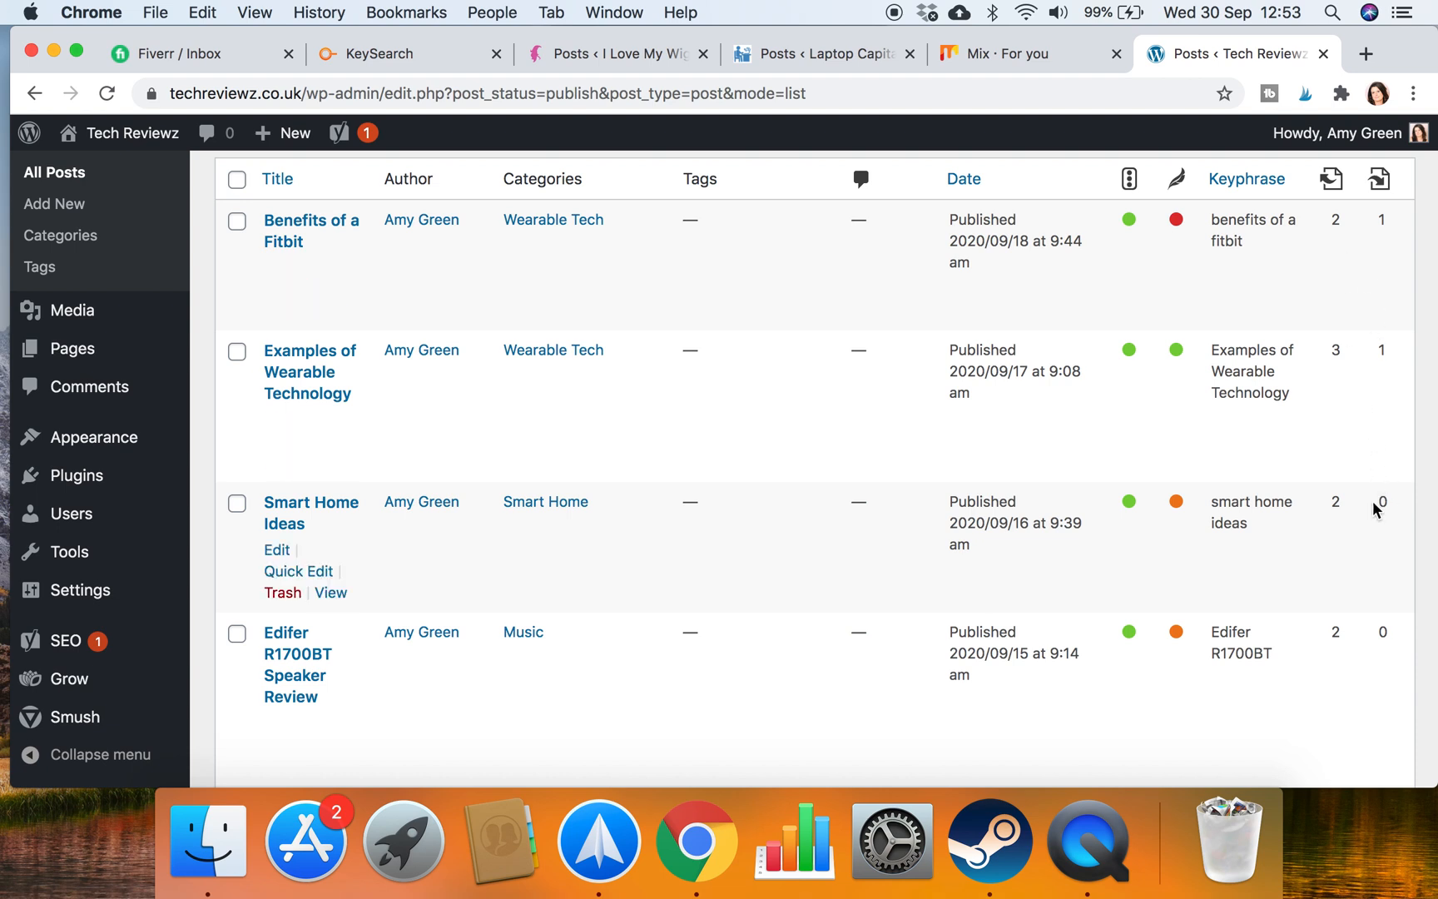
{"action": "mouse_move", "coordinate": [1398, 514]}
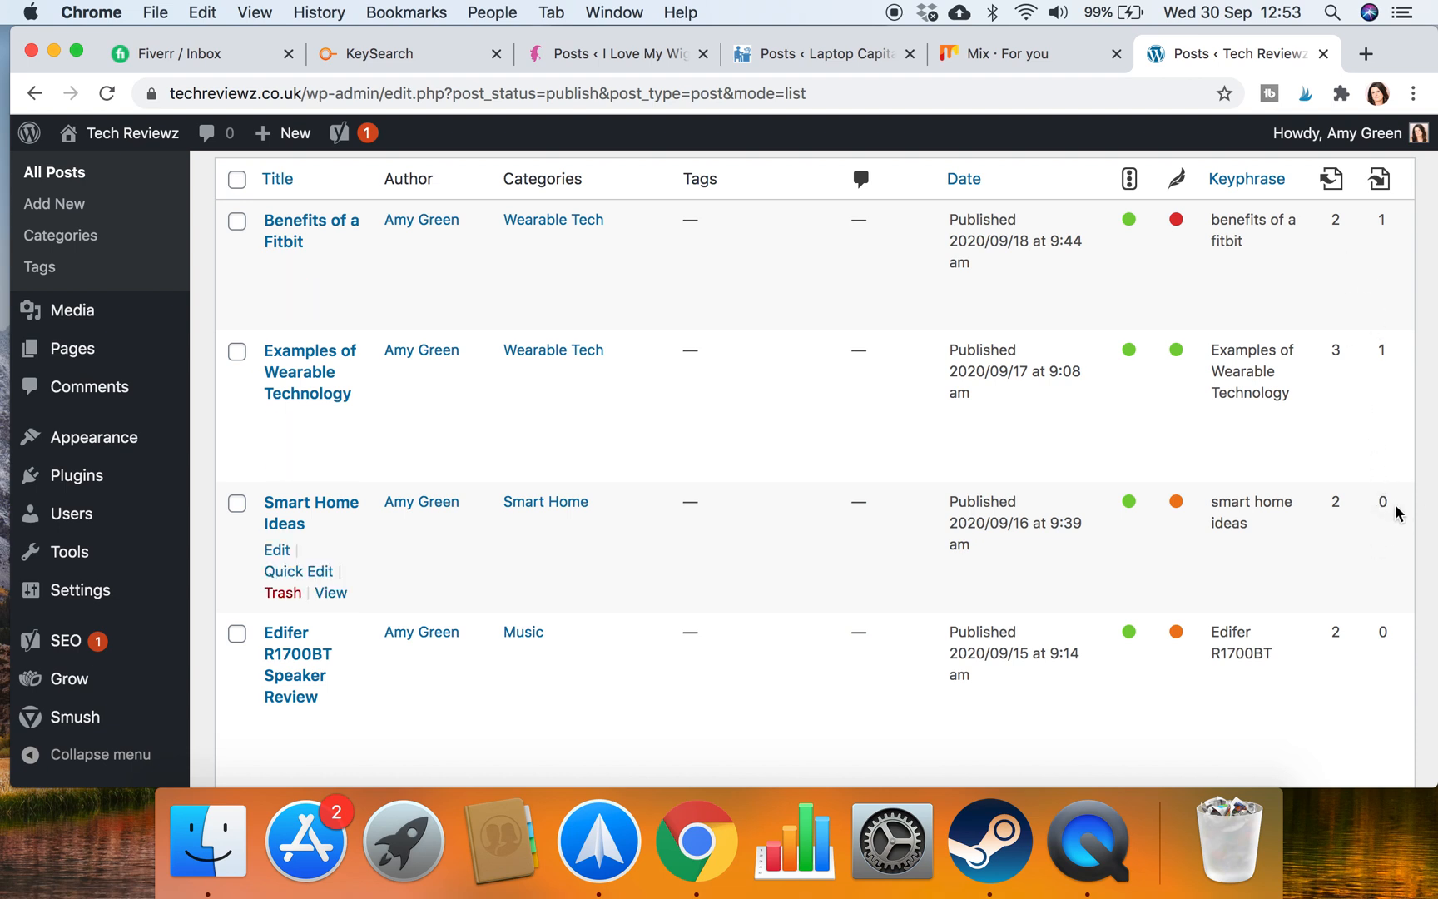
{"action": "scroll", "scroll_direction": "down", "scroll_amount": 3}
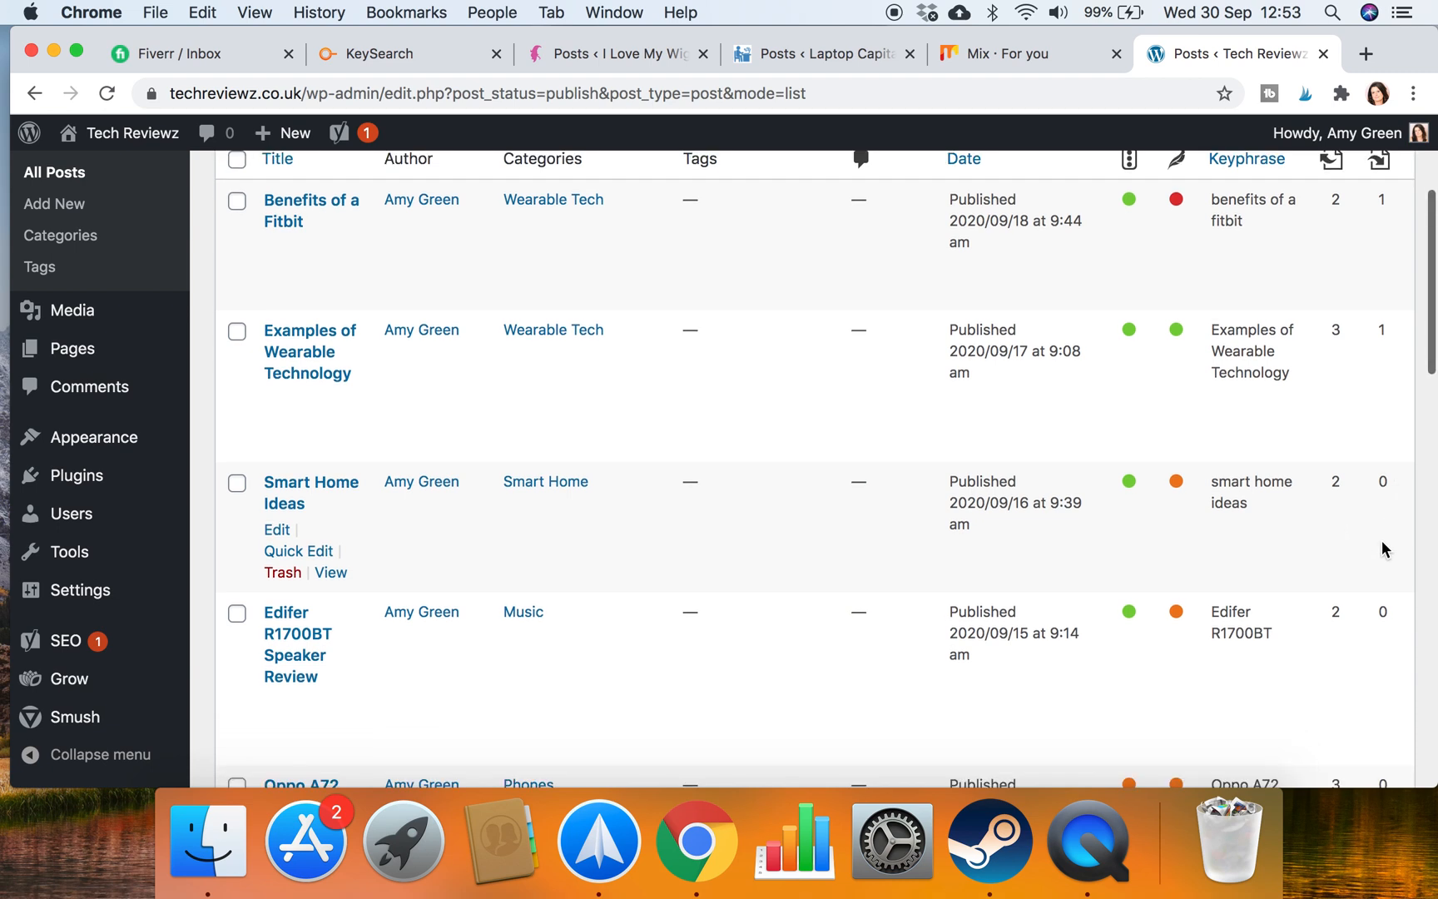
{"action": "mouse_move", "coordinate": [910, 482]}
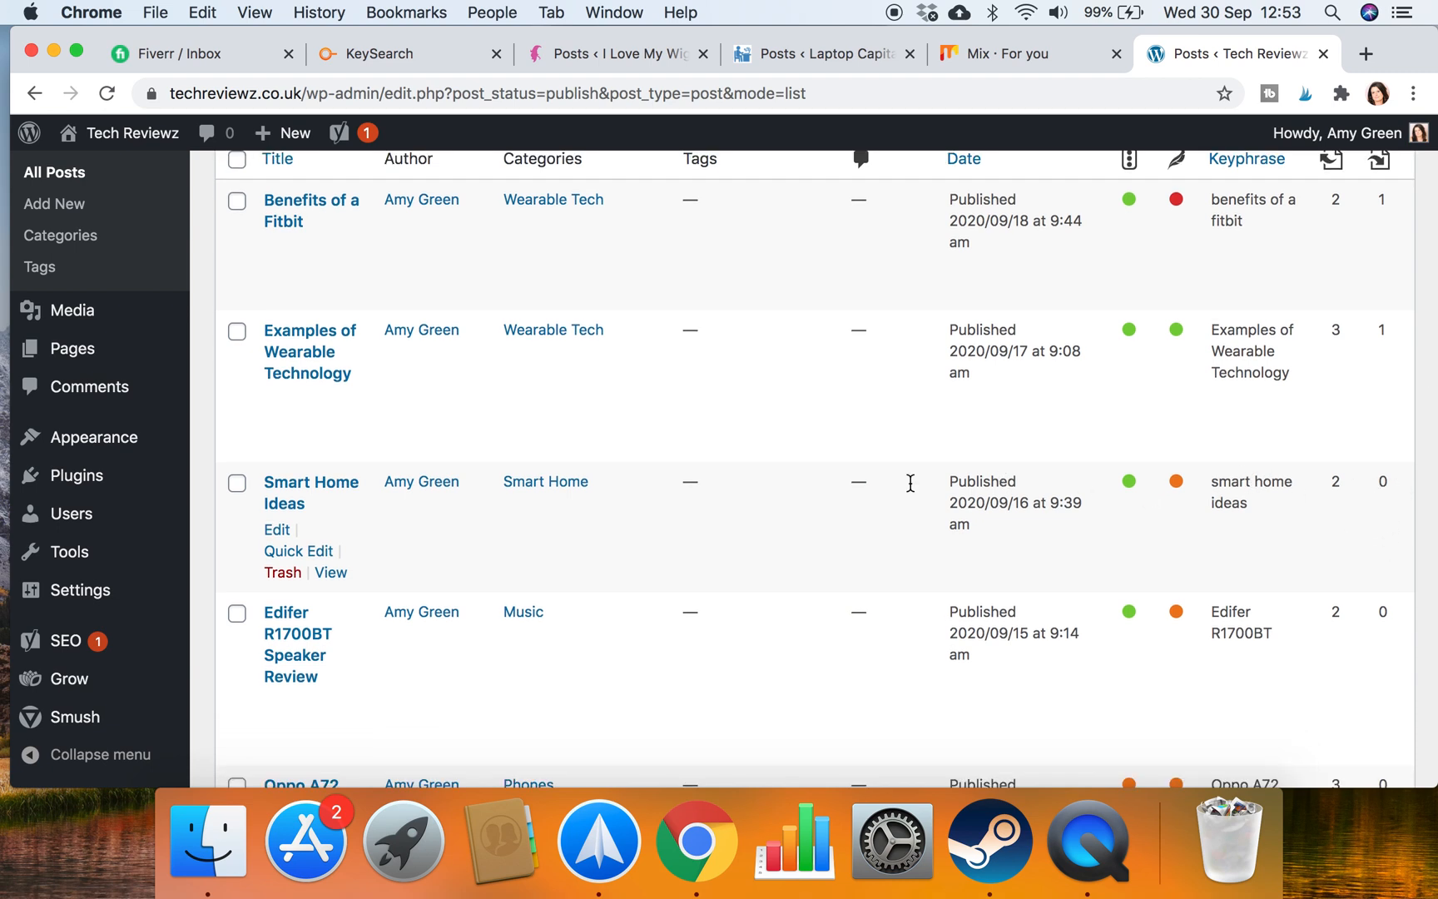
Open the Smart Home Ideas post in the editor and read its sections back to the introduction
{"action": "left_click", "coordinate": [310, 493]}
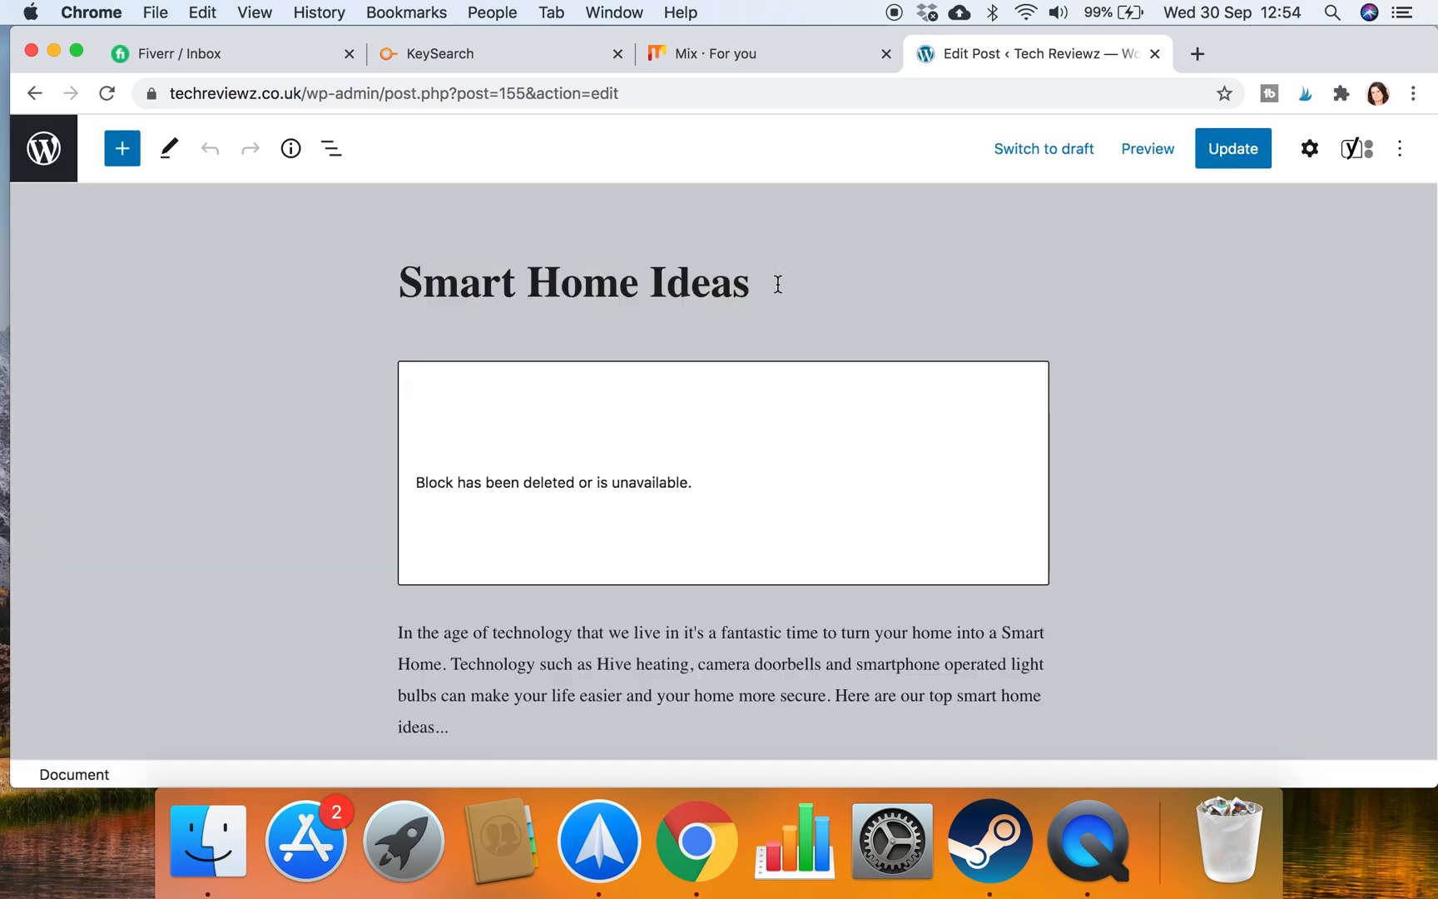
{"action": "scroll", "scroll_direction": "down", "scroll_amount": 3}
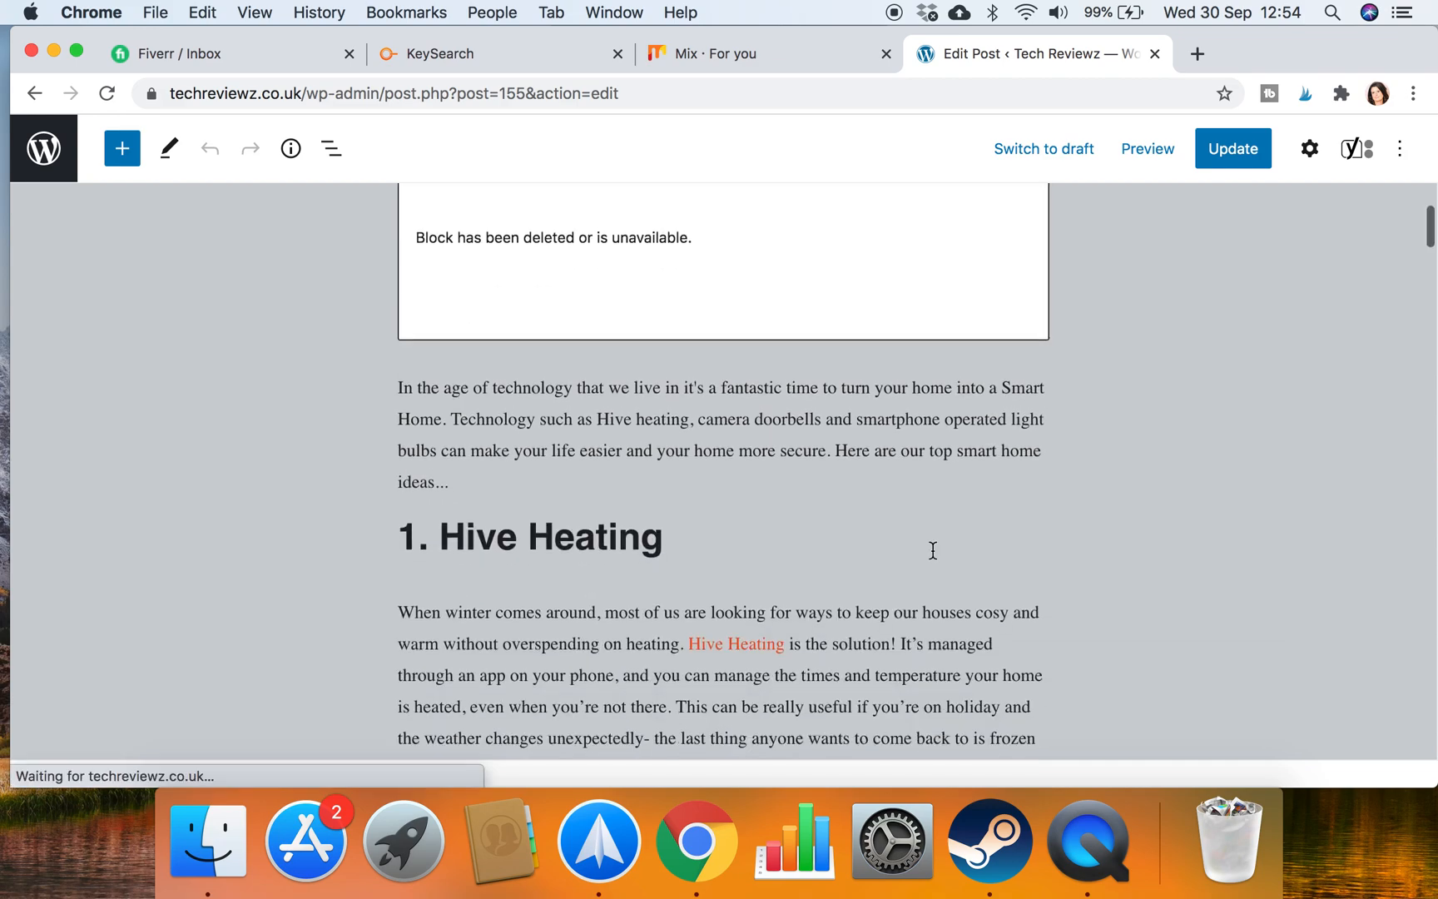
{"action": "scroll", "scroll_direction": "down", "scroll_amount": 3}
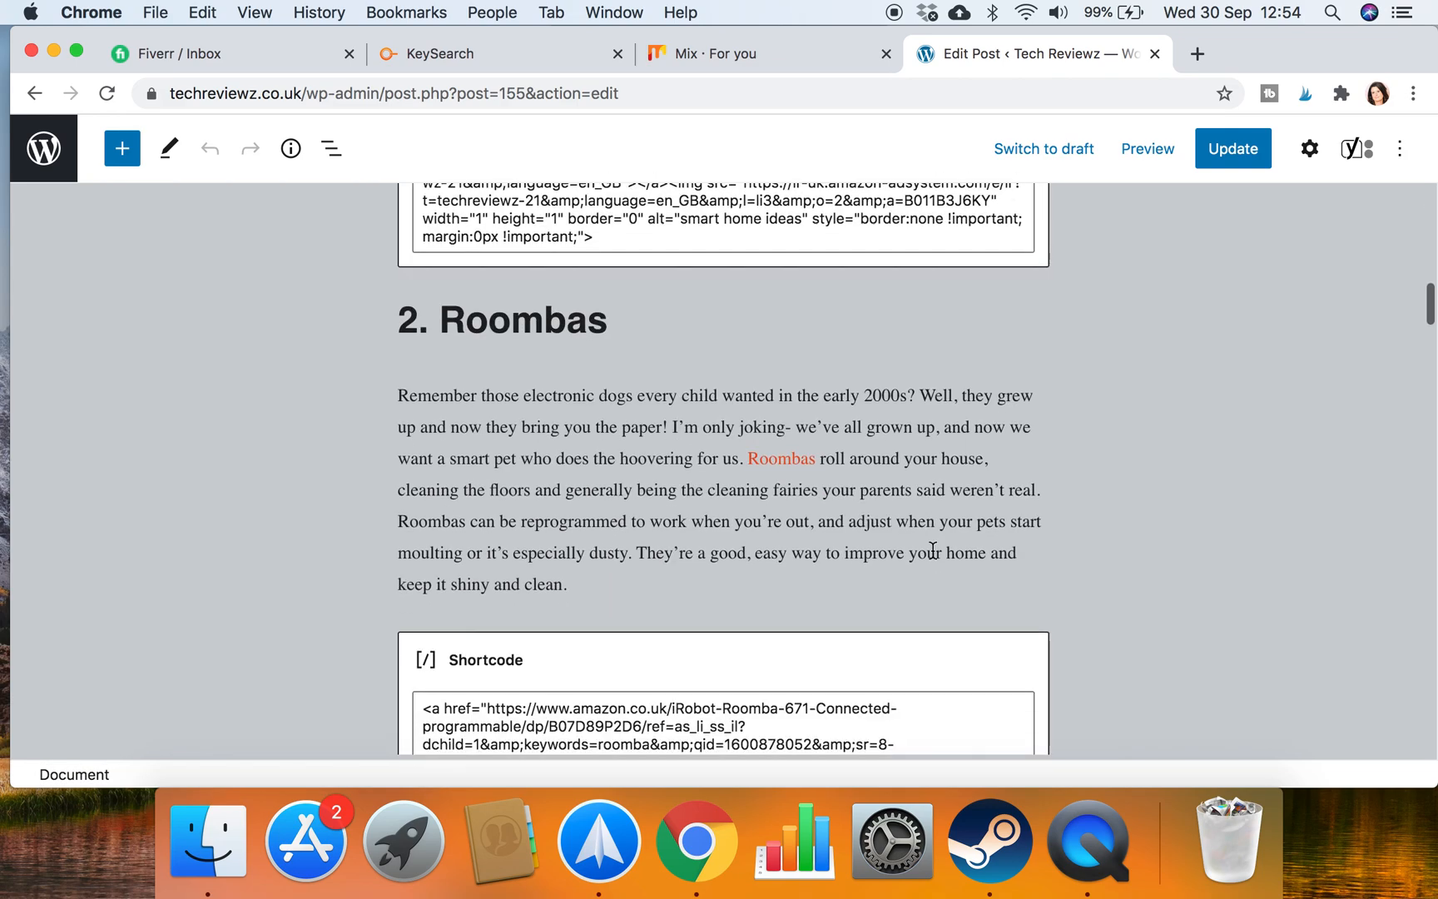
{"action": "scroll", "scroll_direction": "down", "scroll_amount": 3}
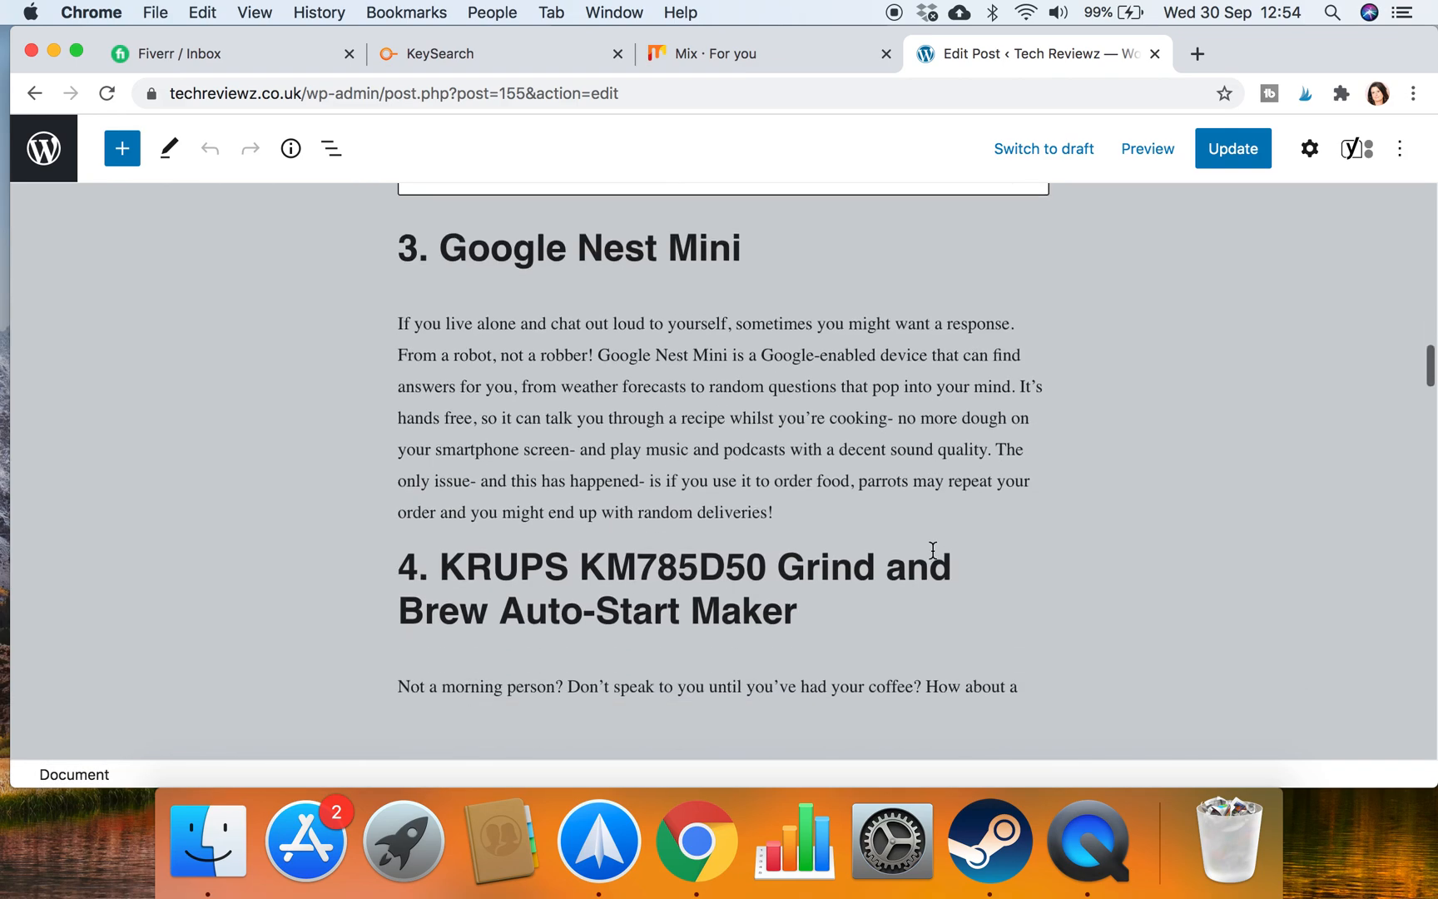
{"action": "scroll", "scroll_direction": "down", "scroll_amount": 3}
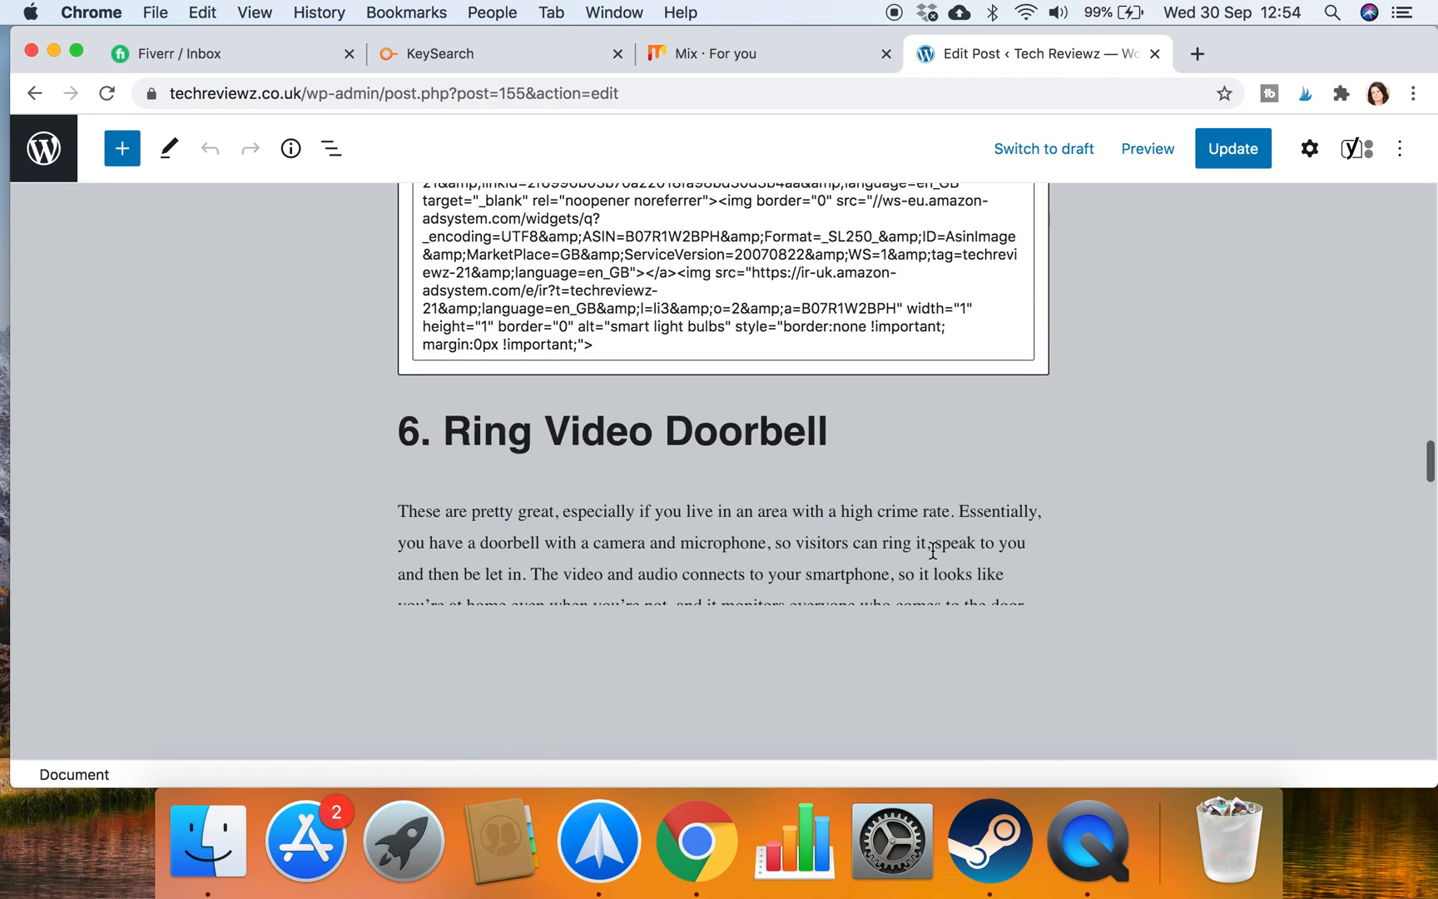
{"action": "scroll", "scroll_direction": "up", "scroll_amount": 3}
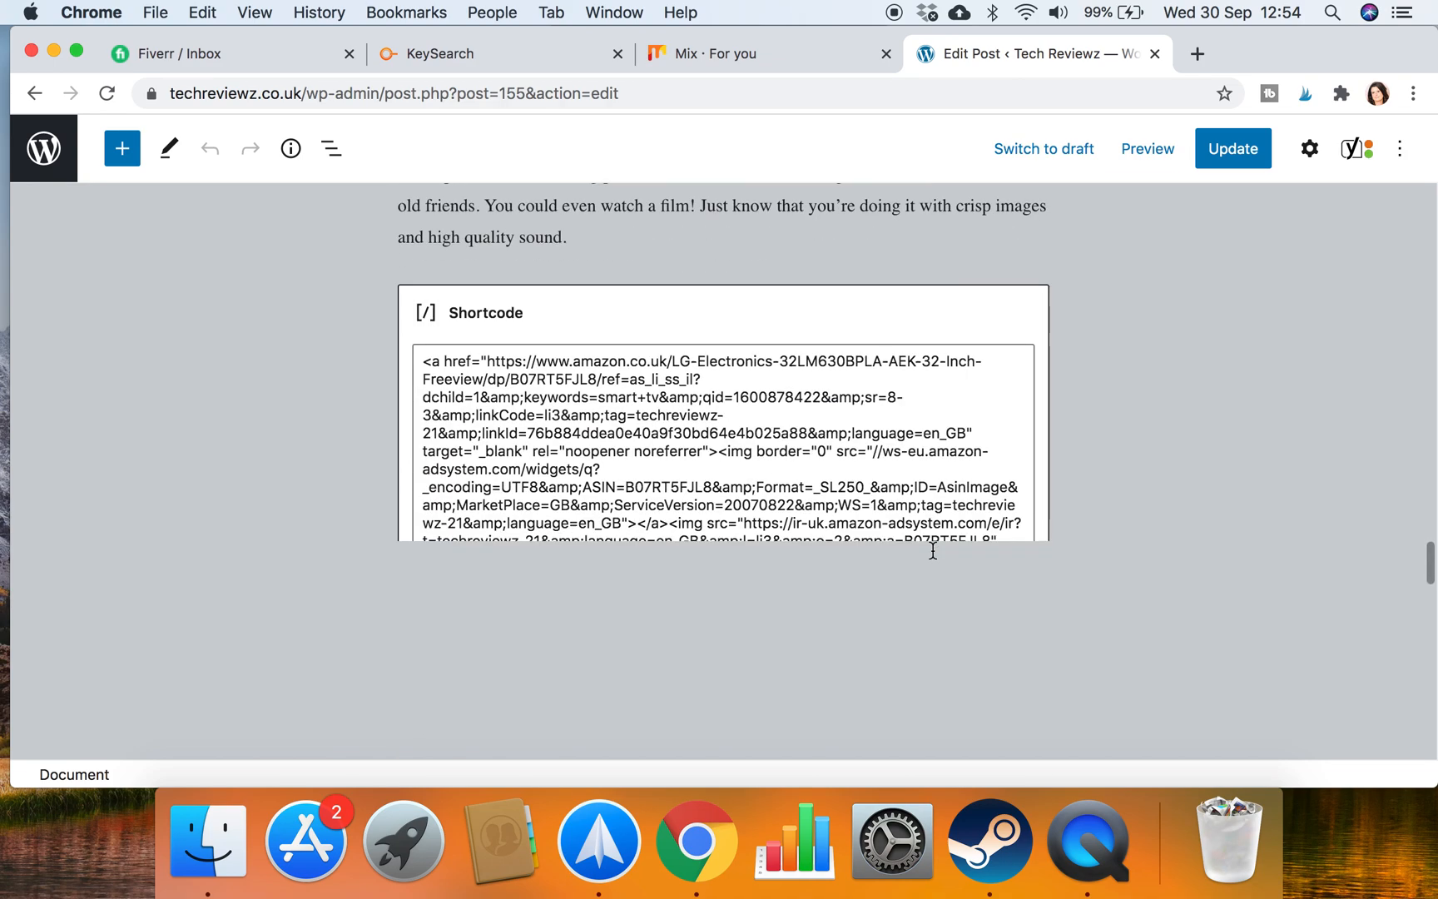
{"action": "scroll", "scroll_direction": "down", "scroll_amount": 3}
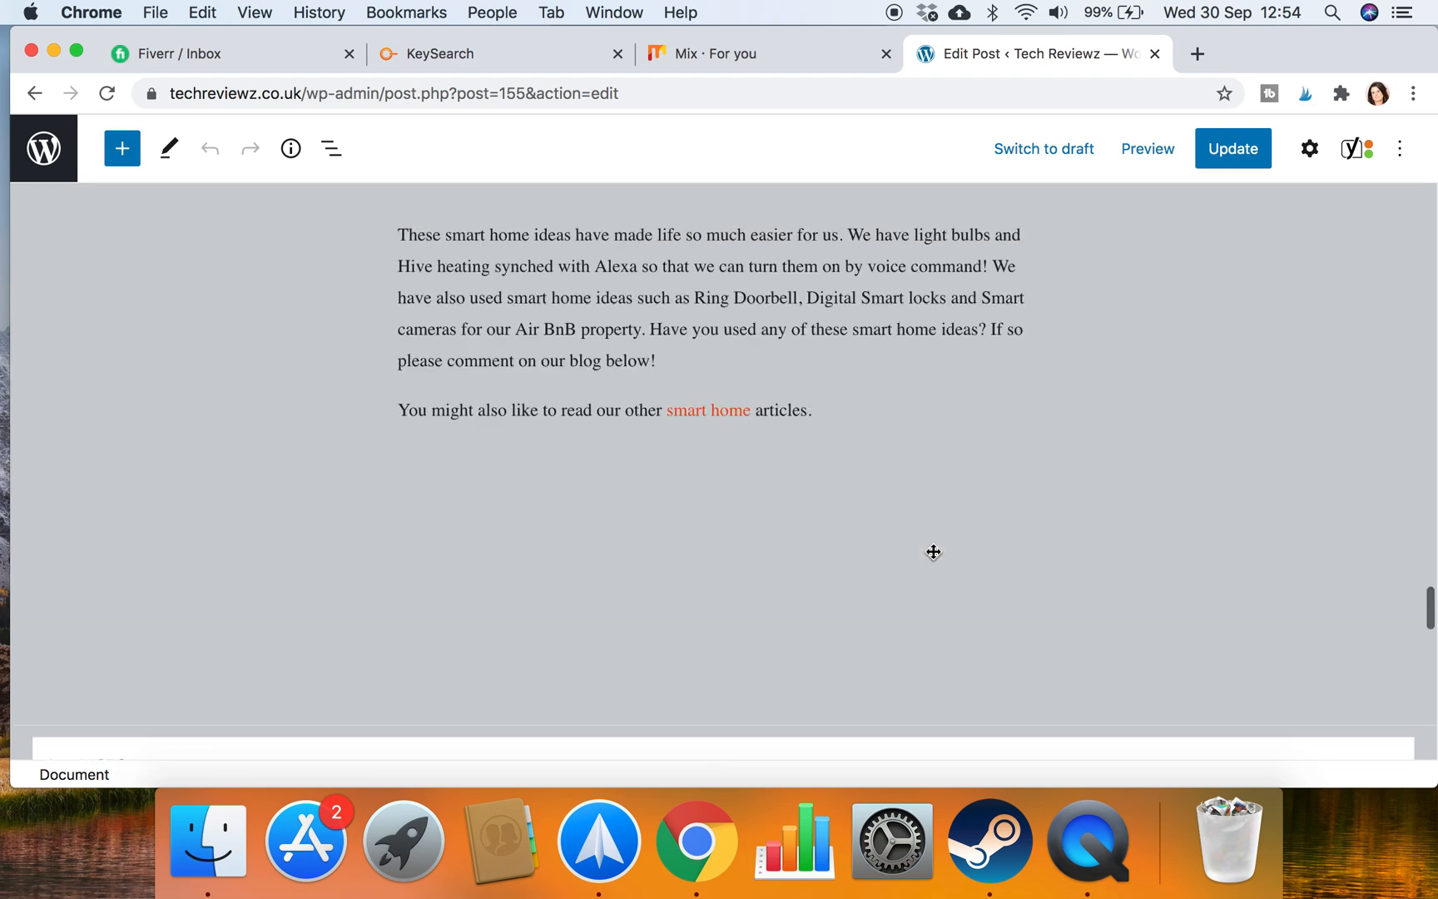
{"action": "scroll", "scroll_direction": "up", "scroll_amount": 3}
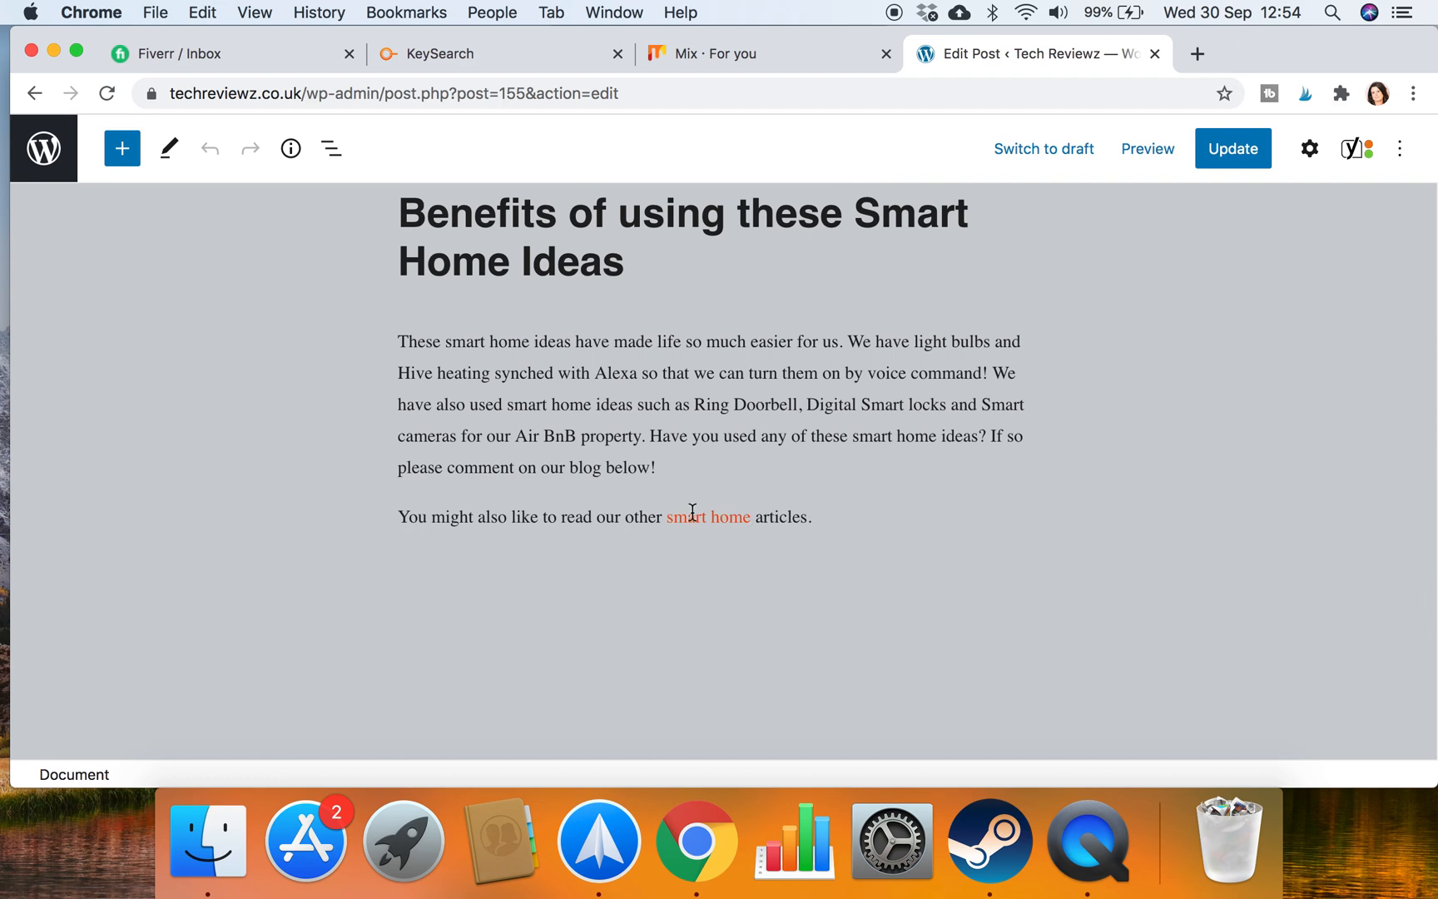
{"action": "scroll", "scroll_direction": "up", "scroll_amount": 3}
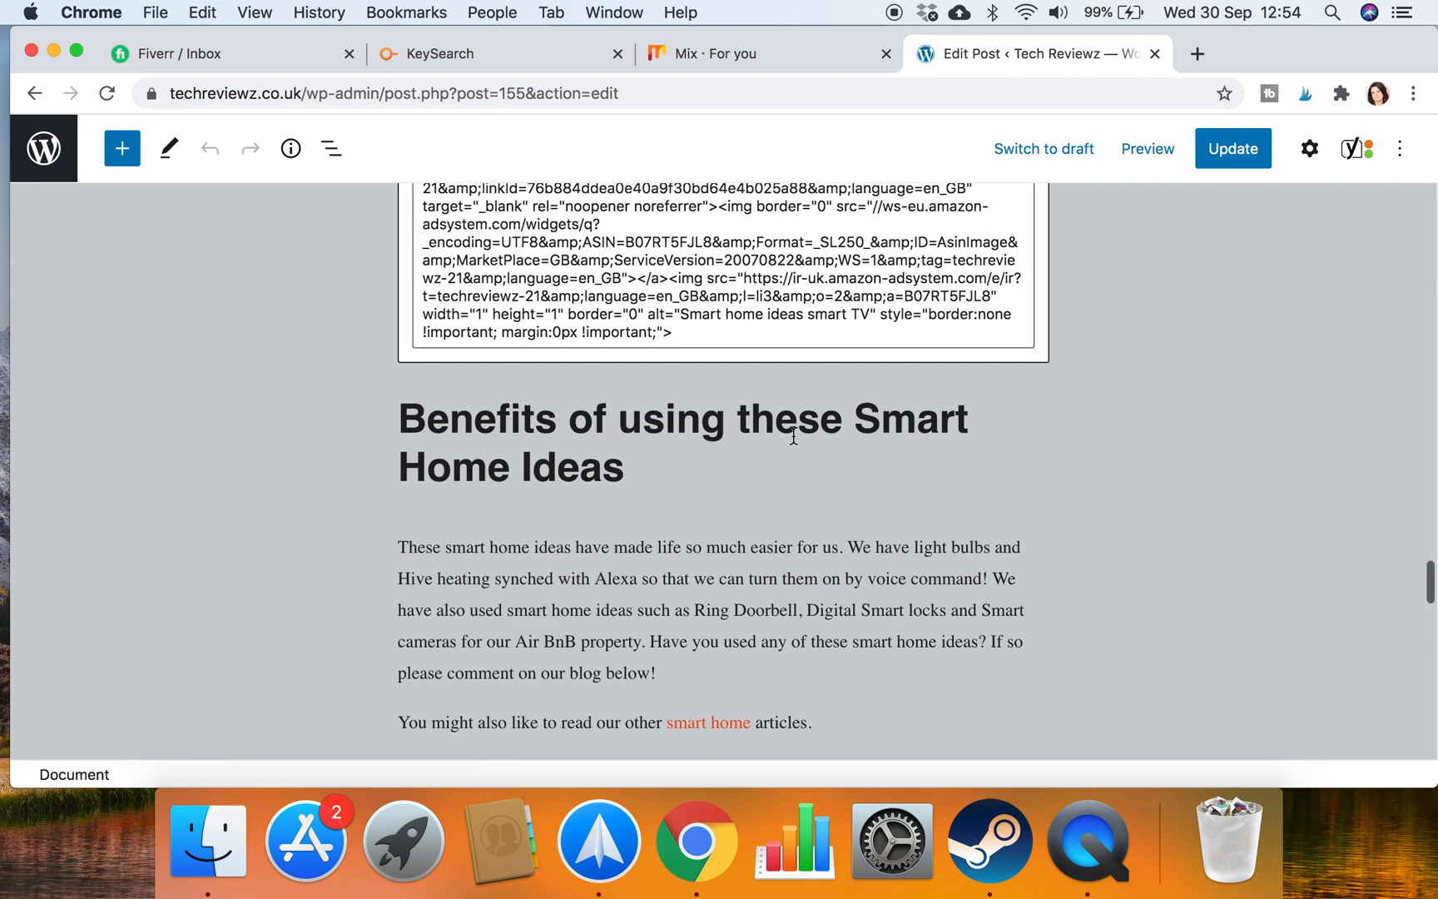
{"action": "scroll", "scroll_direction": "up", "scroll_amount": 3}
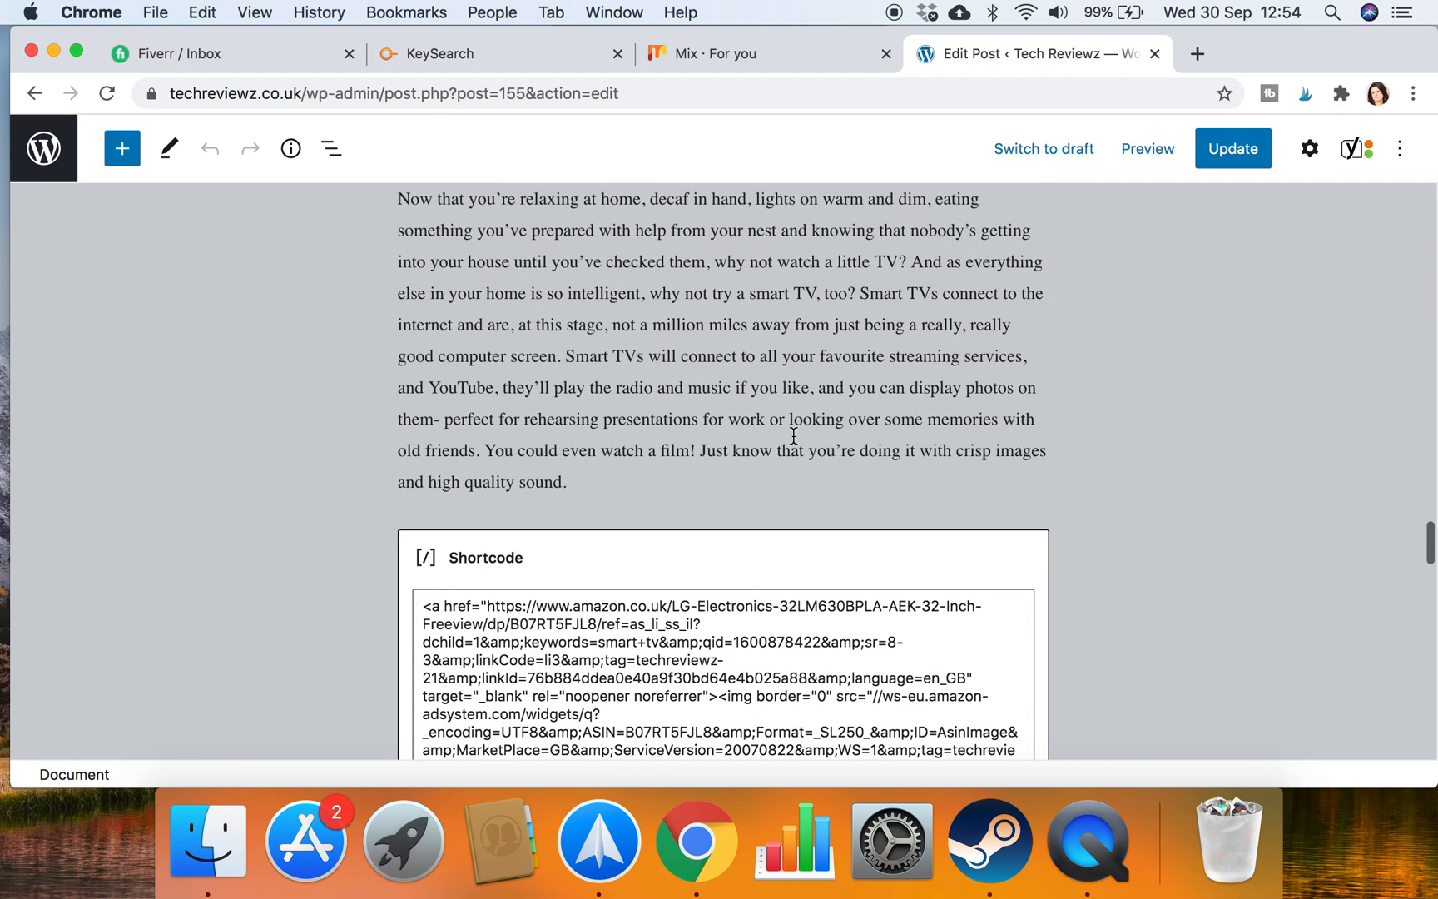
{"action": "scroll", "scroll_direction": "down", "scroll_amount": 3}
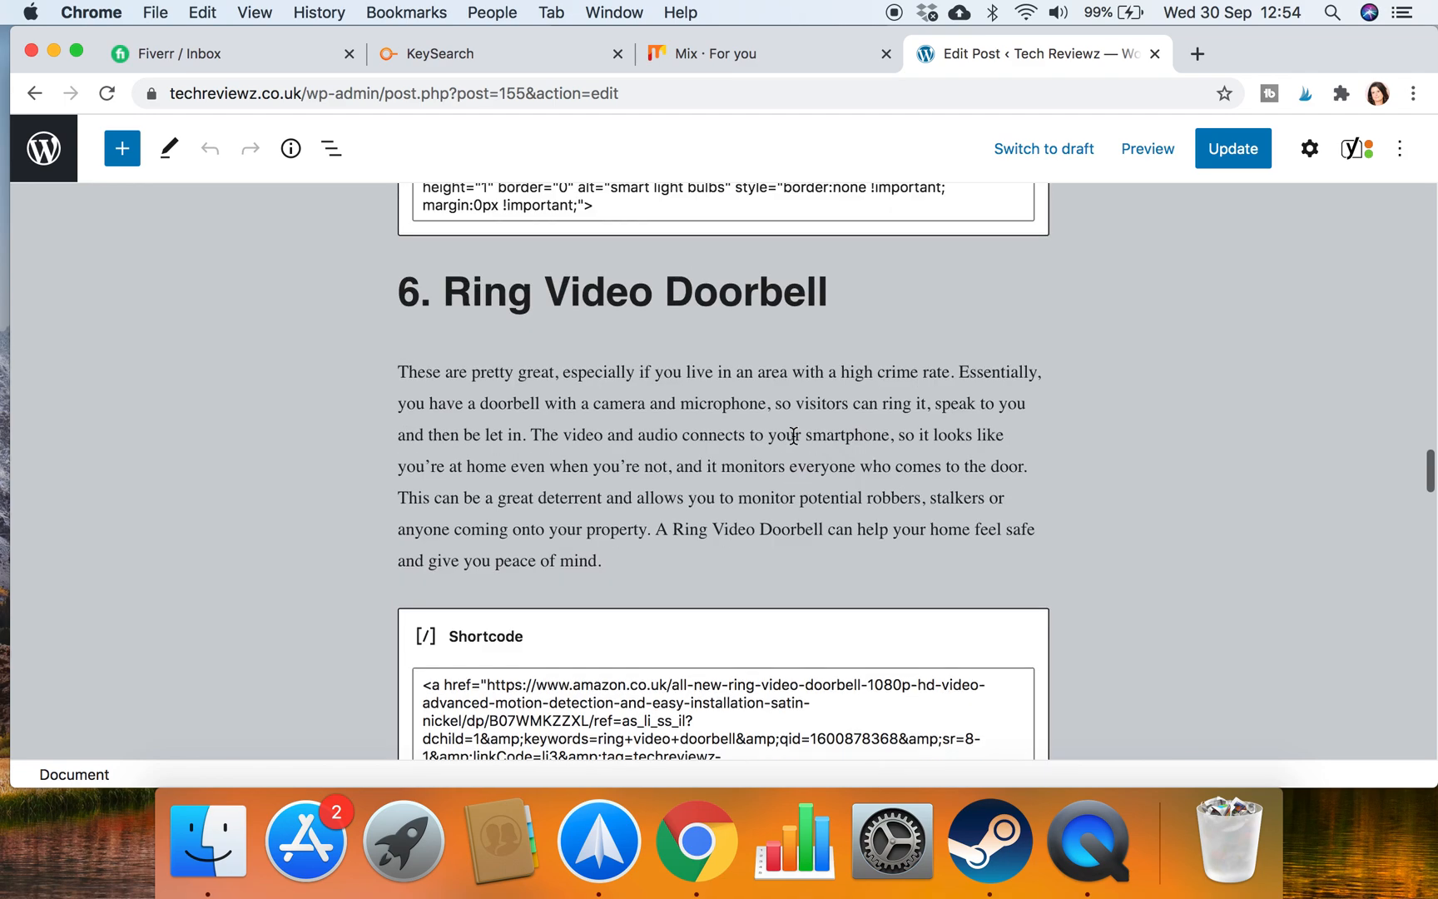
{"action": "scroll", "scroll_direction": "up", "scroll_amount": 3}
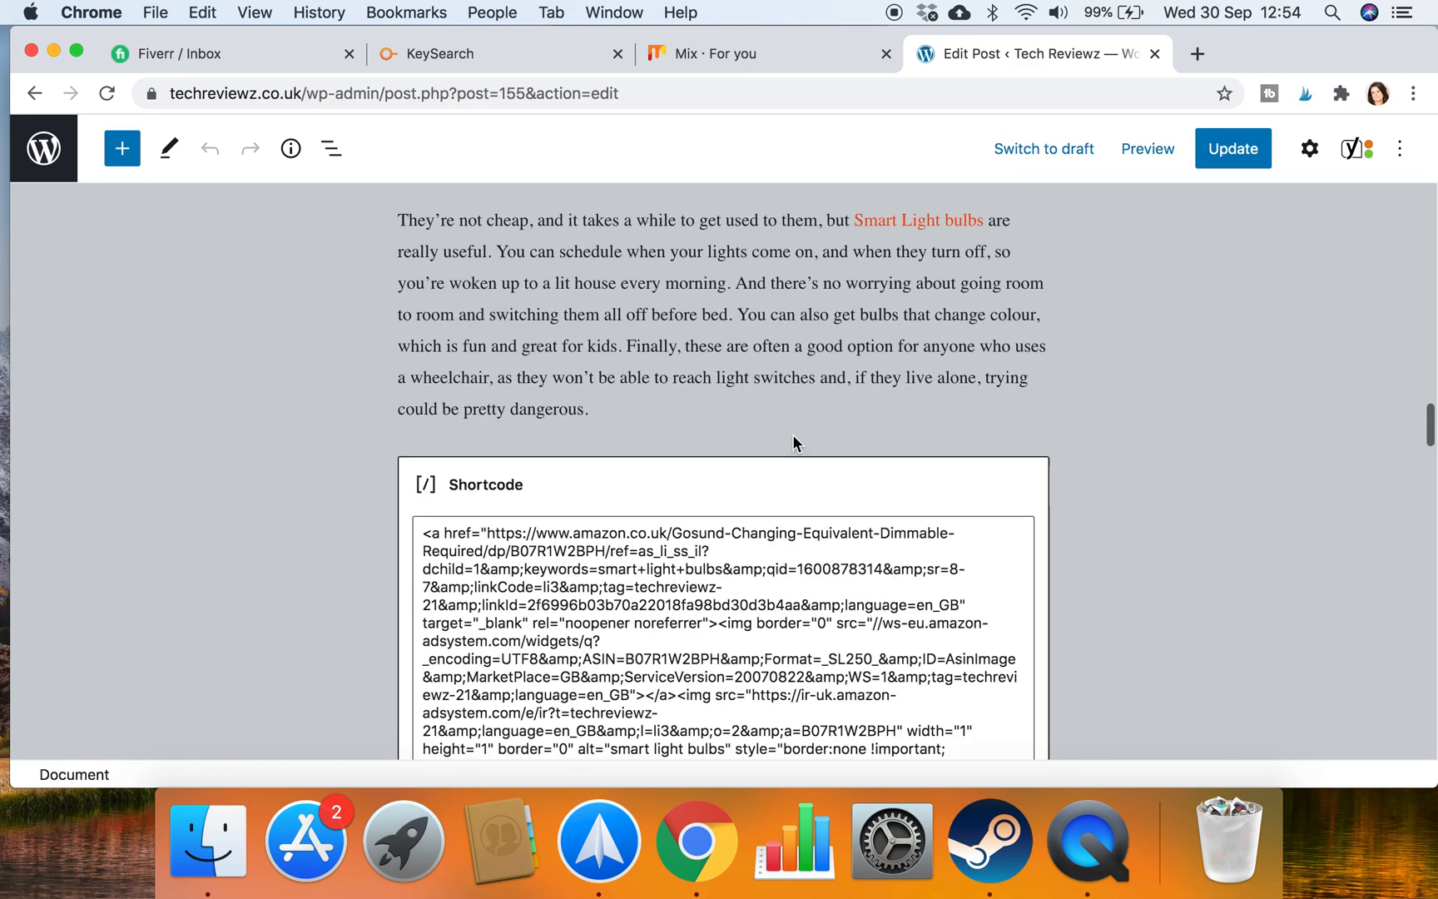
{"action": "scroll", "scroll_direction": "up", "scroll_amount": 3}
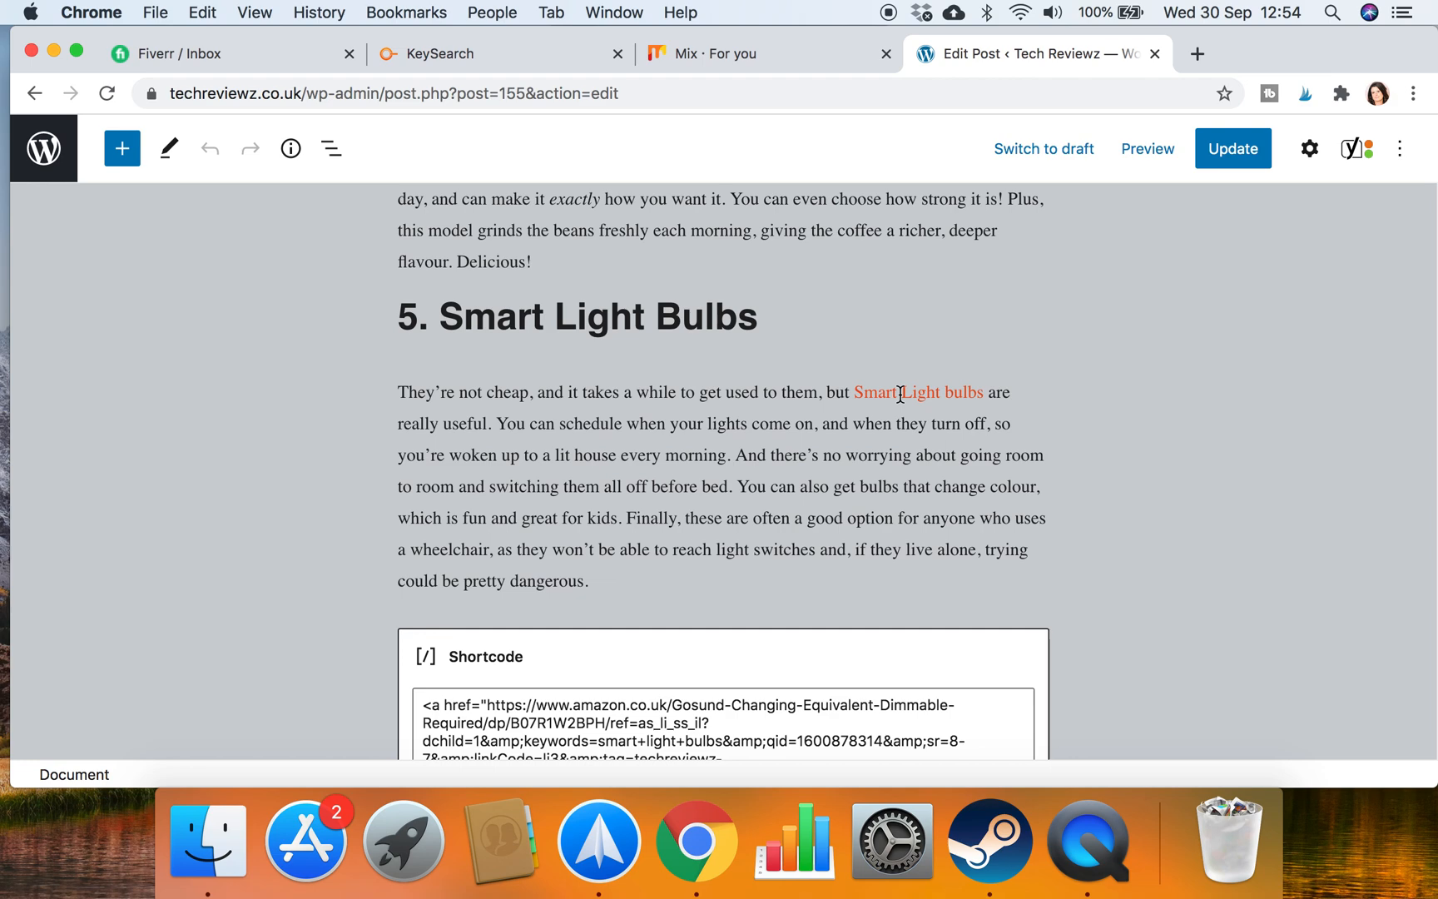
{"action": "scroll", "scroll_direction": "up", "scroll_amount": 3}
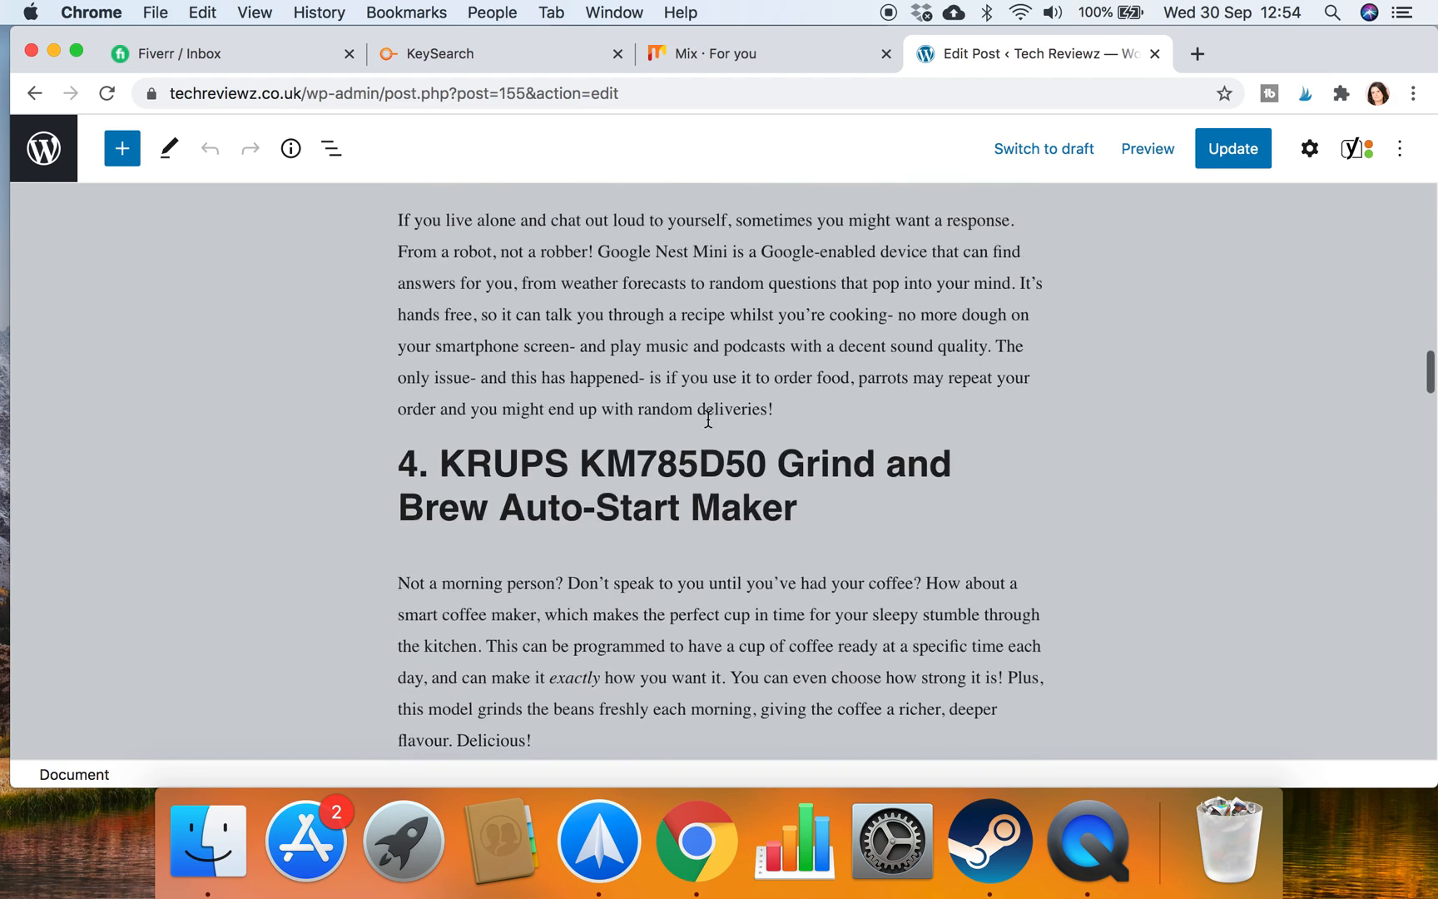
{"action": "scroll", "scroll_direction": "up", "scroll_amount": 3}
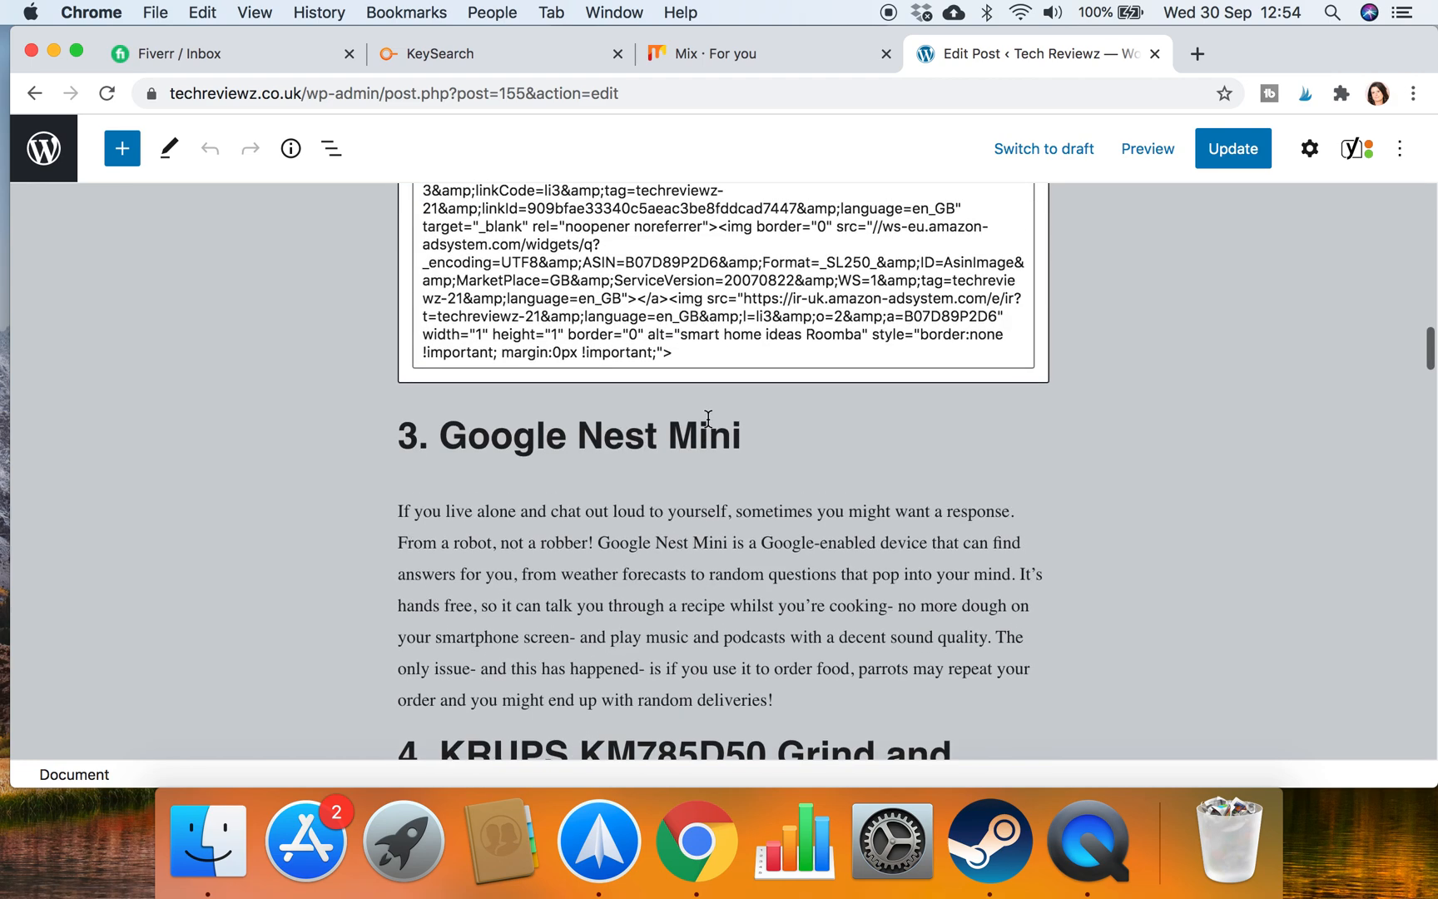
{"action": "scroll", "scroll_direction": "up", "scroll_amount": 3}
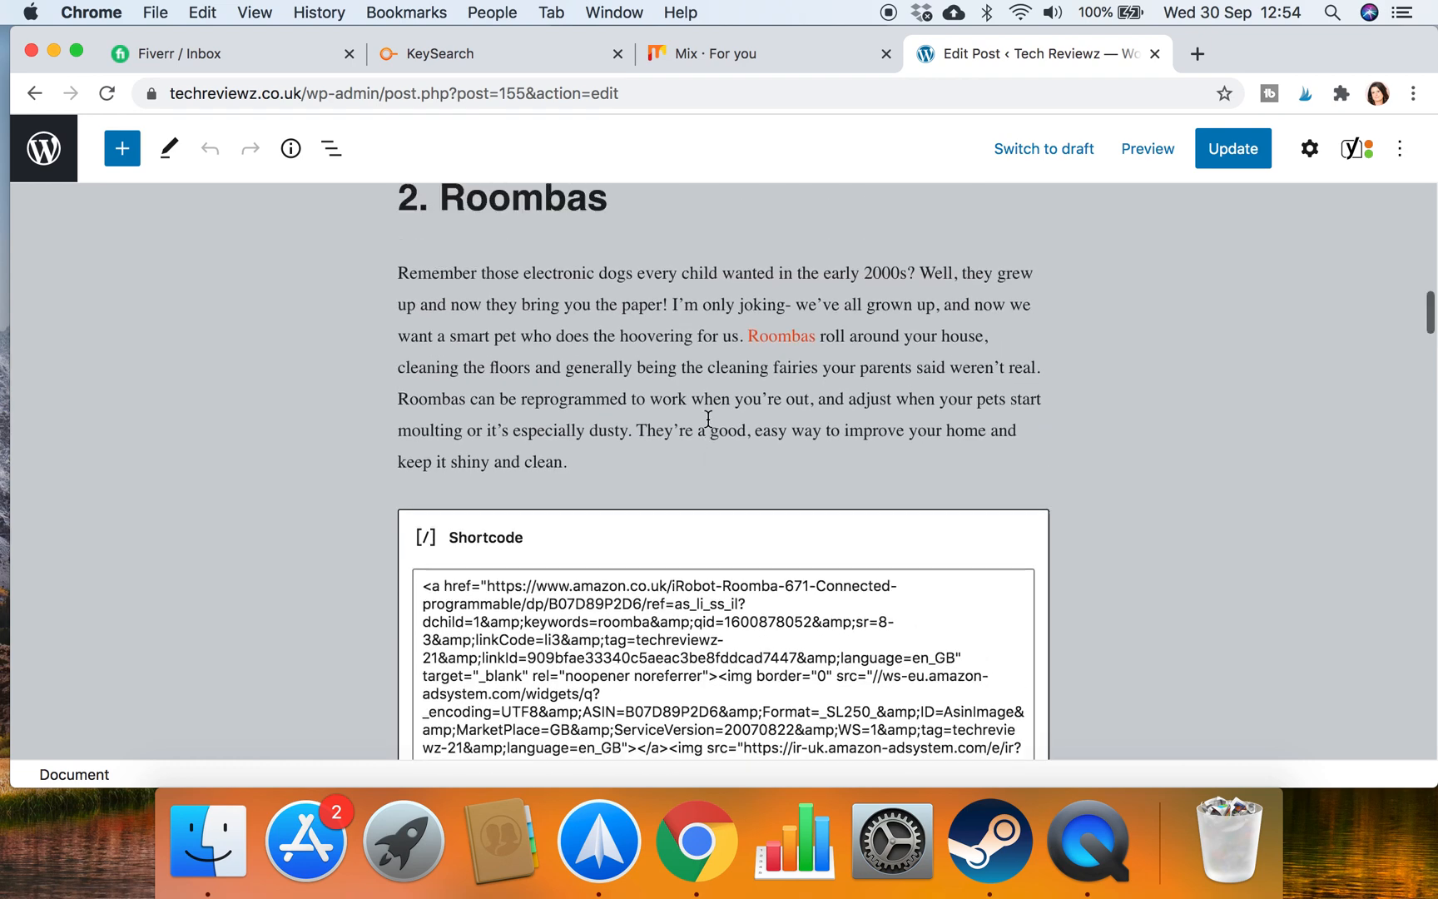
{"action": "scroll", "scroll_direction": "up", "scroll_amount": 3}
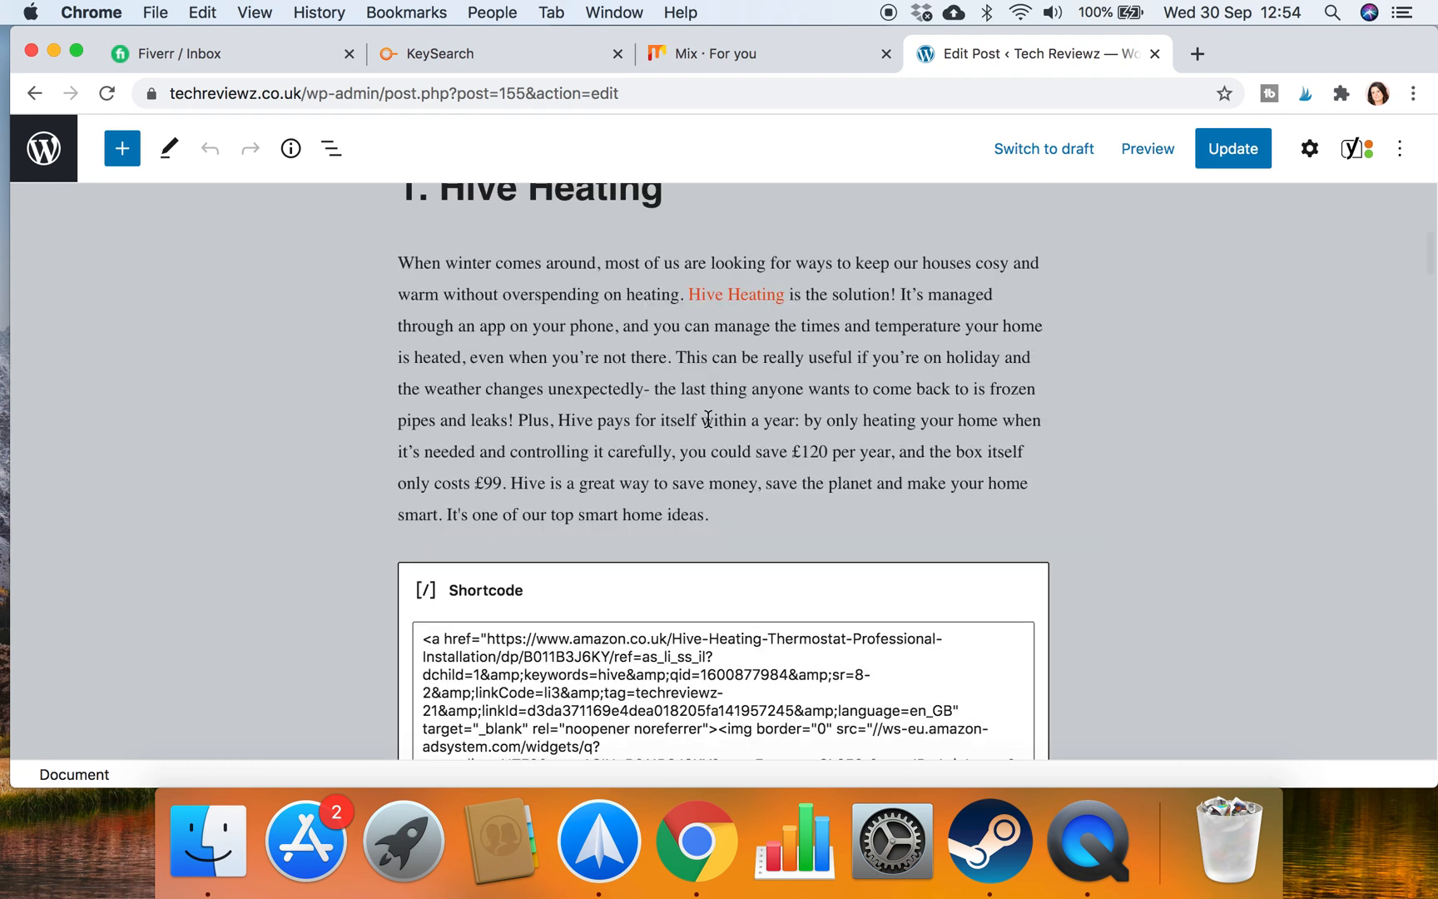
{"action": "scroll", "scroll_direction": "up", "scroll_amount": 3}
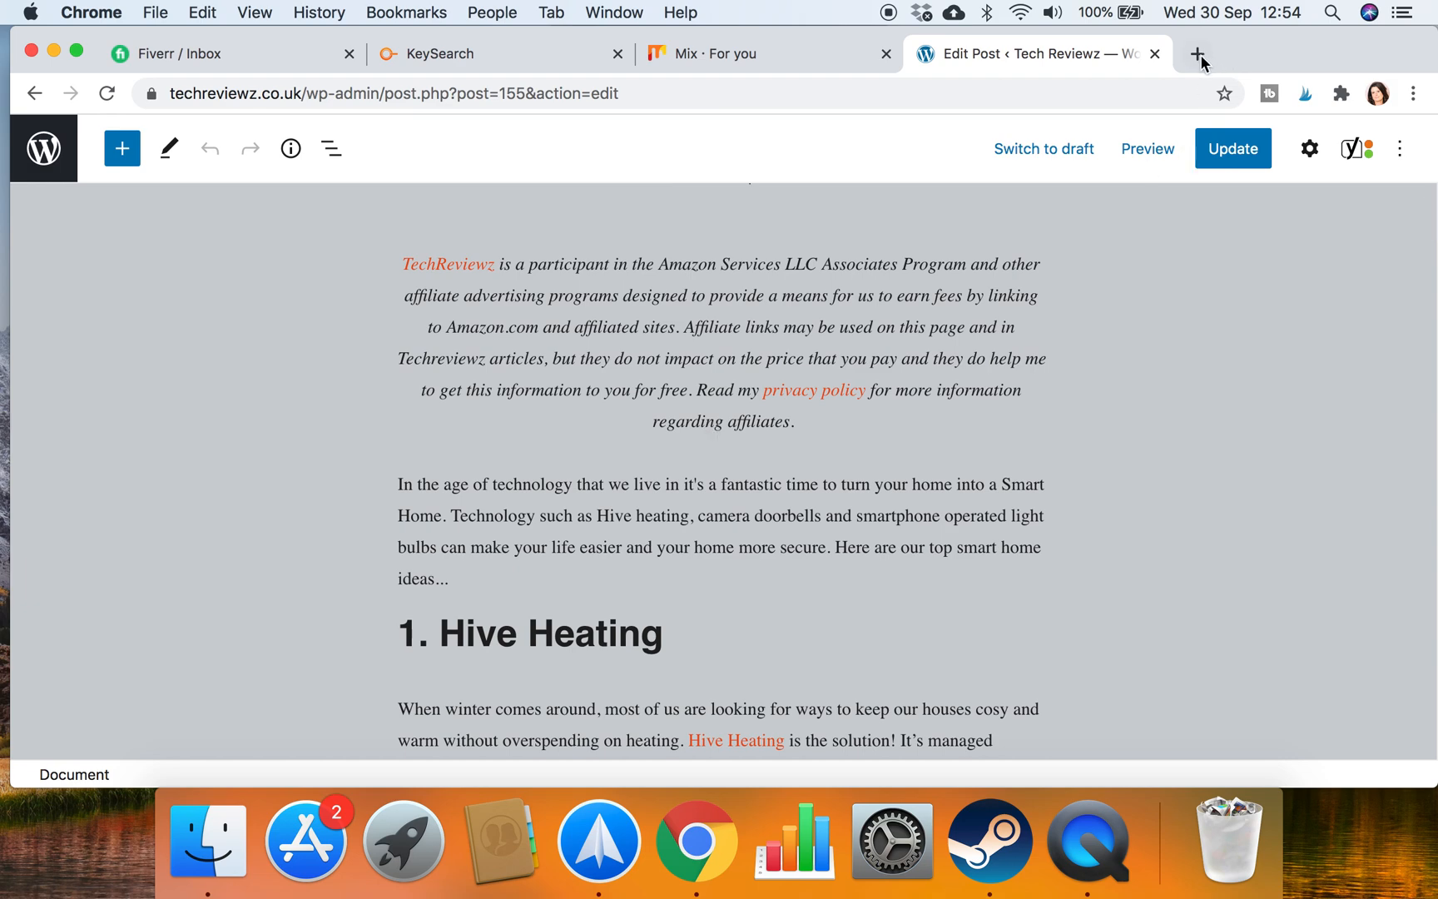
Open the live Tech Reviewz site in a new tab and browse the Smart Home category
{"action": "left_click", "coordinate": [1197, 55]}
{"action": "type", "text": "tech"}
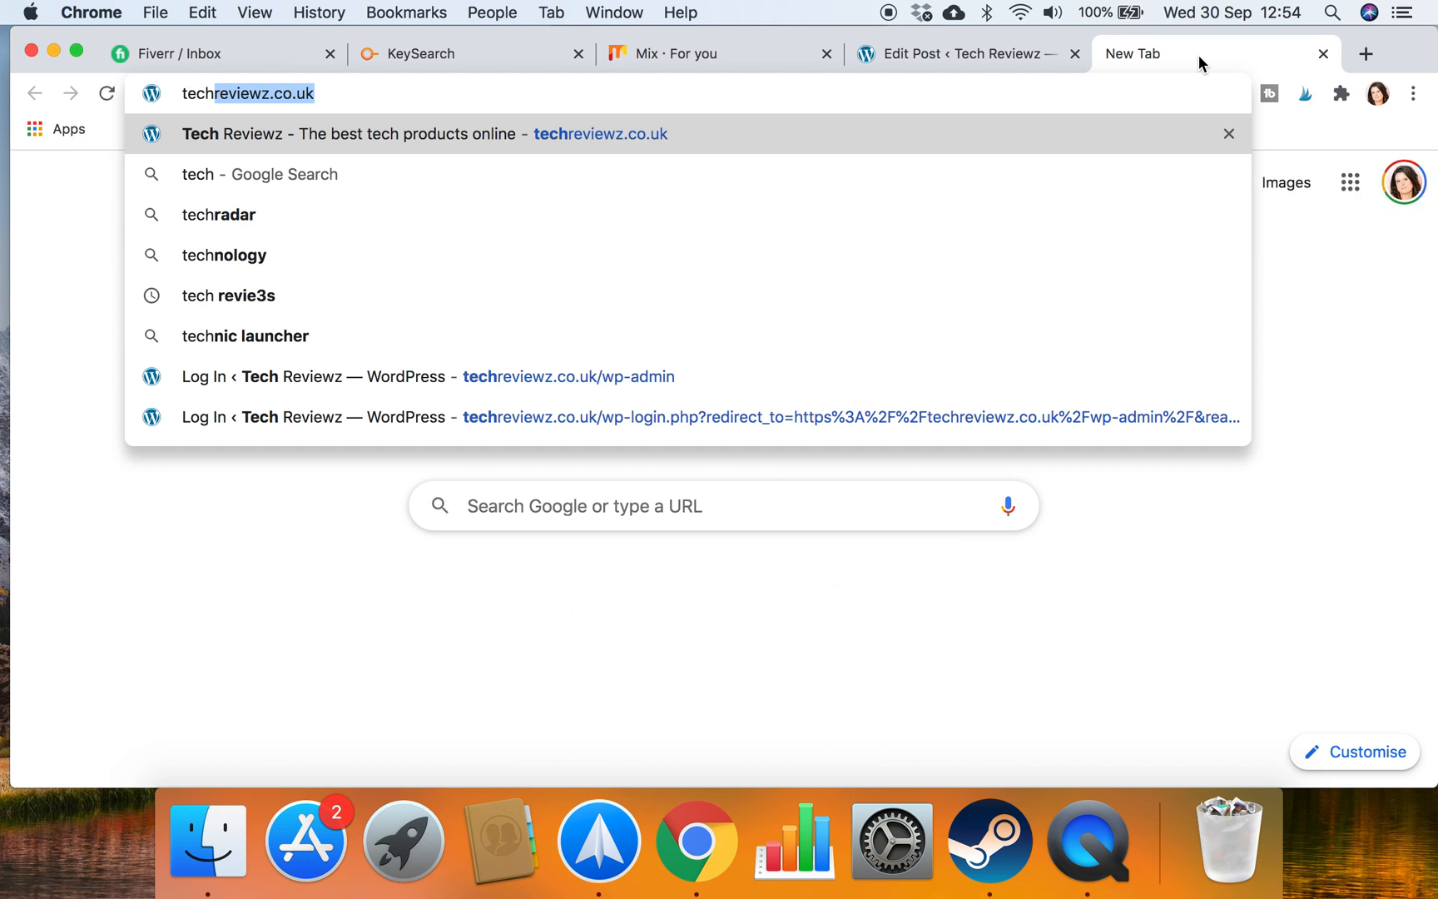
{"action": "left_click", "coordinate": [424, 134]}
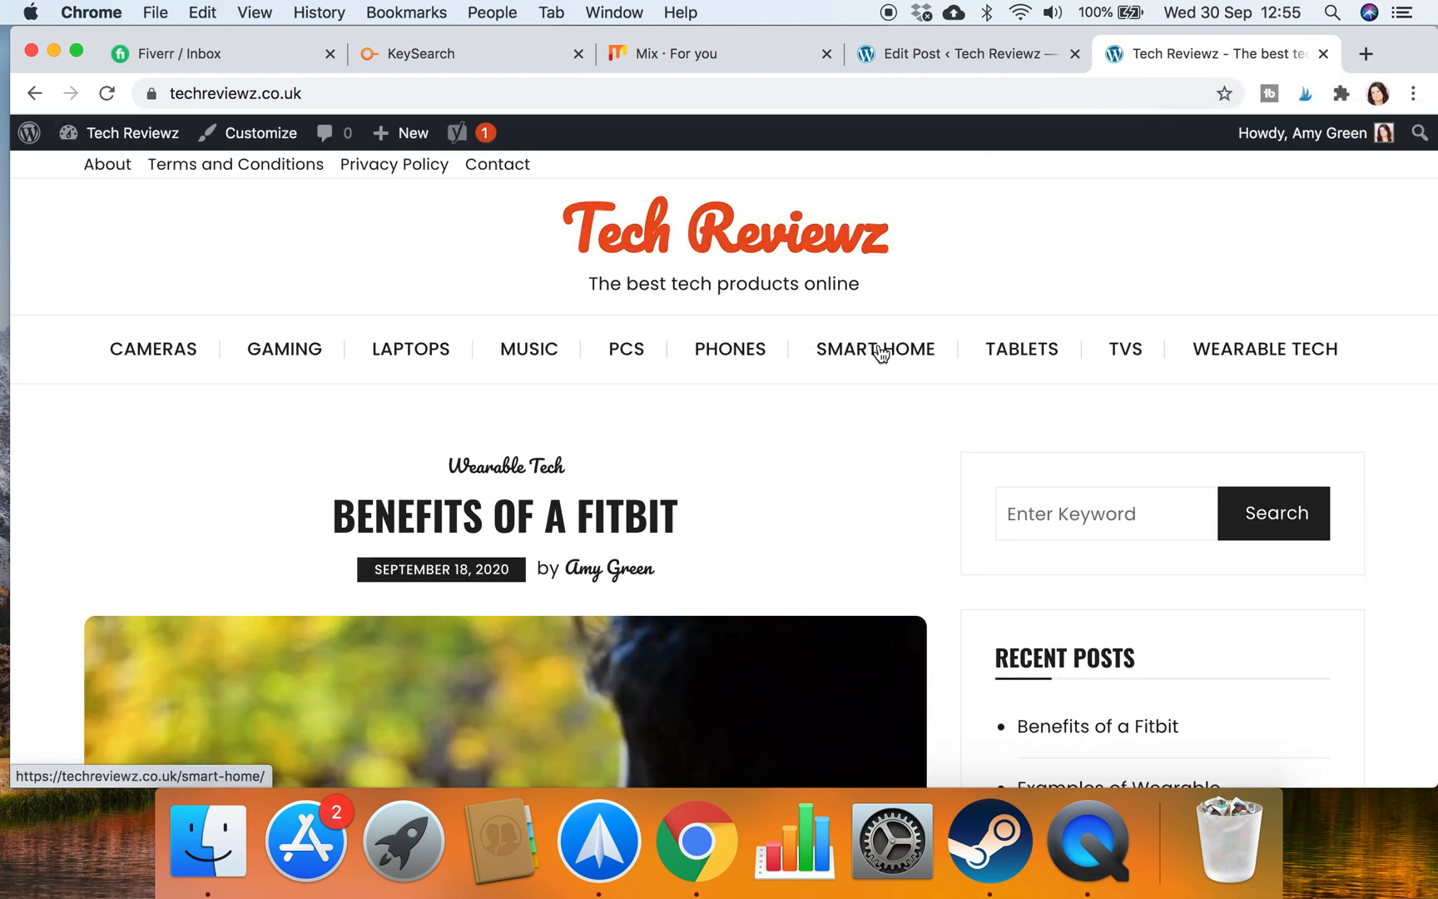
{"action": "left_click", "coordinate": [873, 348]}
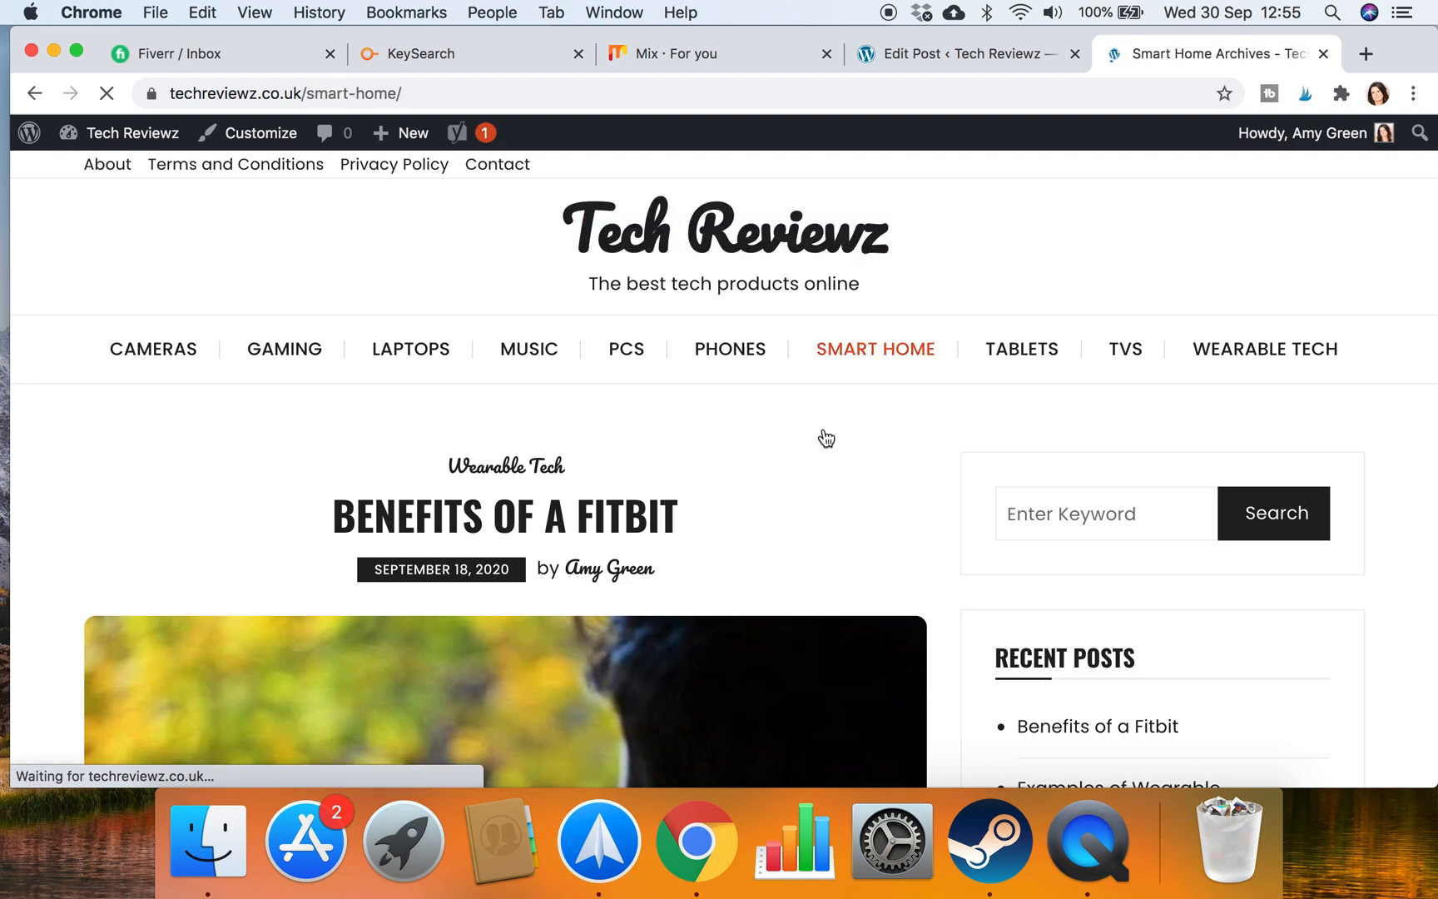
{"action": "left_click", "coordinate": [874, 347]}
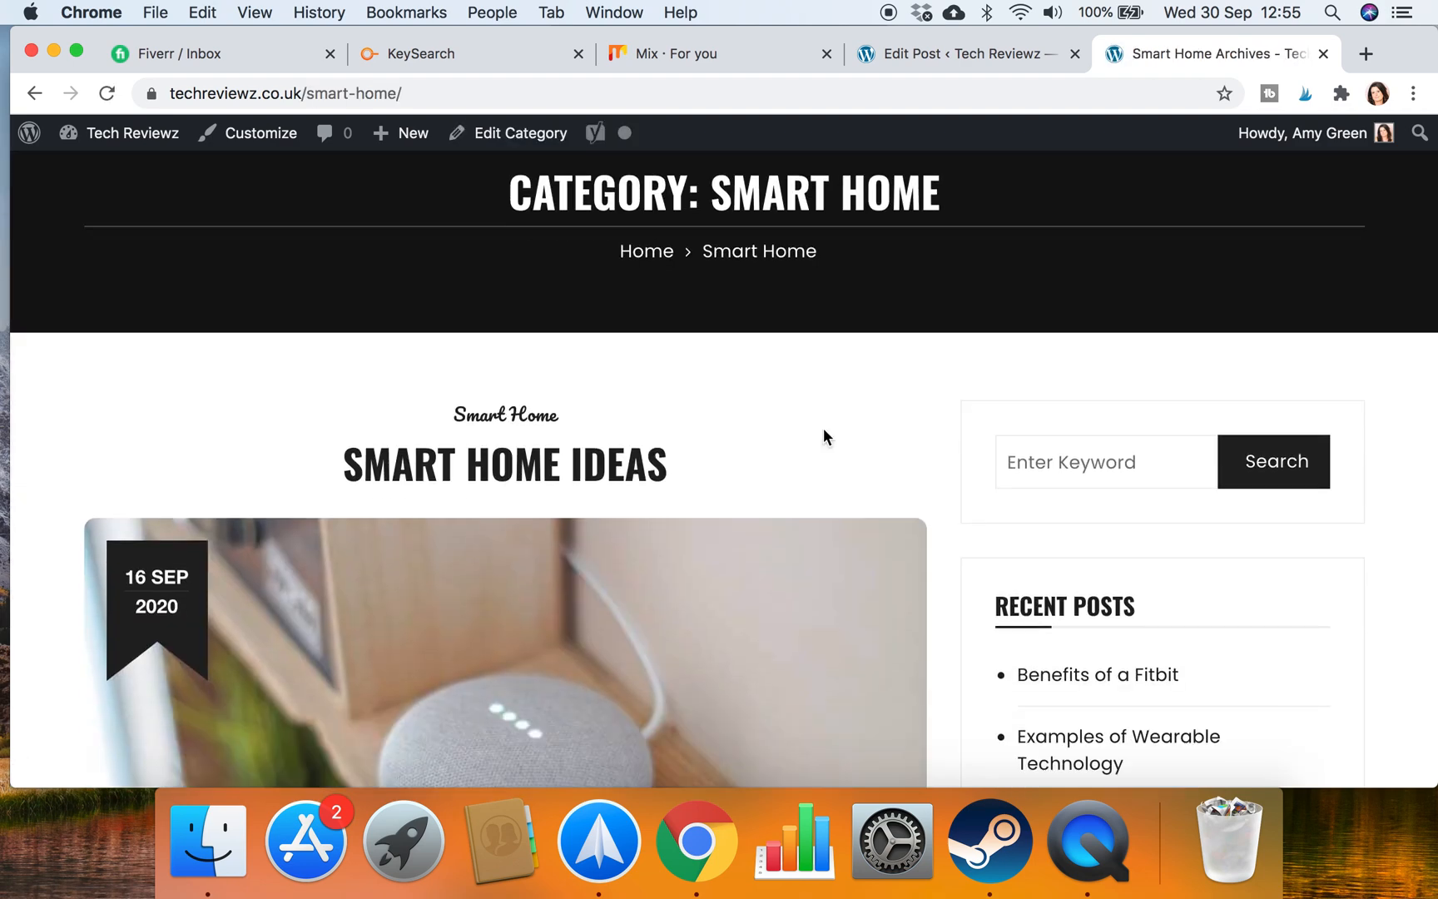
{"action": "scroll", "scroll_direction": "down", "scroll_amount": 3}
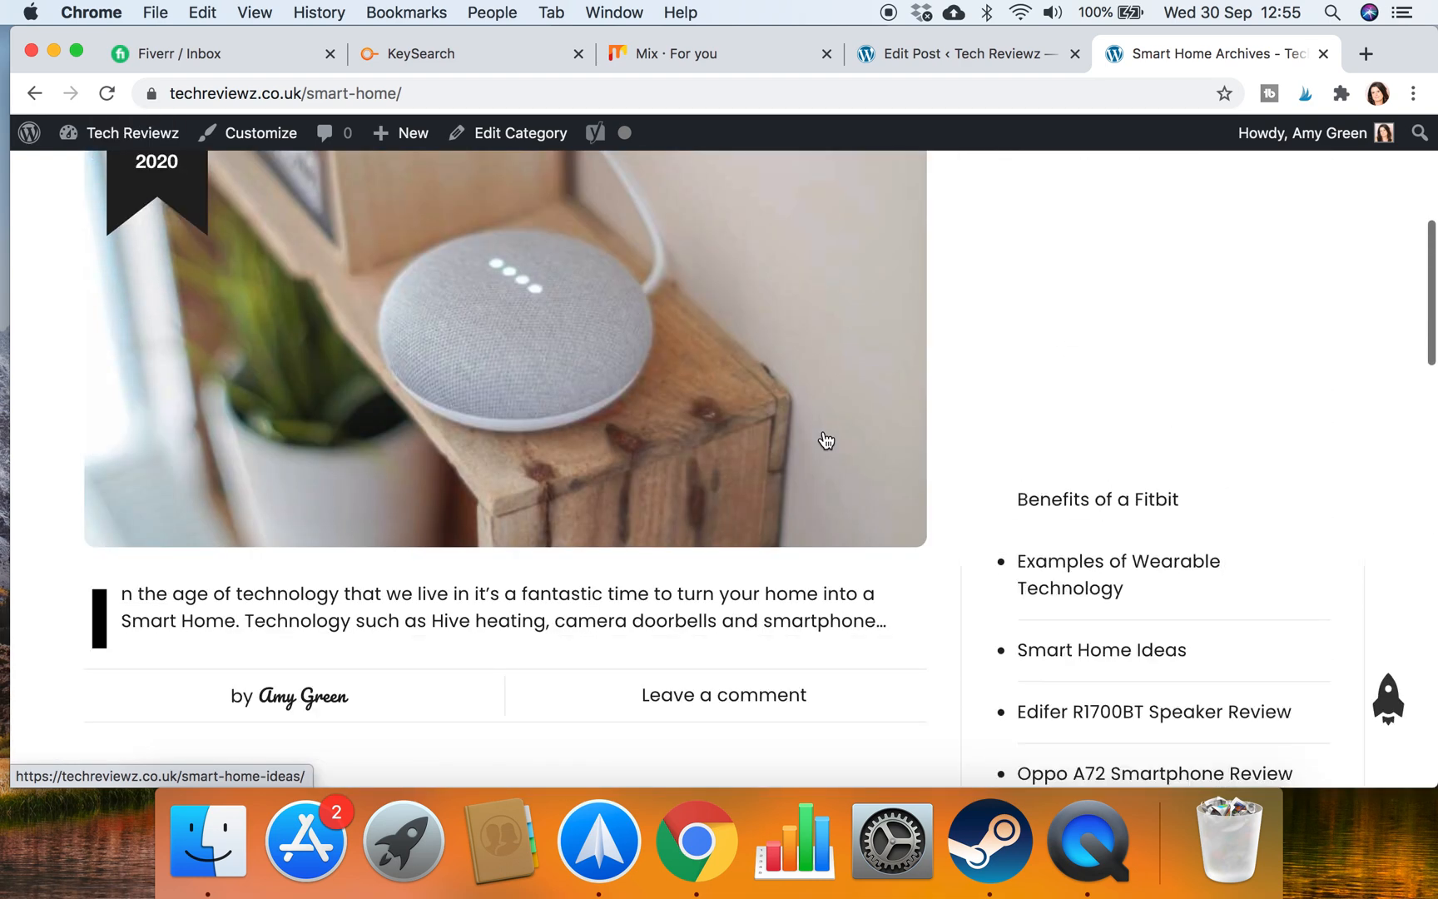
{"action": "scroll", "scroll_direction": "up", "scroll_amount": 3}
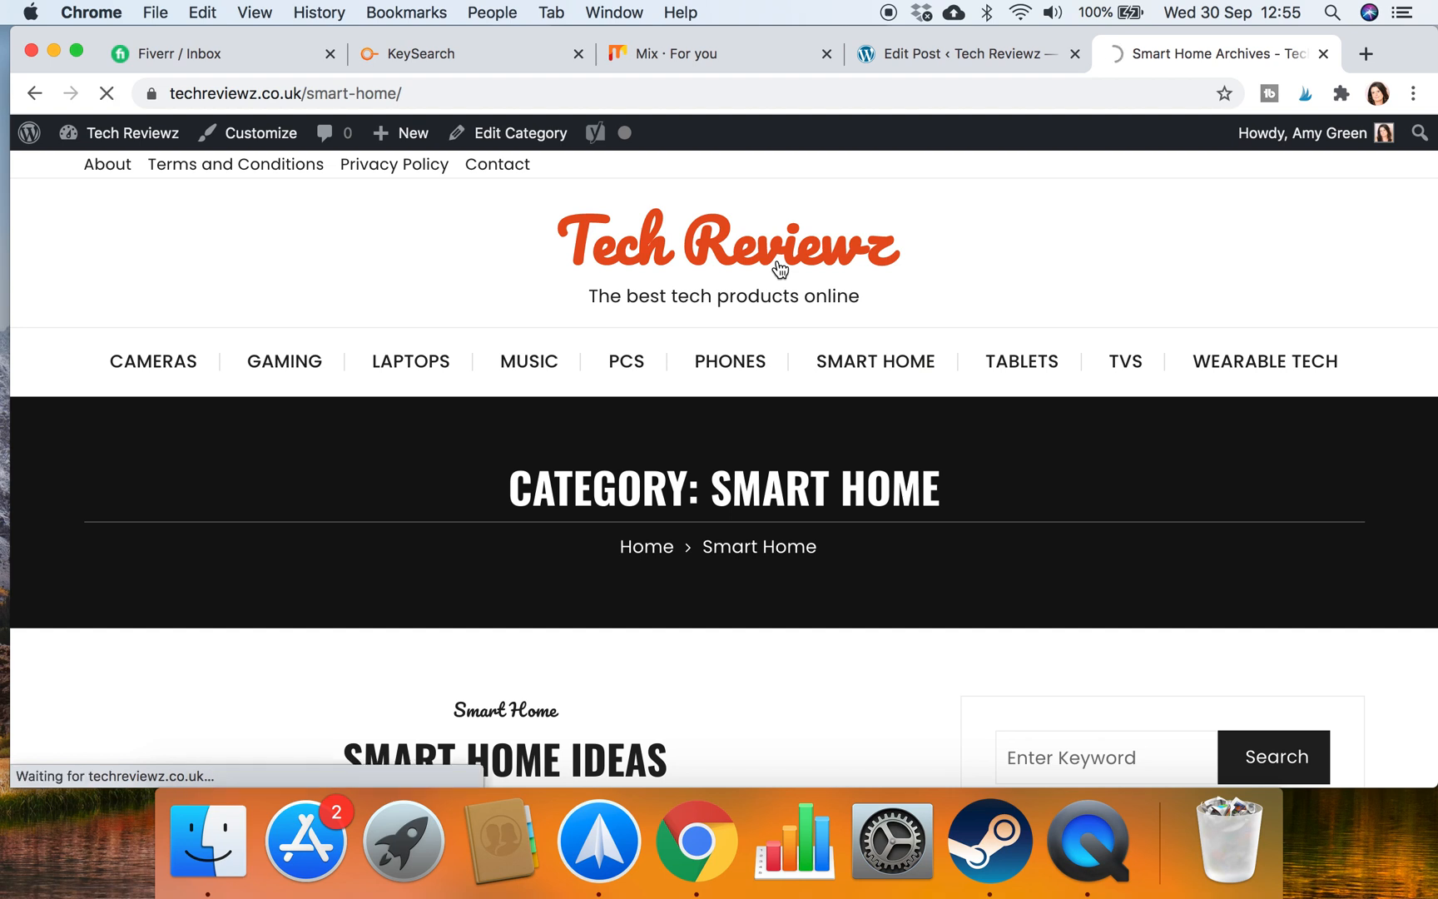
Return to the homepage and browse the Wearable Tech category for the Benefits of a Fitbit post
{"action": "left_click", "coordinate": [724, 242]}
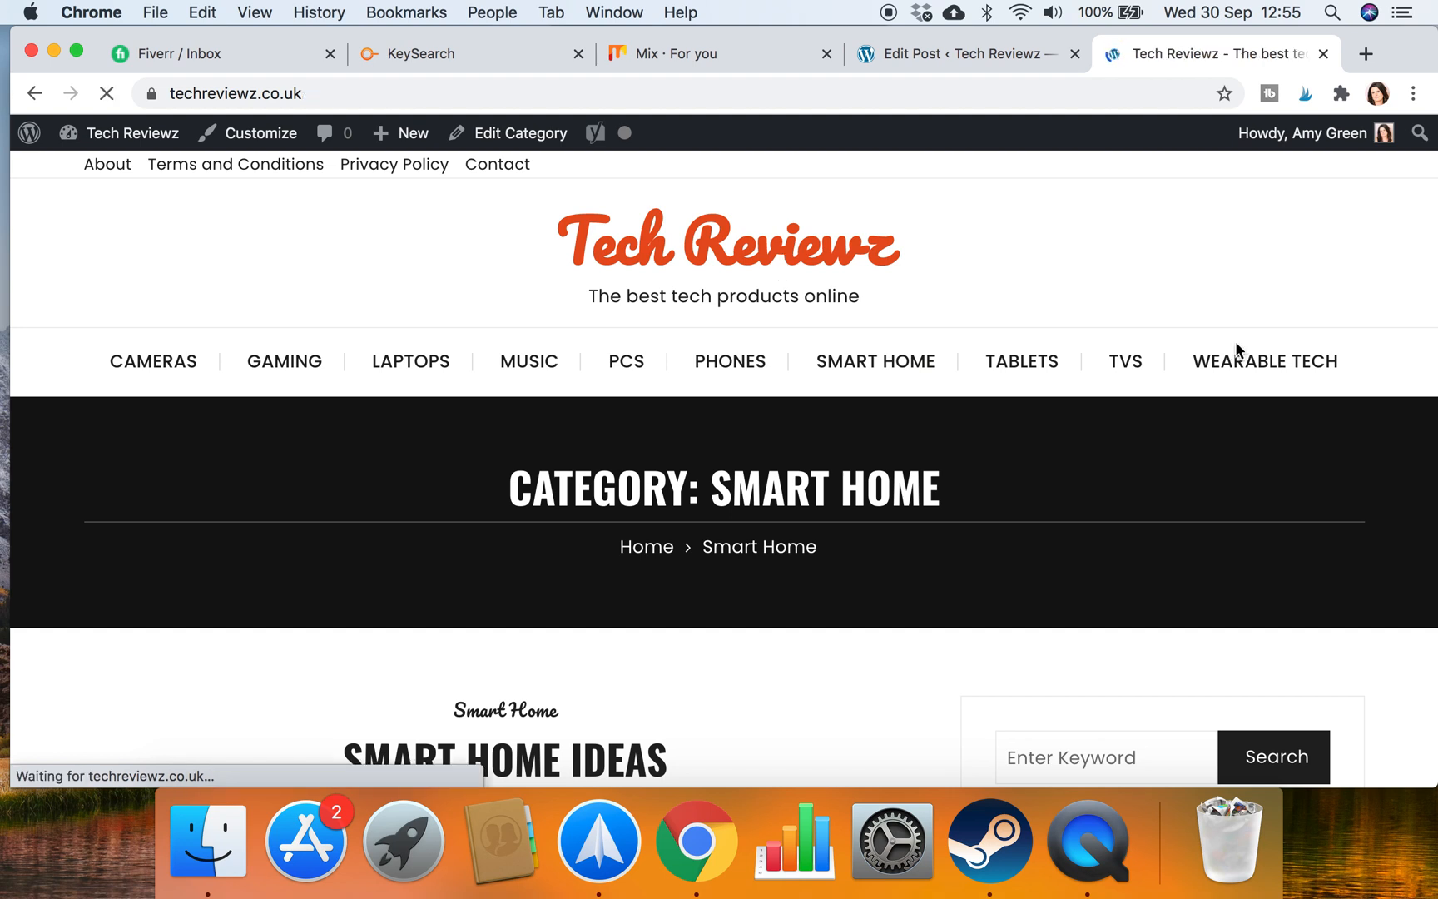
{"action": "left_click", "coordinate": [1263, 361]}
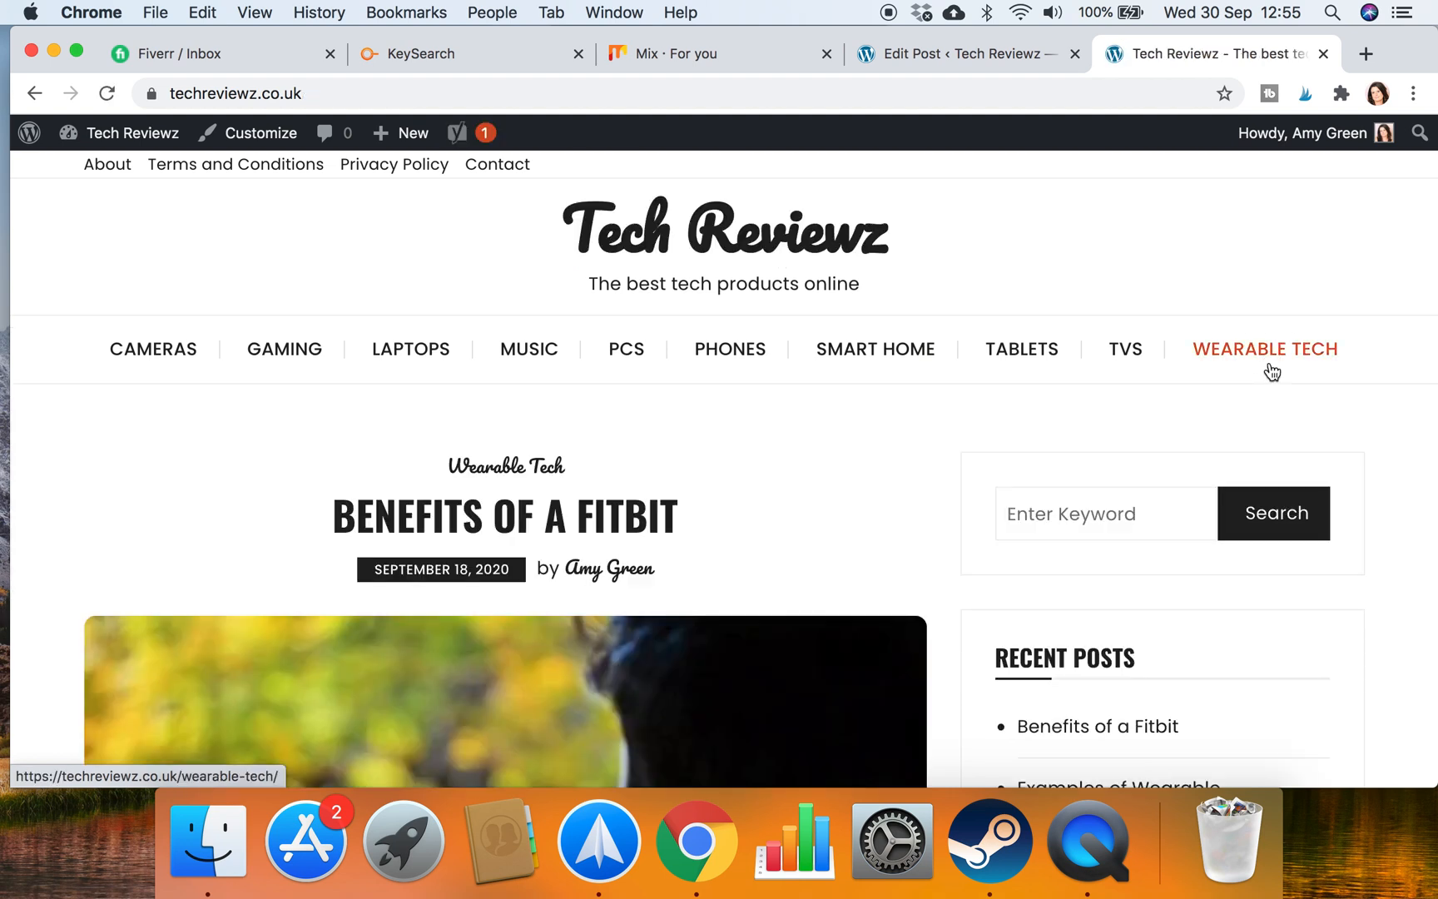
{"action": "left_click", "coordinate": [1264, 348]}
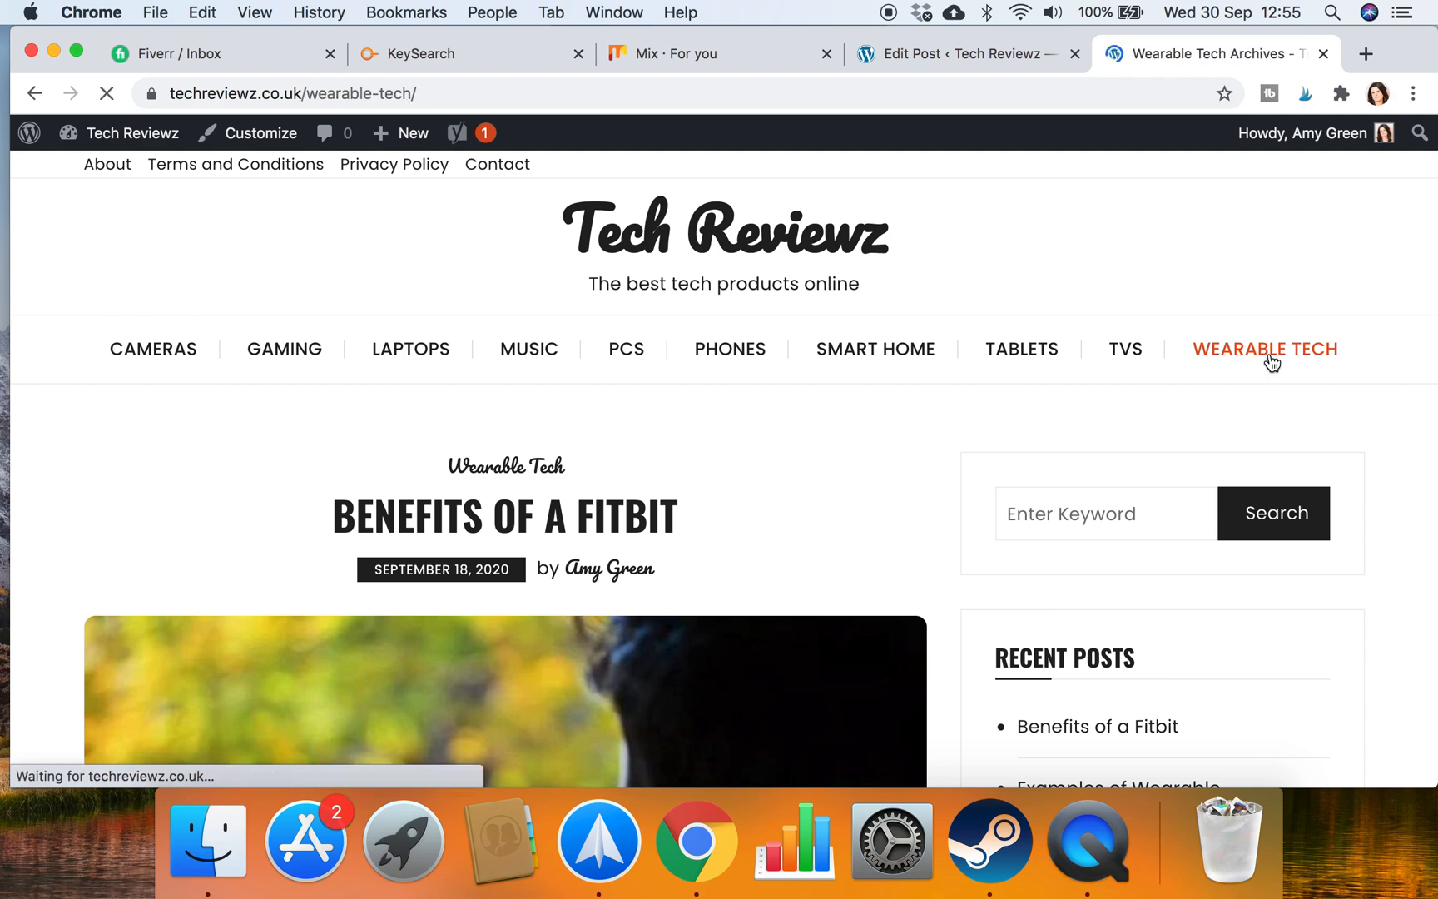
{"action": "scroll", "scroll_direction": "down", "scroll_amount": 3}
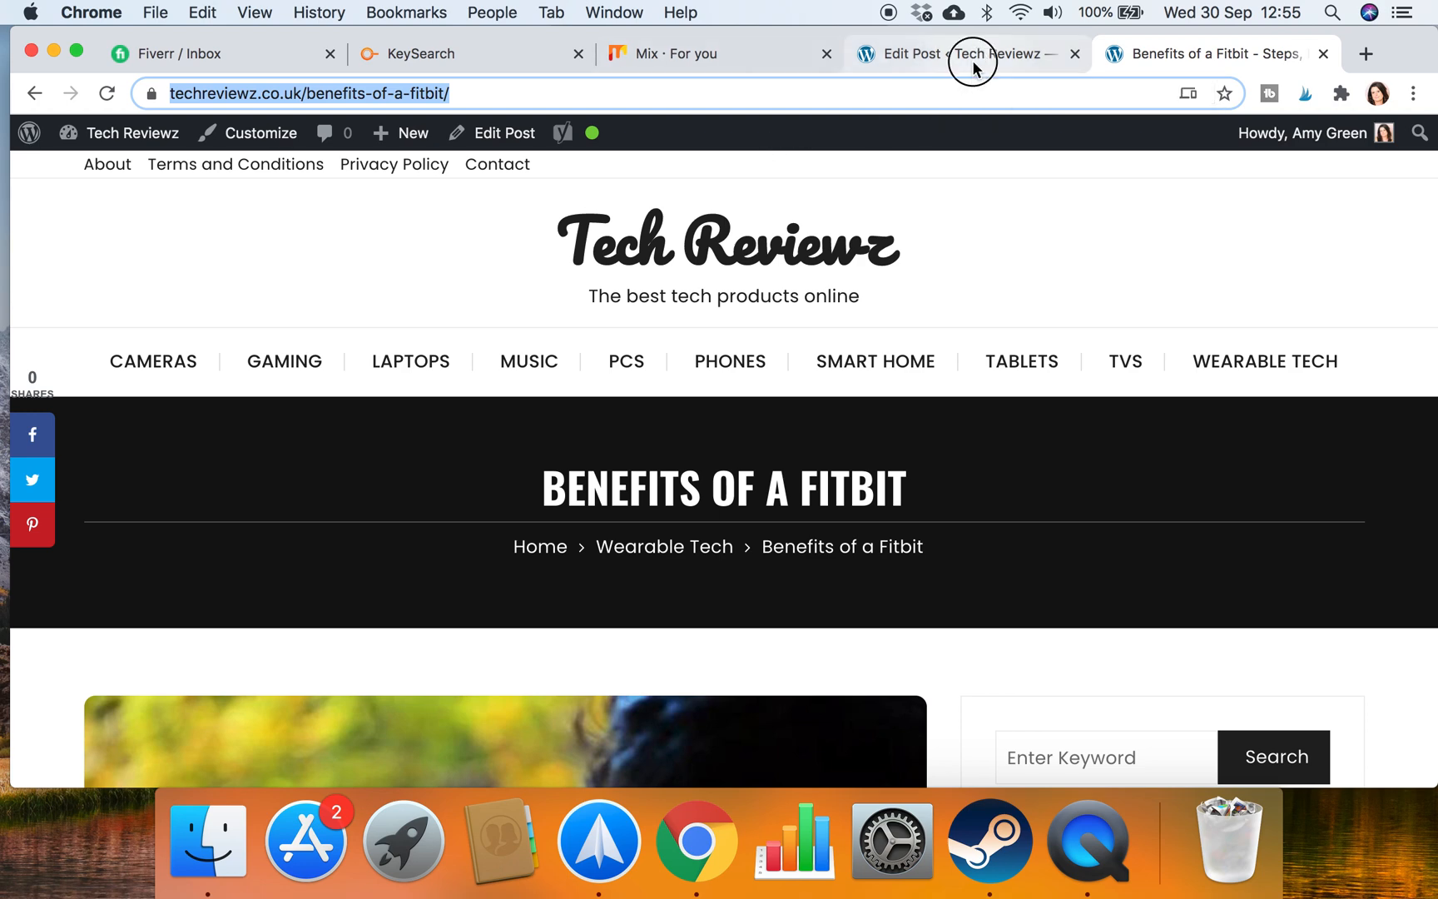
Return to the Smart Home Ideas editor and start an empty paragraph after its closing line
{"action": "left_click", "coordinate": [954, 53]}
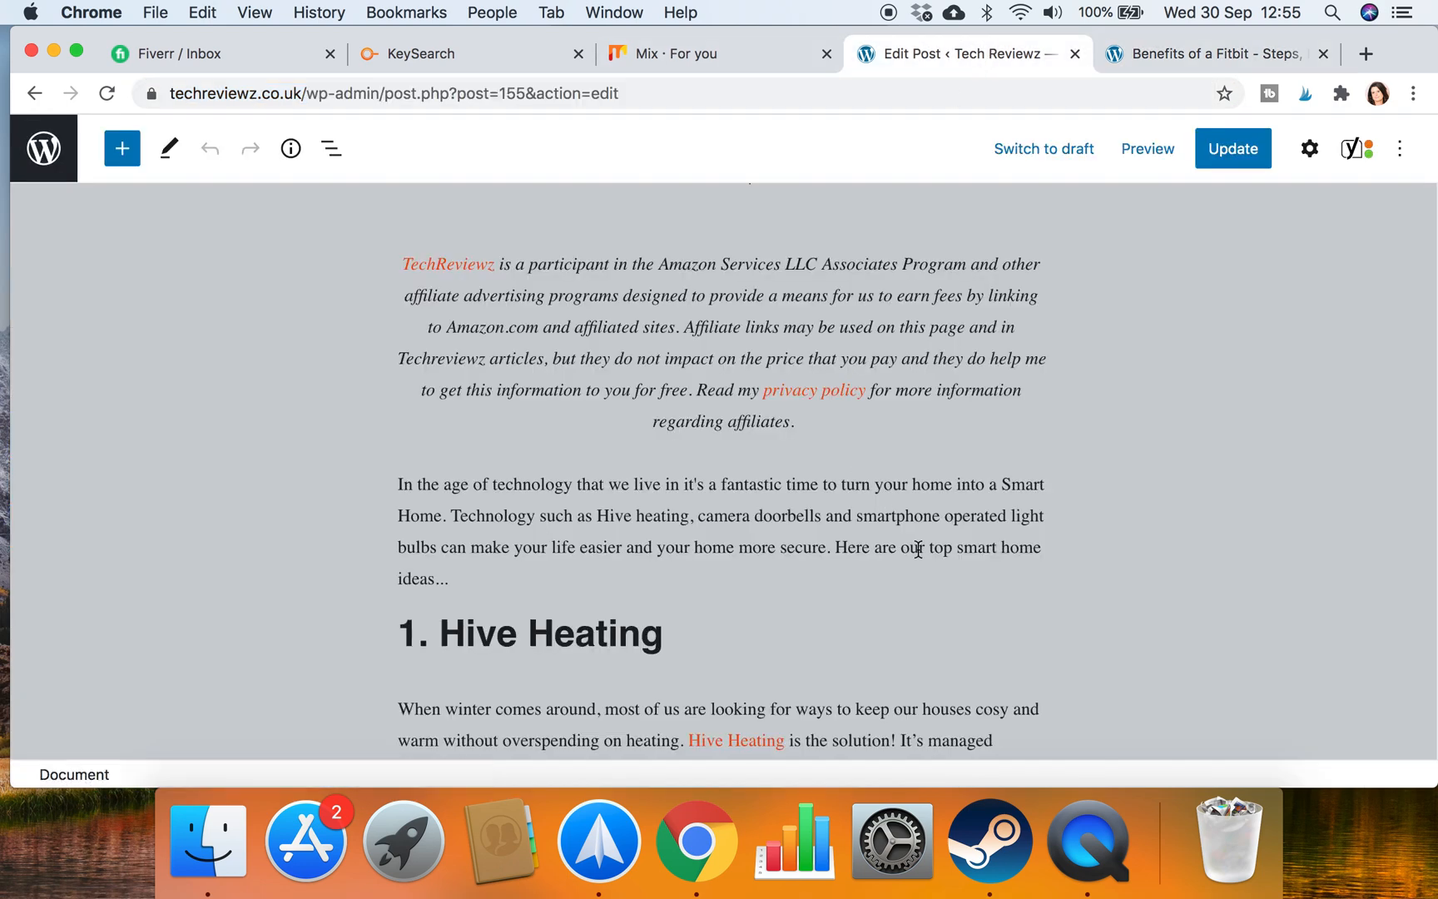
{"action": "scroll", "scroll_direction": "down", "scroll_amount": 3}
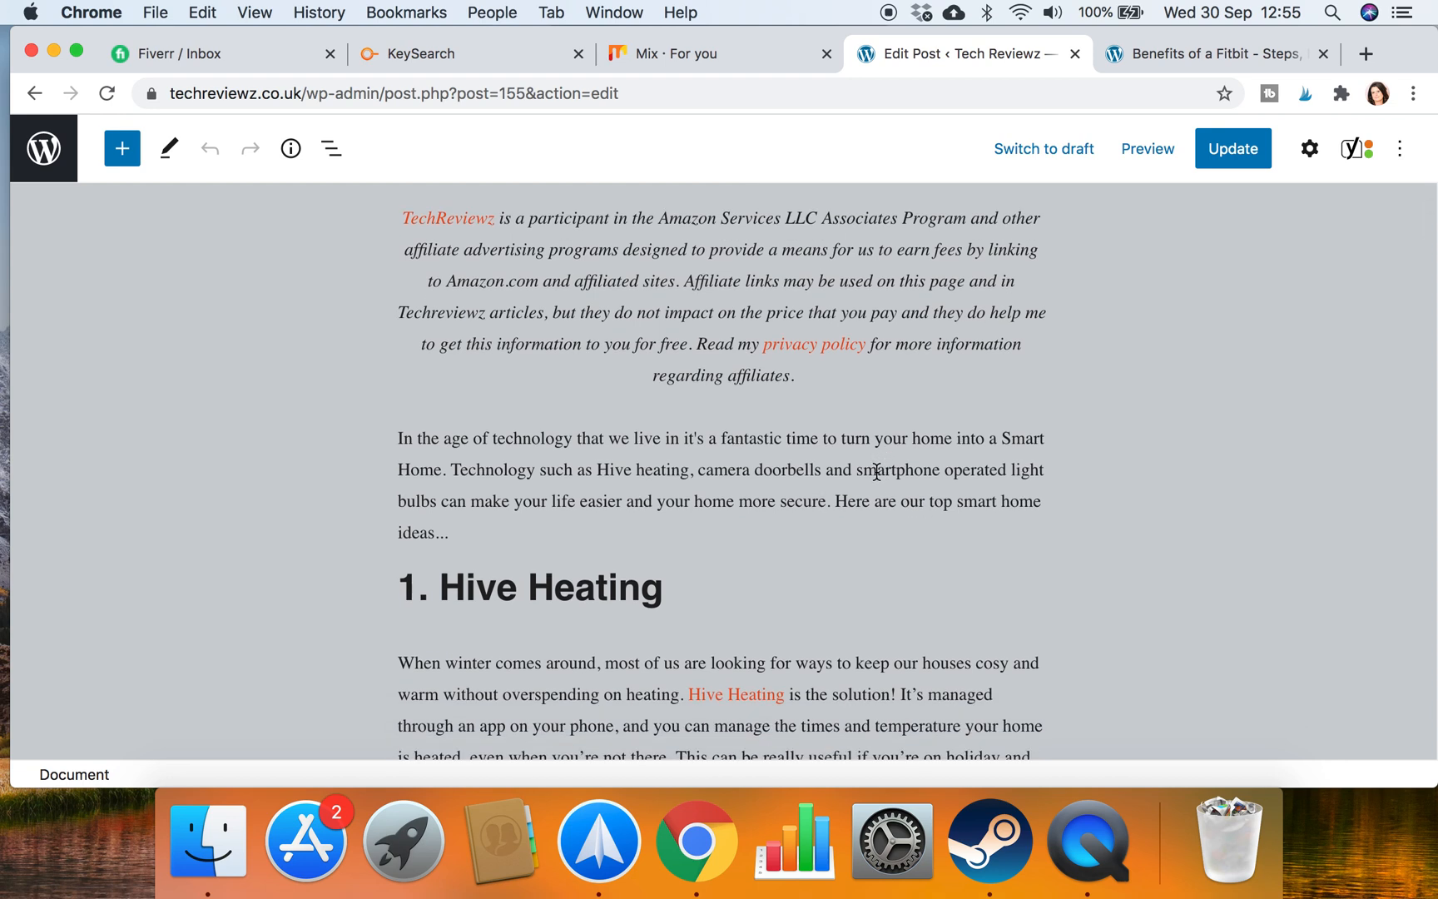
{"action": "scroll", "scroll_direction": "down", "scroll_amount": 3}
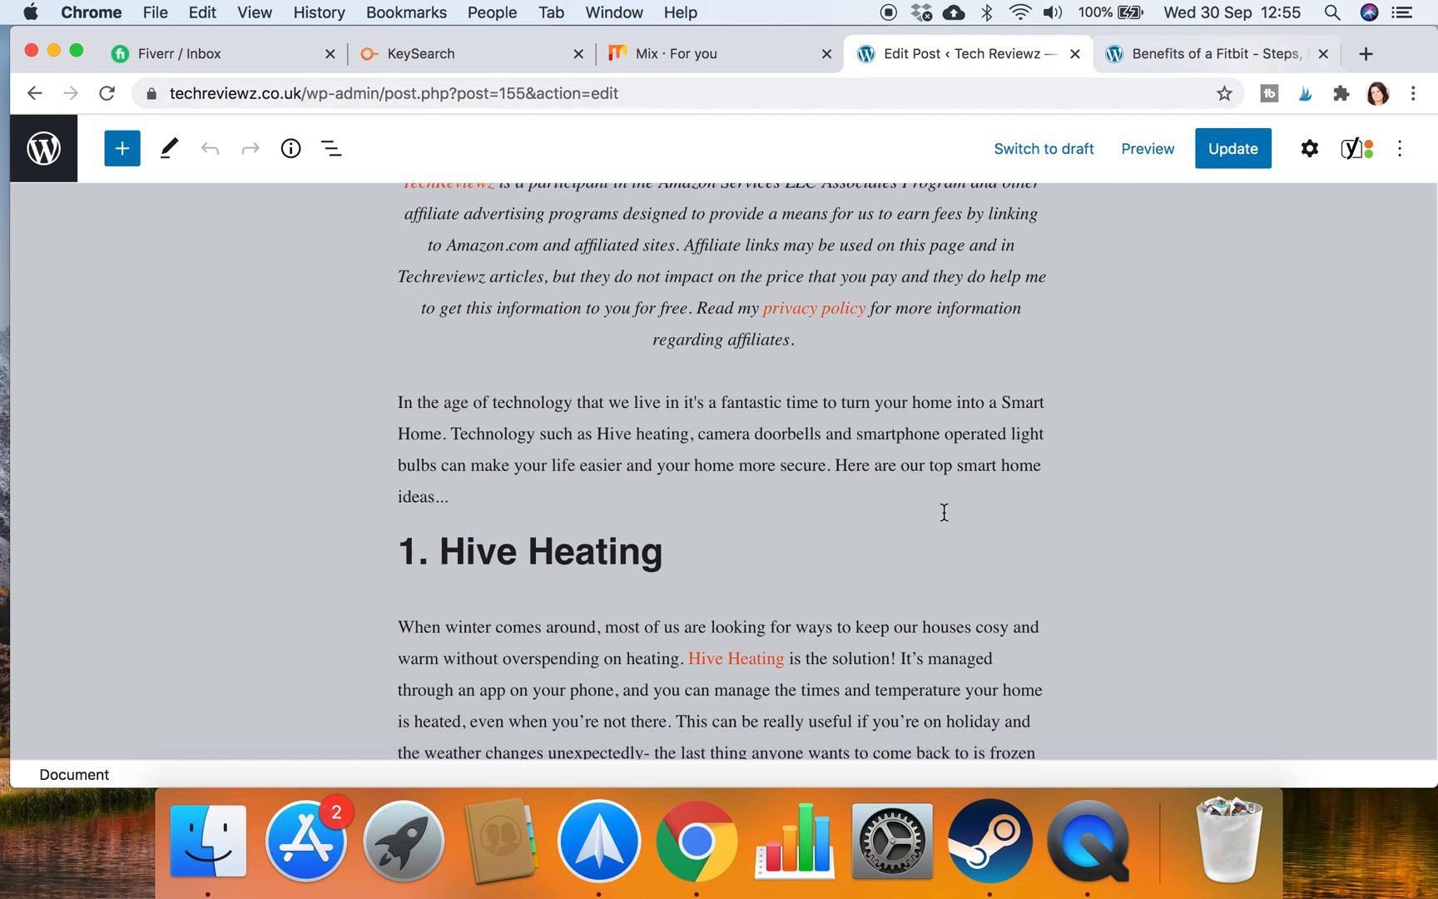
{"action": "scroll", "scroll_direction": "down", "scroll_amount": 3}
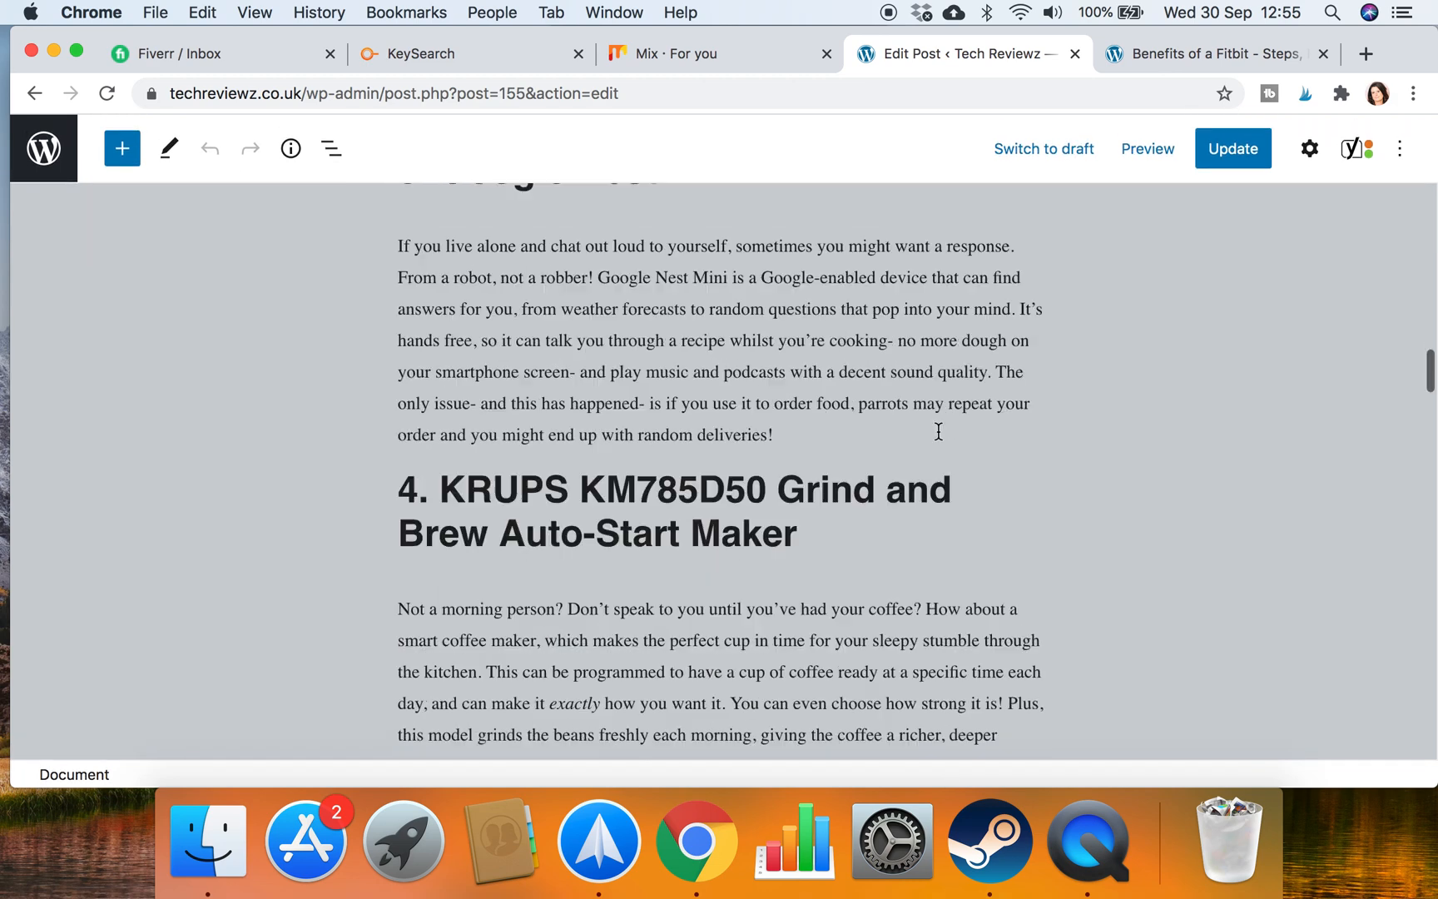
{"action": "scroll", "scroll_direction": "down", "scroll_amount": 3}
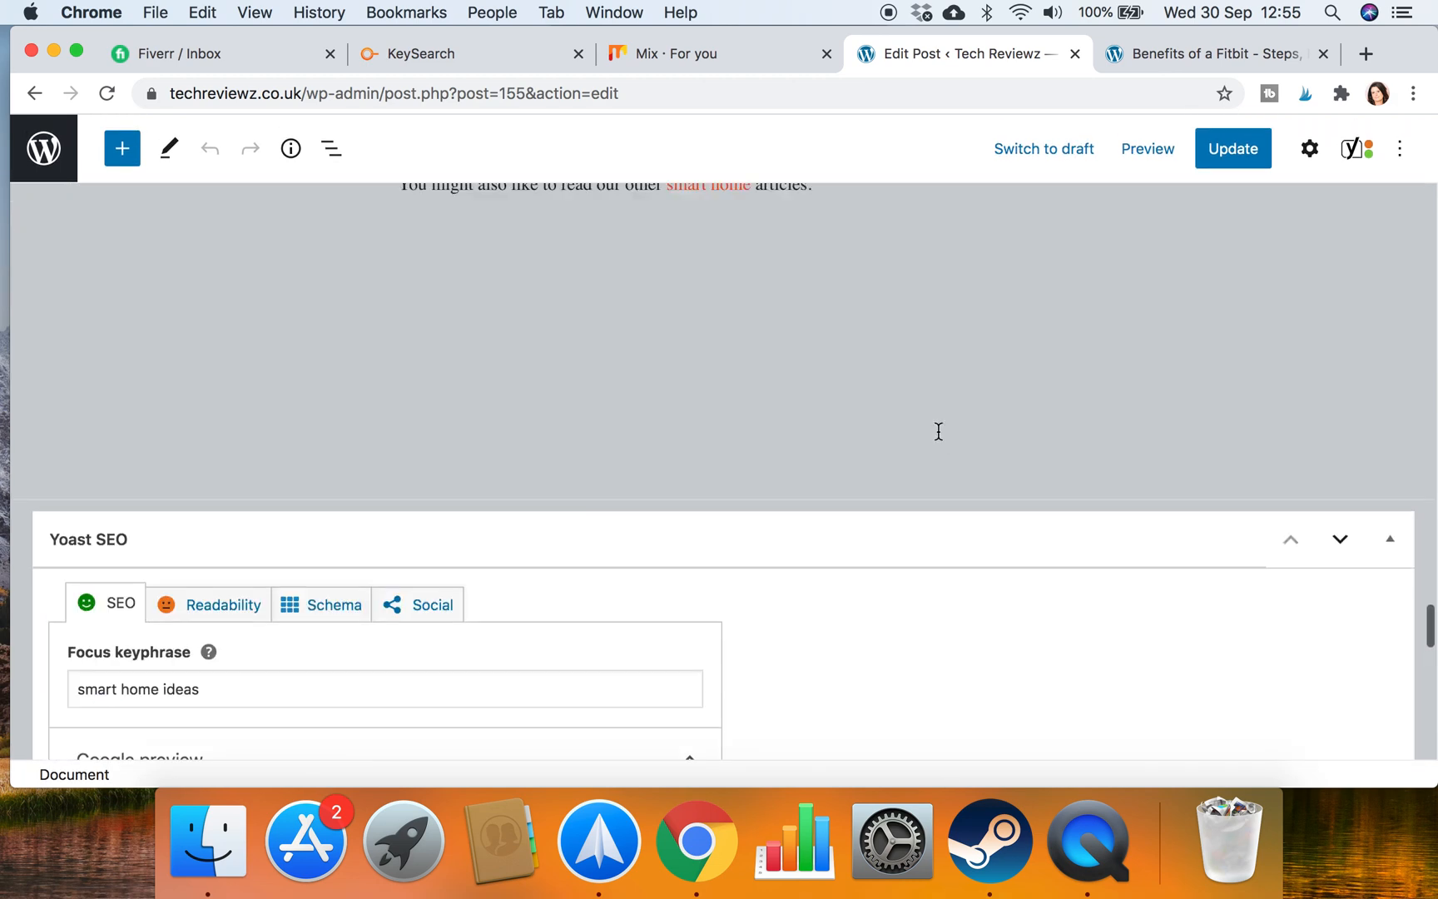
{"action": "scroll", "scroll_direction": "up", "scroll_amount": 3}
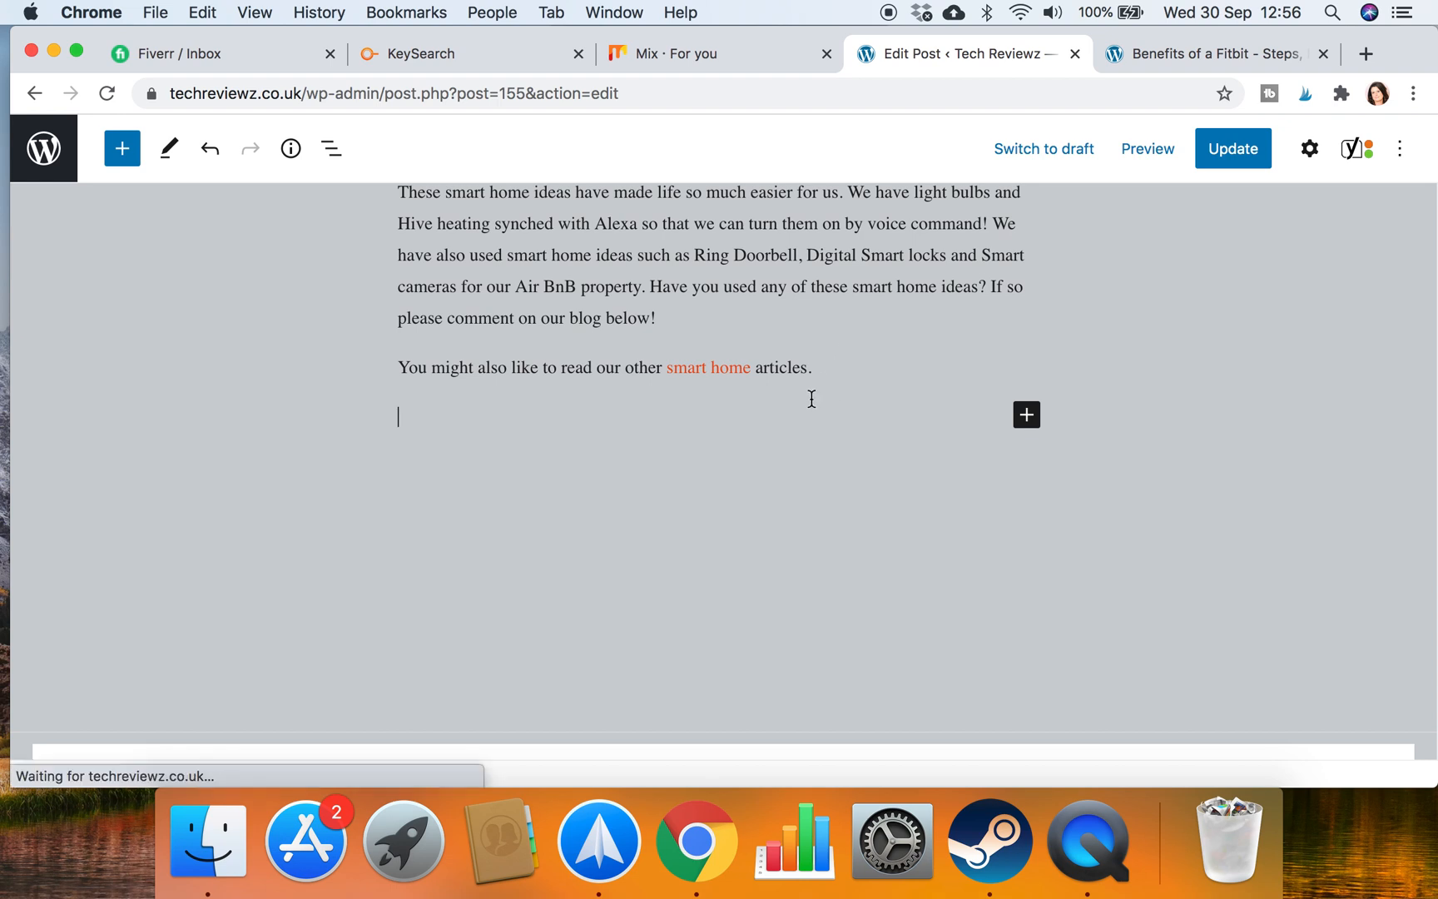
Write the closing sentence 'You can also read about benefits of a fitbit here.'
{"action": "type", "text": "You can"}
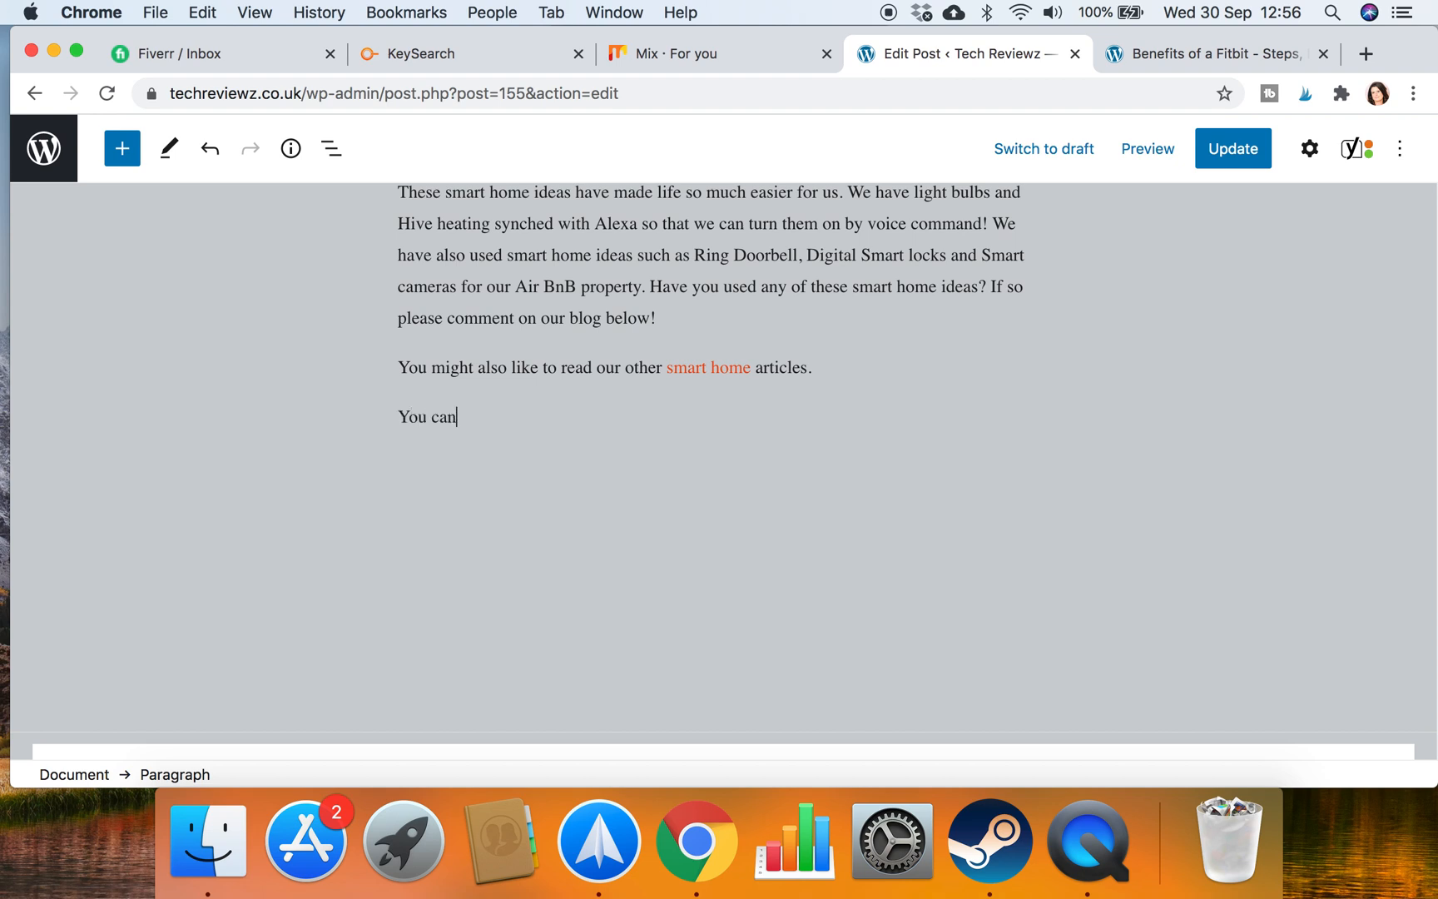
{"action": "type", "text": "read a"}
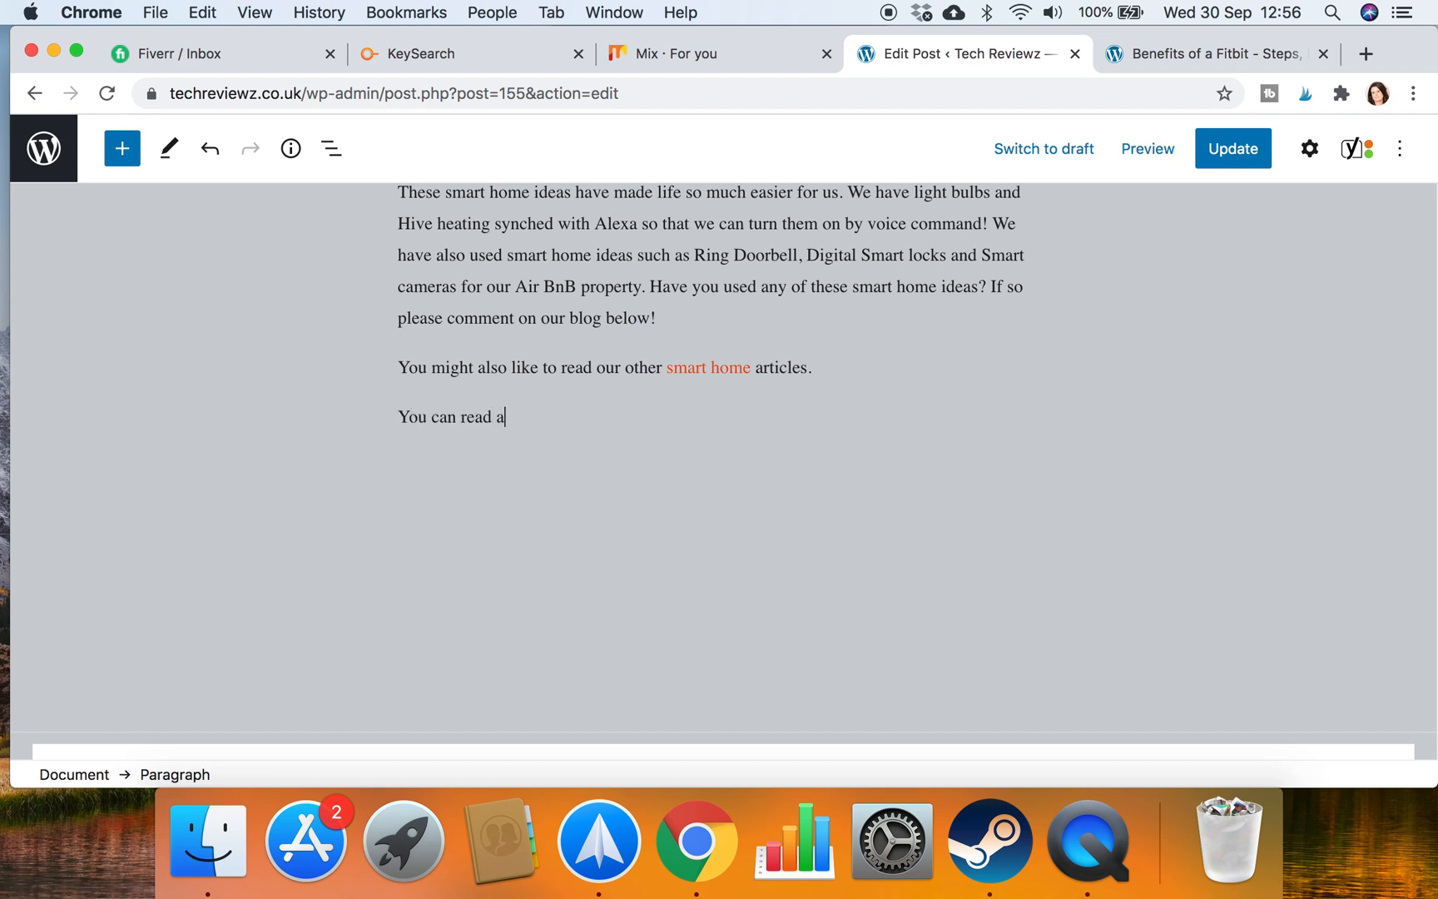
{"action": "key", "text": "Backspace"}
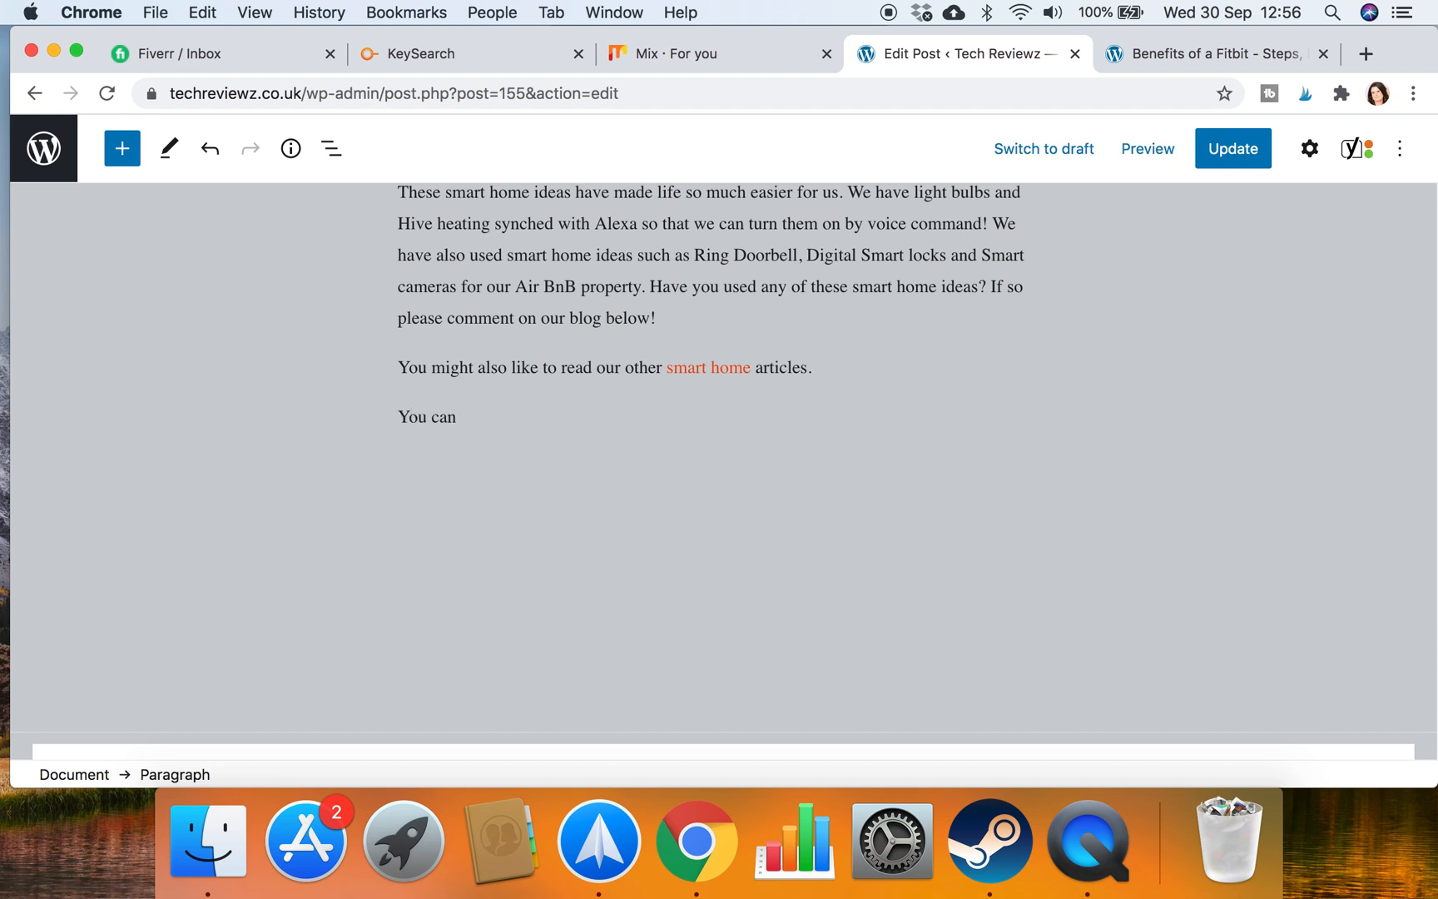
{"action": "type", "text": "also read a"}
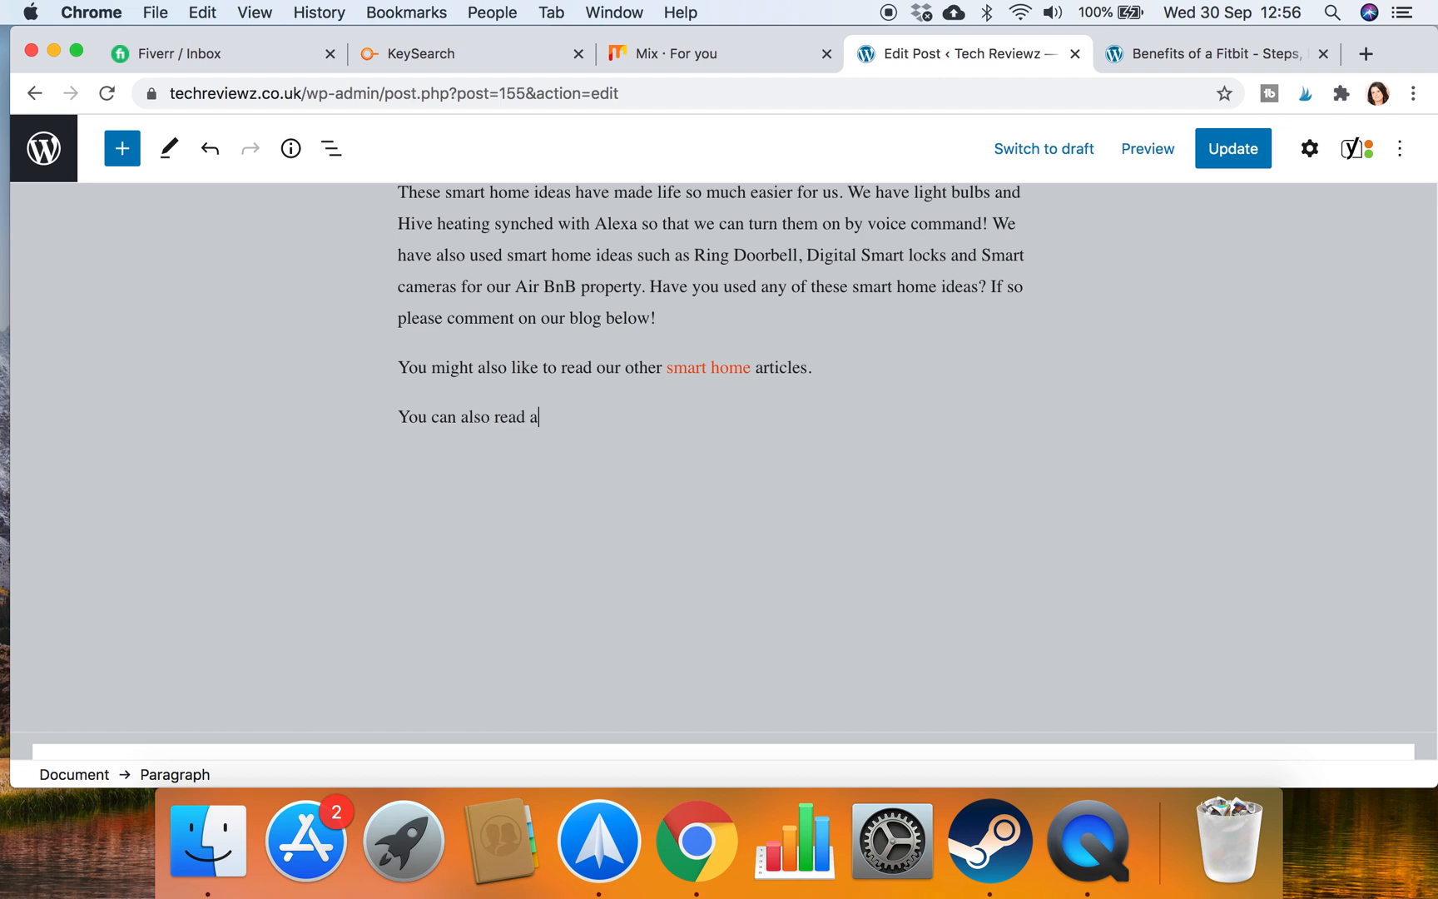
{"action": "type", "text": "bout benefi"}
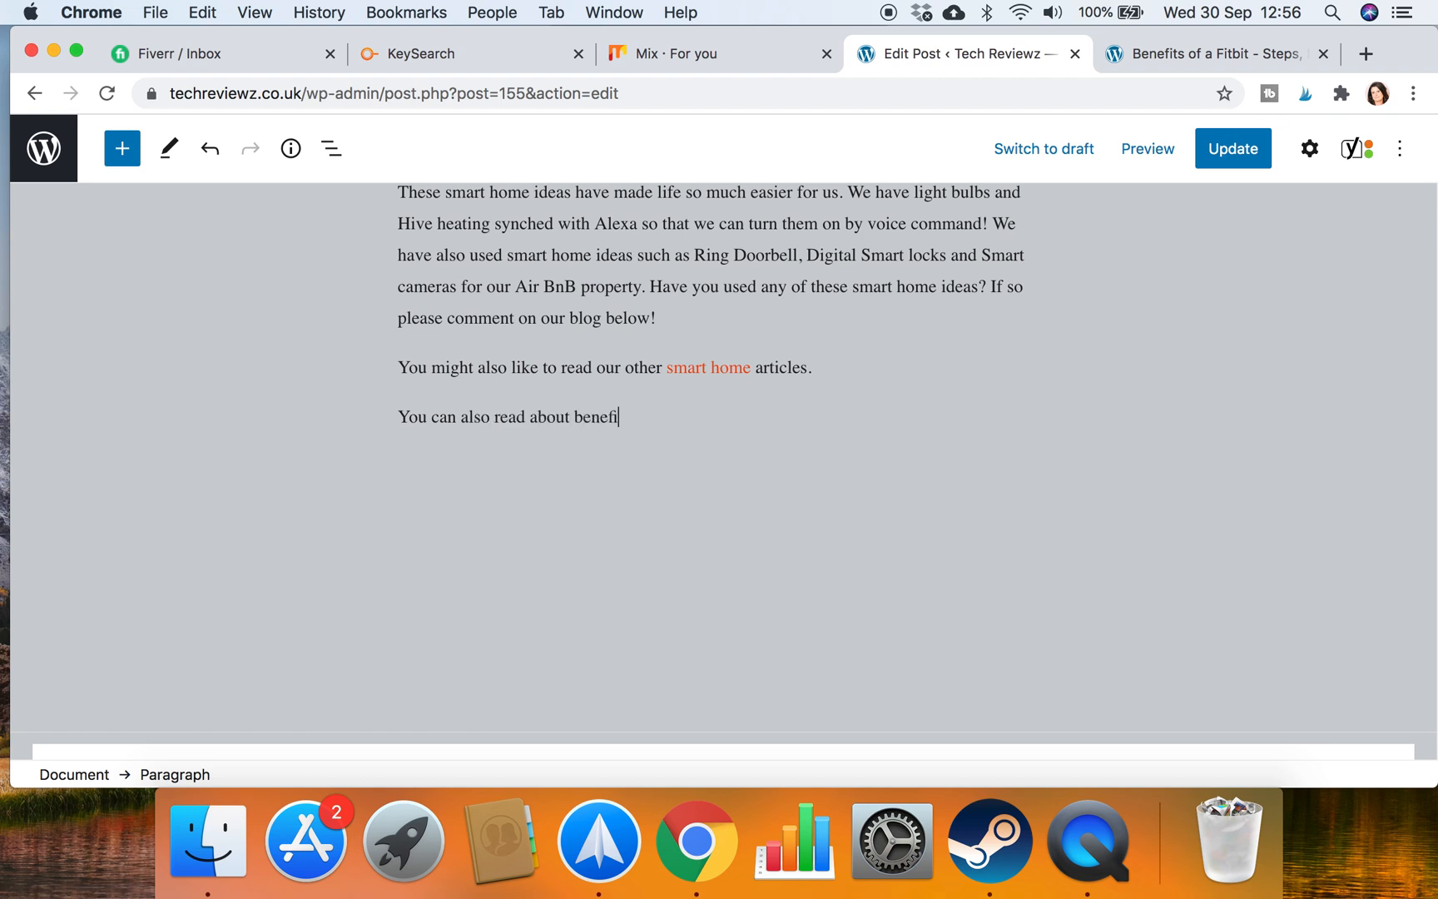
{"action": "type", "text": "ts of a fitbit"}
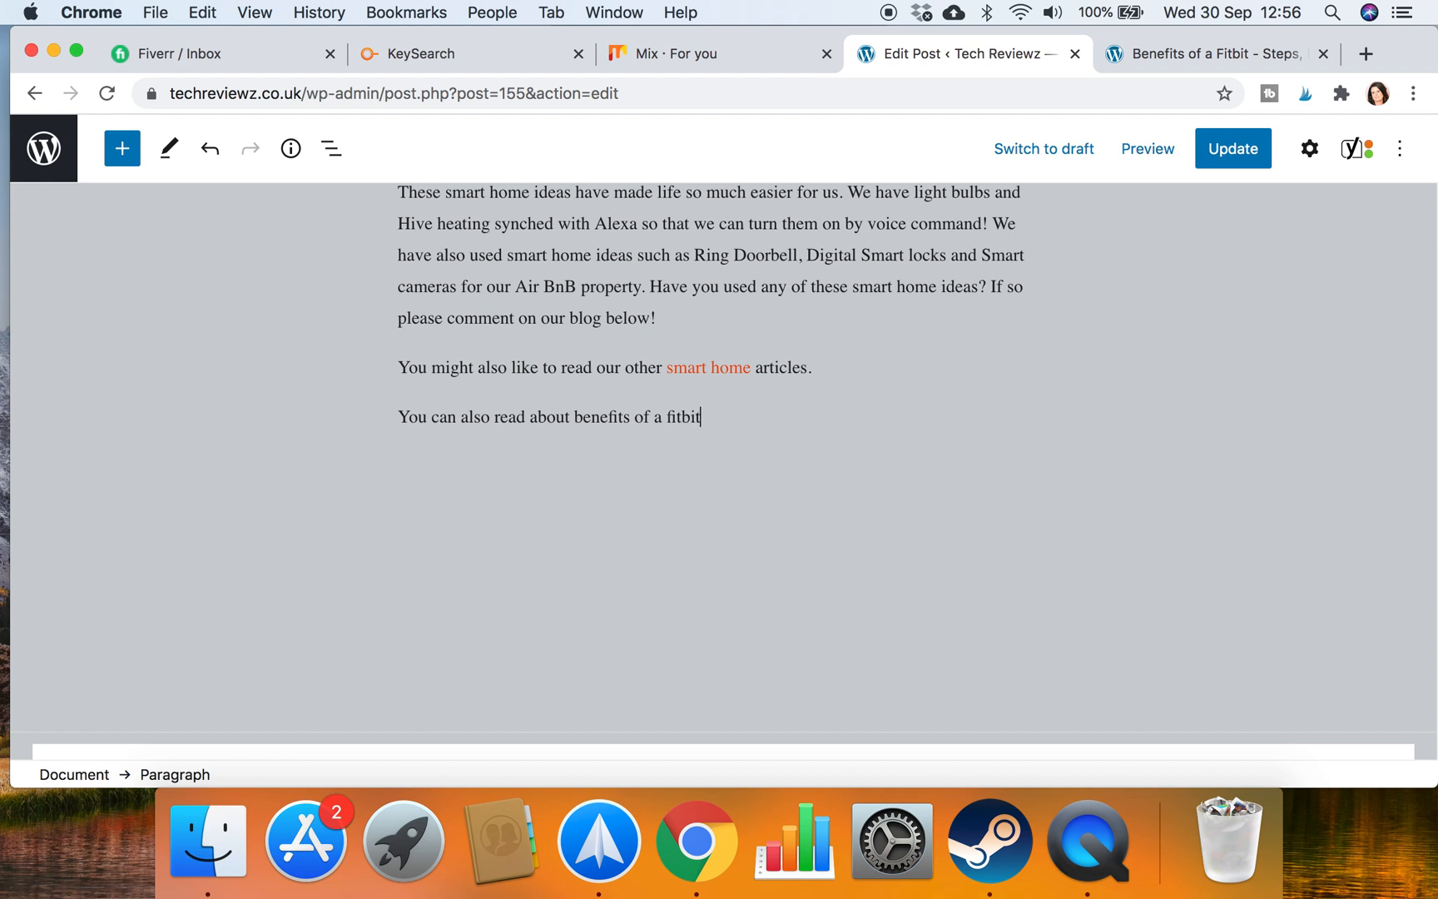
{"action": "type", "text": "here."}
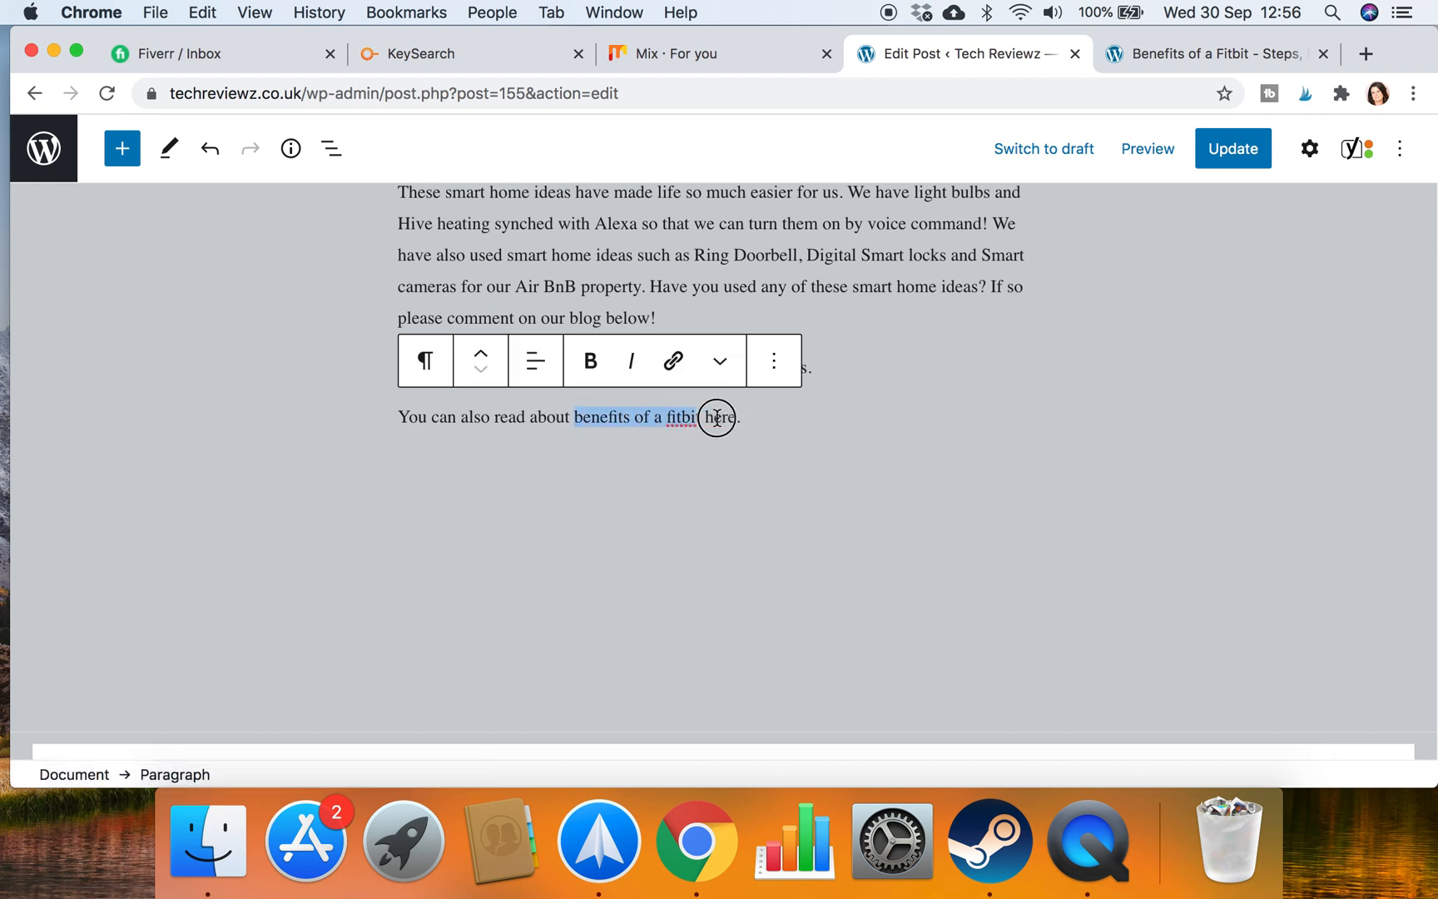
{"action": "left_click", "coordinate": [673, 361]}
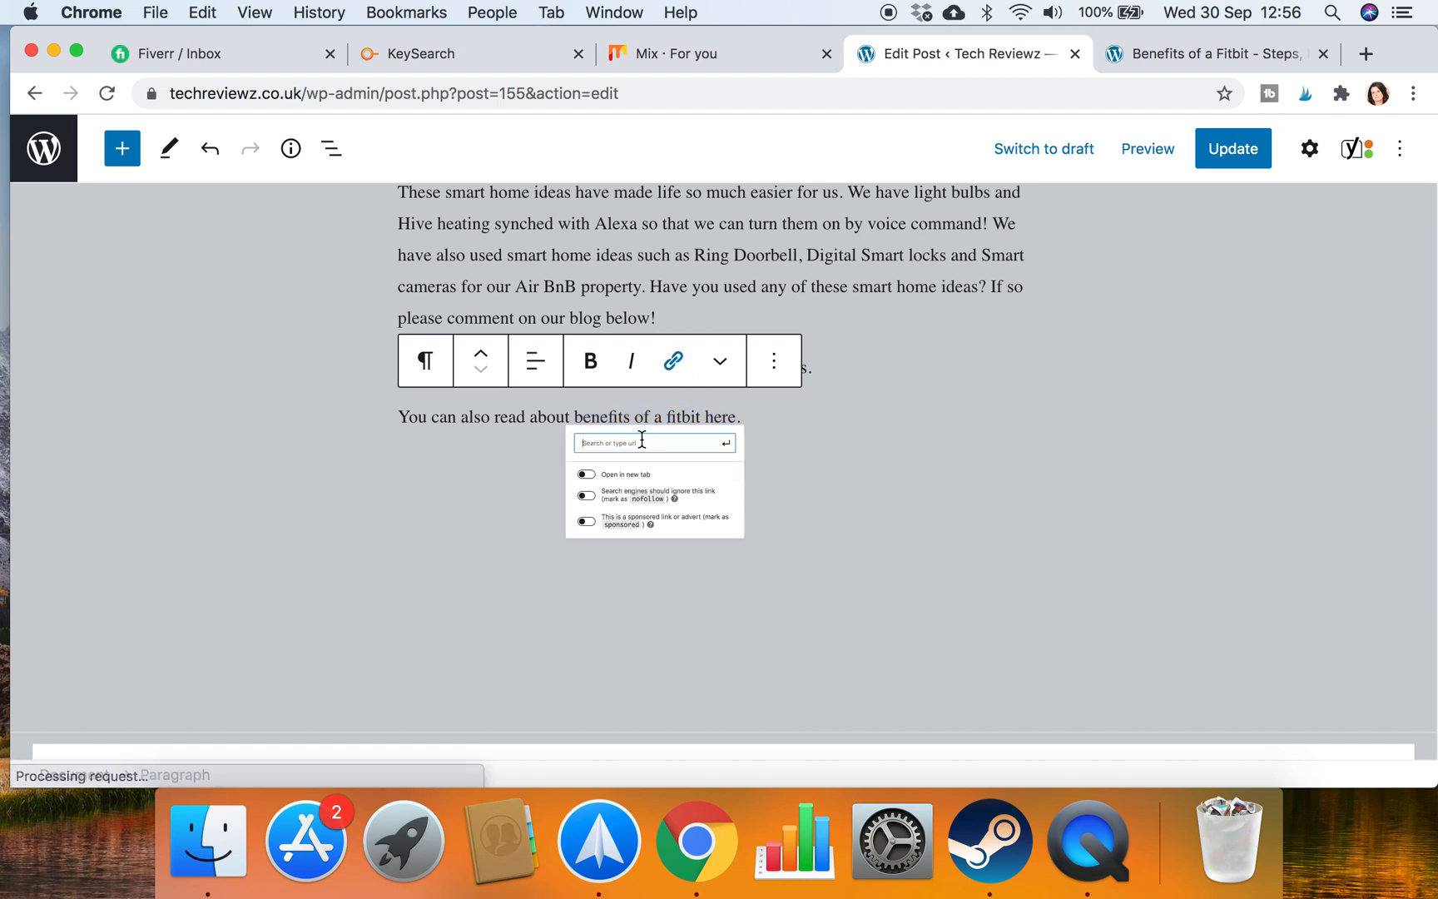
{"action": "type", "text": "https://techreviewz.co.uk/benefits-of-a-fitbit/"}
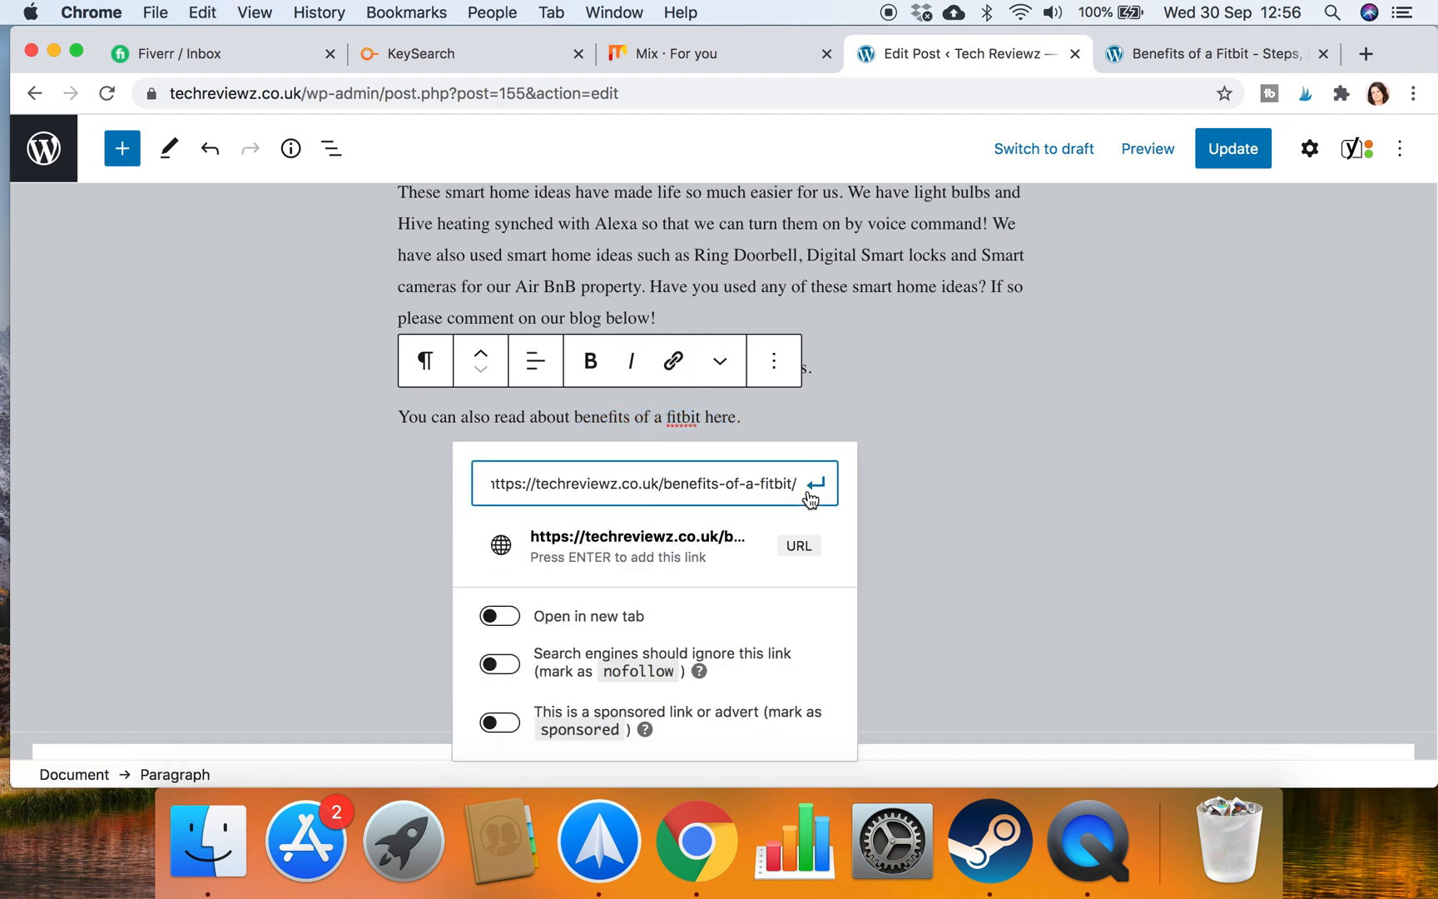
{"action": "left_click", "coordinate": [814, 483]}
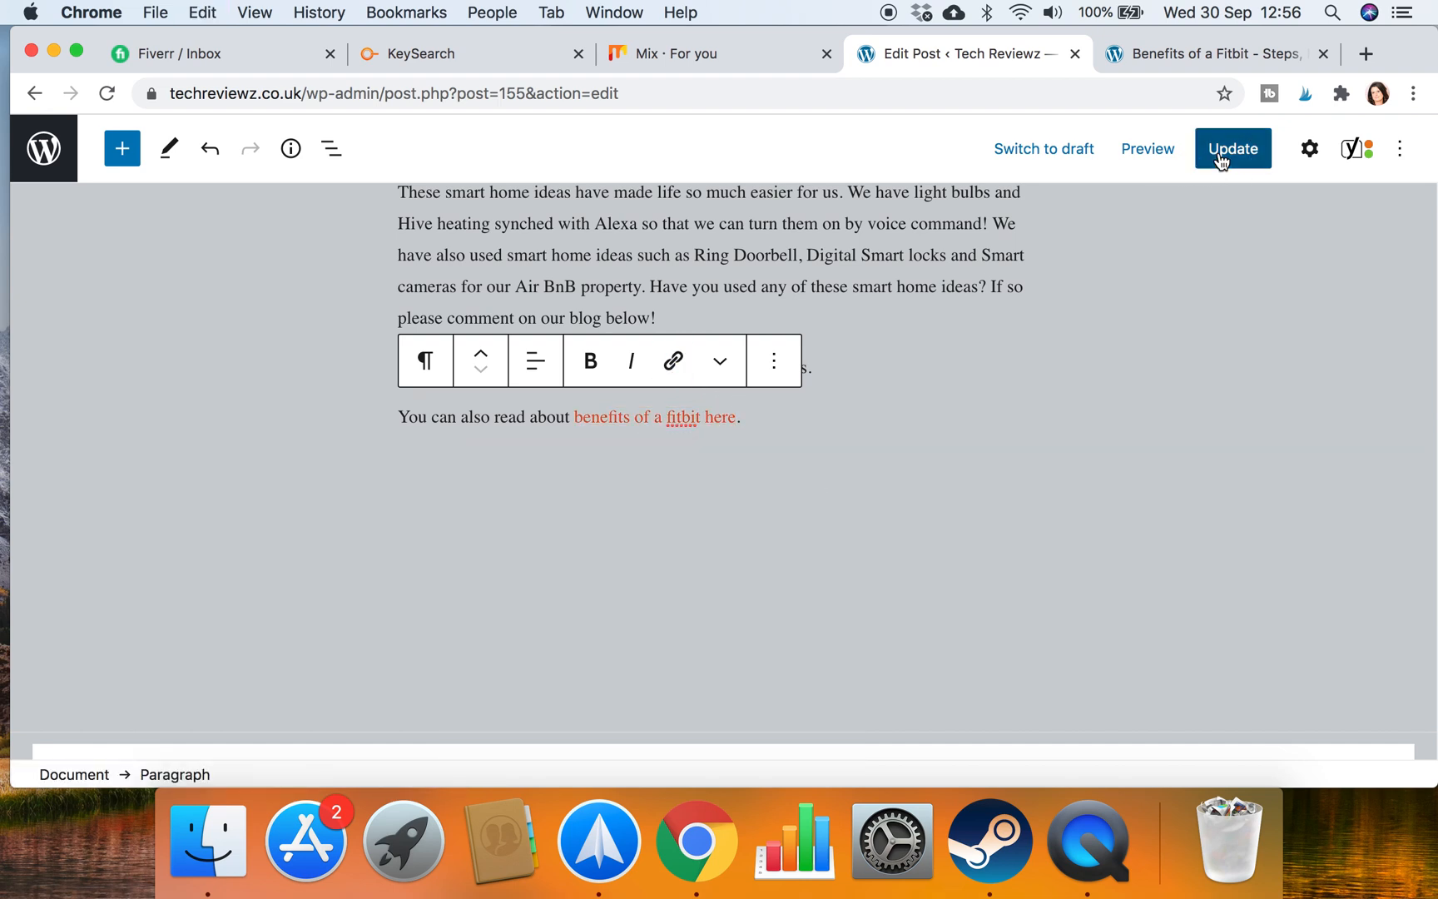
{"action": "left_click", "coordinate": [1232, 148]}
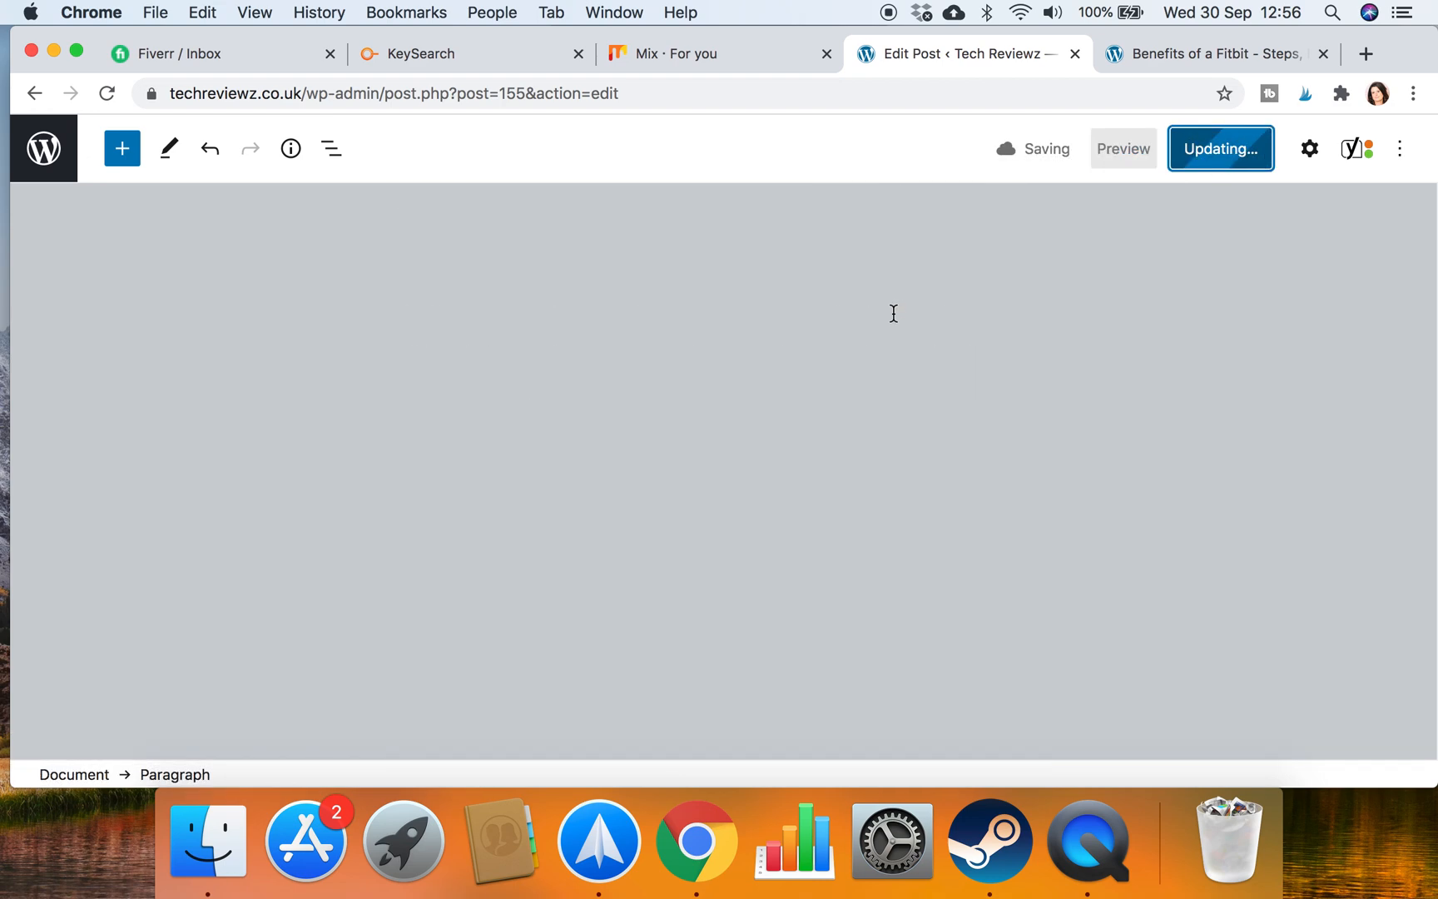
Wait for the Smart Home Ideas post update to finish and select a word in the introduction
{"action": "left_click", "coordinate": [1220, 148]}
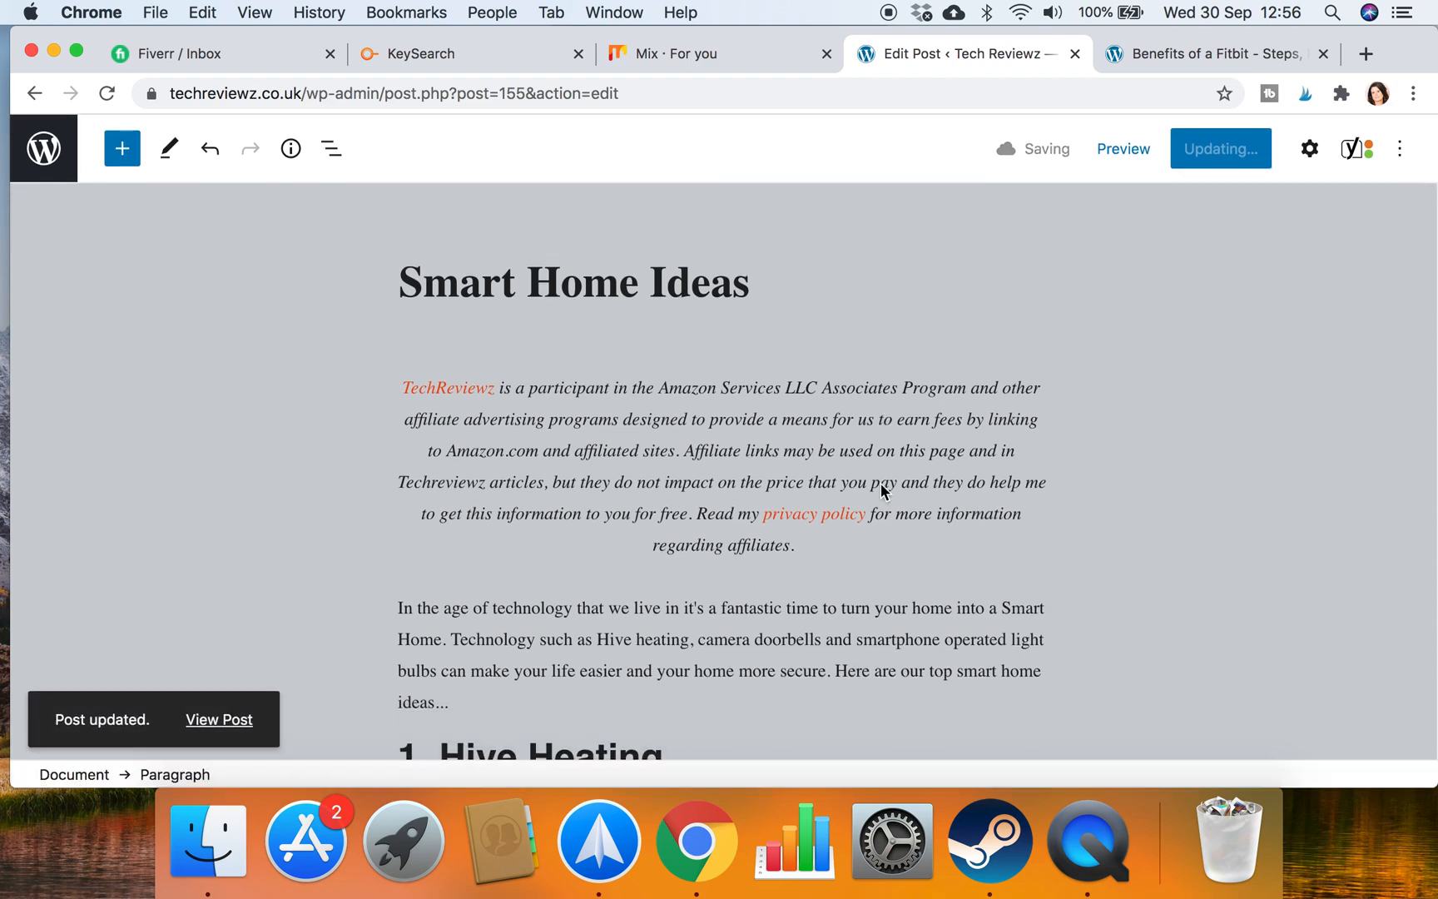
{"action": "scroll", "scroll_direction": "down", "scroll_amount": 3}
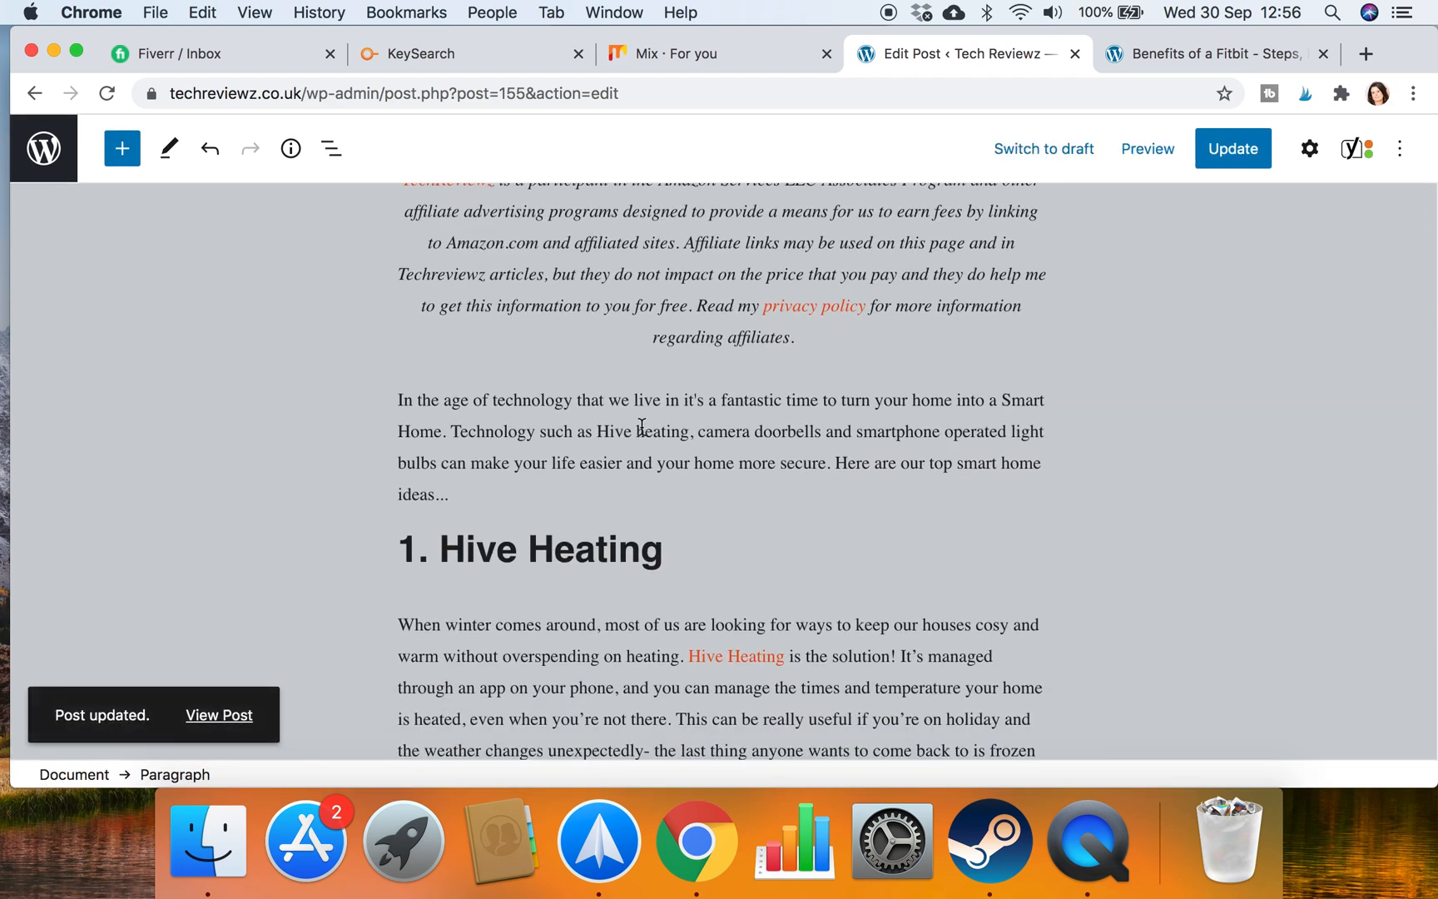
{"action": "double_click", "coordinate": [897, 431]}
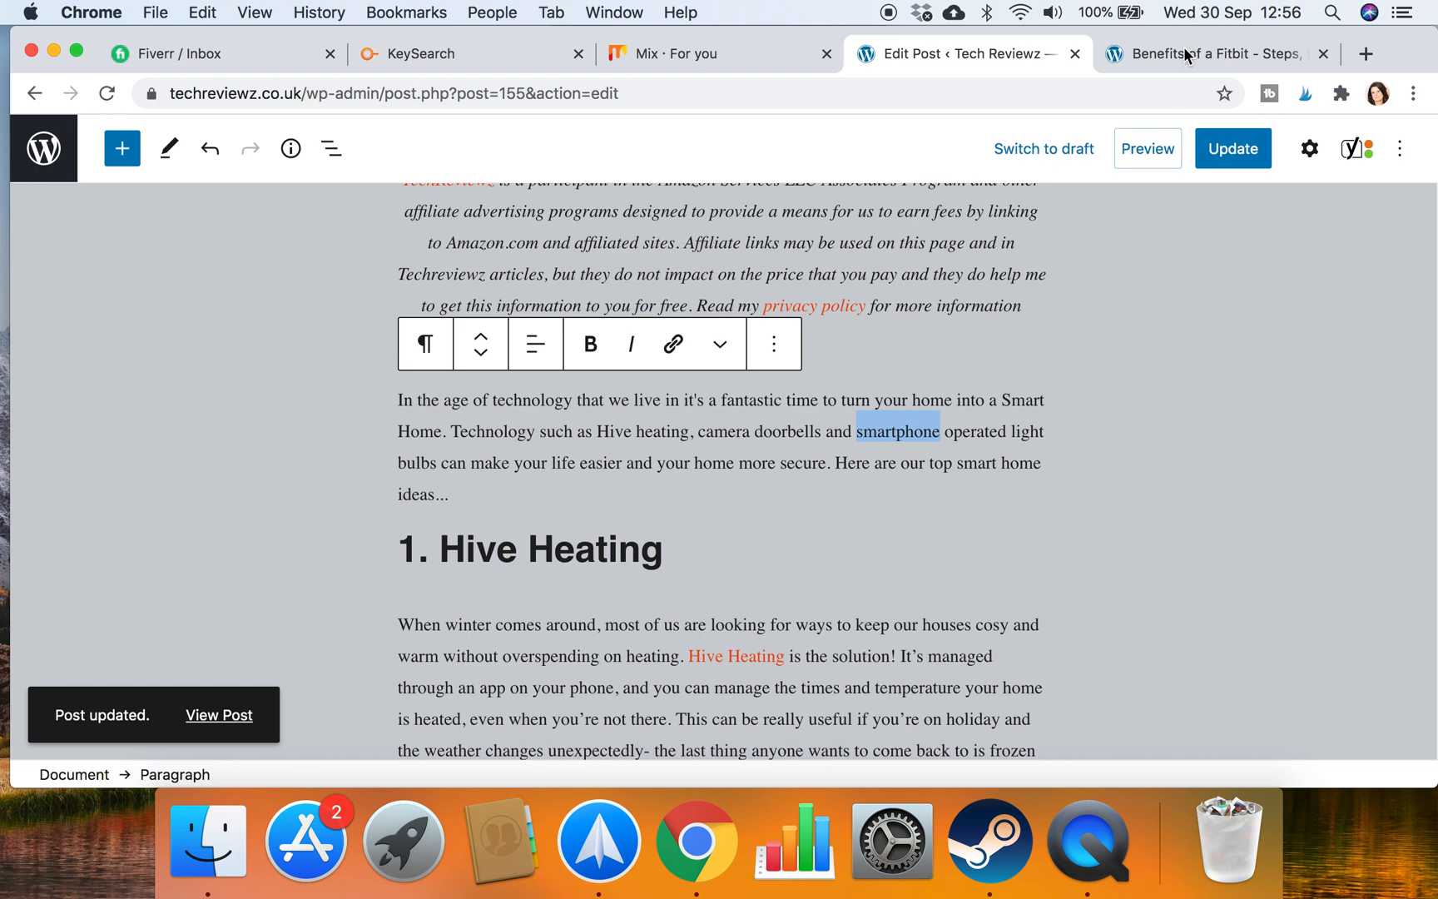
Open the Phones category on the live site, grab its address, and return to the post editor
{"action": "left_click", "coordinate": [1215, 53]}
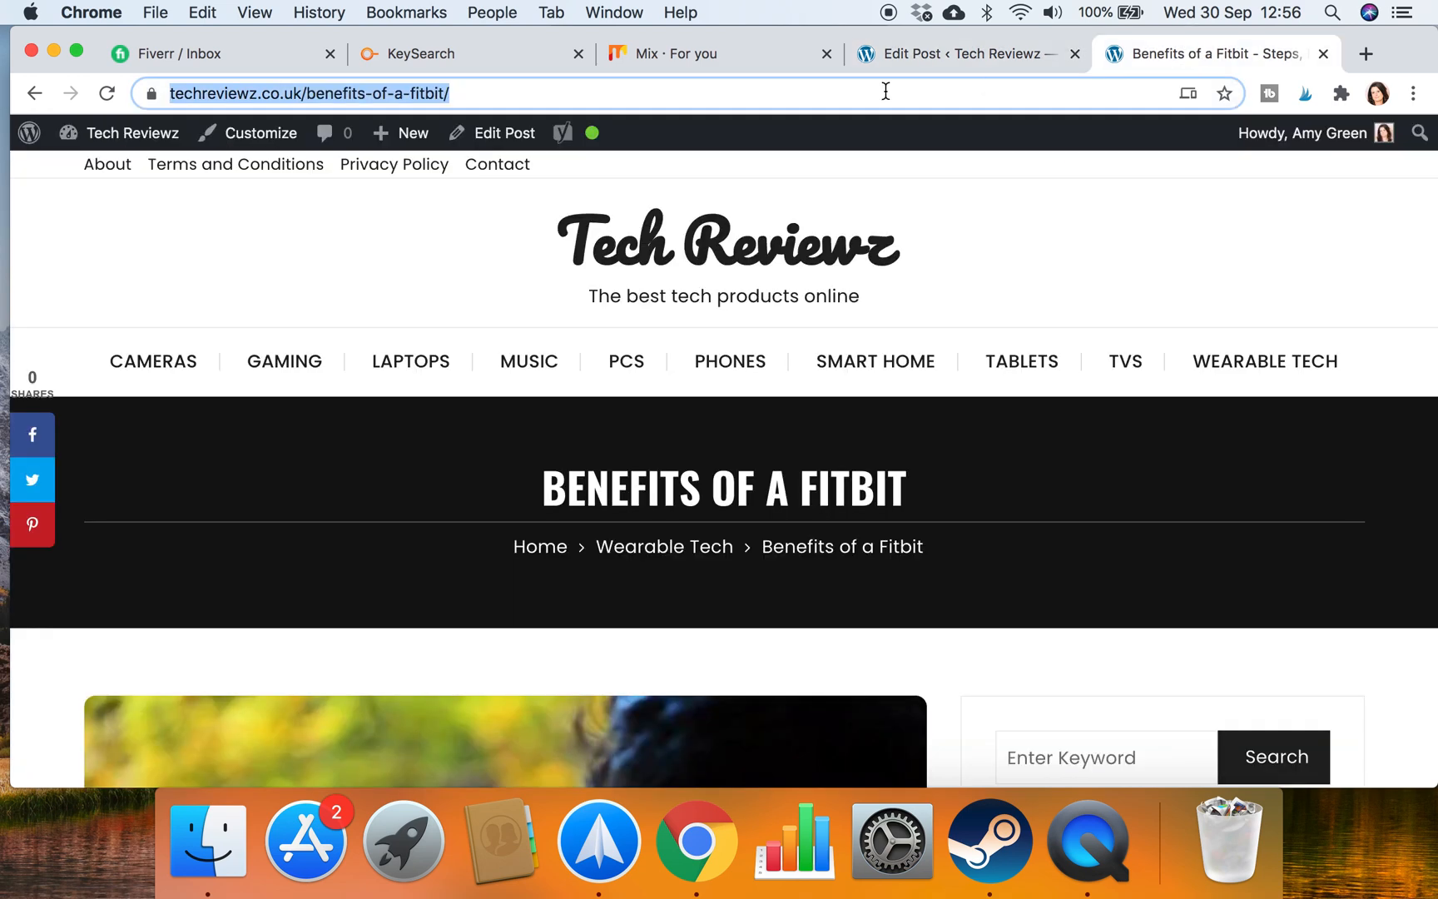
{"action": "left_click", "coordinate": [729, 361]}
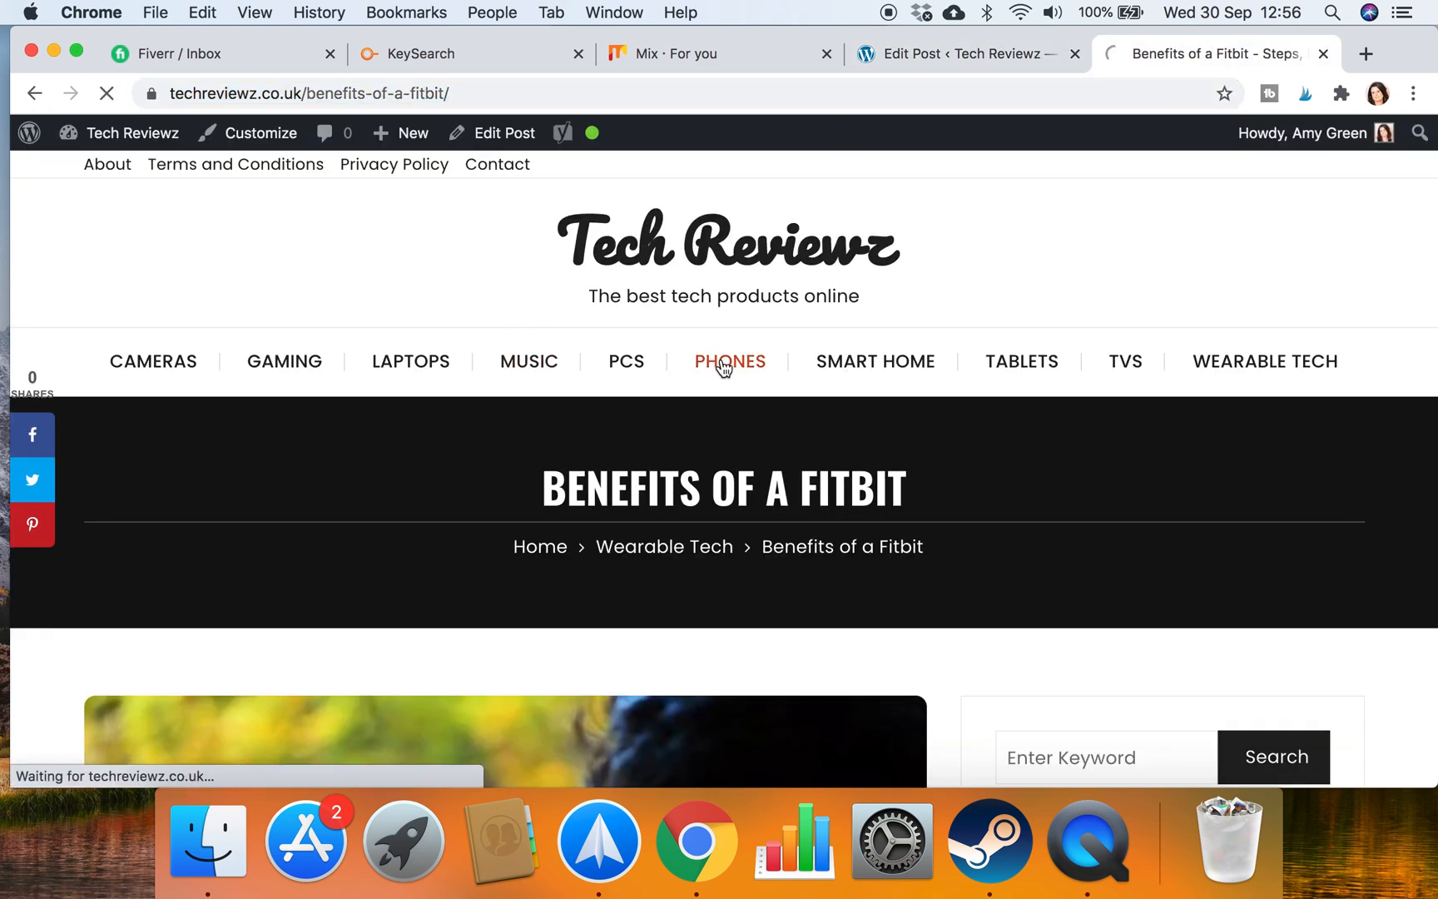
{"action": "left_click", "coordinate": [729, 361]}
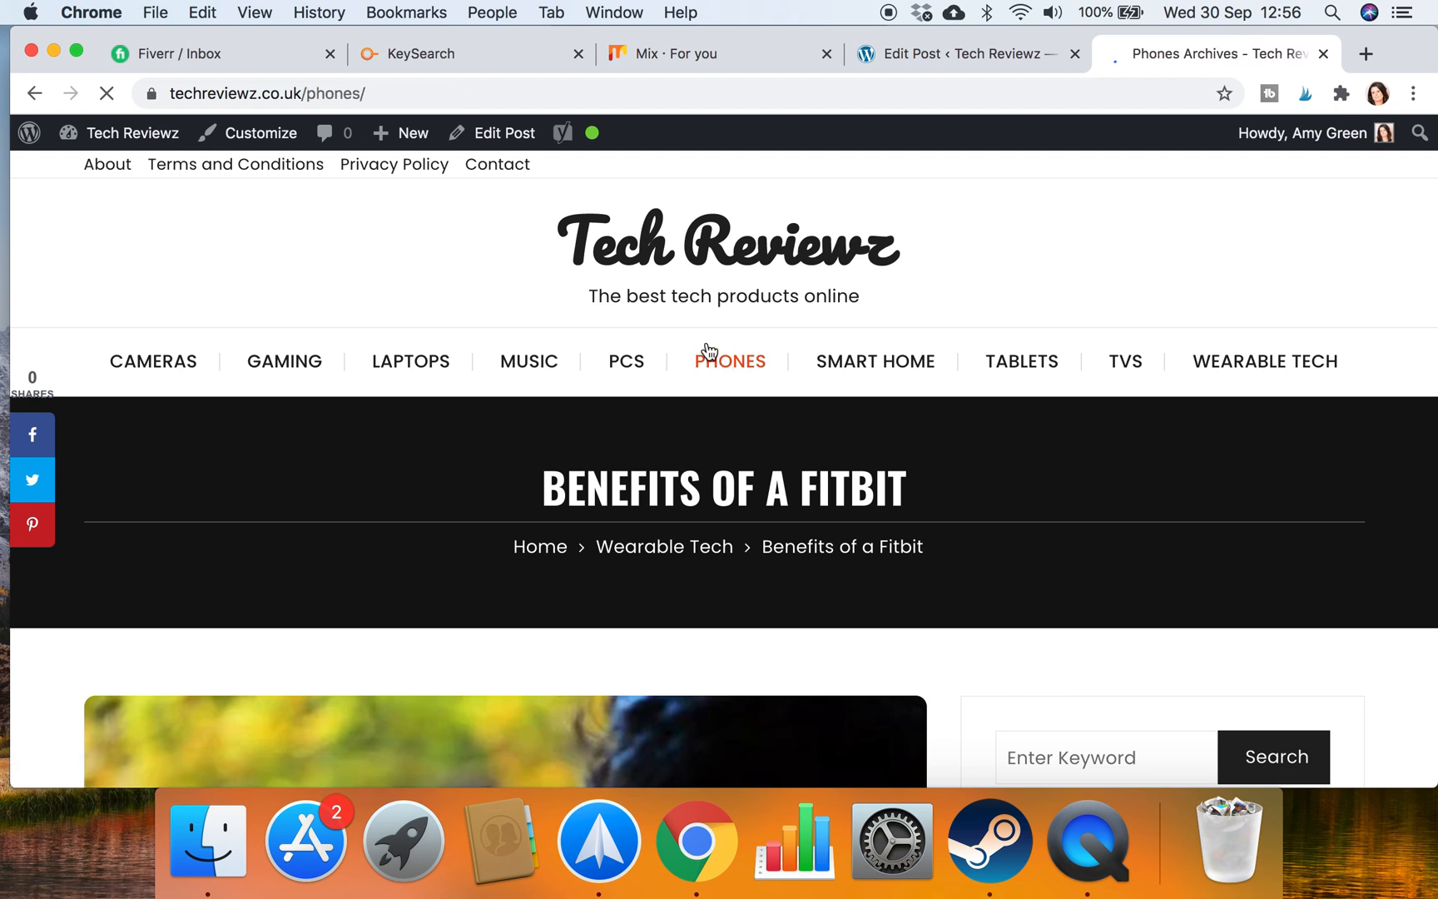
{"action": "left_click", "coordinate": [729, 362]}
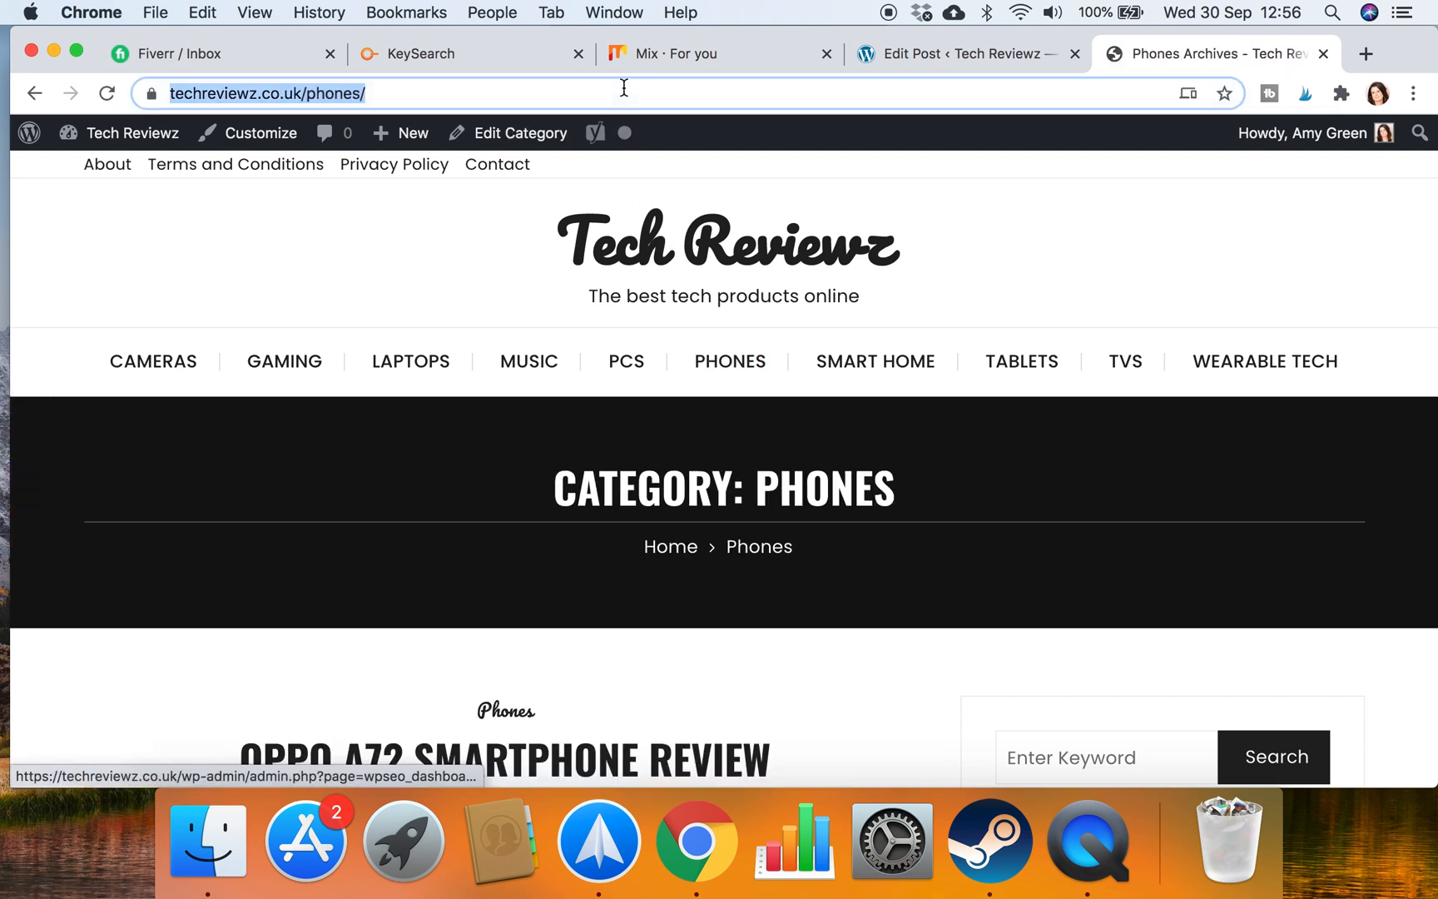
{"action": "mouse_move", "coordinate": [949, 54]}
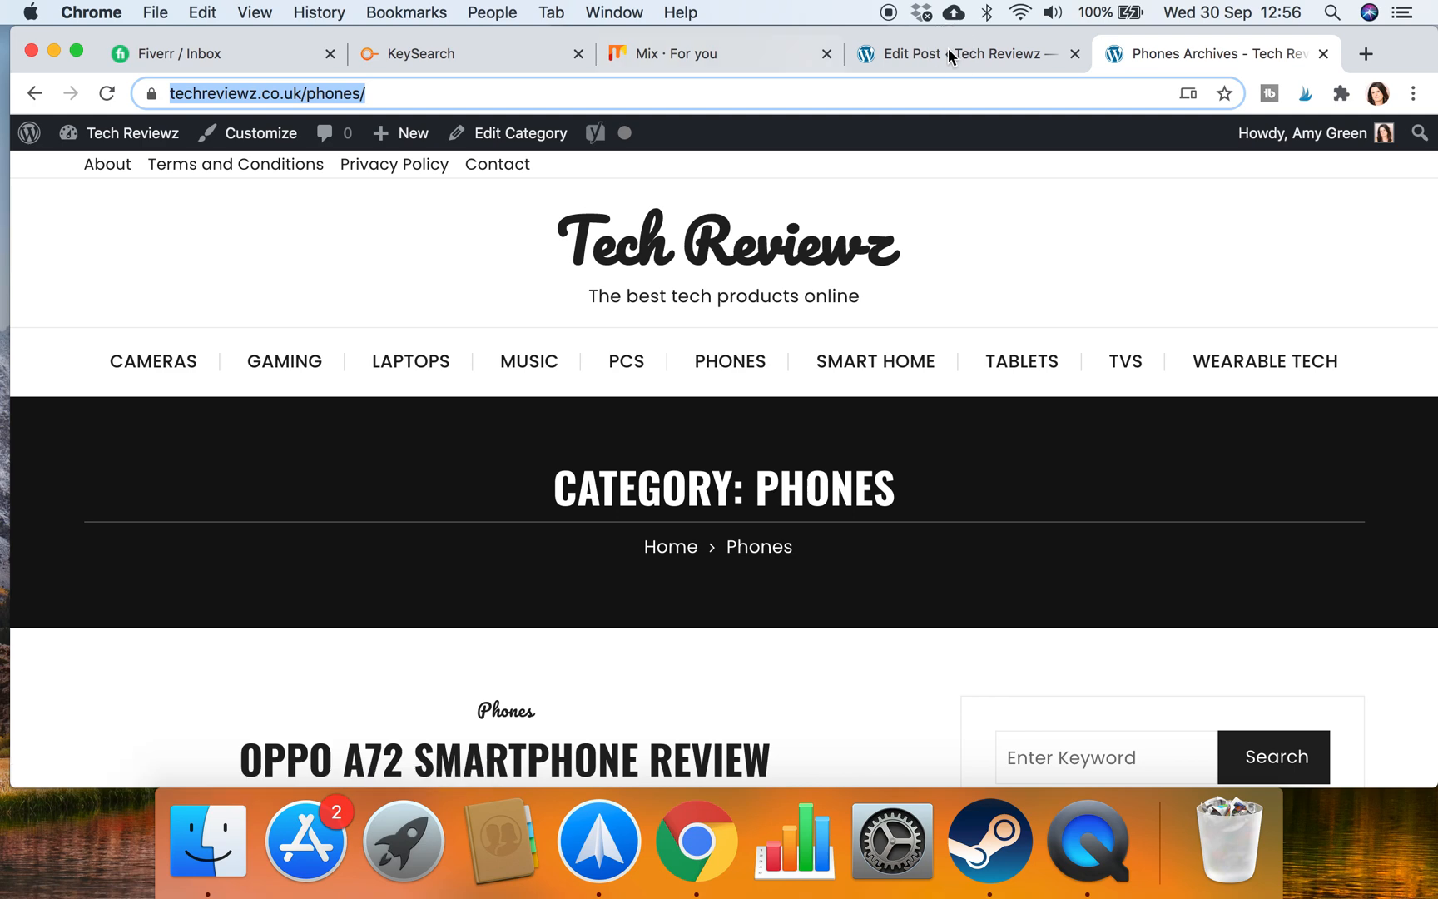
{"action": "left_click", "coordinate": [953, 53]}
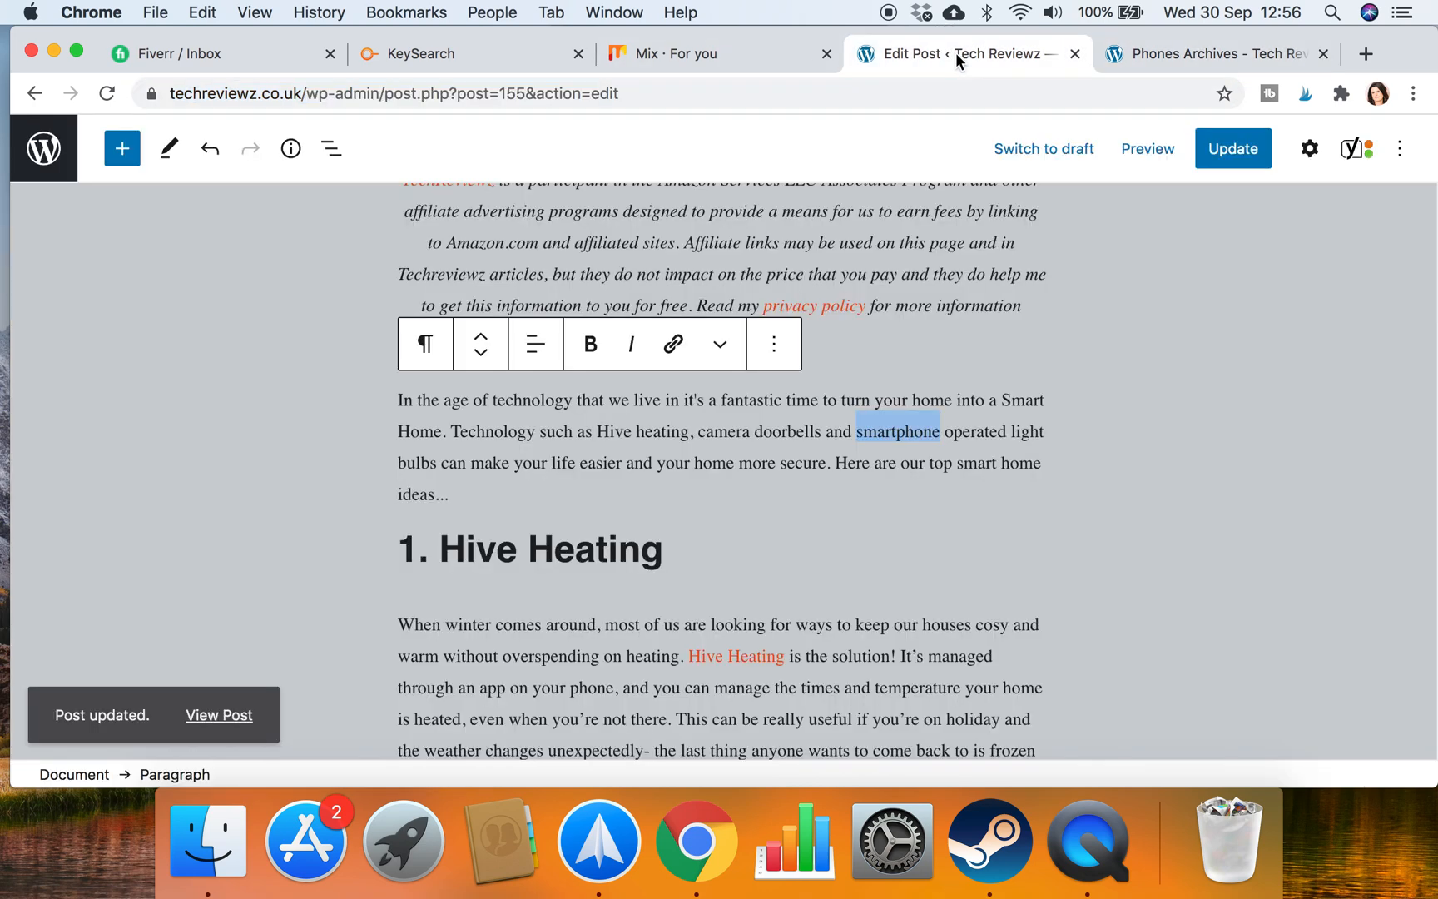
{"action": "left_click", "coordinate": [672, 344]}
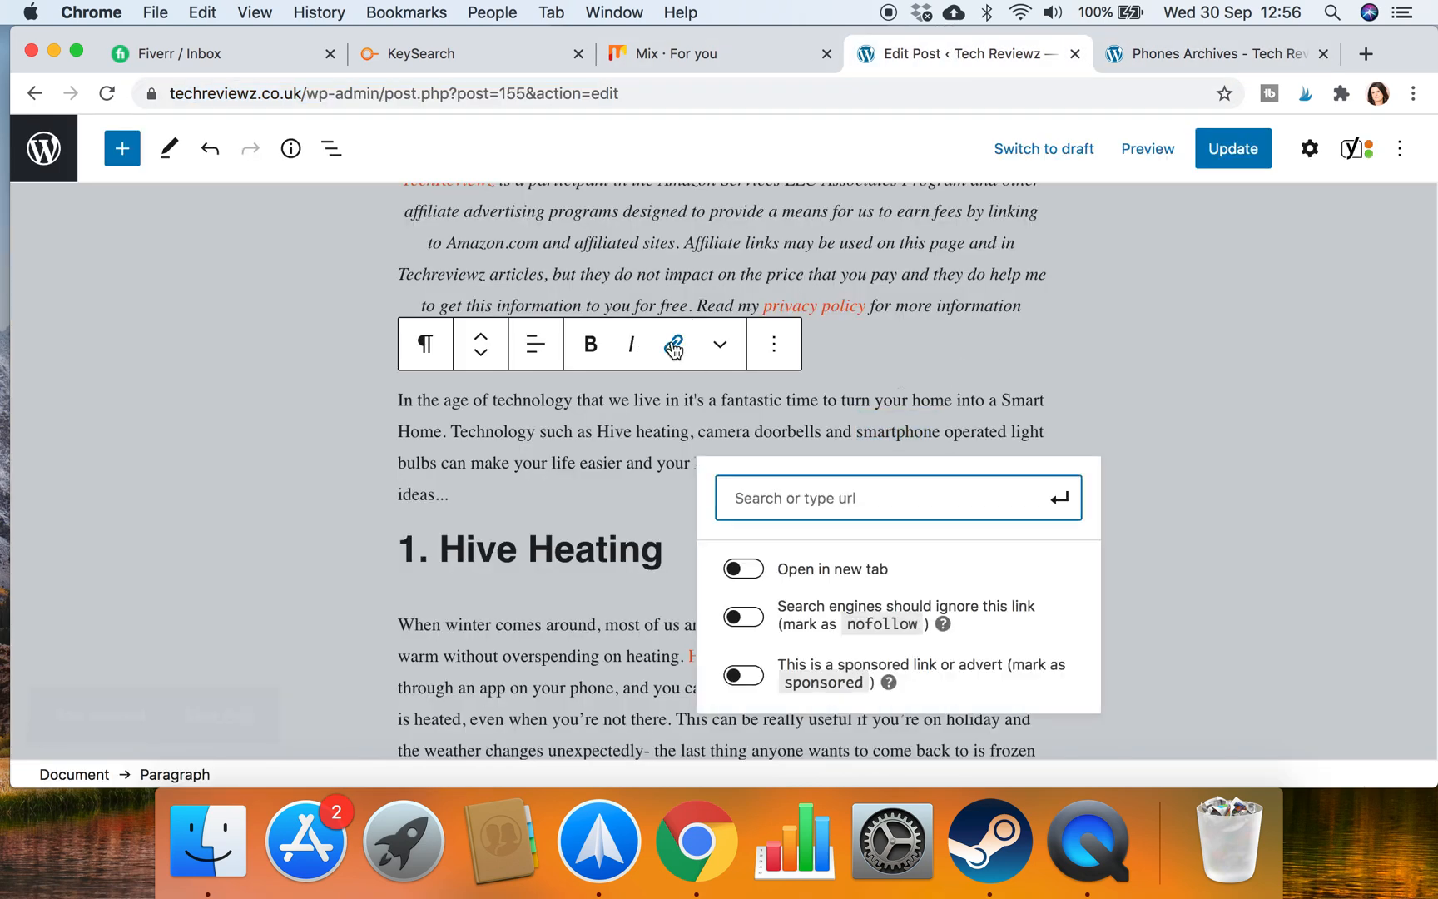
{"action": "type", "text": "https://techreviewz.co.uk/phones/"}
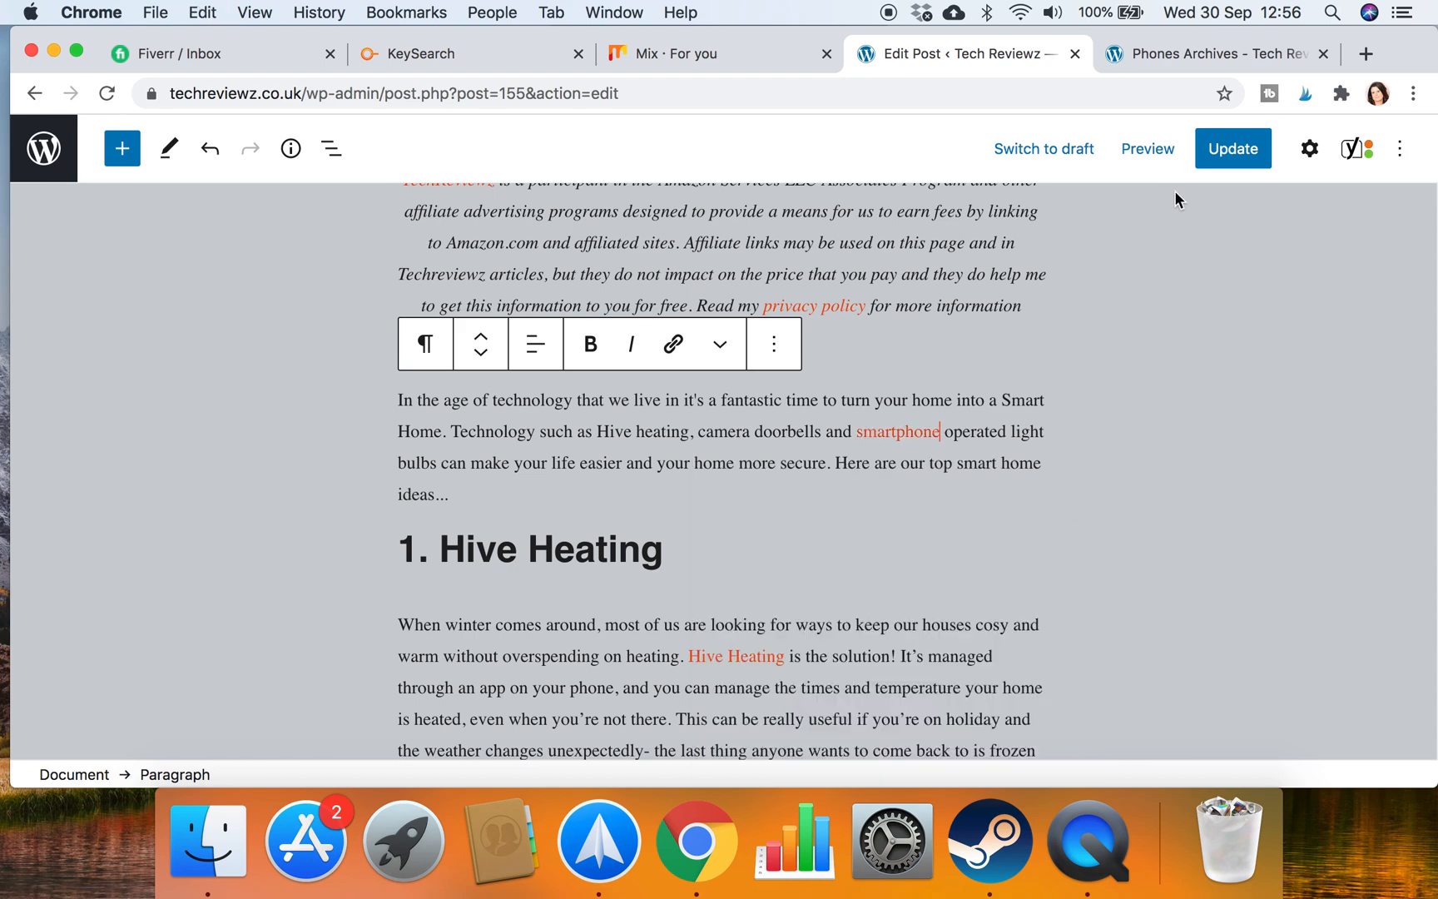
{"action": "left_click", "coordinate": [1233, 149]}
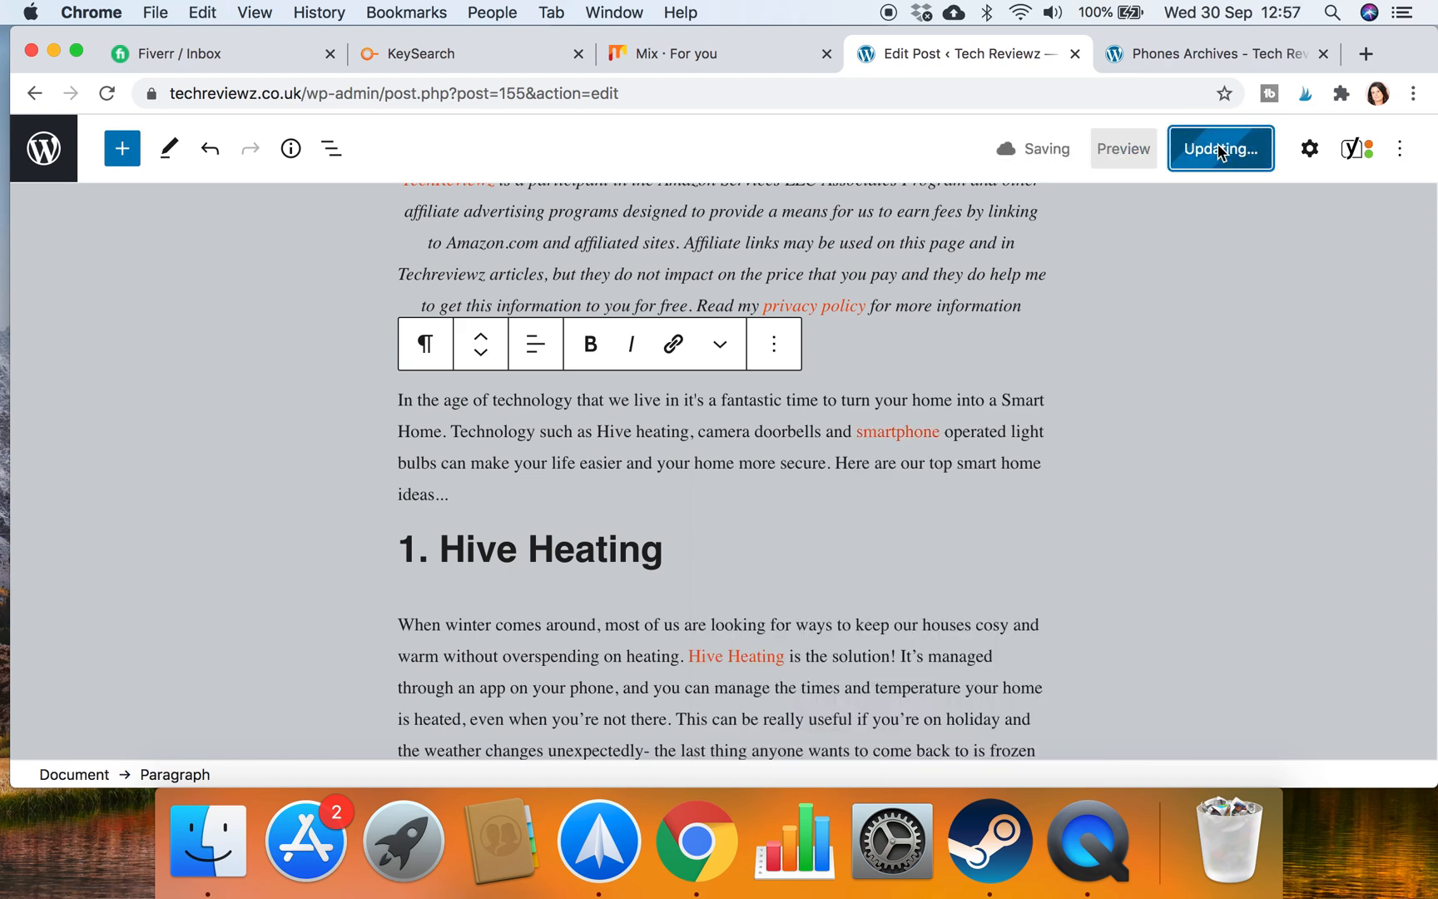
{"action": "left_click", "coordinate": [1220, 148]}
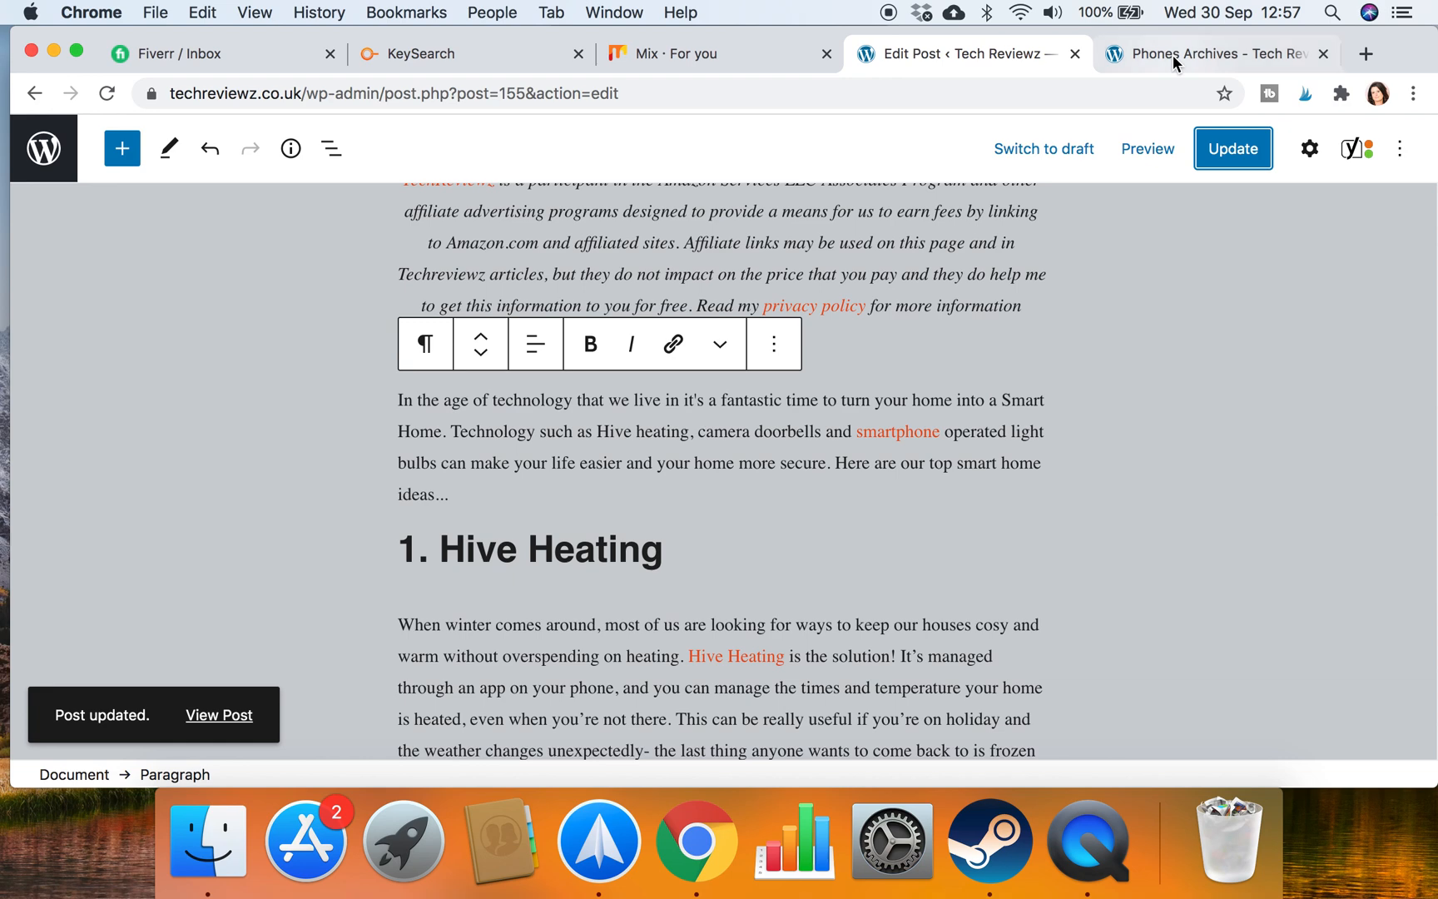
{"action": "left_click", "coordinate": [1206, 53]}
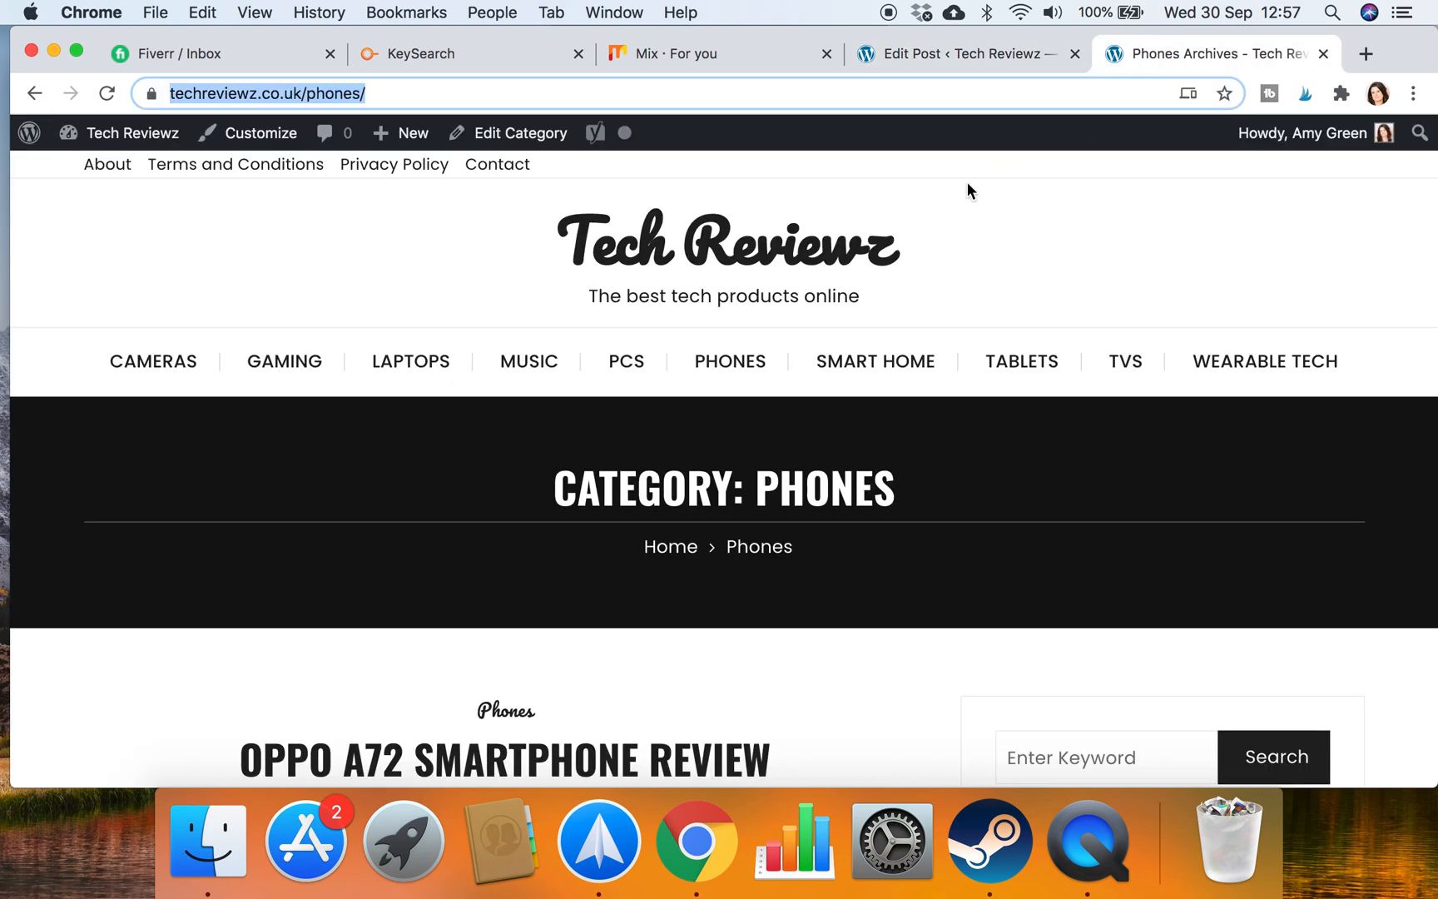
{"action": "left_click", "coordinate": [874, 361]}
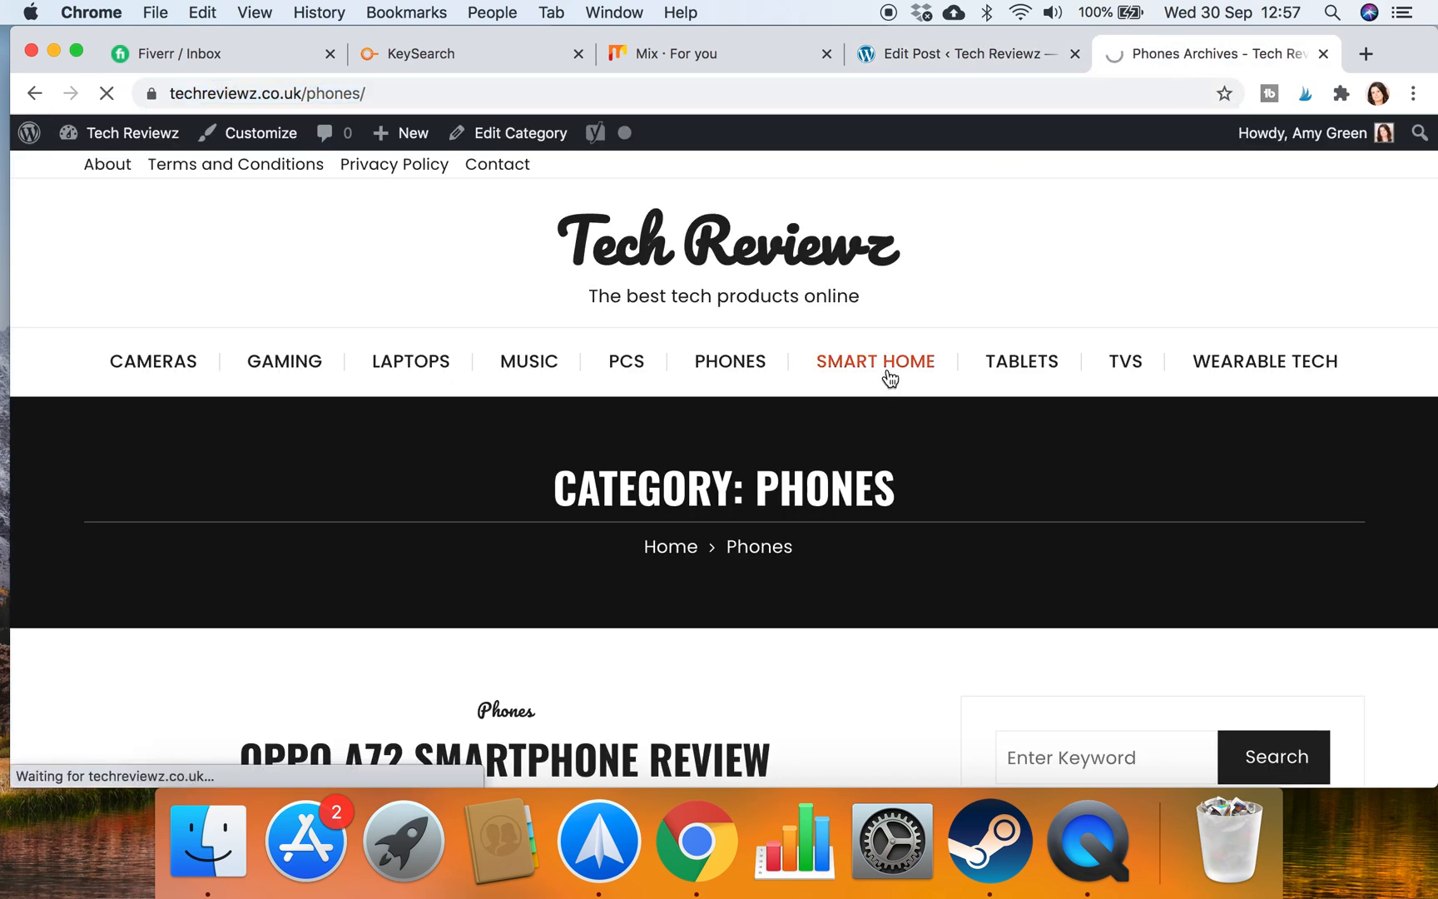
{"action": "left_click", "coordinate": [873, 361]}
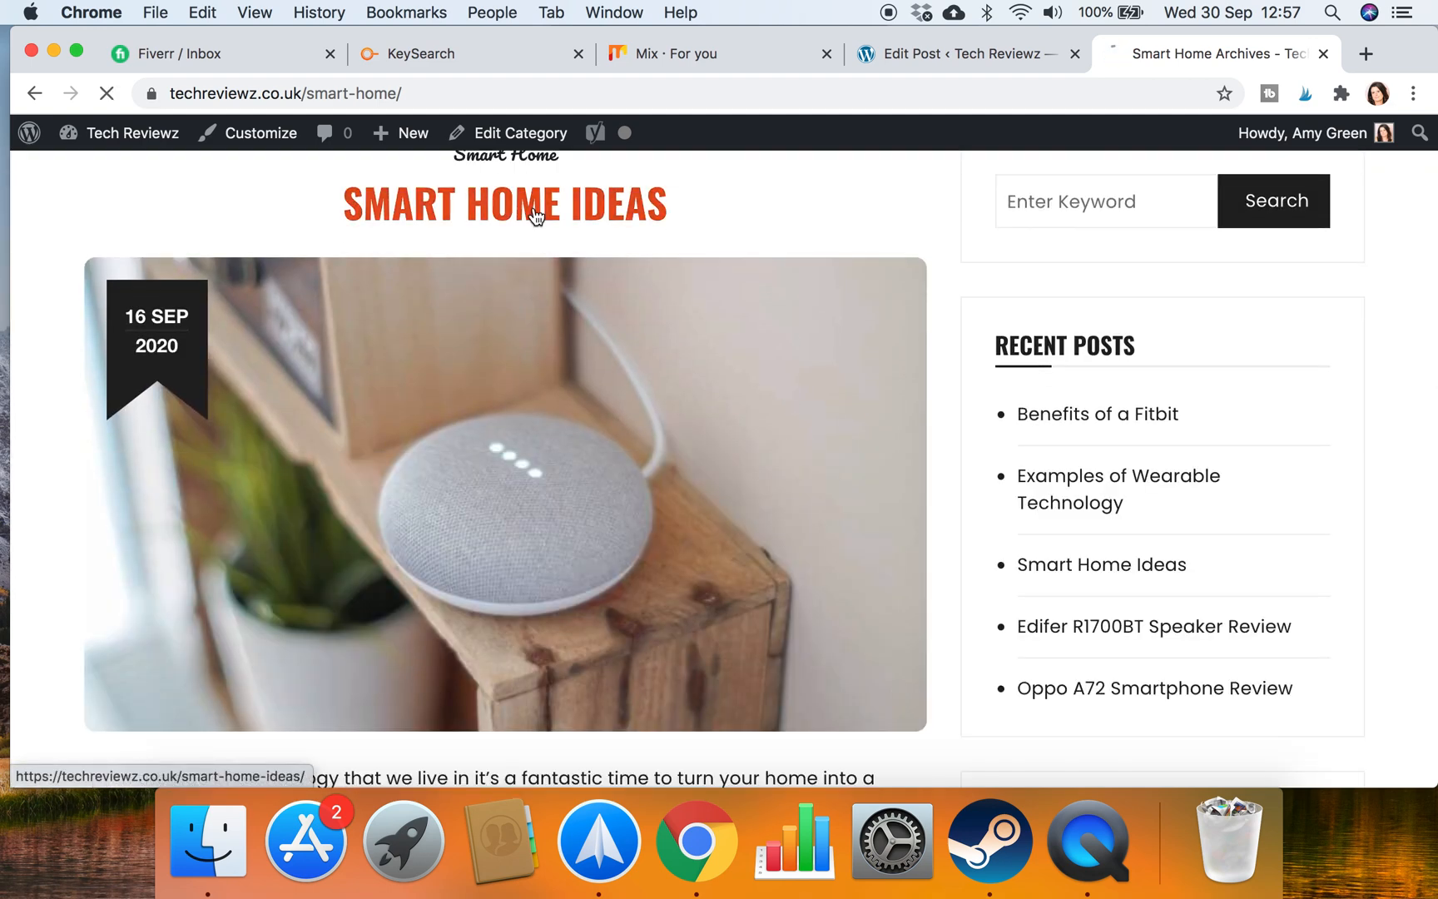
{"action": "left_click", "coordinate": [504, 203]}
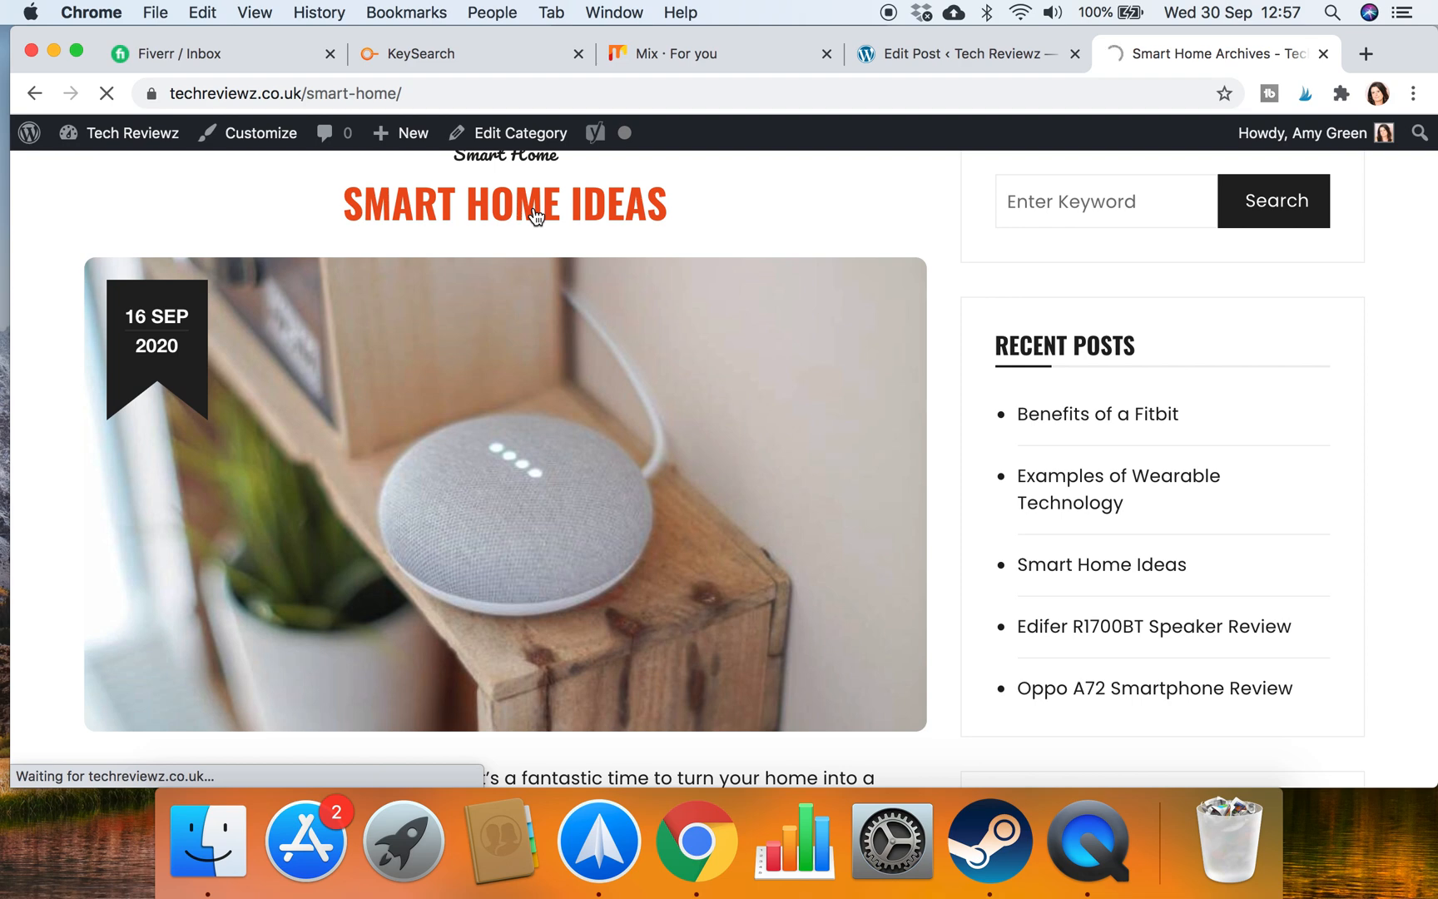
{"action": "left_click", "coordinate": [504, 205]}
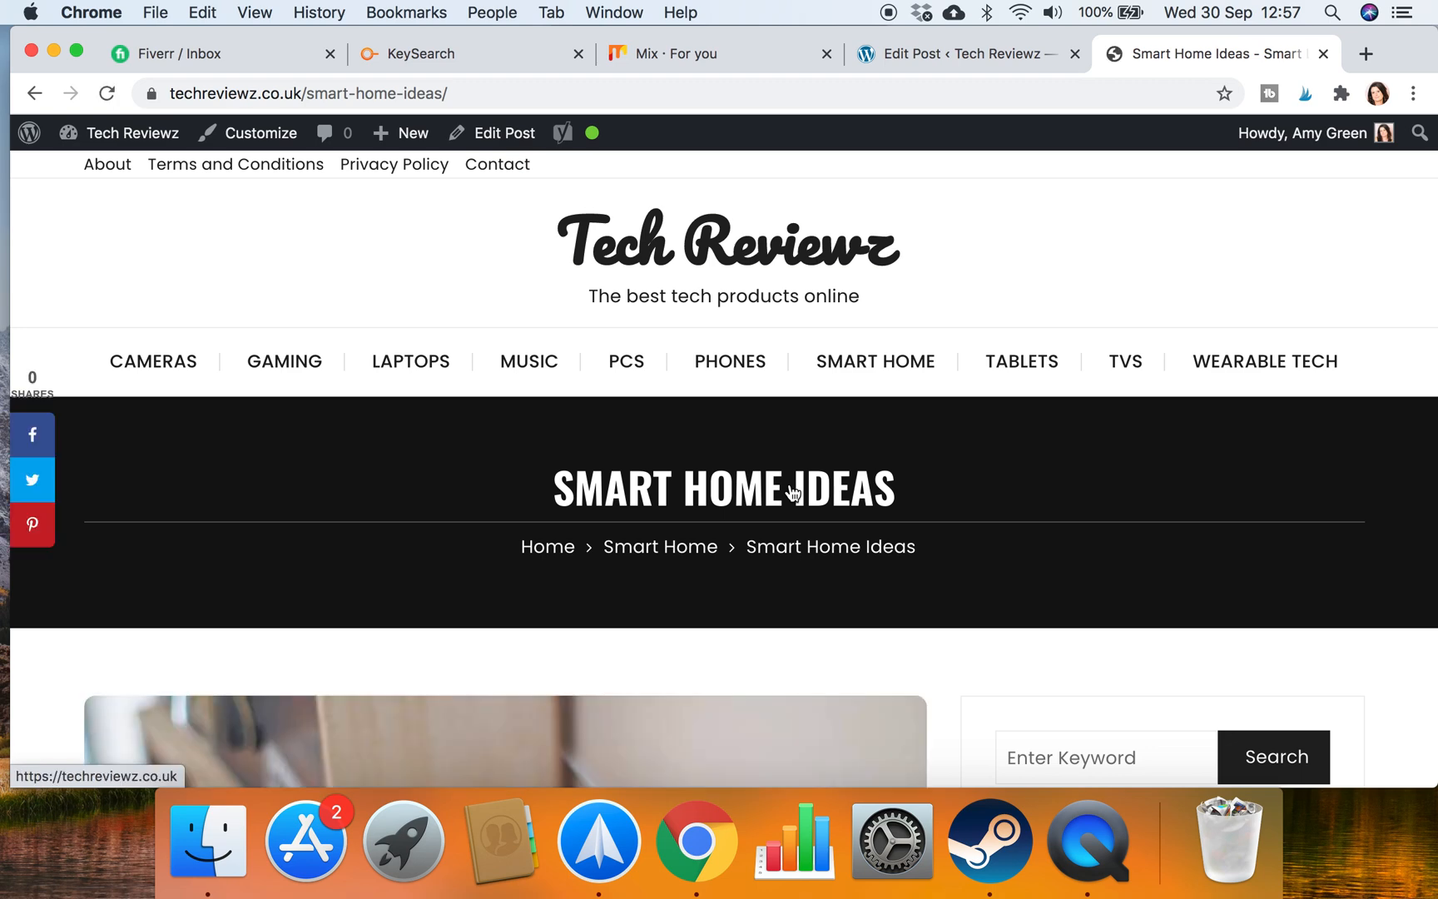
{"action": "scroll", "scroll_direction": "down", "scroll_amount": 3}
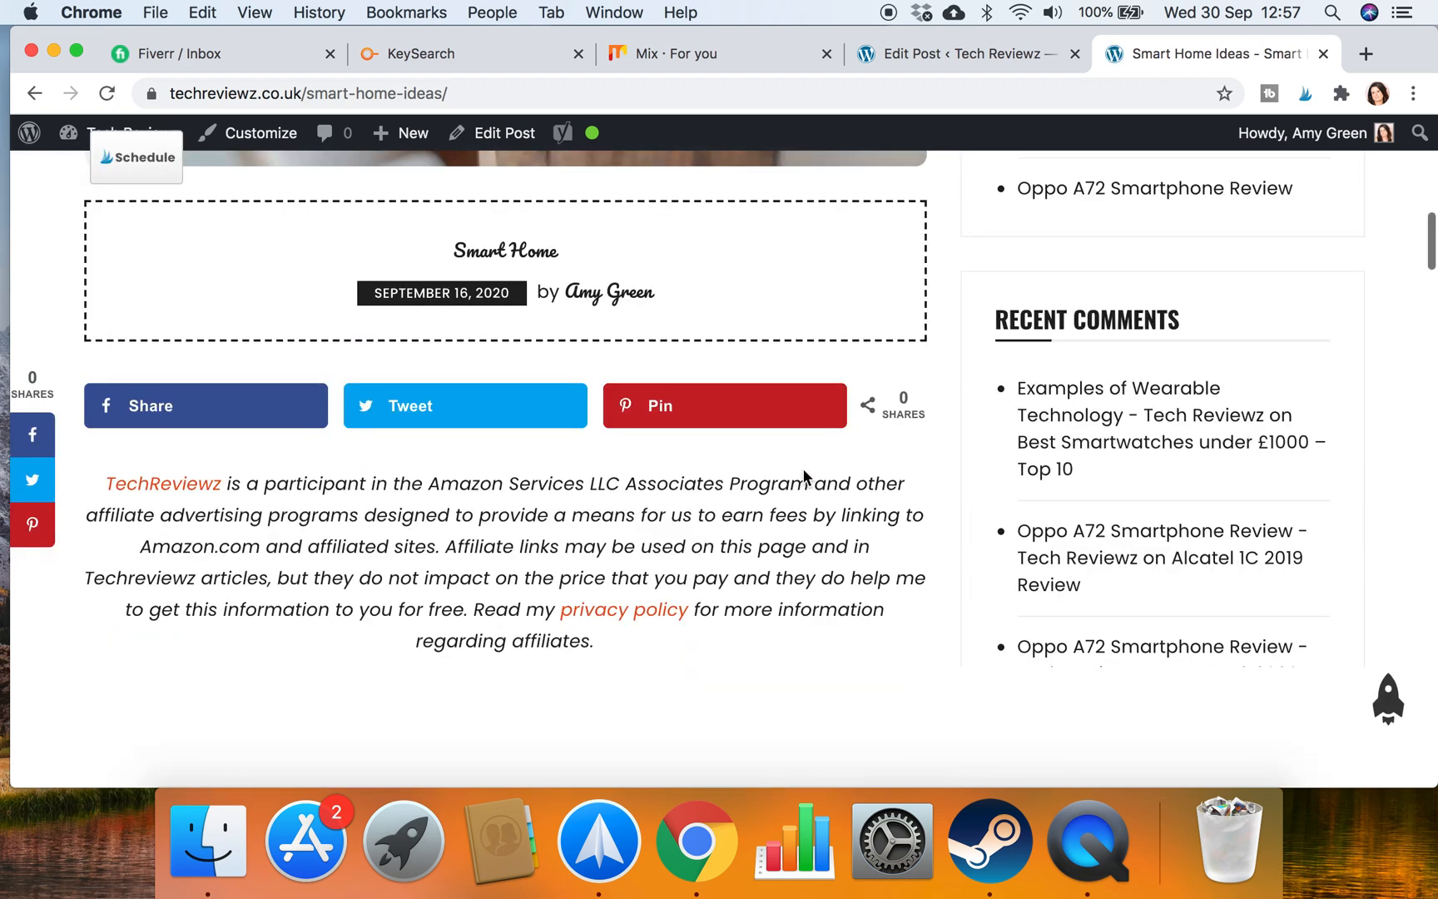
{"action": "scroll", "scroll_direction": "down", "scroll_amount": 3}
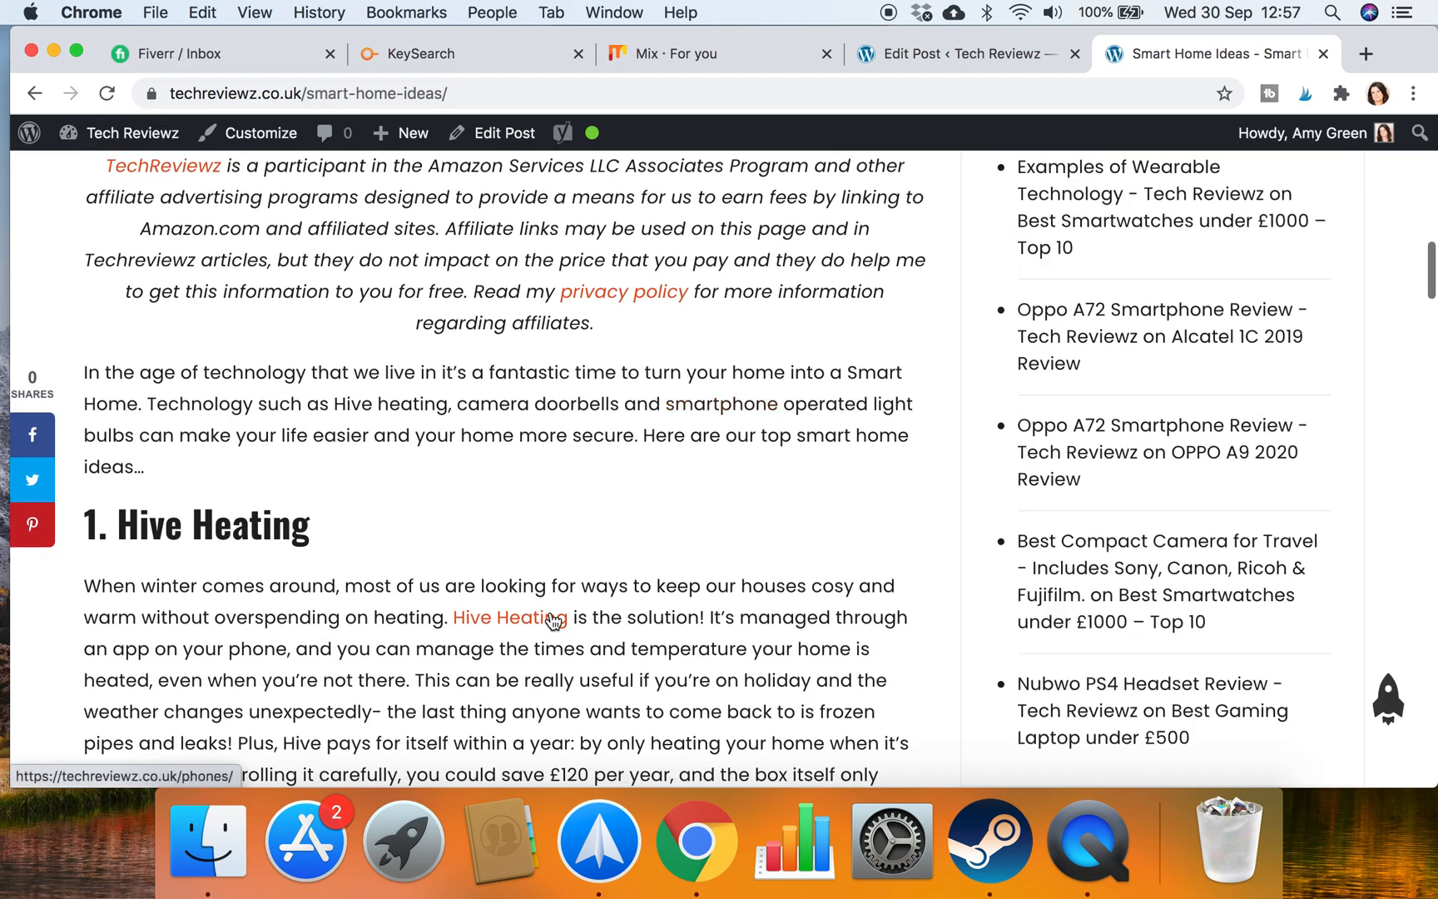
{"action": "scroll", "scroll_direction": "down", "scroll_amount": 3}
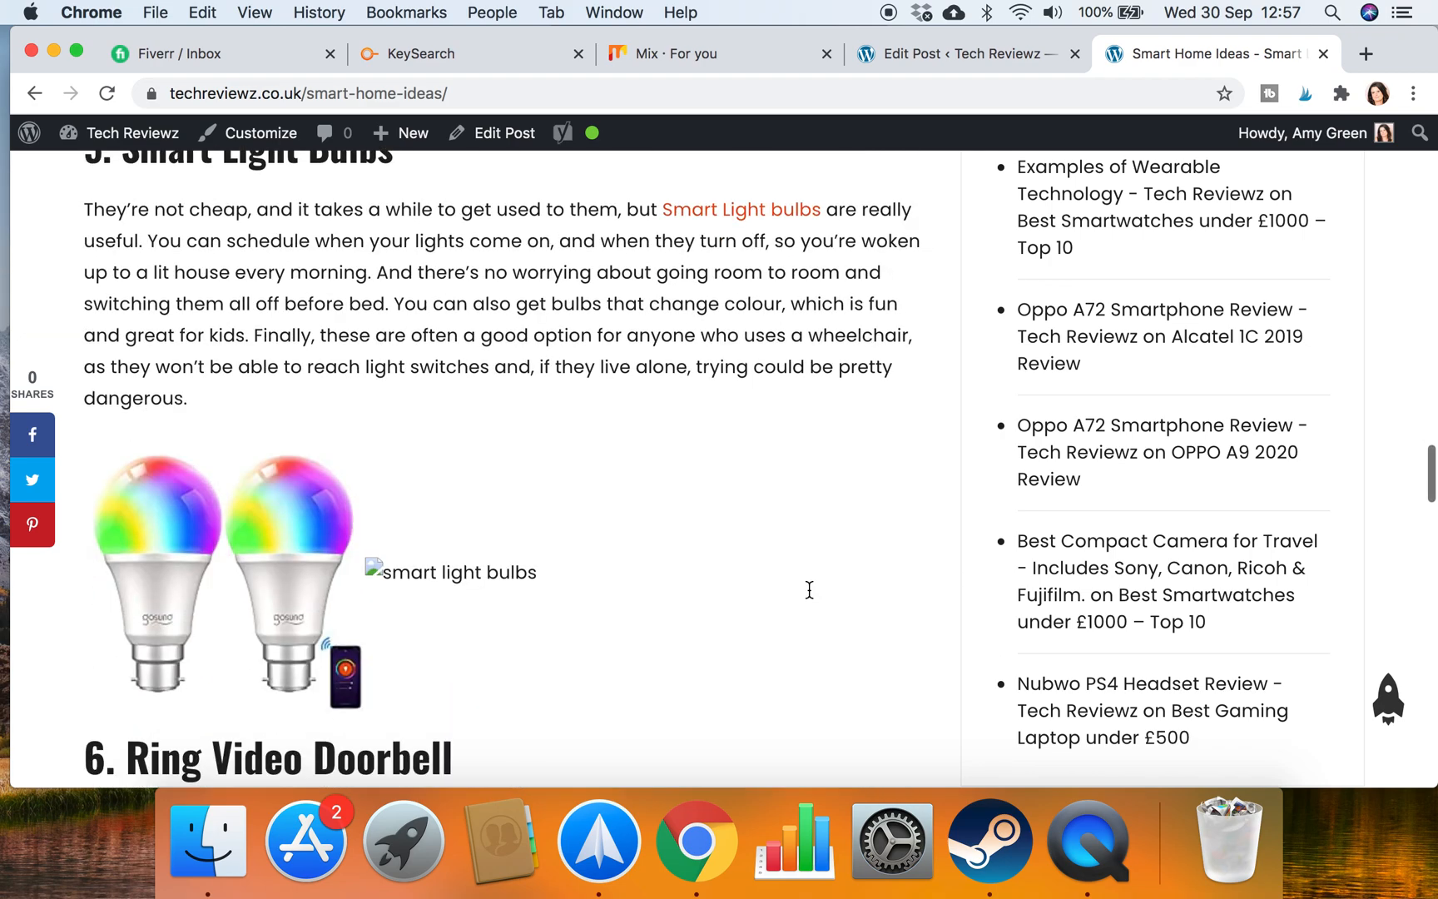
{"action": "scroll", "scroll_direction": "down", "scroll_amount": 3}
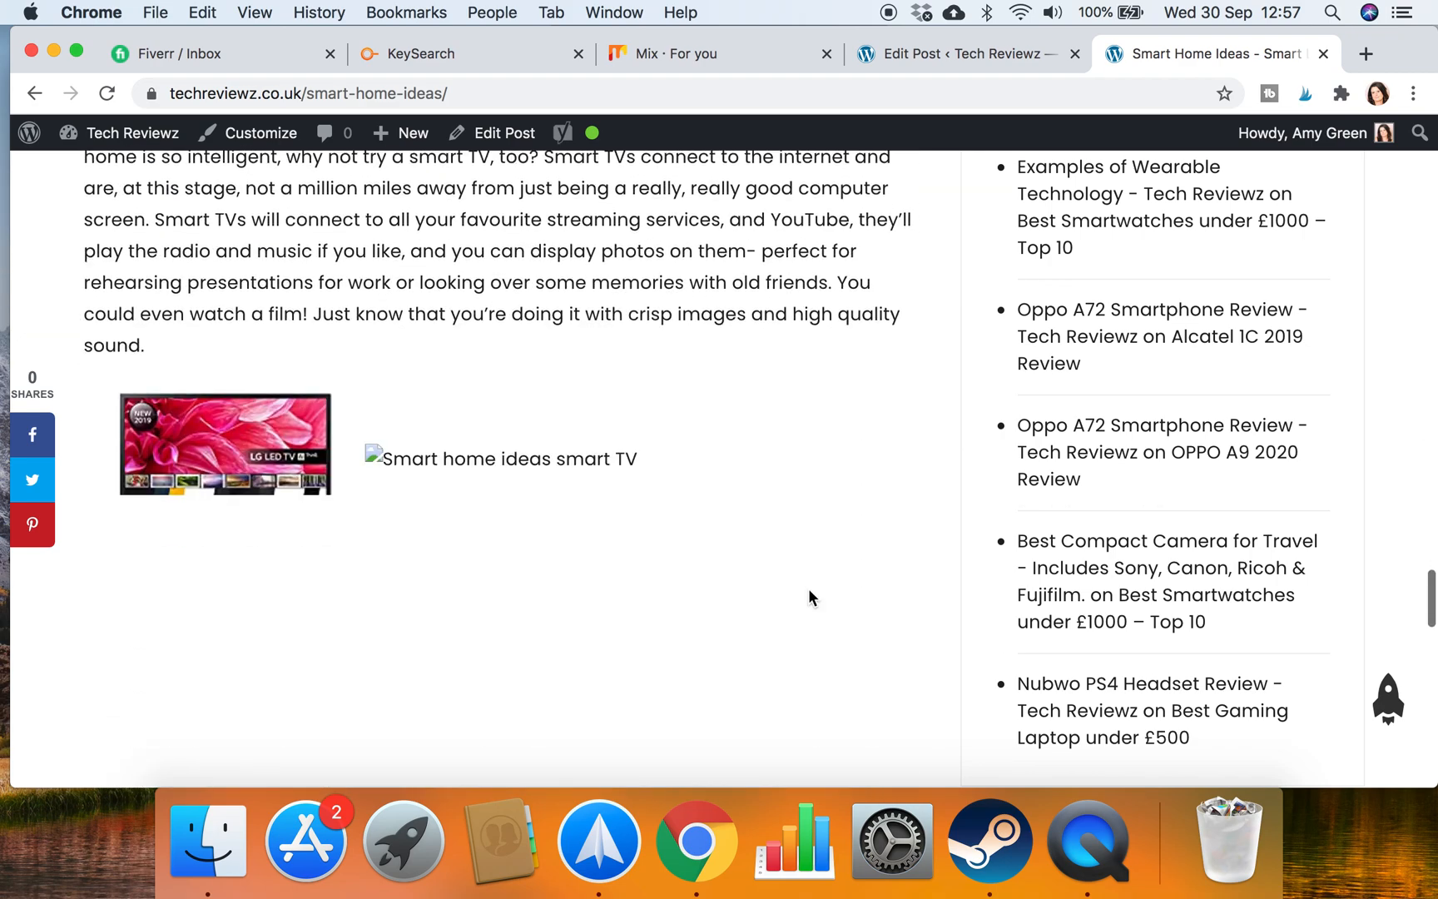
{"action": "scroll", "scroll_direction": "down", "scroll_amount": 3}
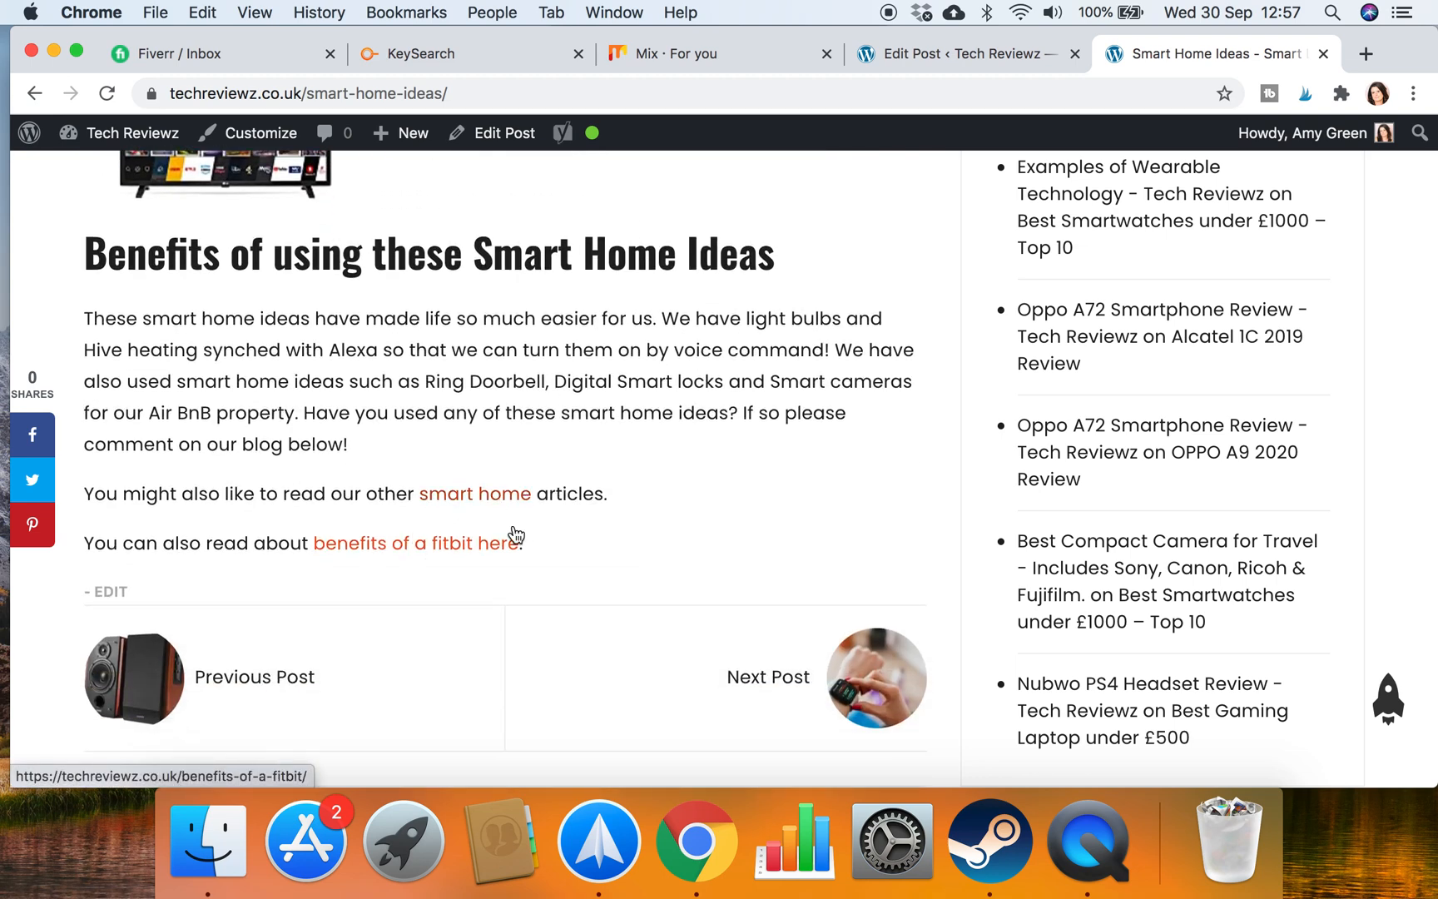
{"action": "mouse_move", "coordinate": [677, 438]}
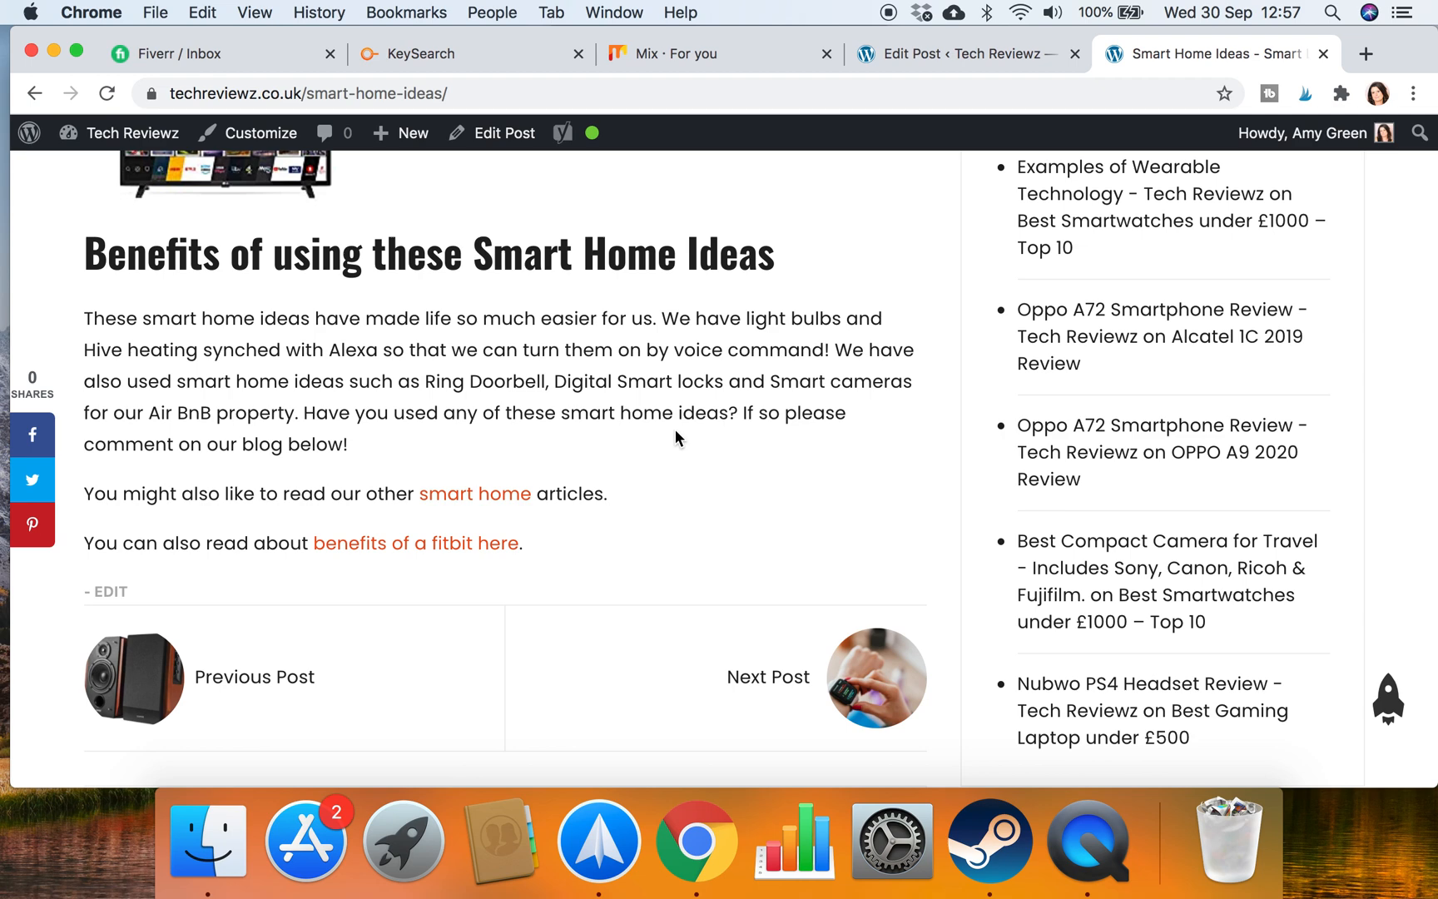
{"action": "mouse_move", "coordinate": [909, 75]}
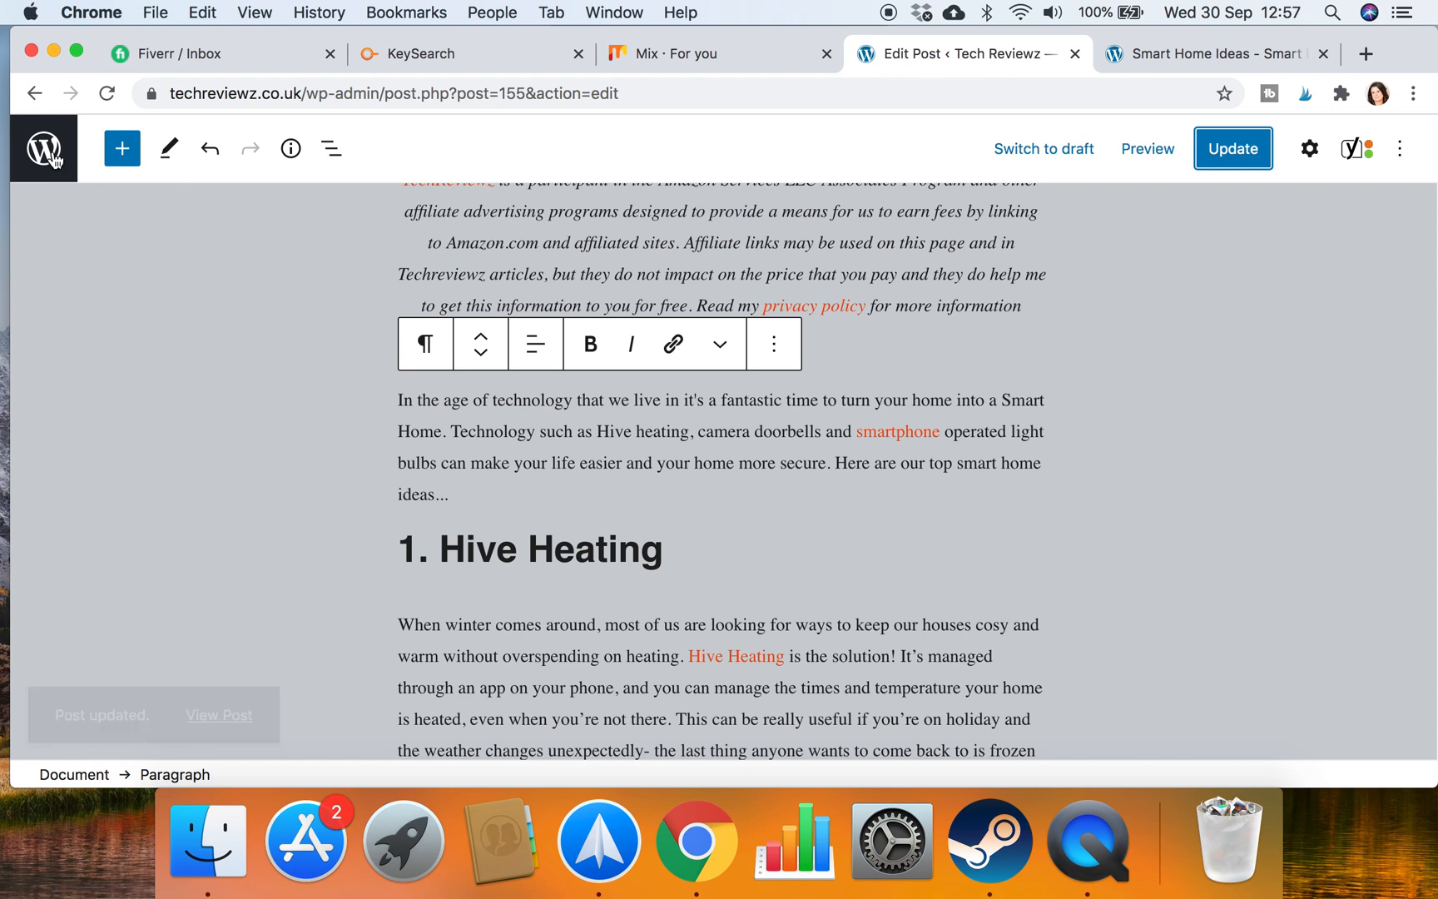
Leave the editor for the posts list filtered to Published posts
{"action": "left_click", "coordinate": [1233, 148]}
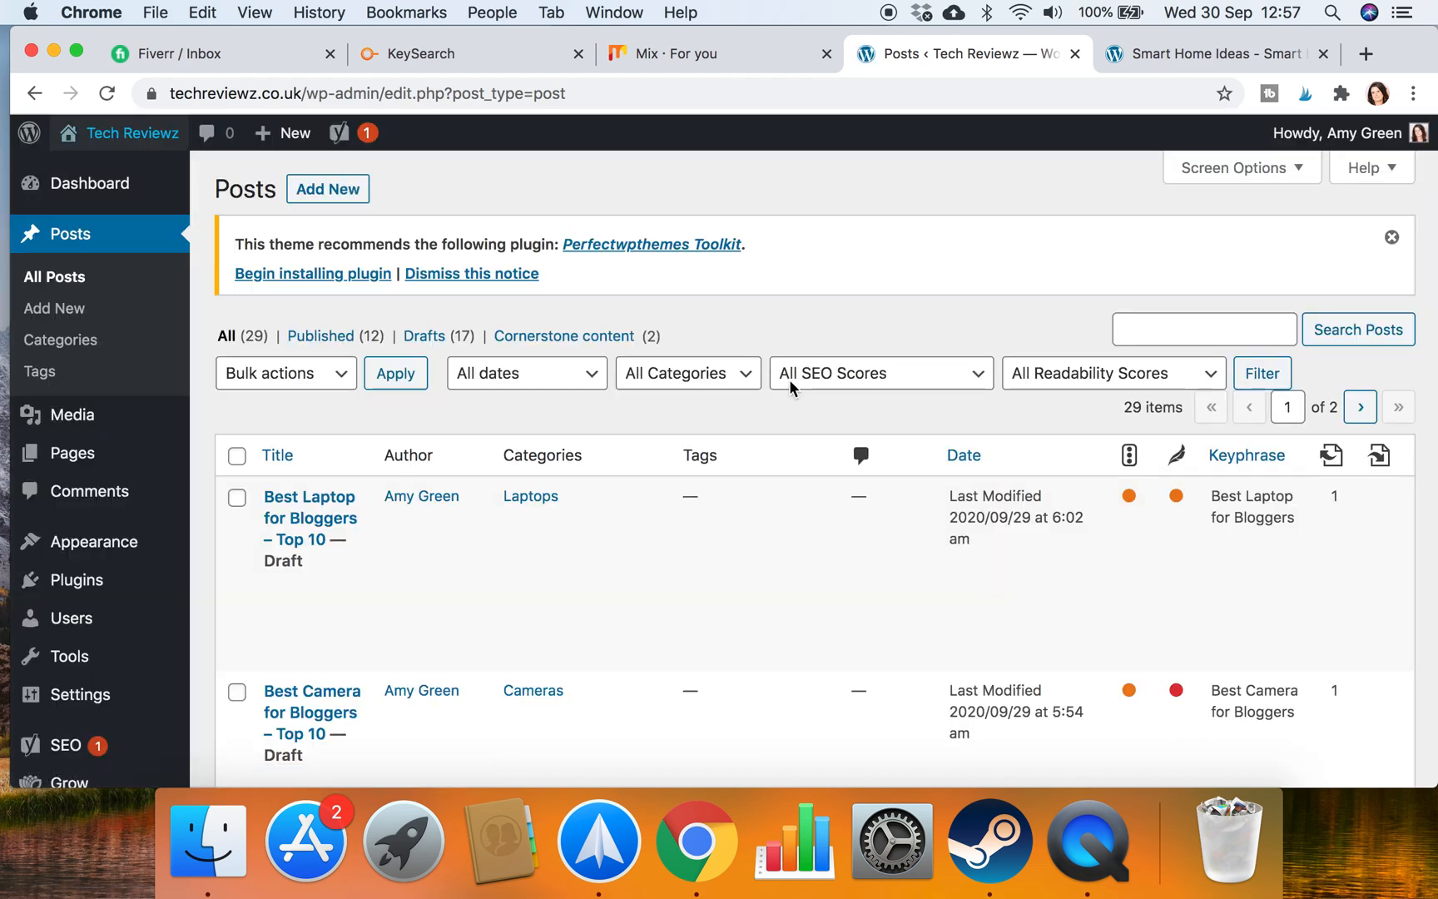
{"action": "left_click", "coordinate": [322, 336]}
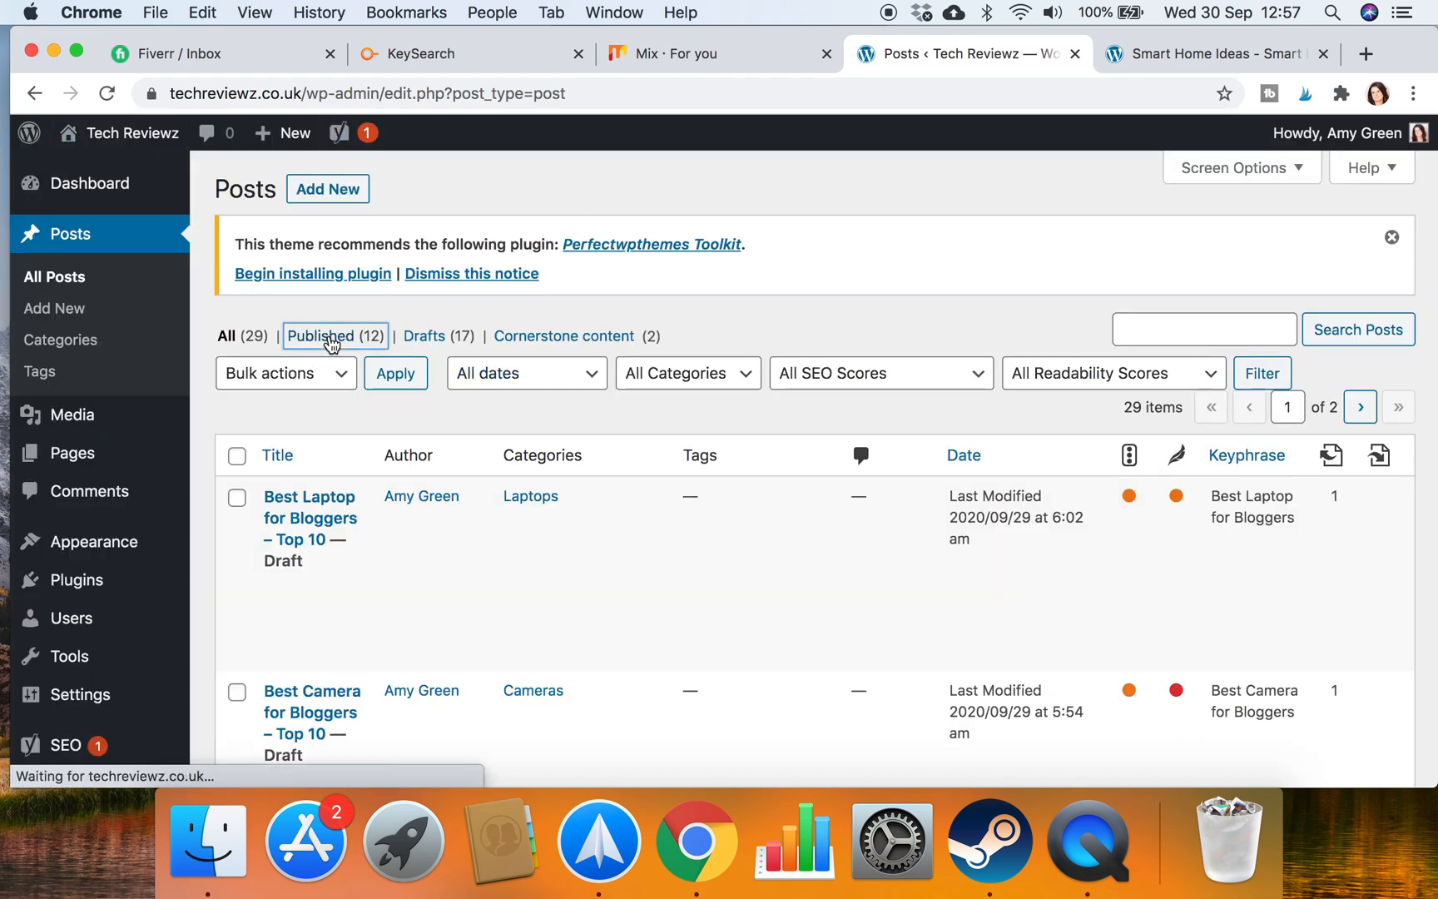
{"action": "left_click", "coordinate": [320, 336]}
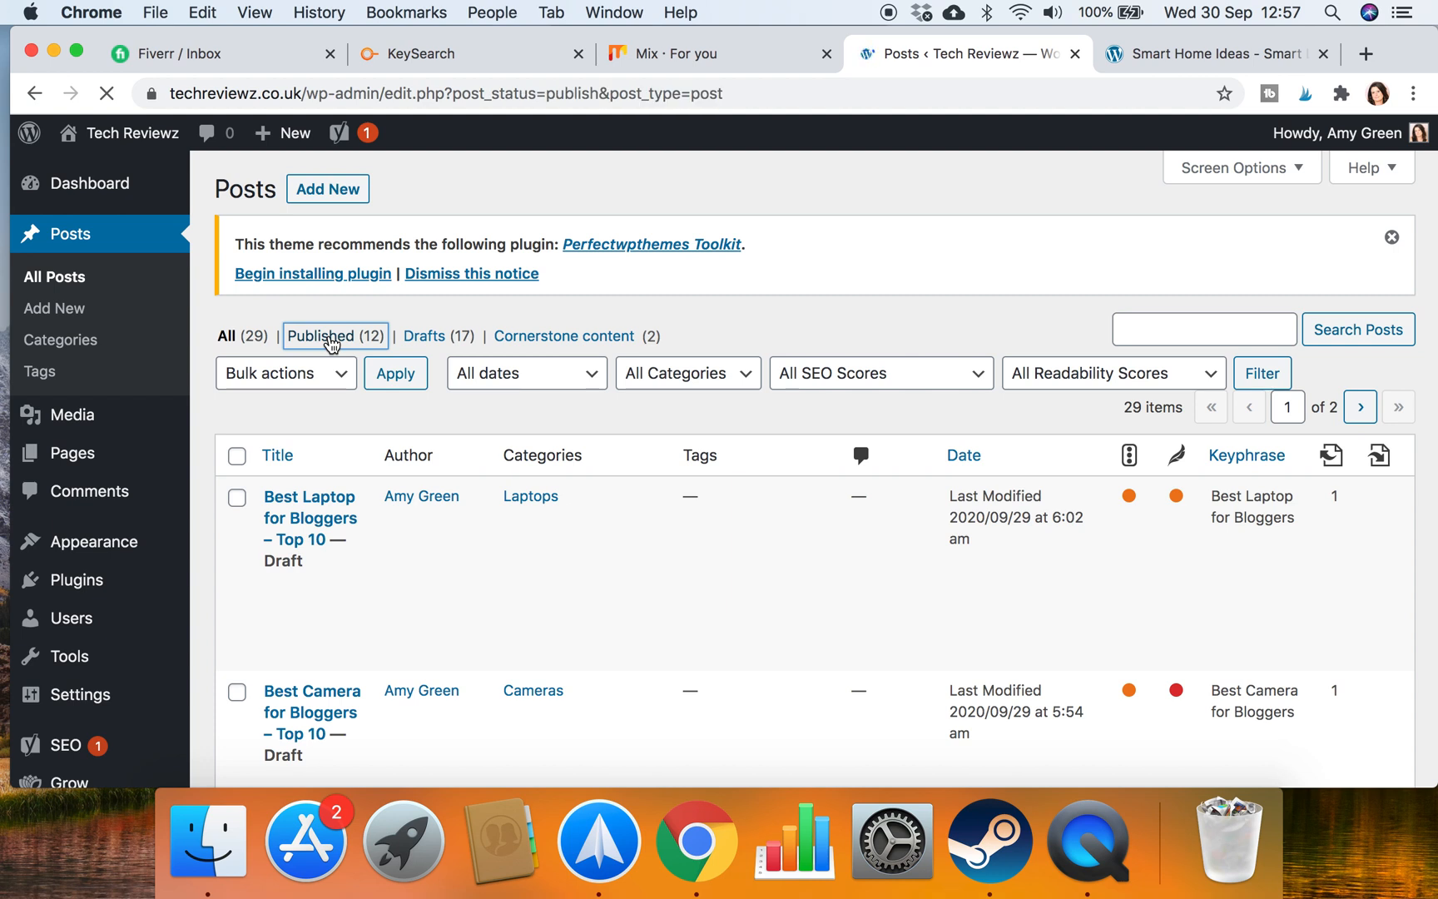
{"action": "left_click", "coordinate": [335, 336]}
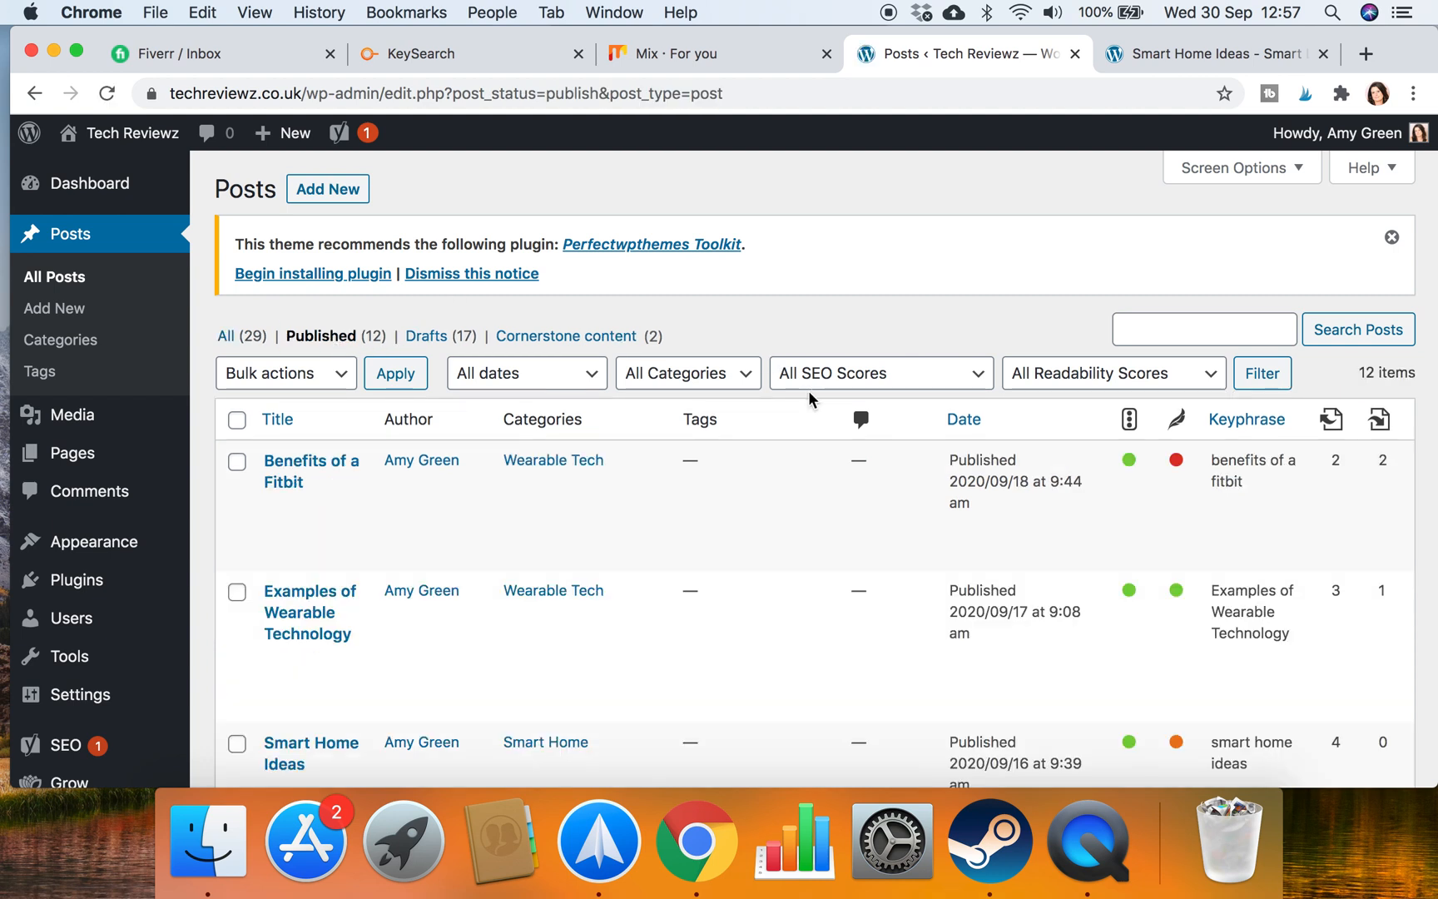
{"action": "scroll", "scroll_direction": "down", "scroll_amount": 3}
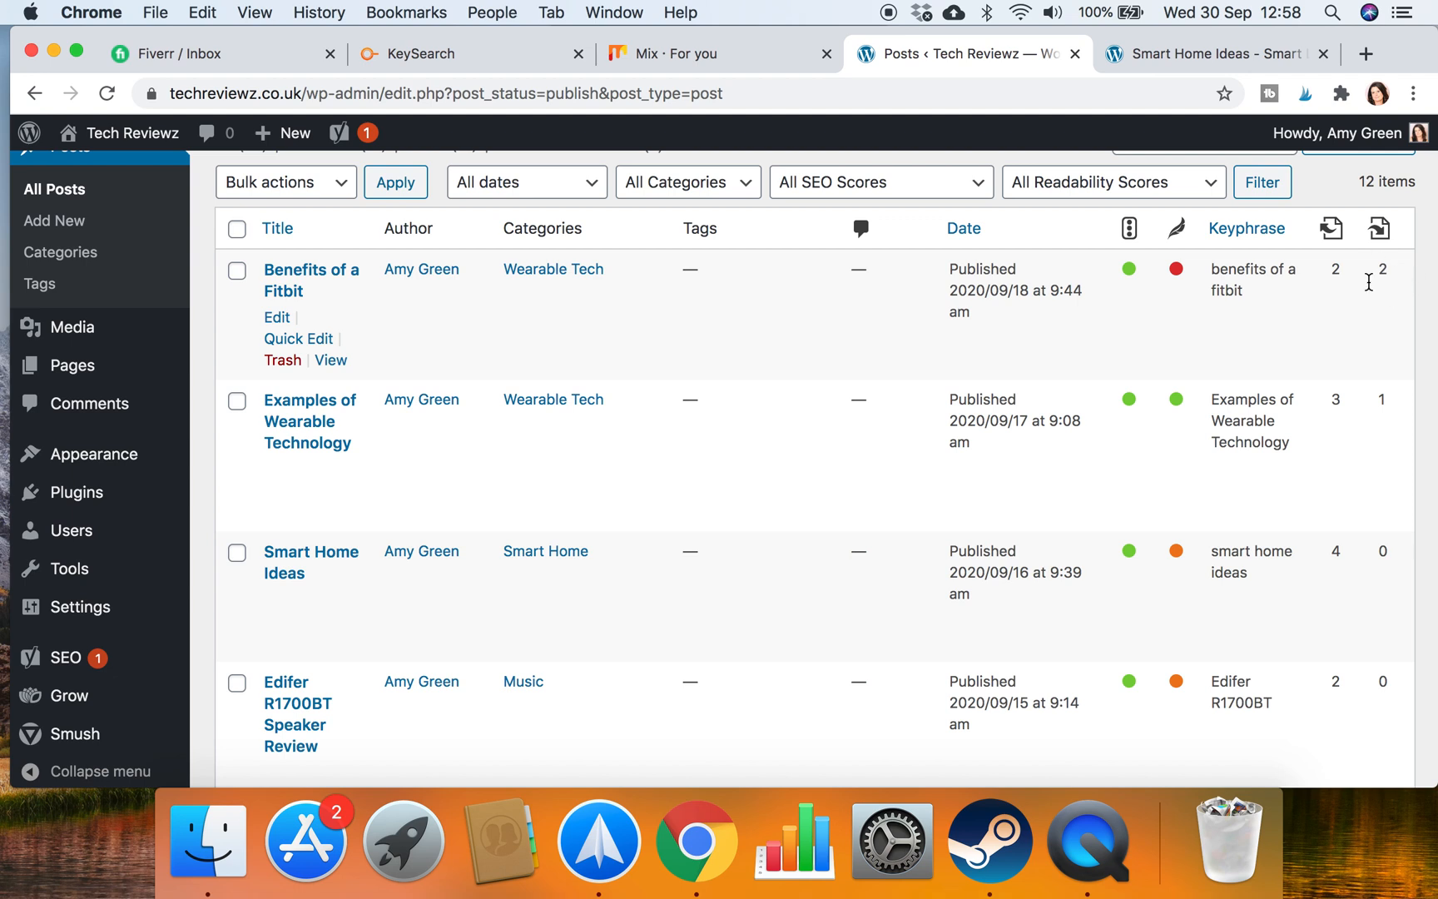
{"action": "mouse_move", "coordinate": [447, 559]}
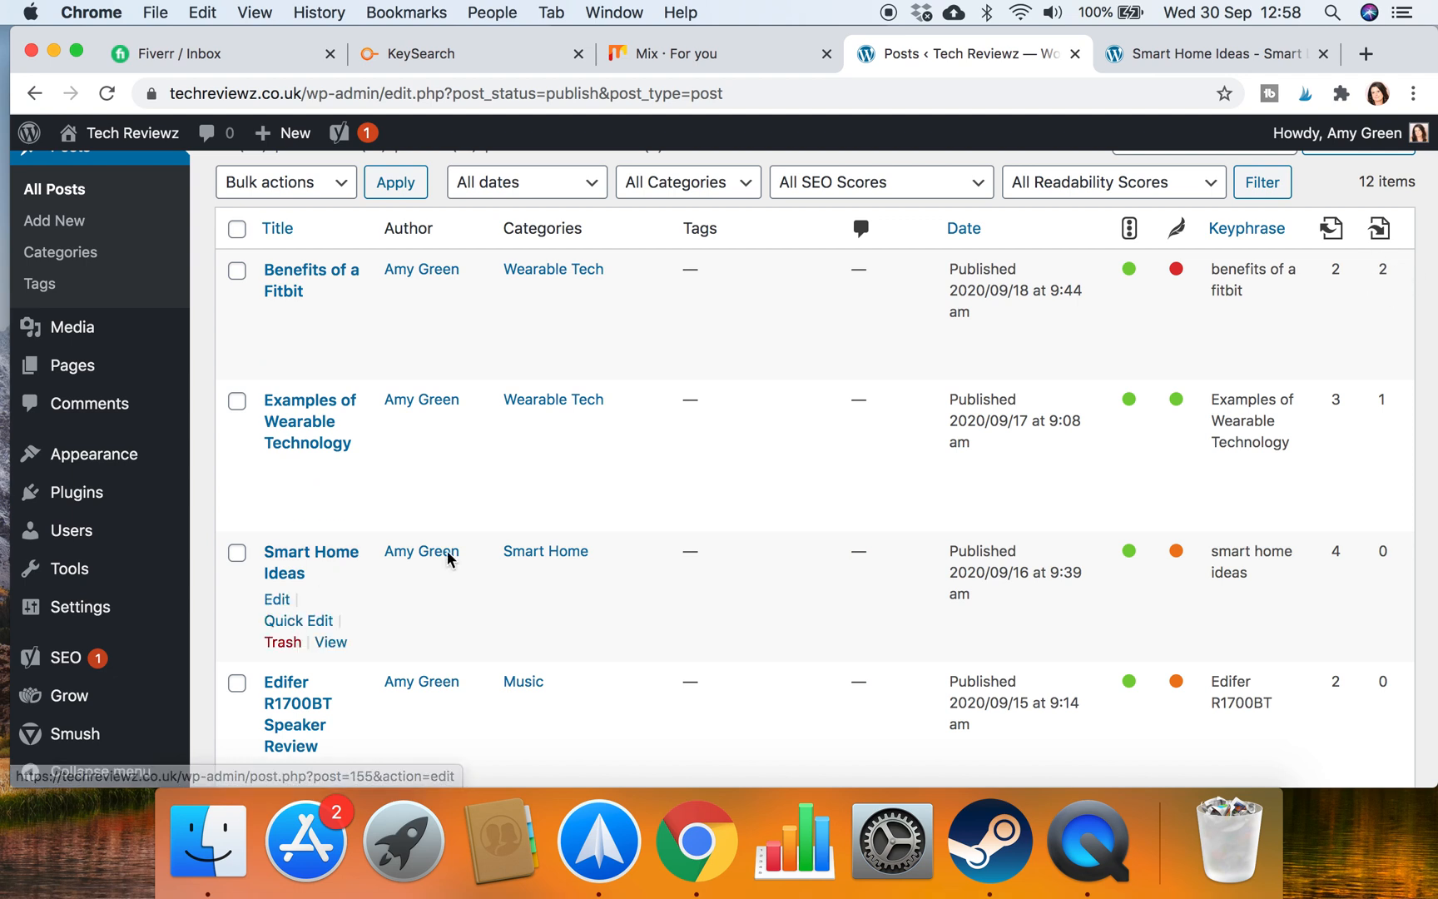
{"action": "mouse_move", "coordinate": [1323, 554]}
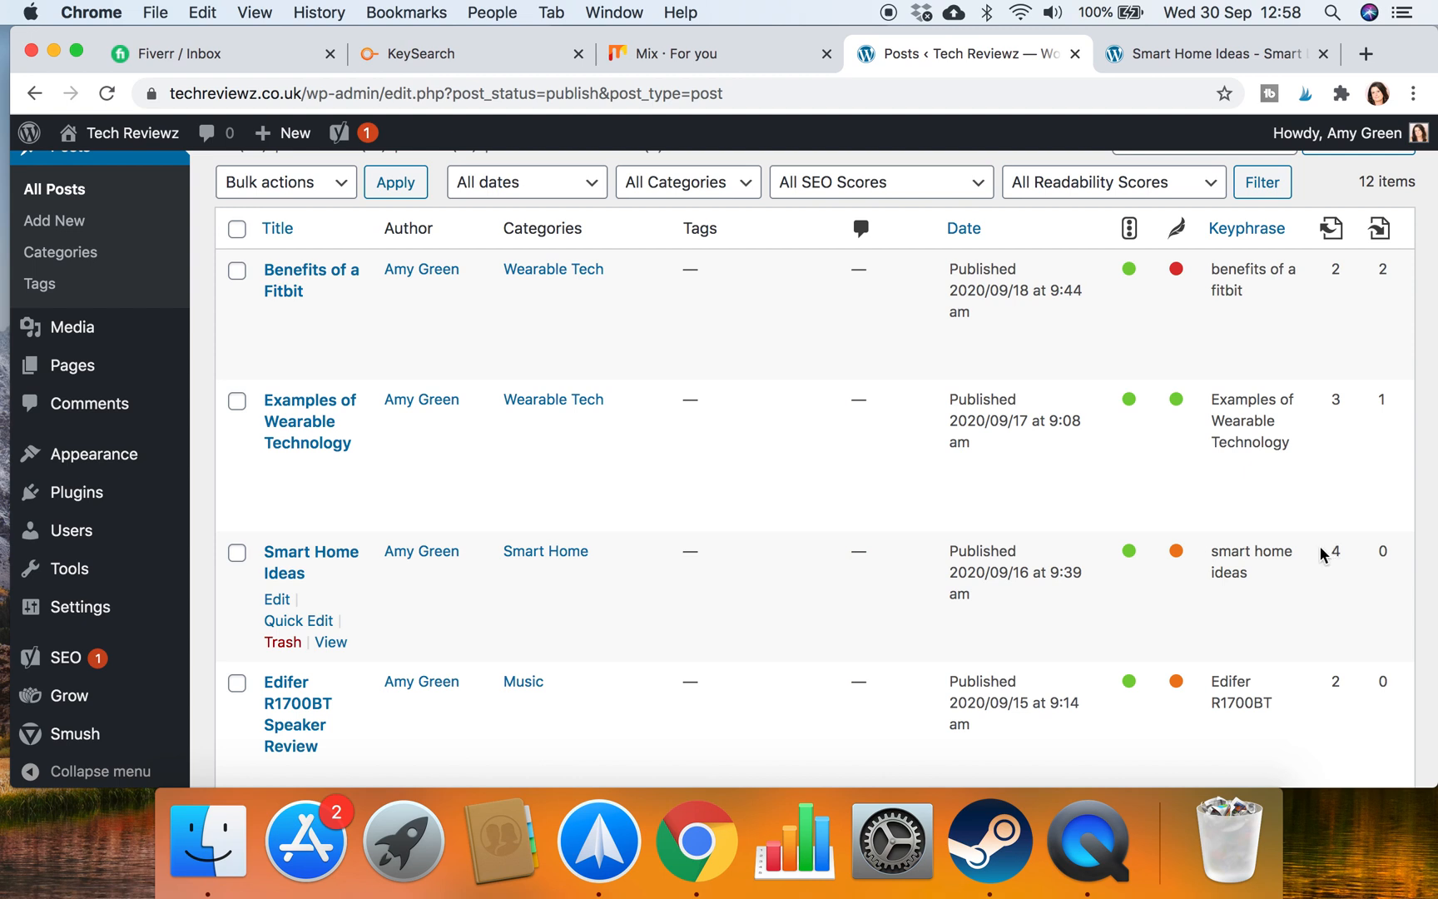
{"action": "mouse_move", "coordinate": [1328, 574]}
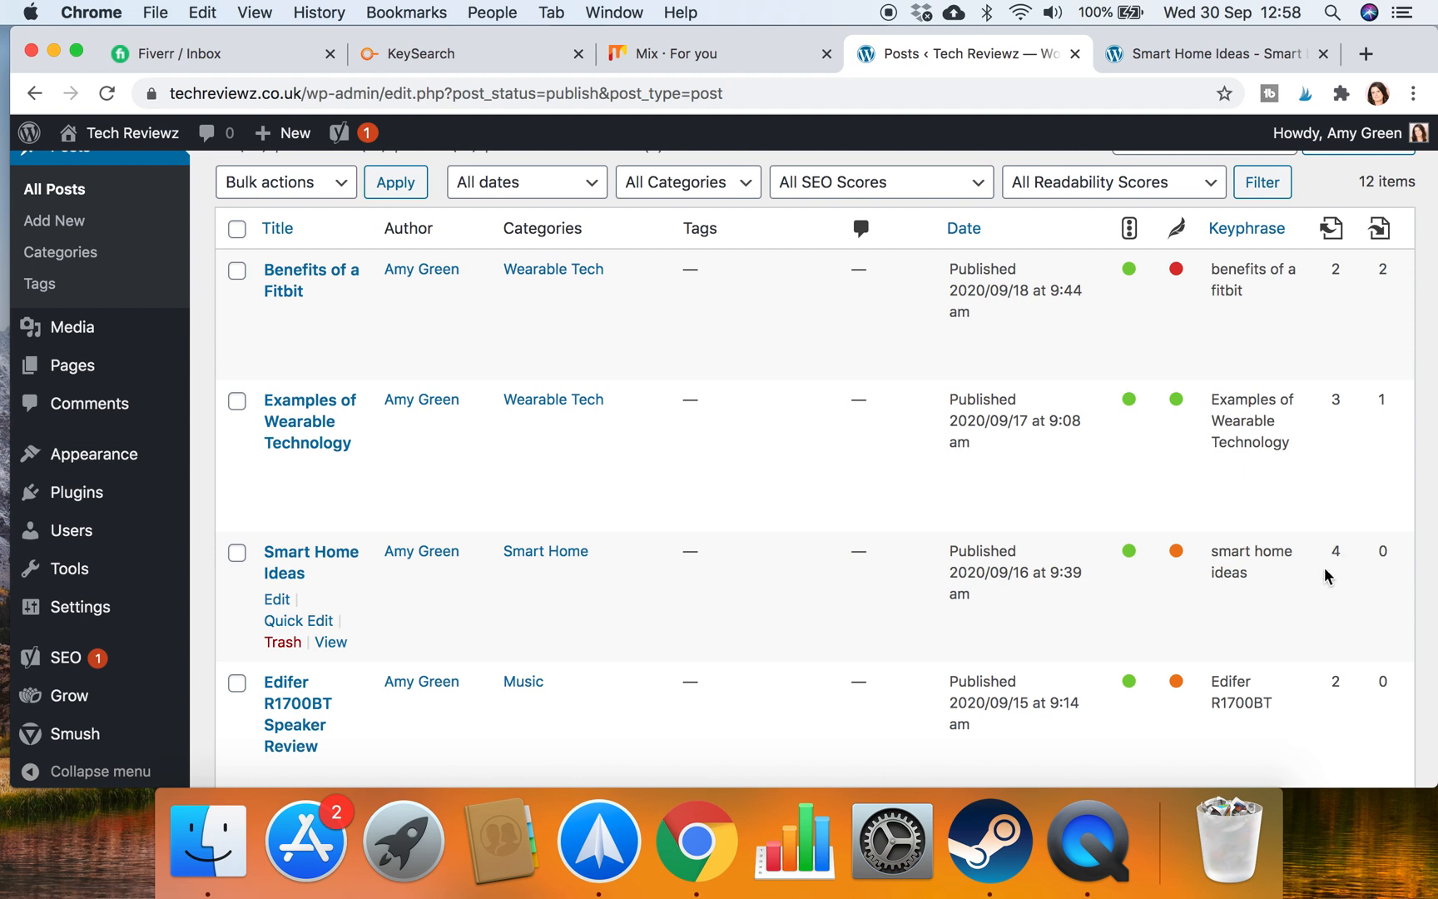
{"action": "mouse_move", "coordinate": [1378, 553]}
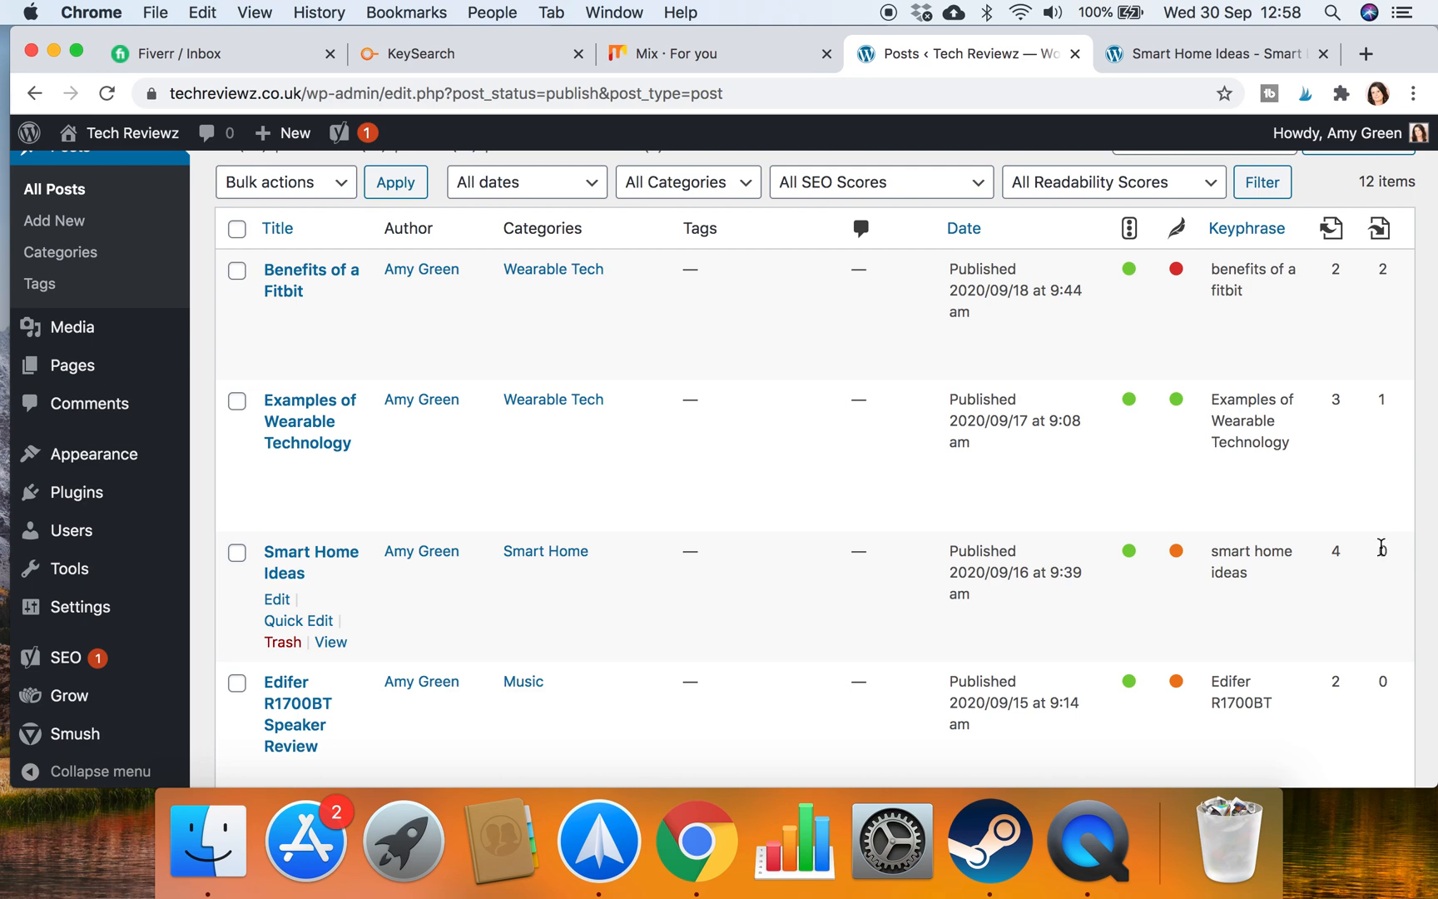
{"action": "mouse_move", "coordinate": [1247, 55]}
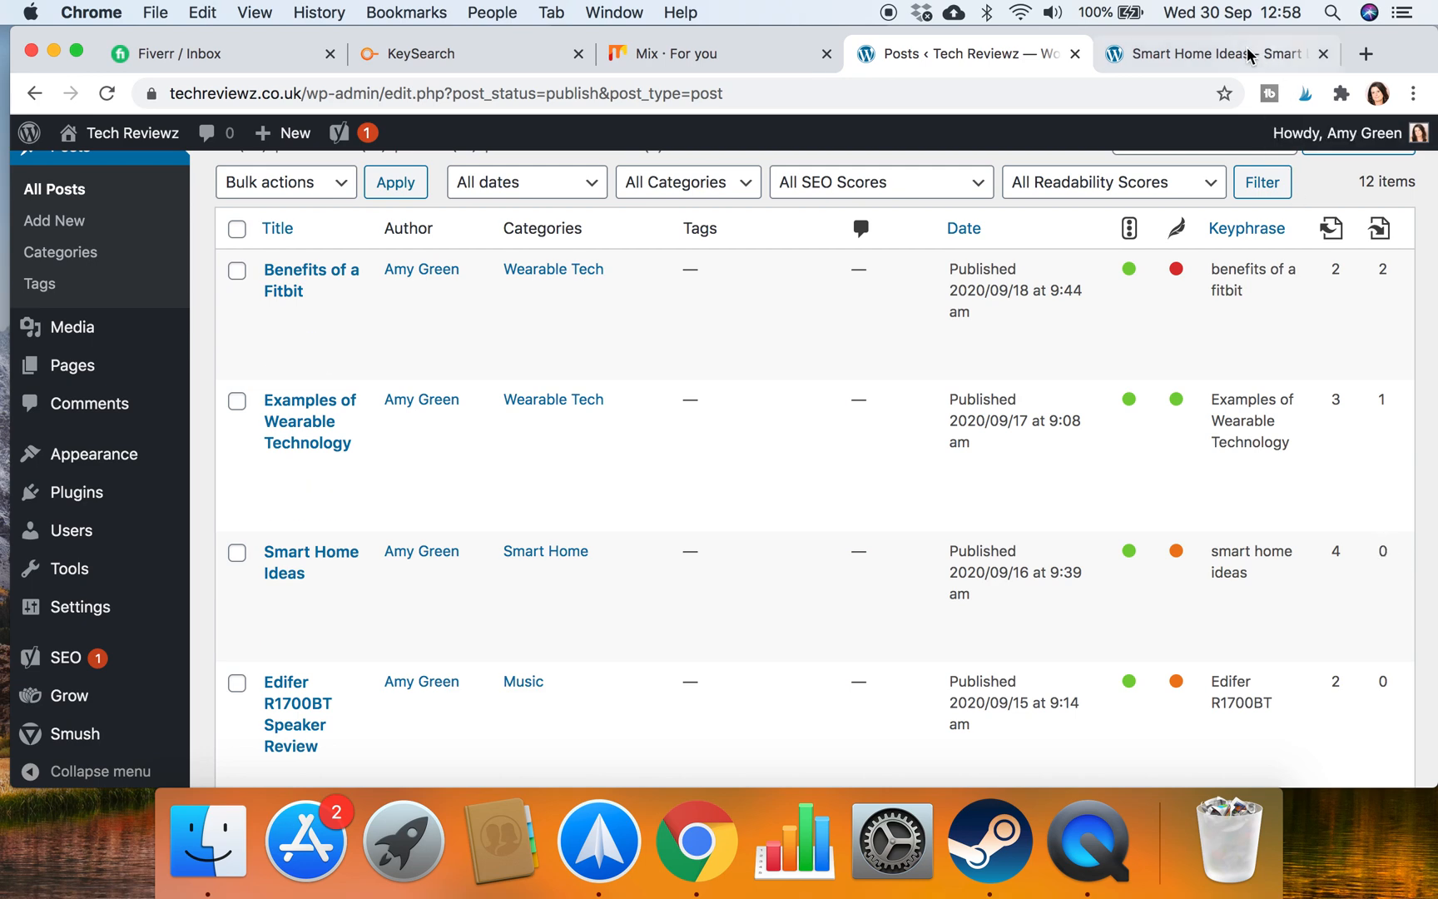
Grab the live Smart Home Ideas post's web address and return to the published posts list
{"action": "left_click", "coordinate": [1219, 53]}
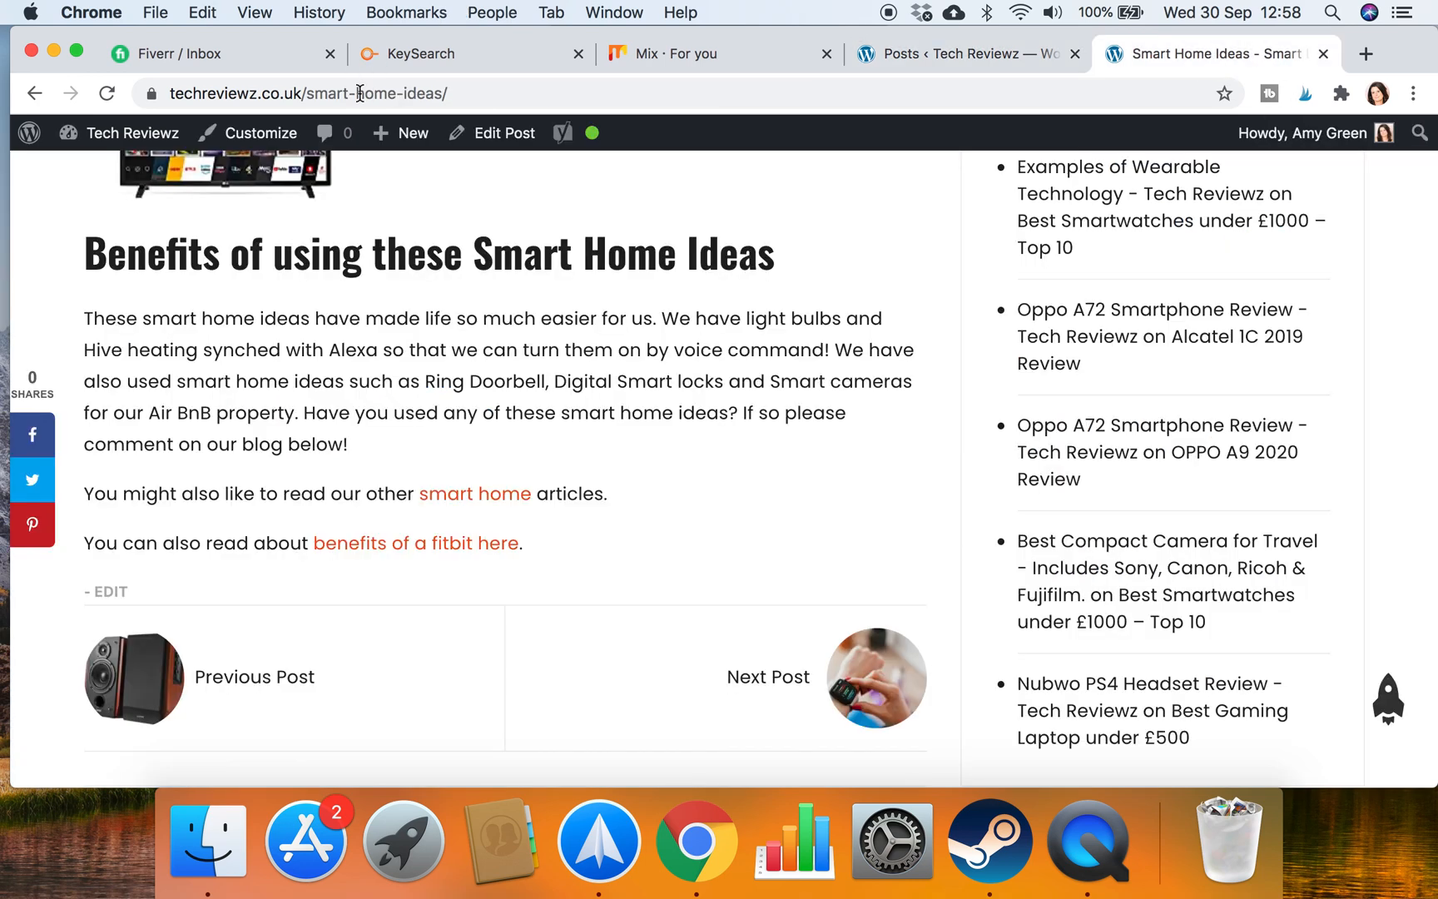
{"action": "left_click", "coordinate": [366, 93]}
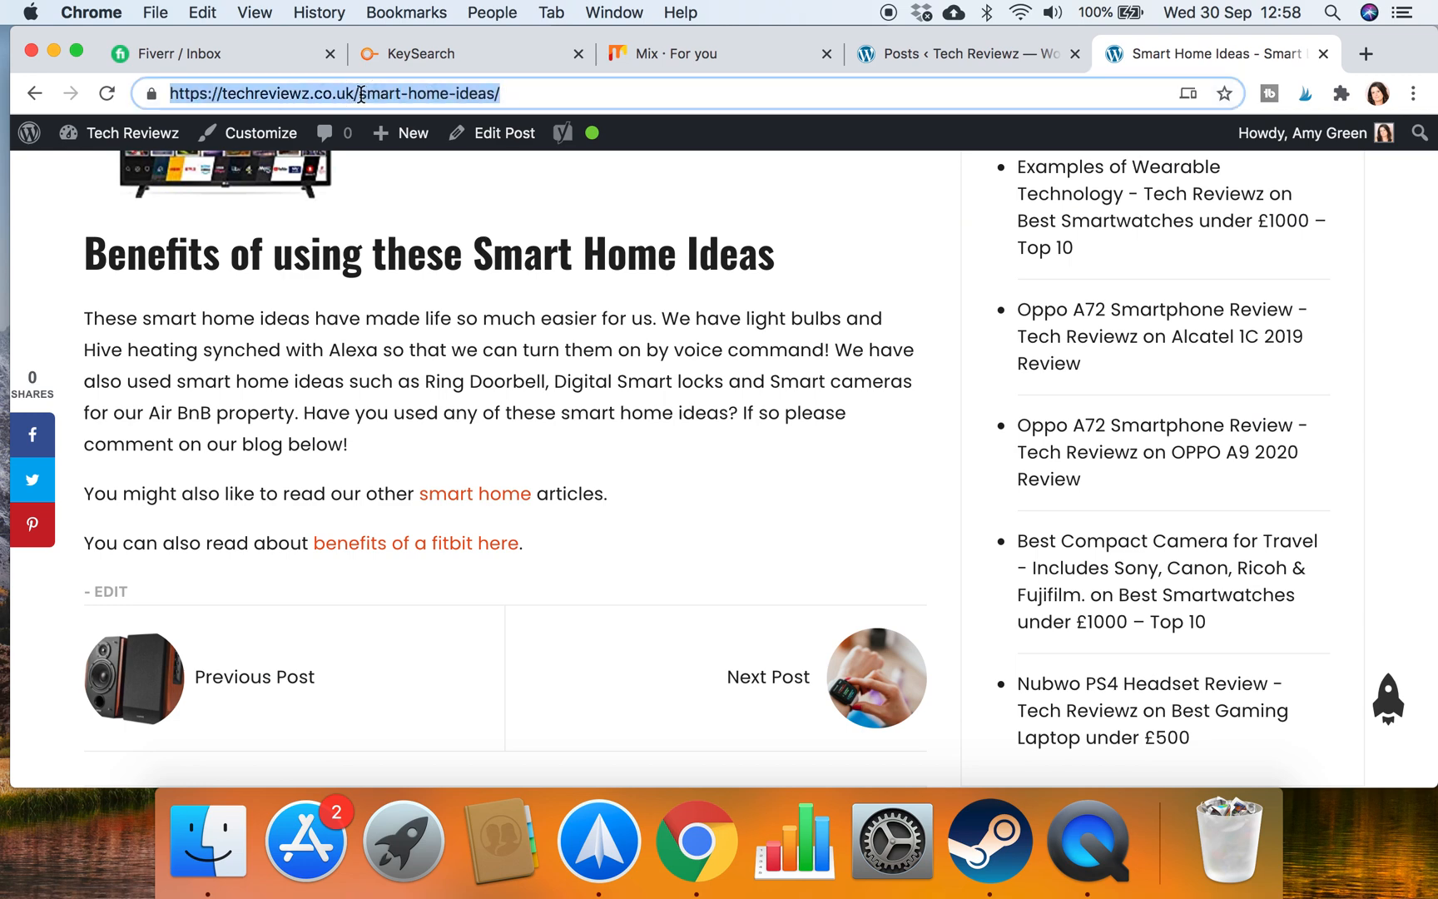
{"action": "mouse_move", "coordinate": [941, 70]}
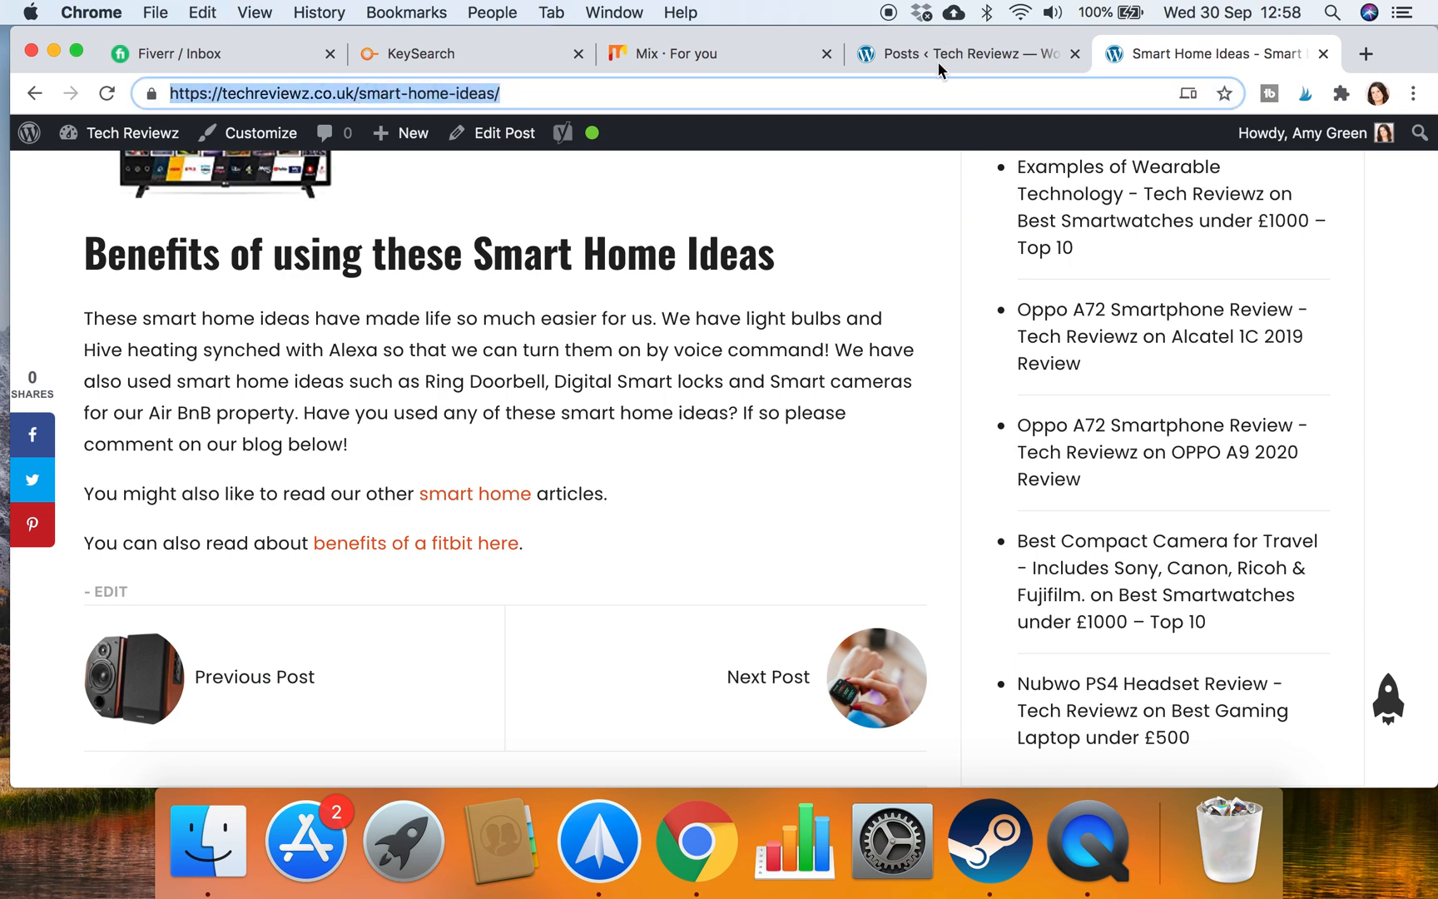
{"action": "left_click", "coordinate": [964, 53]}
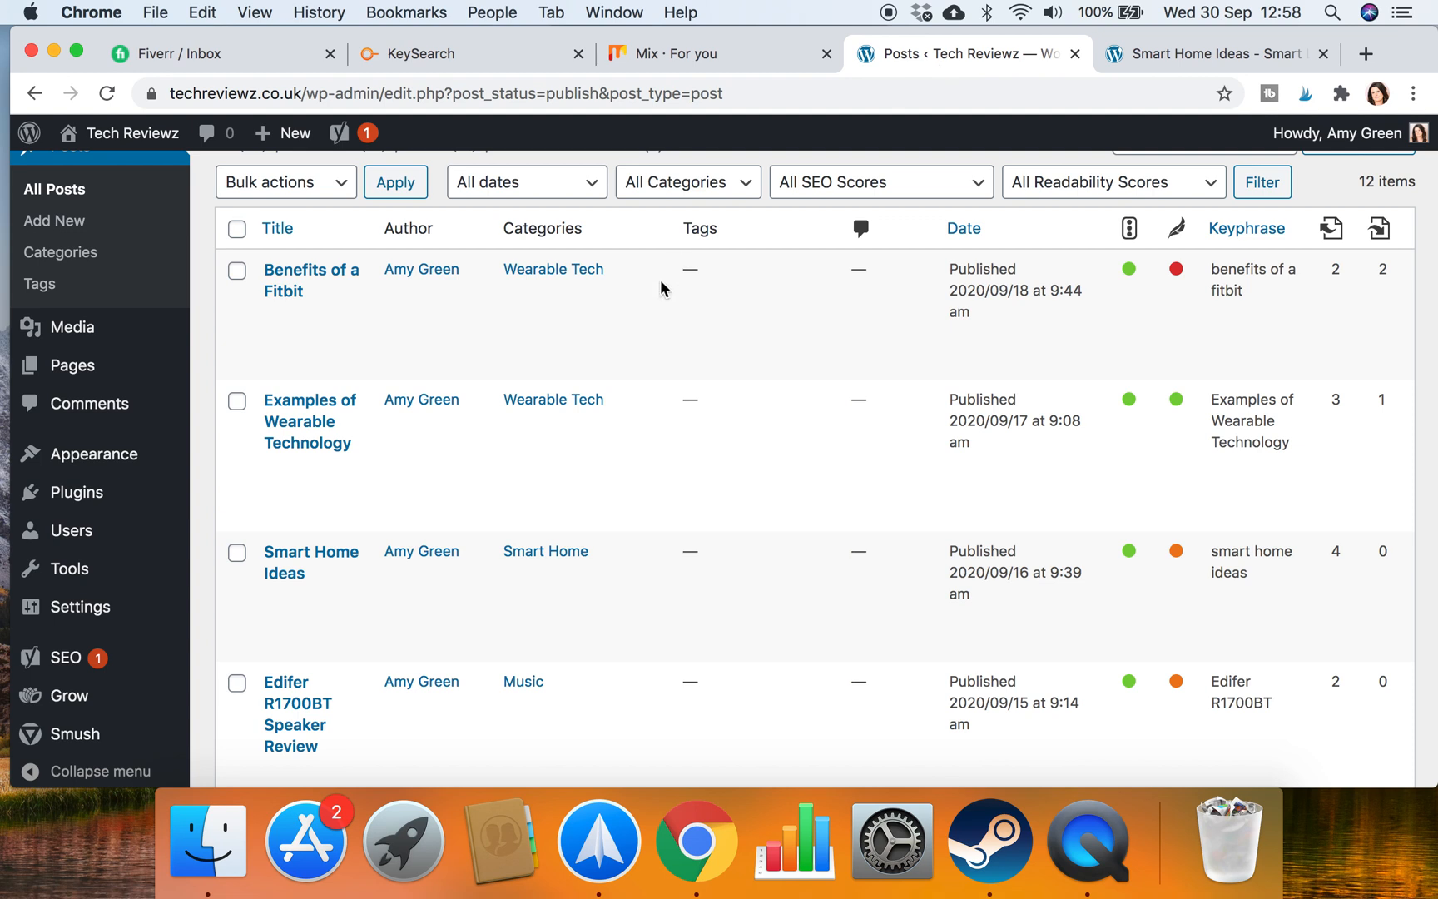
{"action": "mouse_move", "coordinate": [308, 420]}
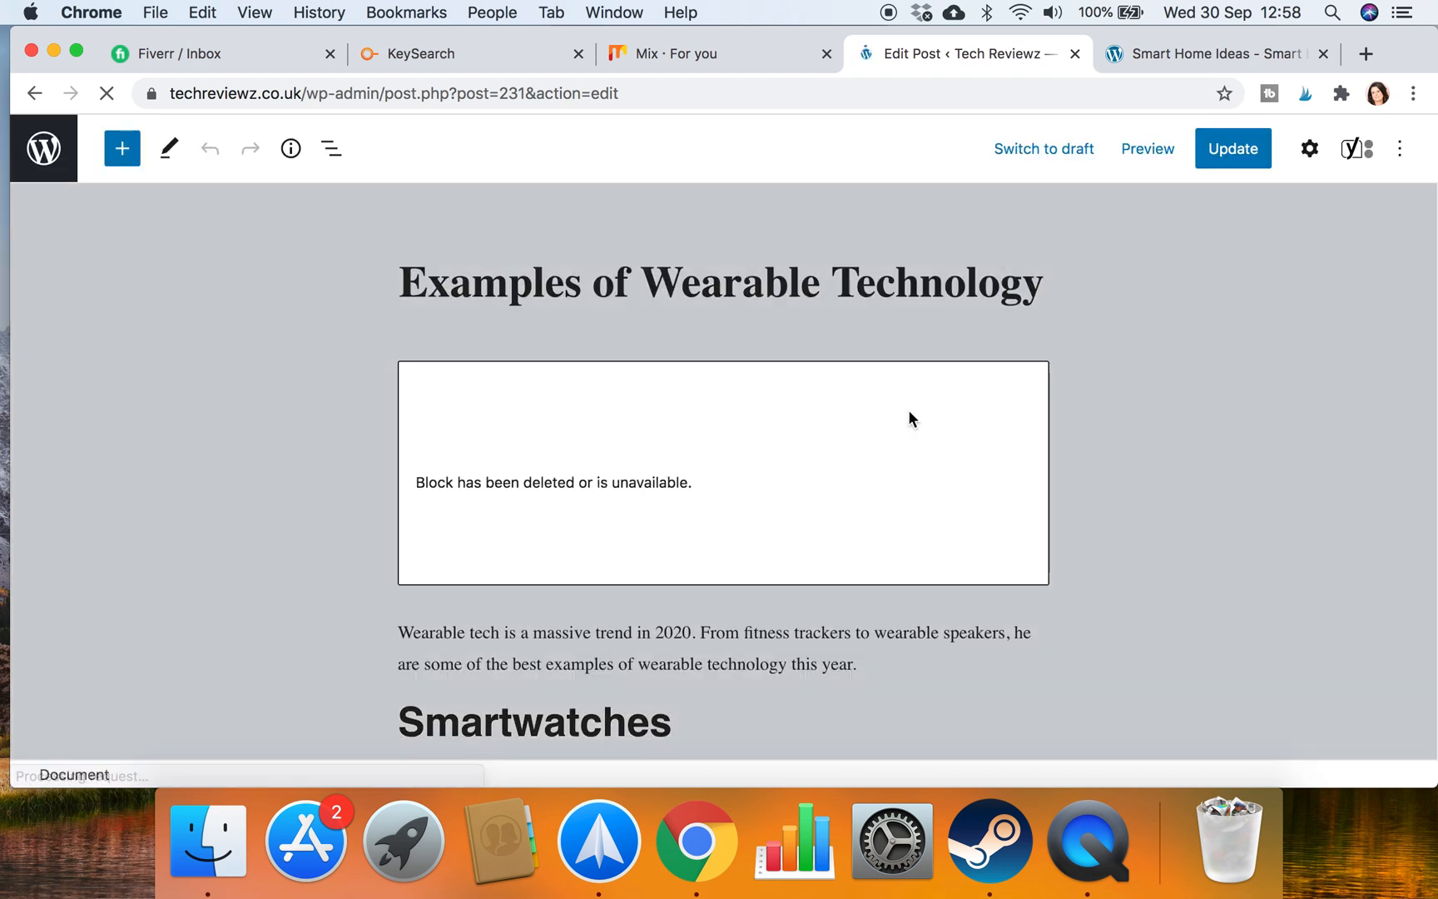
Scroll the Examples of Wearable Technology editor down to its closing comments line
{"action": "scroll", "scroll_direction": "down", "scroll_amount": 3}
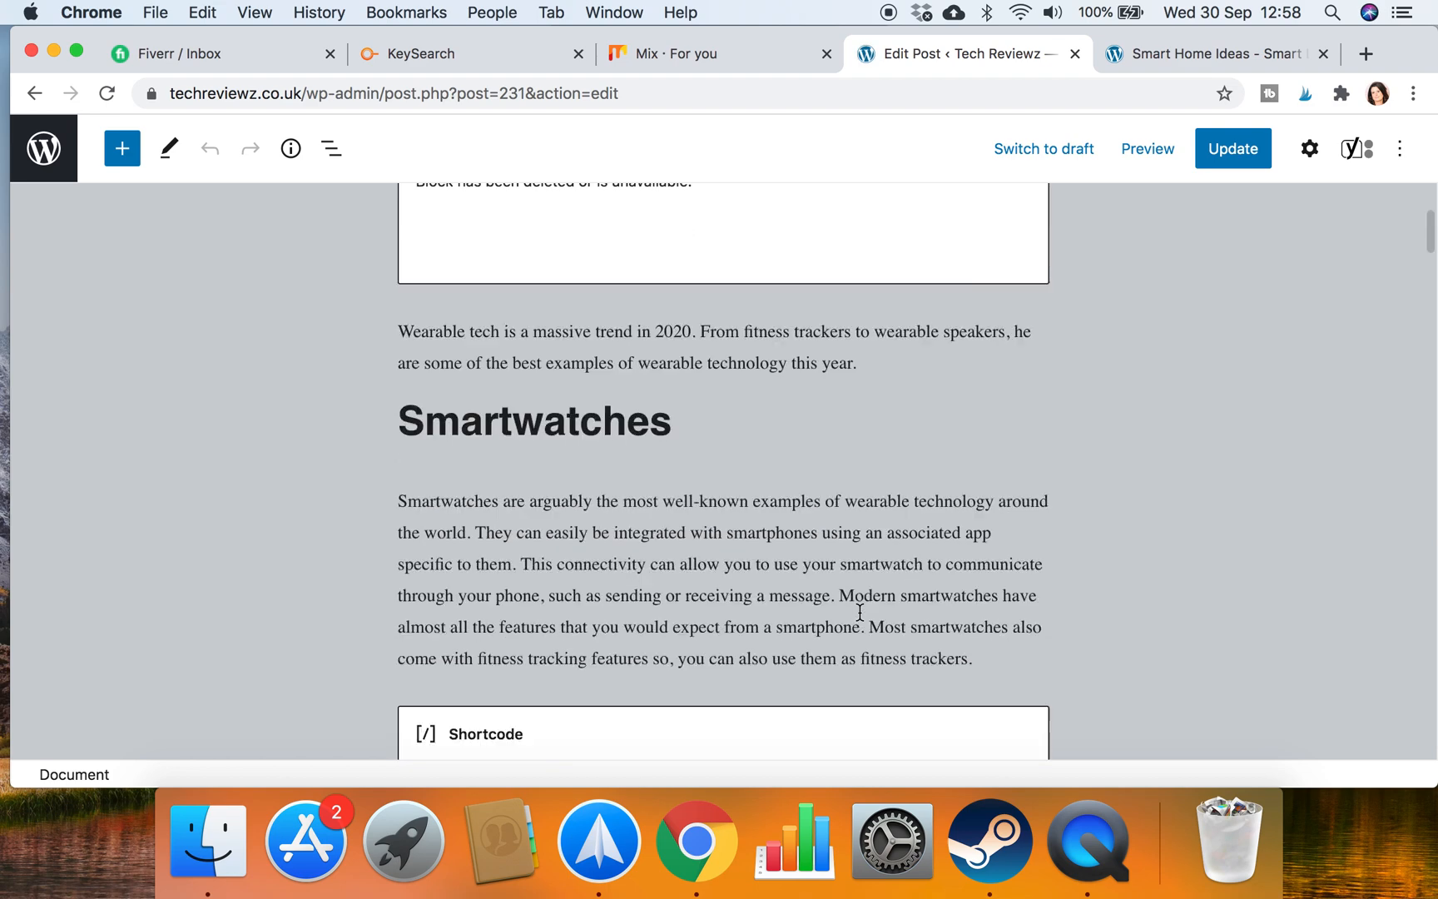
{"action": "scroll", "scroll_direction": "down", "scroll_amount": 3}
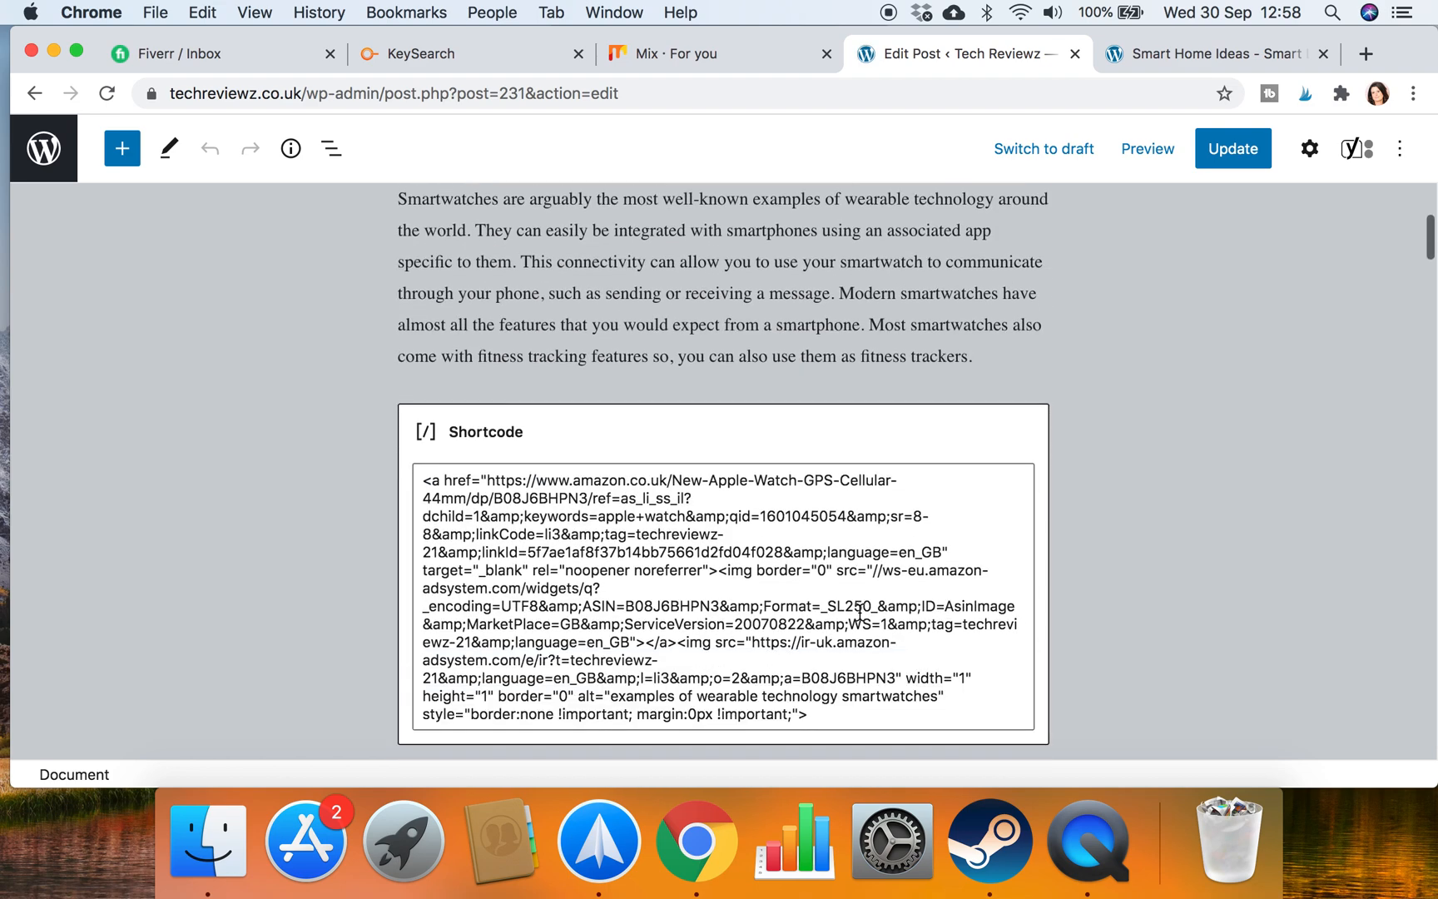
{"action": "scroll", "scroll_direction": "down", "scroll_amount": 3}
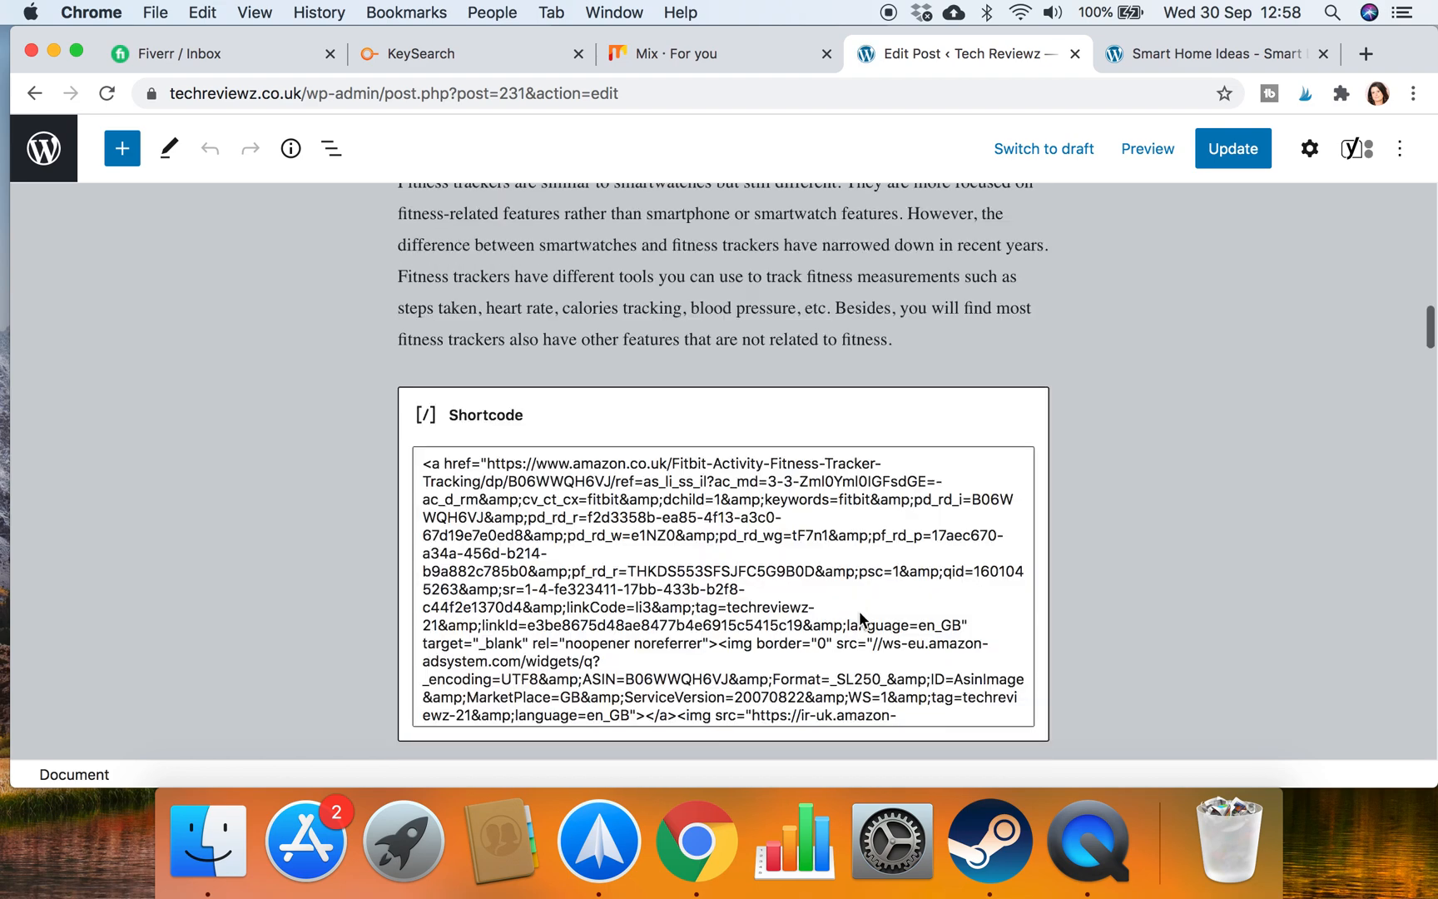
{"action": "scroll", "scroll_direction": "down", "scroll_amount": 3}
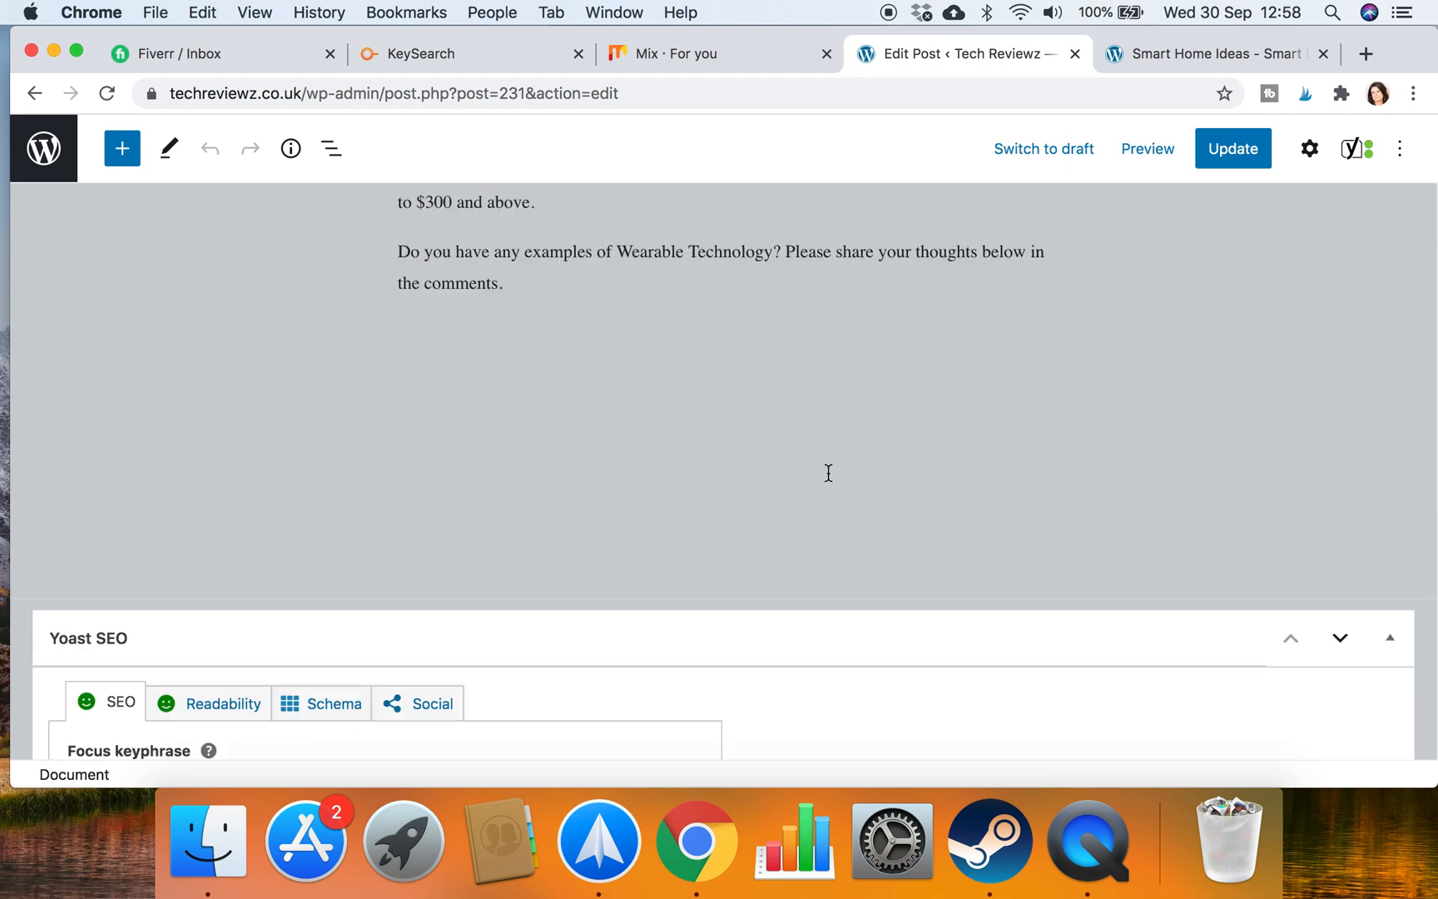
{"action": "scroll", "scroll_direction": "up", "scroll_amount": 3}
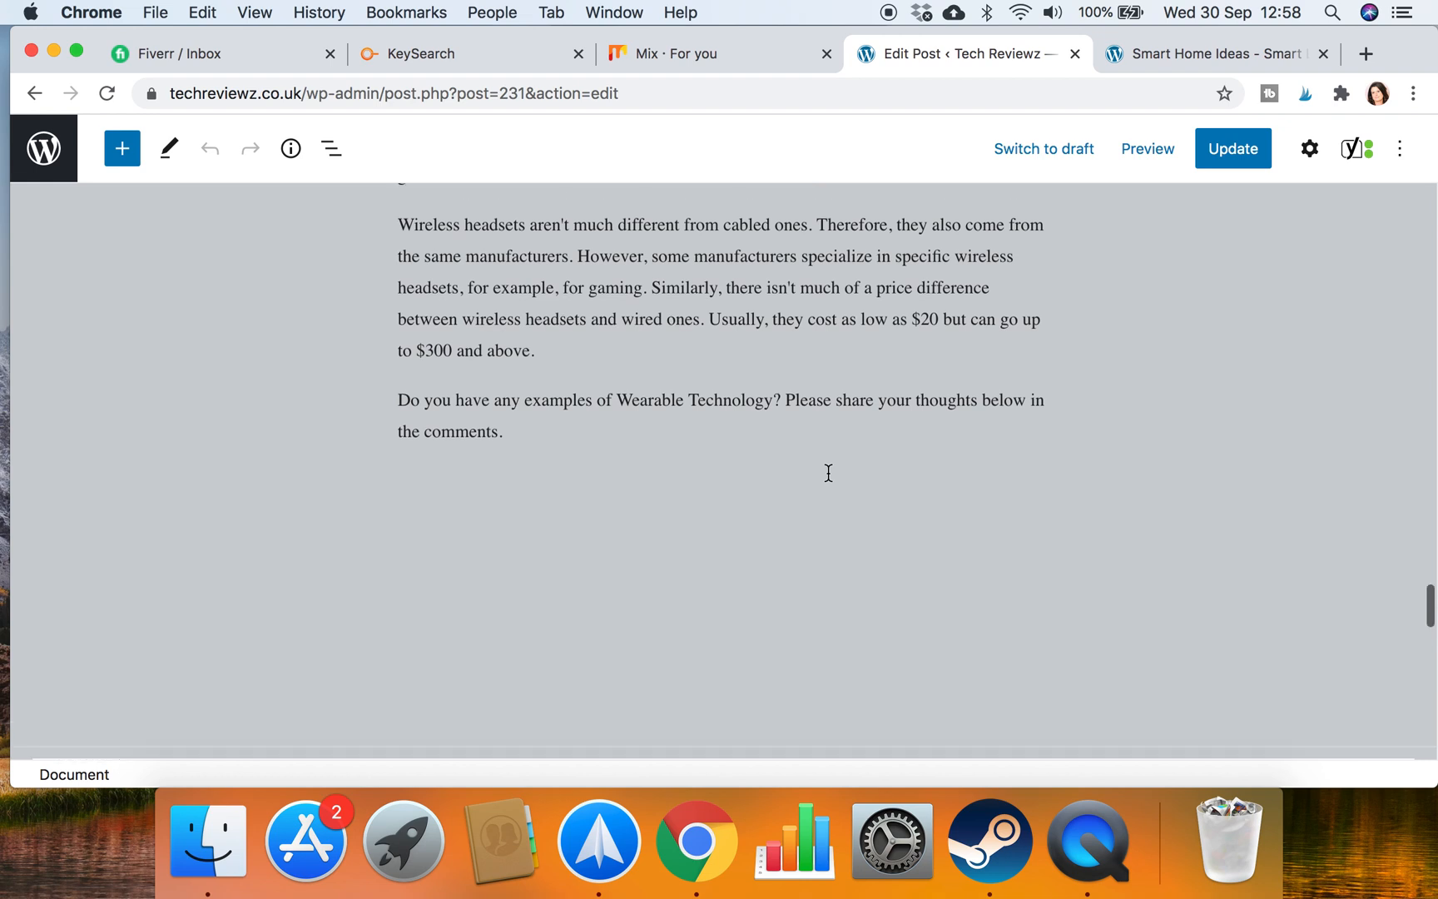
{"action": "scroll", "scroll_direction": "up", "scroll_amount": 3}
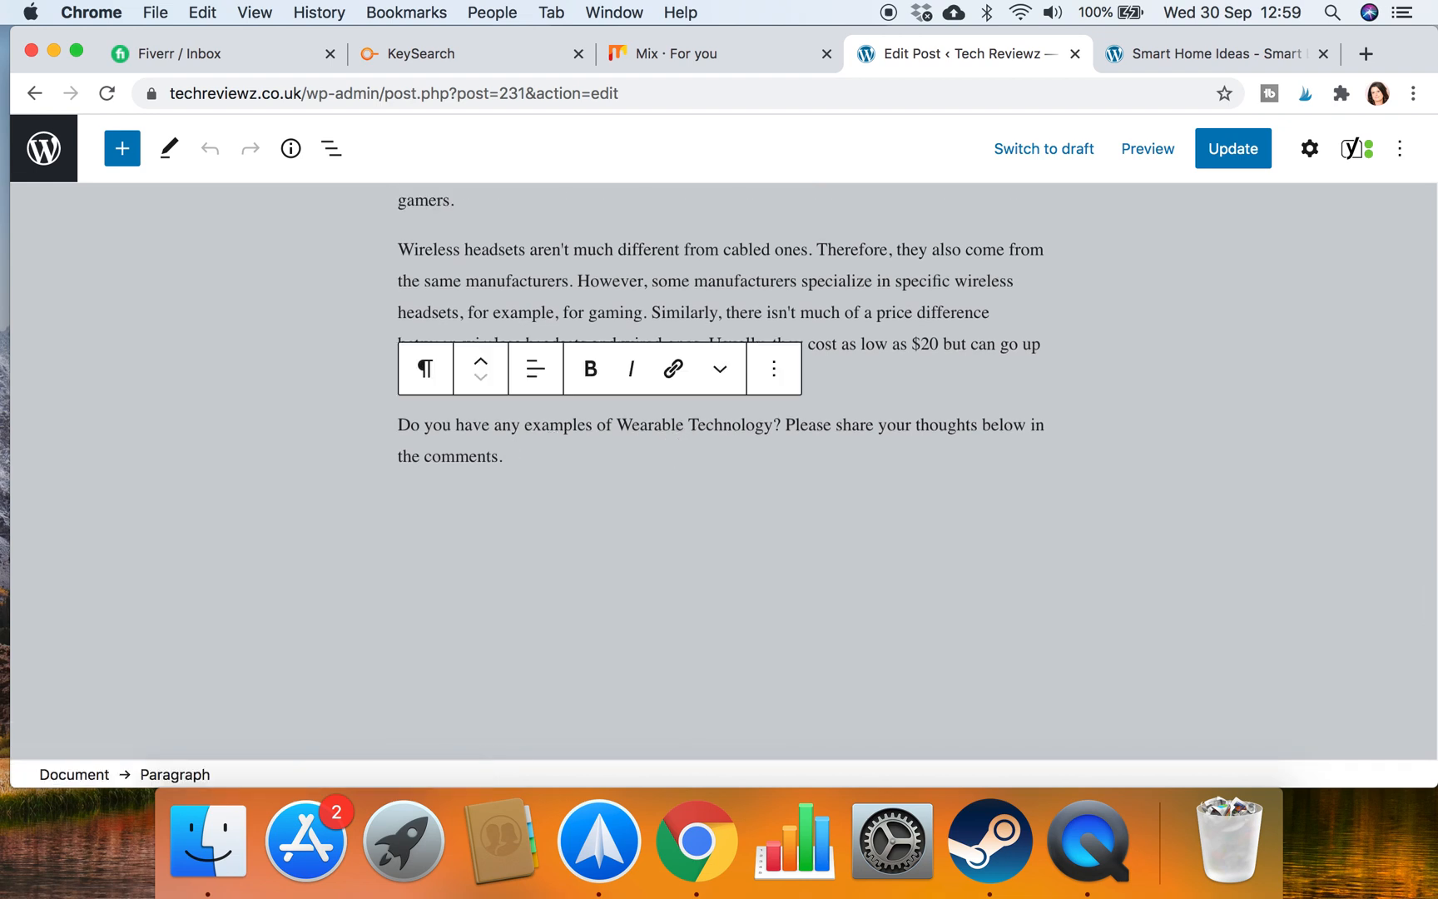
Add the closing sentence 'You might also like to read about Smart Home Ideas.'
{"action": "type", "text": "Y"}
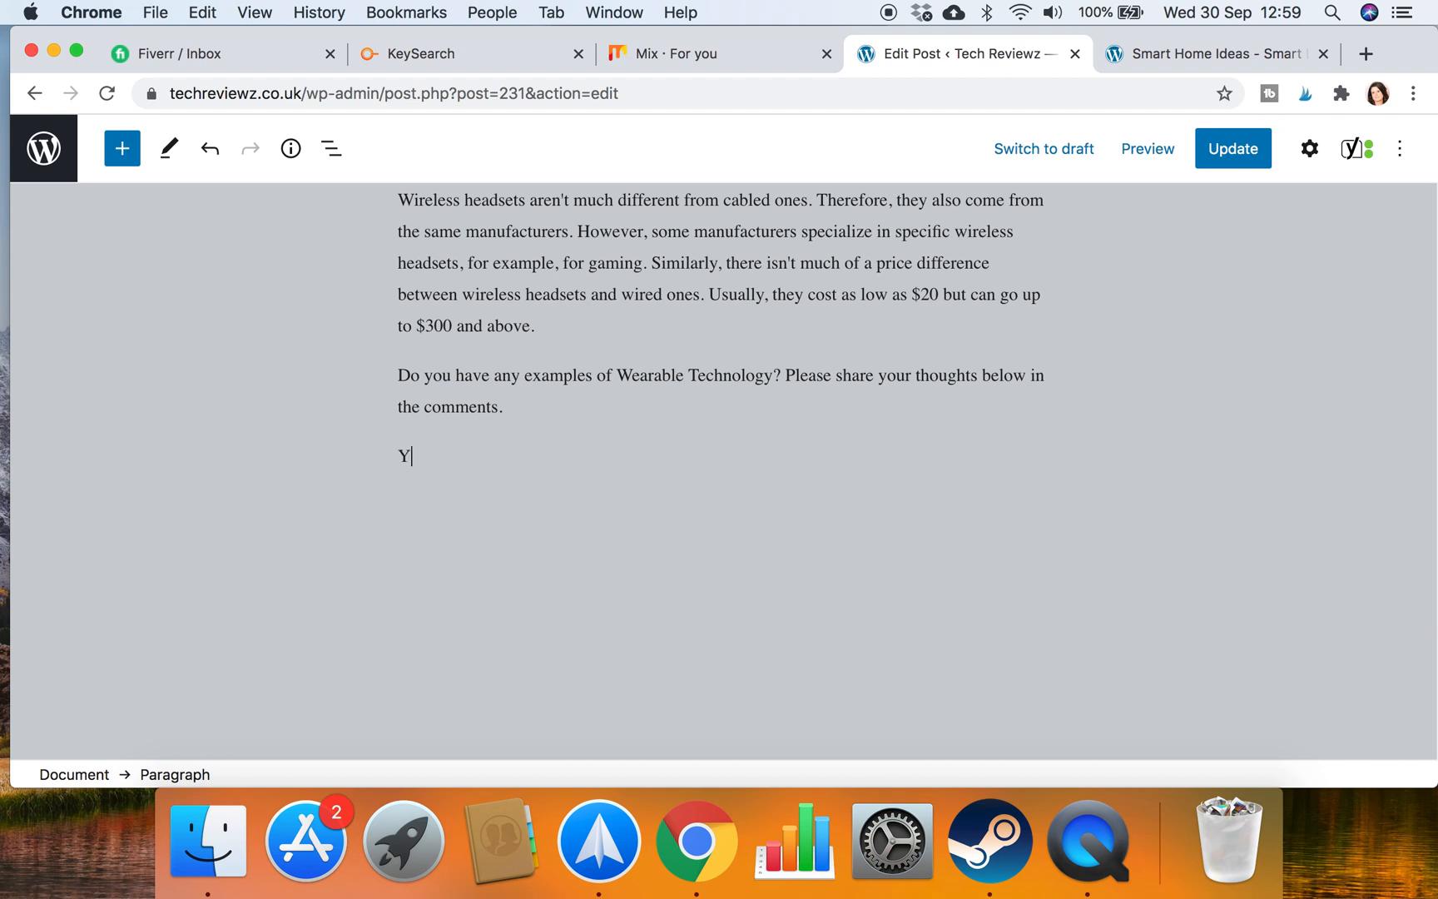
{"action": "type", "text": "ou might a"}
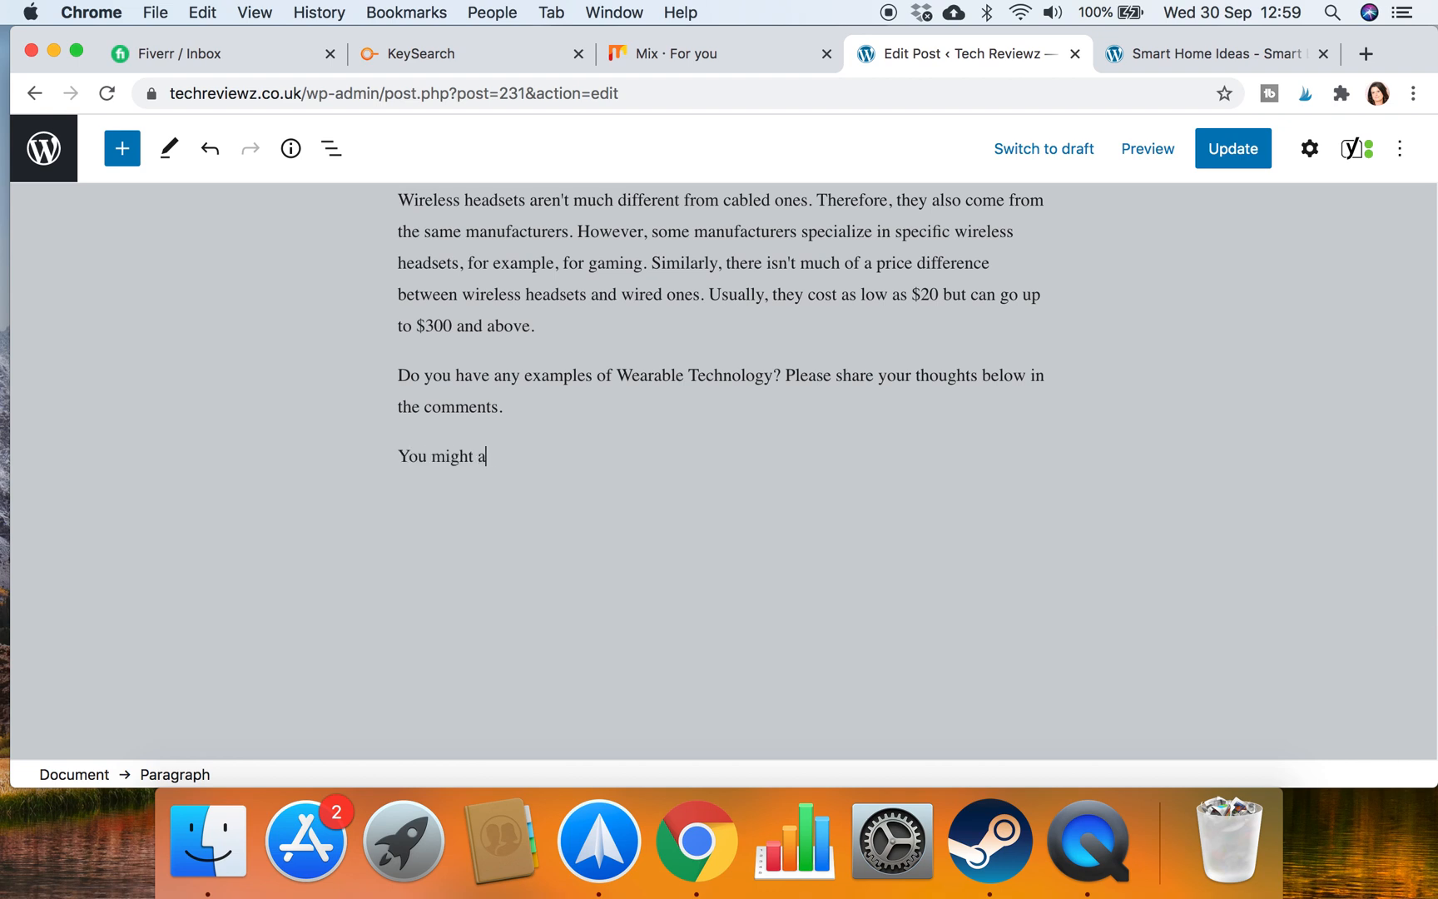
{"action": "type", "text": "lso like to read about"}
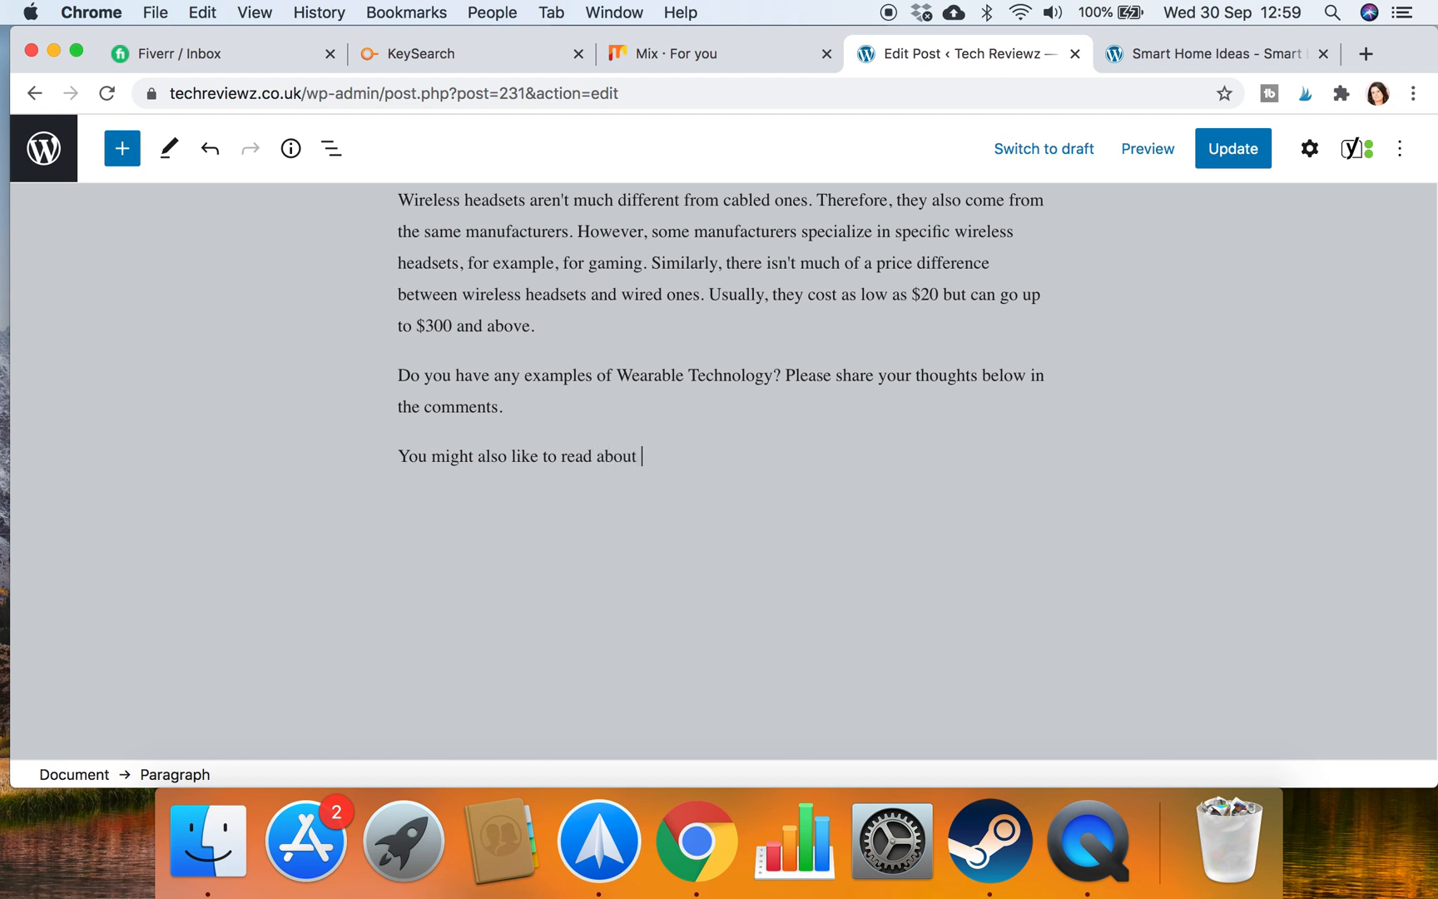
{"action": "type", "text": "Smart Hom"}
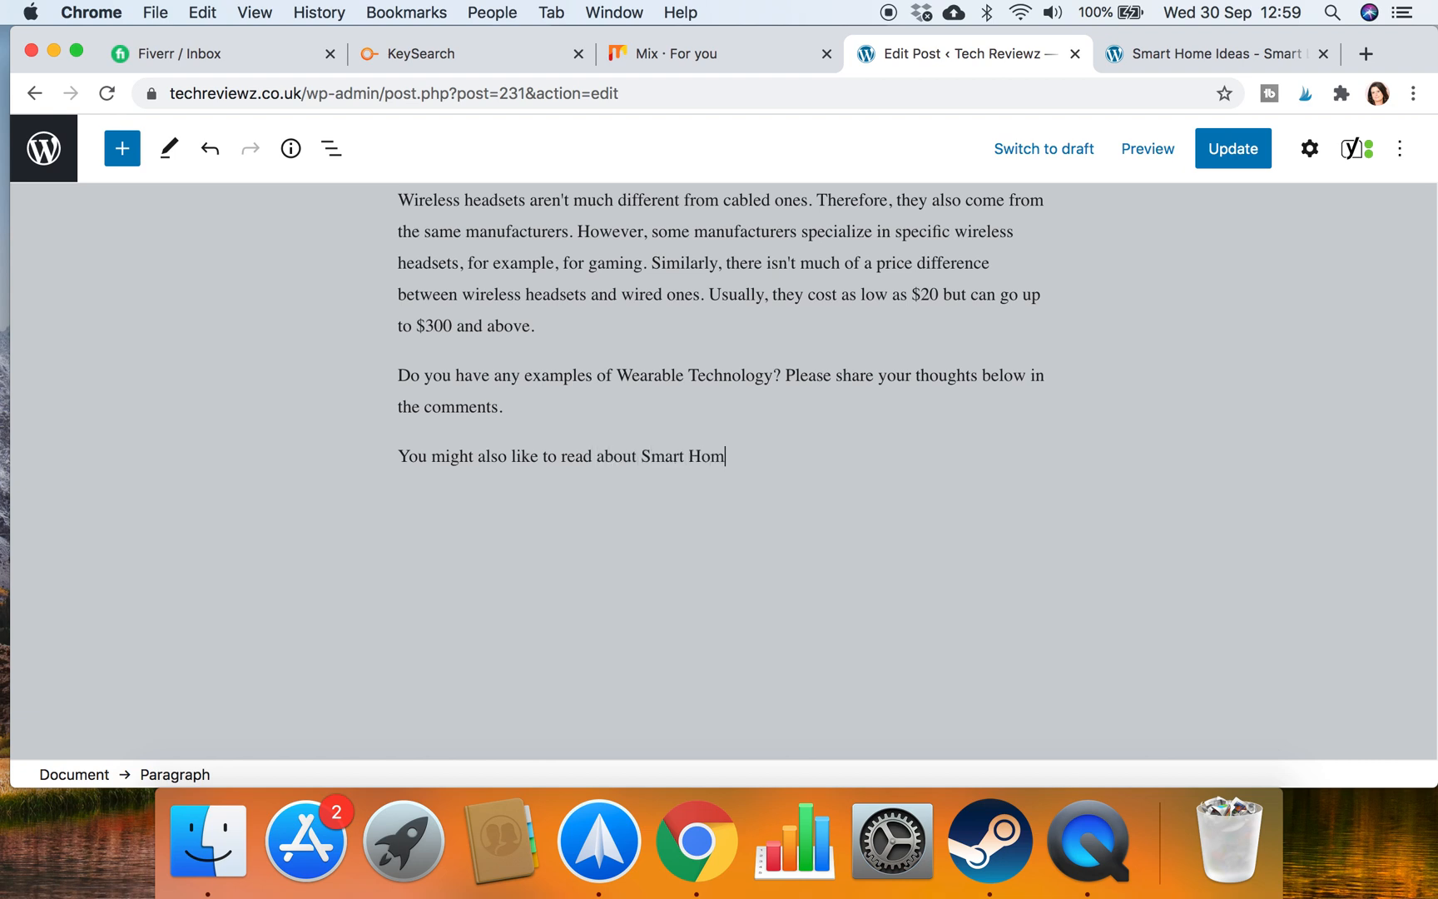
{"action": "type", "text": "e Ideas."}
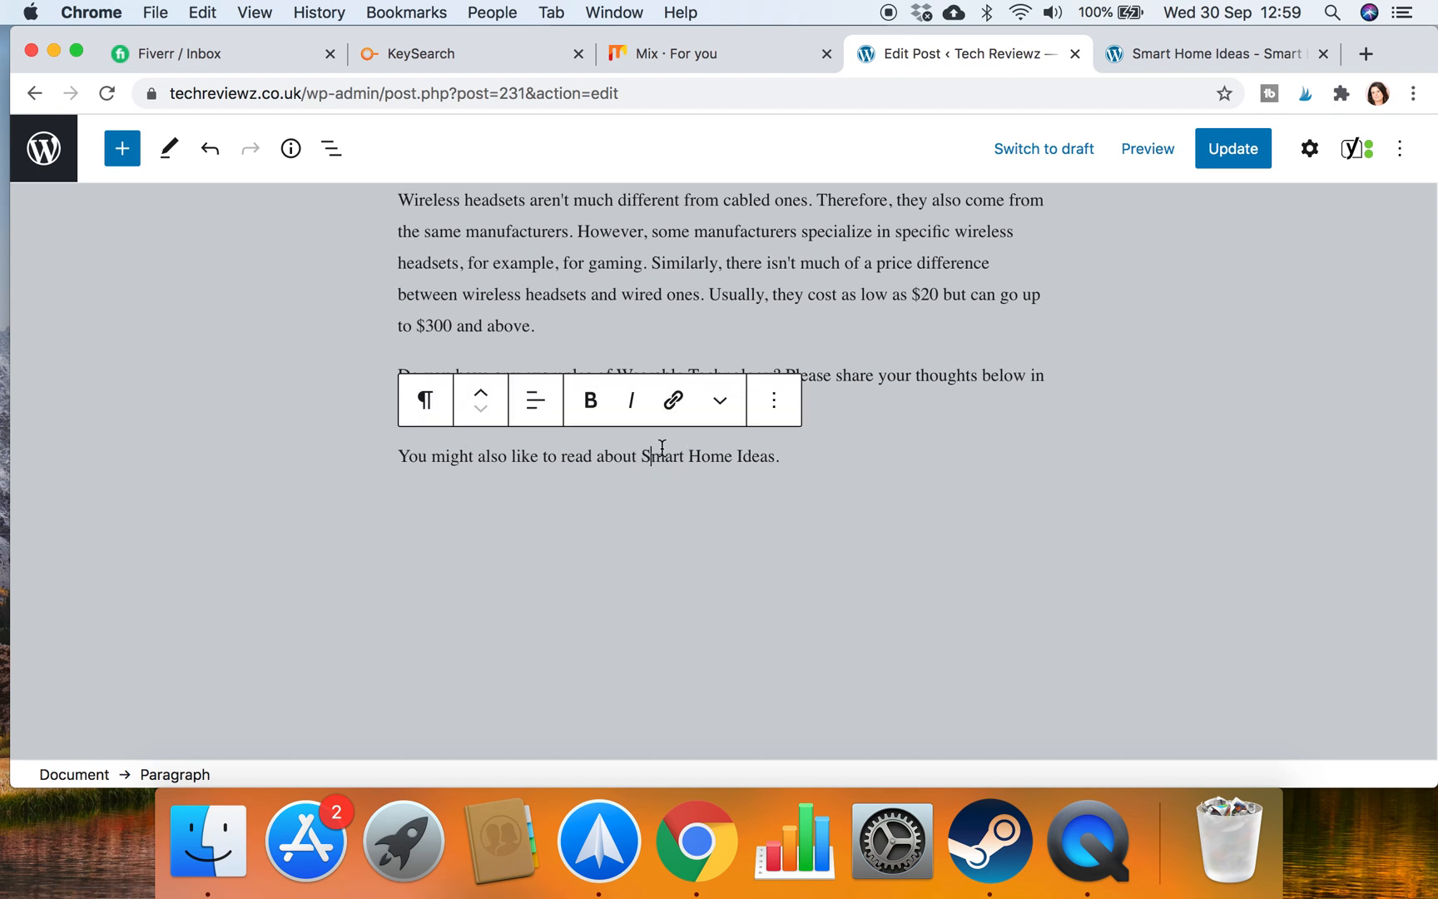
{"action": "mouse_move", "coordinate": [631, 467]}
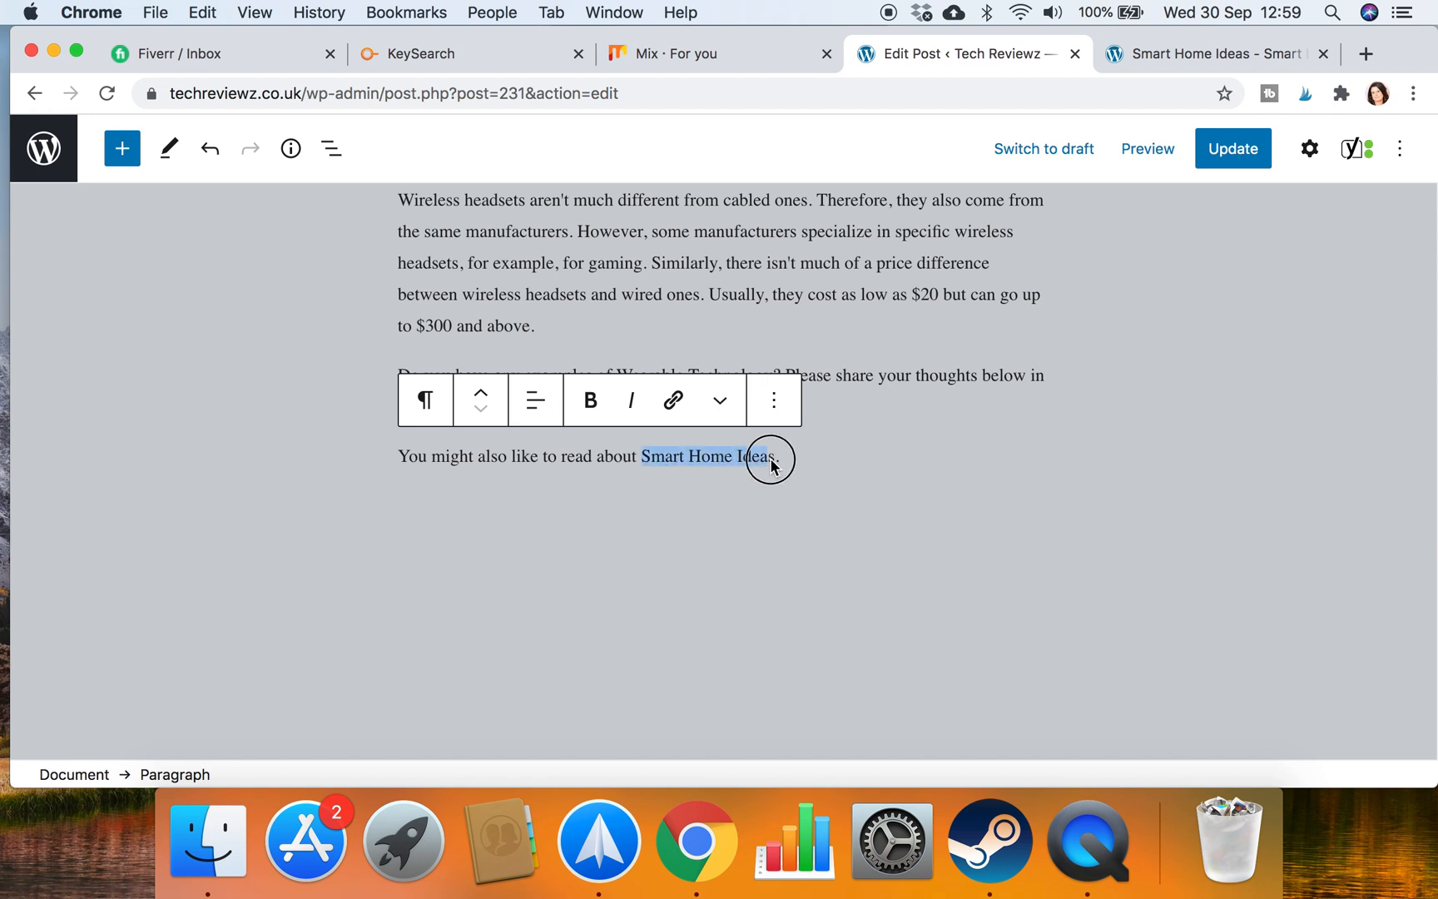
{"action": "left_click", "coordinate": [672, 400]}
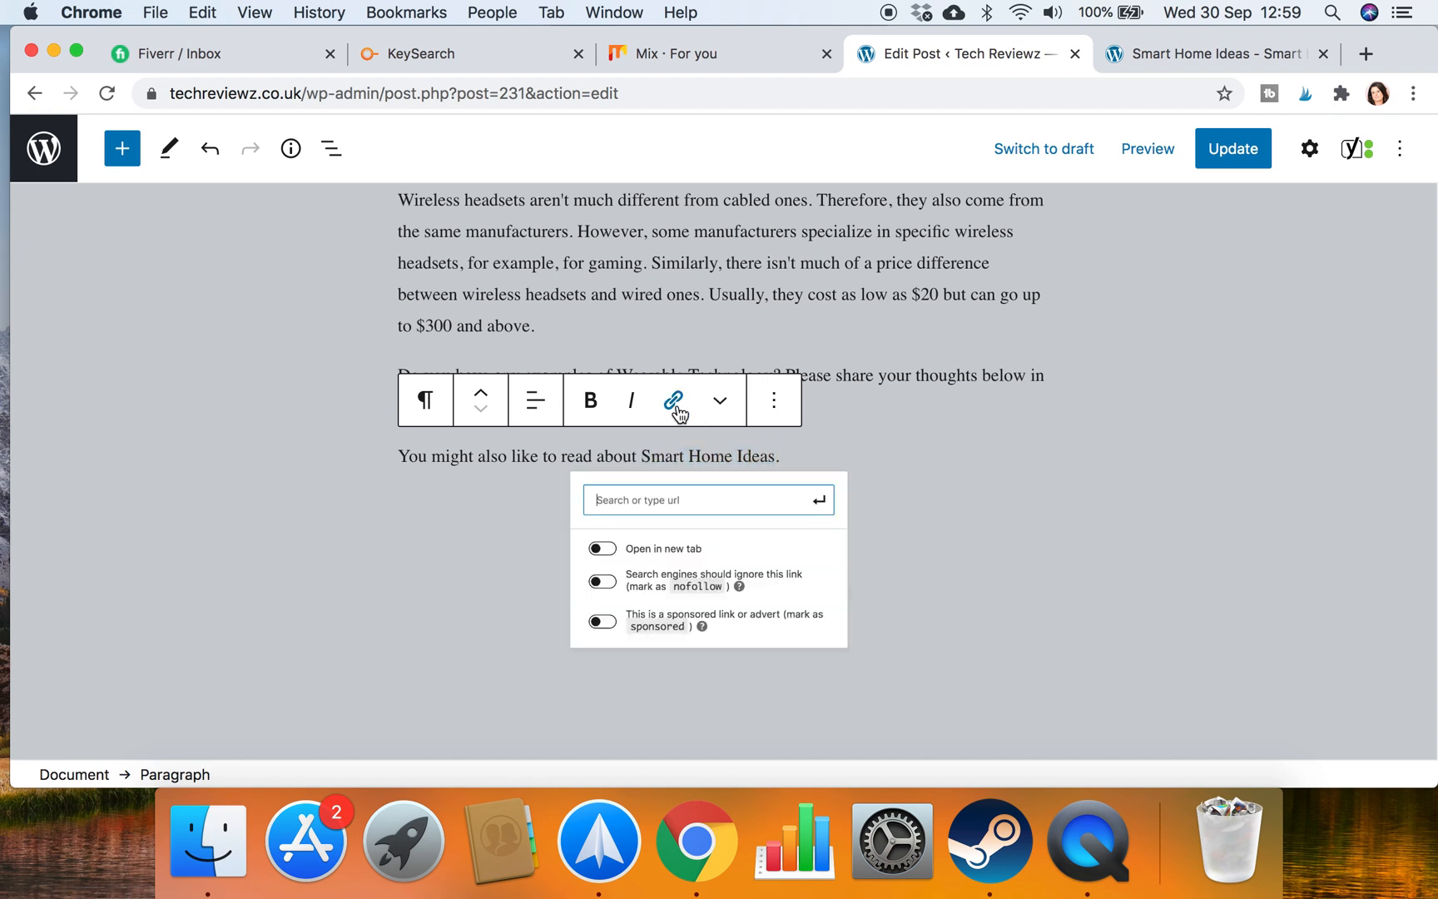
{"action": "type", "text": "https://techreviewz.co.uk/smart-home-ideas/"}
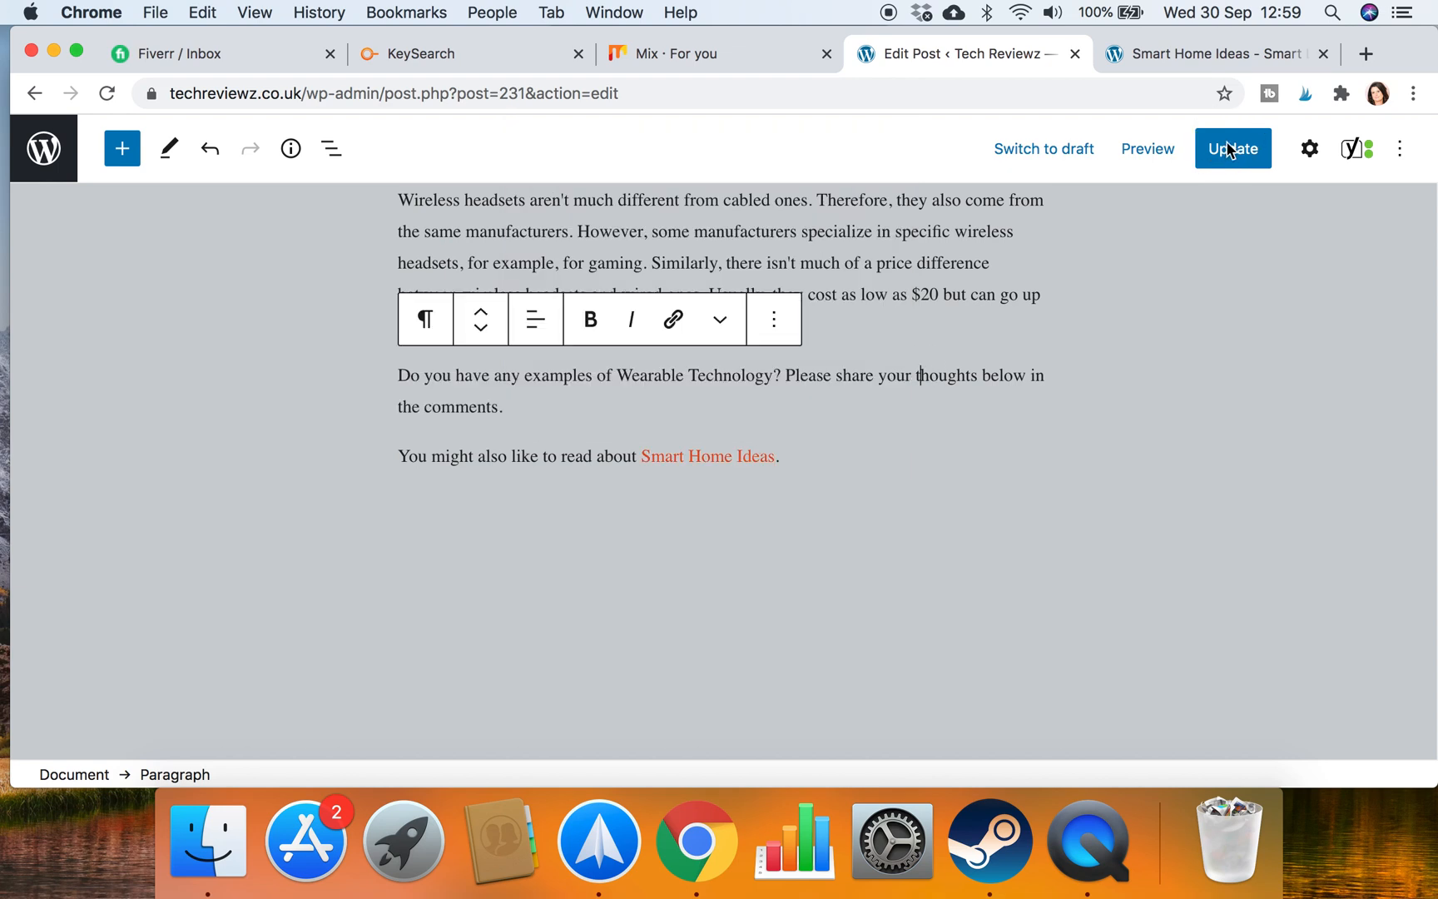
{"action": "left_click", "coordinate": [1233, 148]}
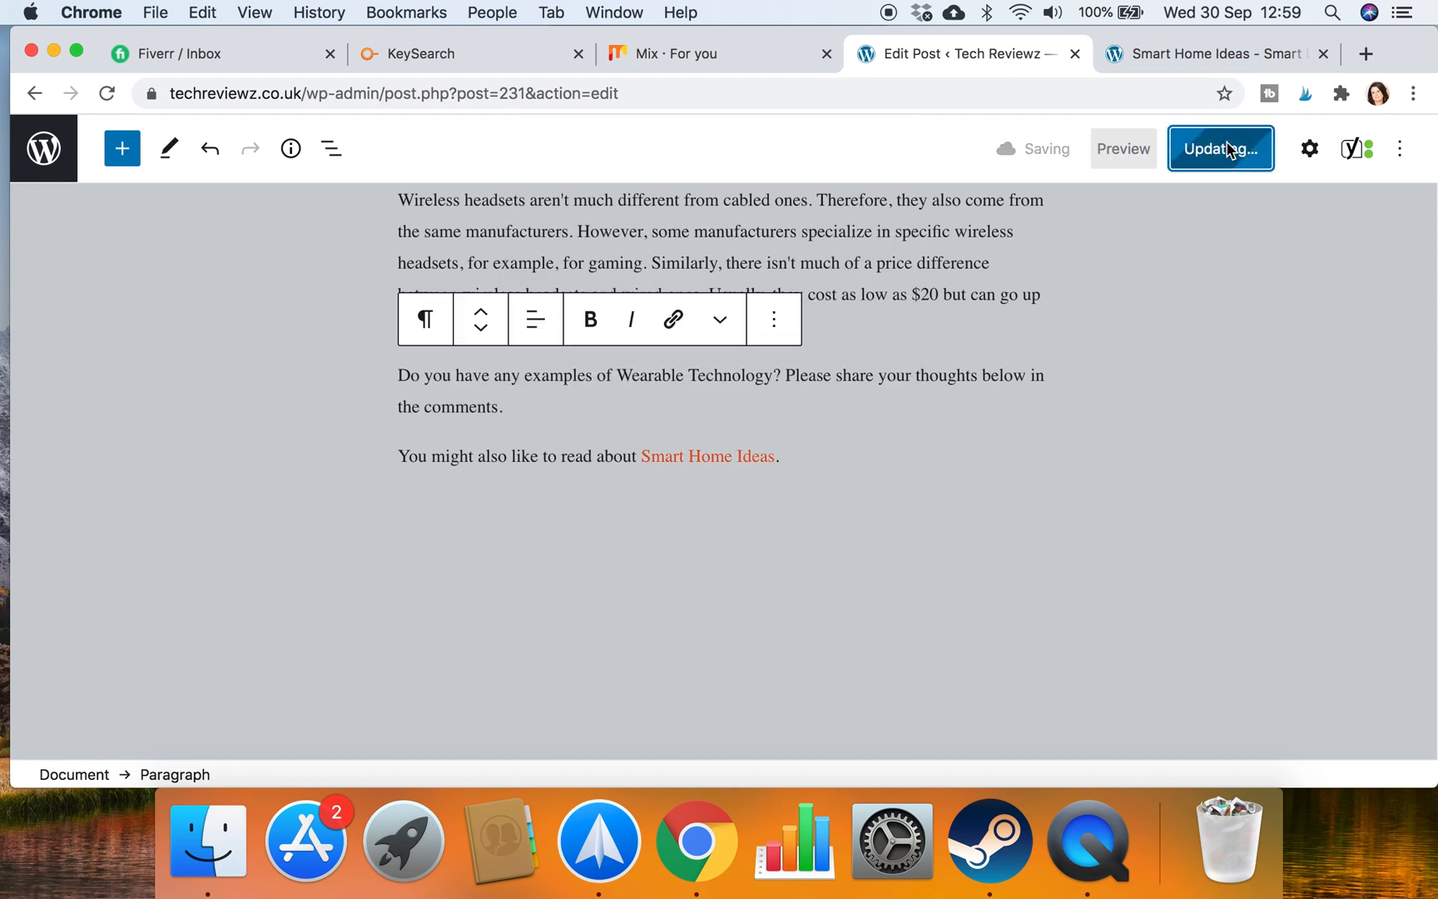
{"action": "left_click", "coordinate": [1220, 148]}
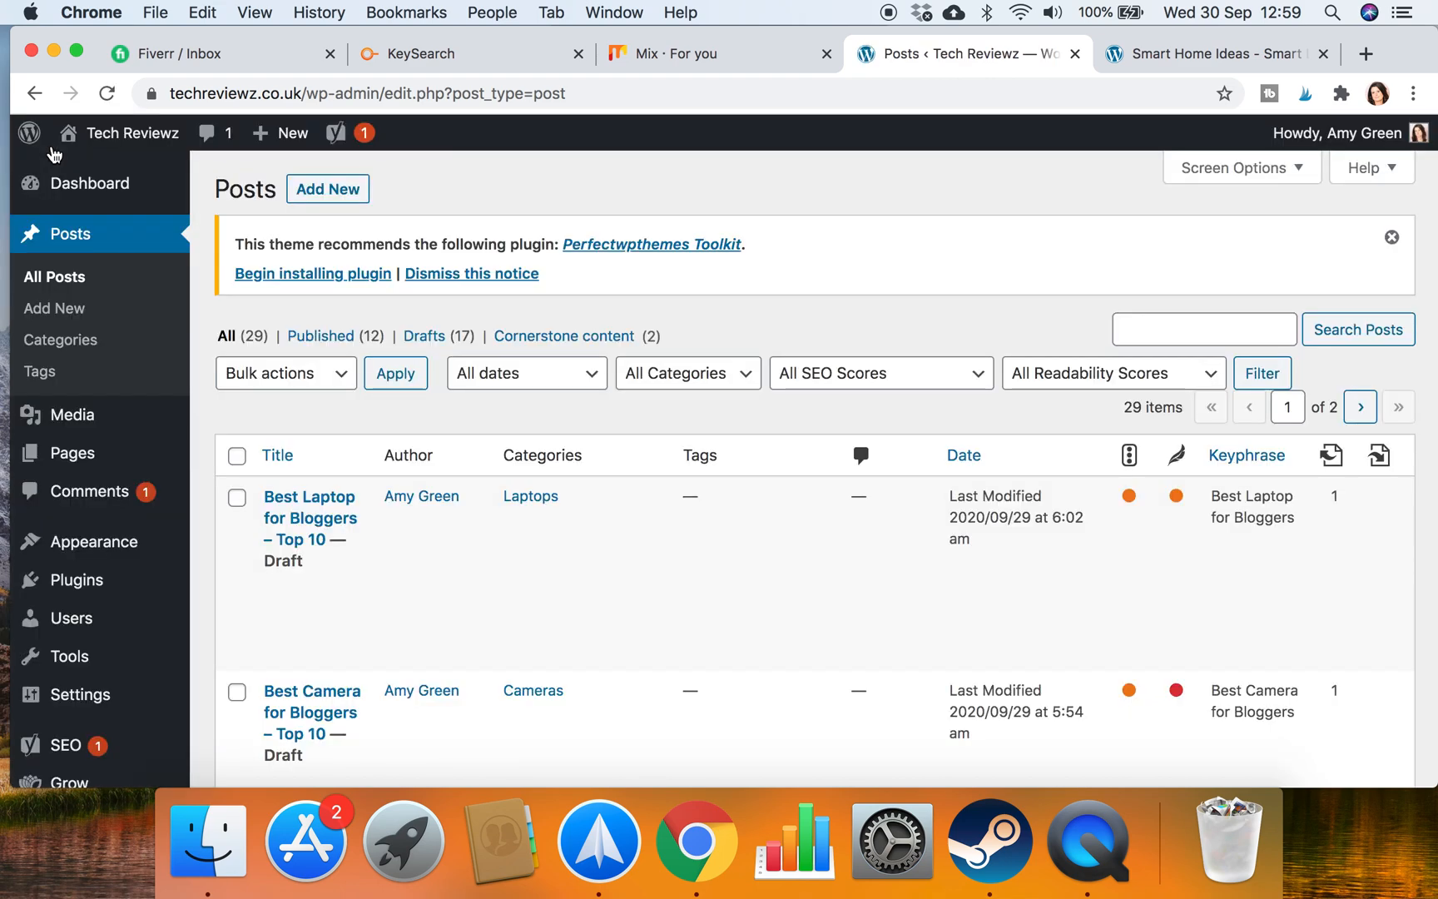
{"action": "mouse_move", "coordinate": [321, 336]}
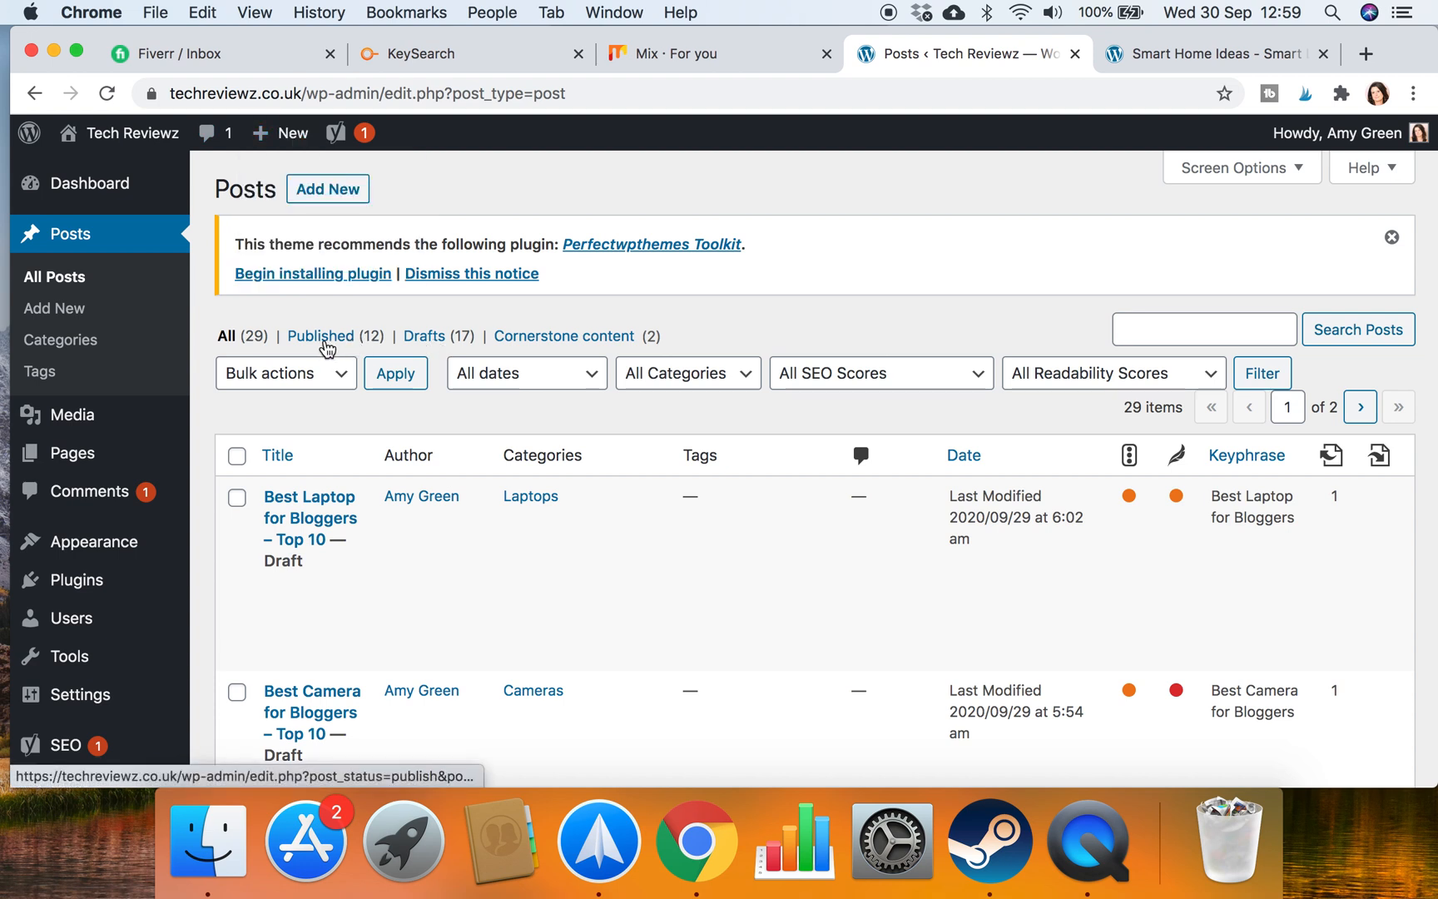
Filter All Posts to the published articles and scan down to the Oppo phone reviews
{"action": "left_click", "coordinate": [319, 337]}
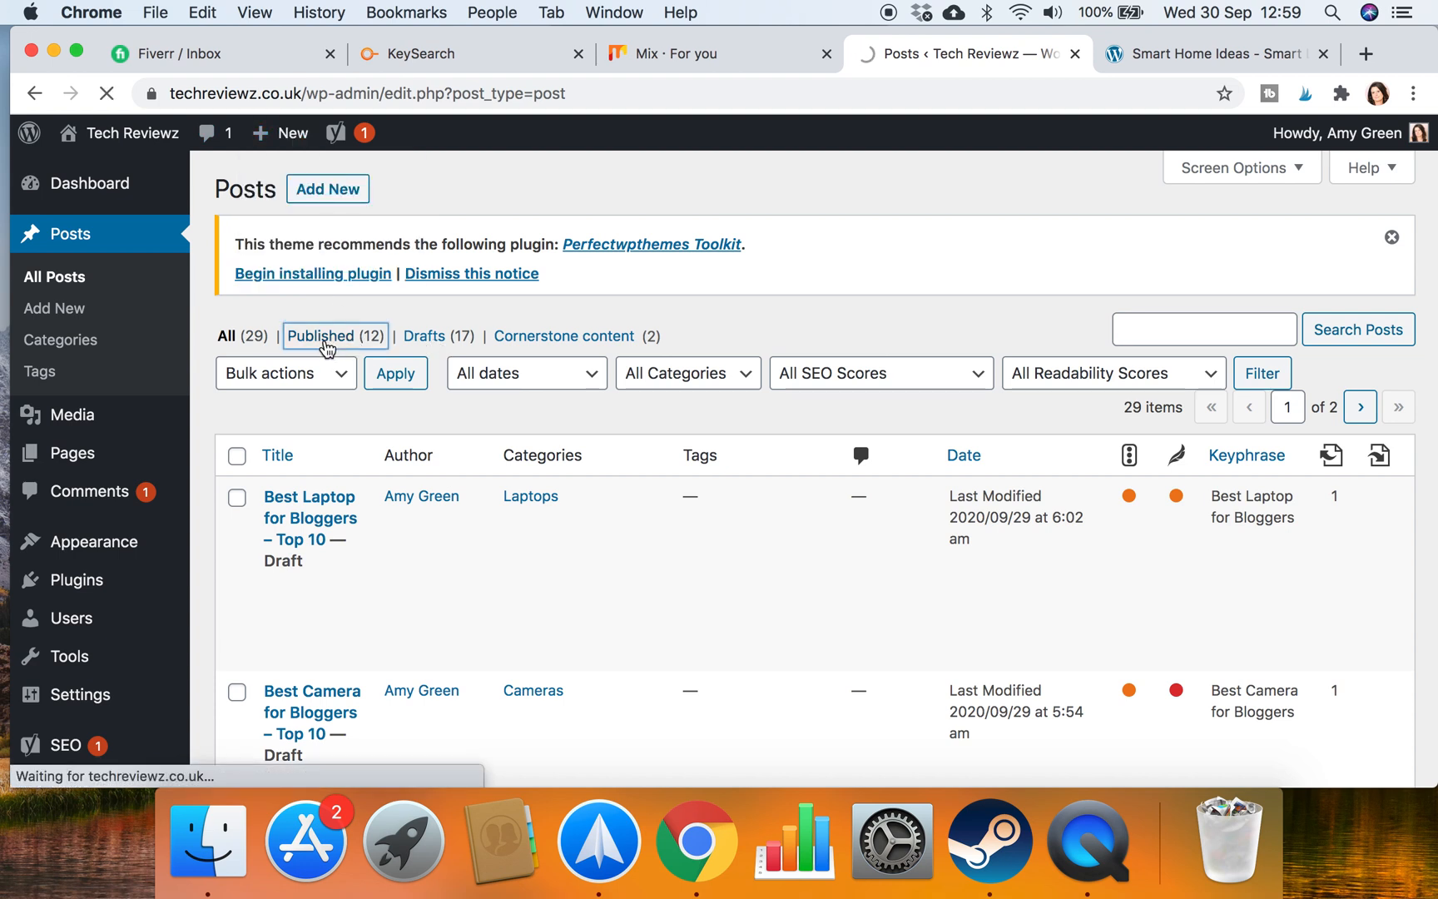
{"action": "left_click", "coordinate": [320, 336]}
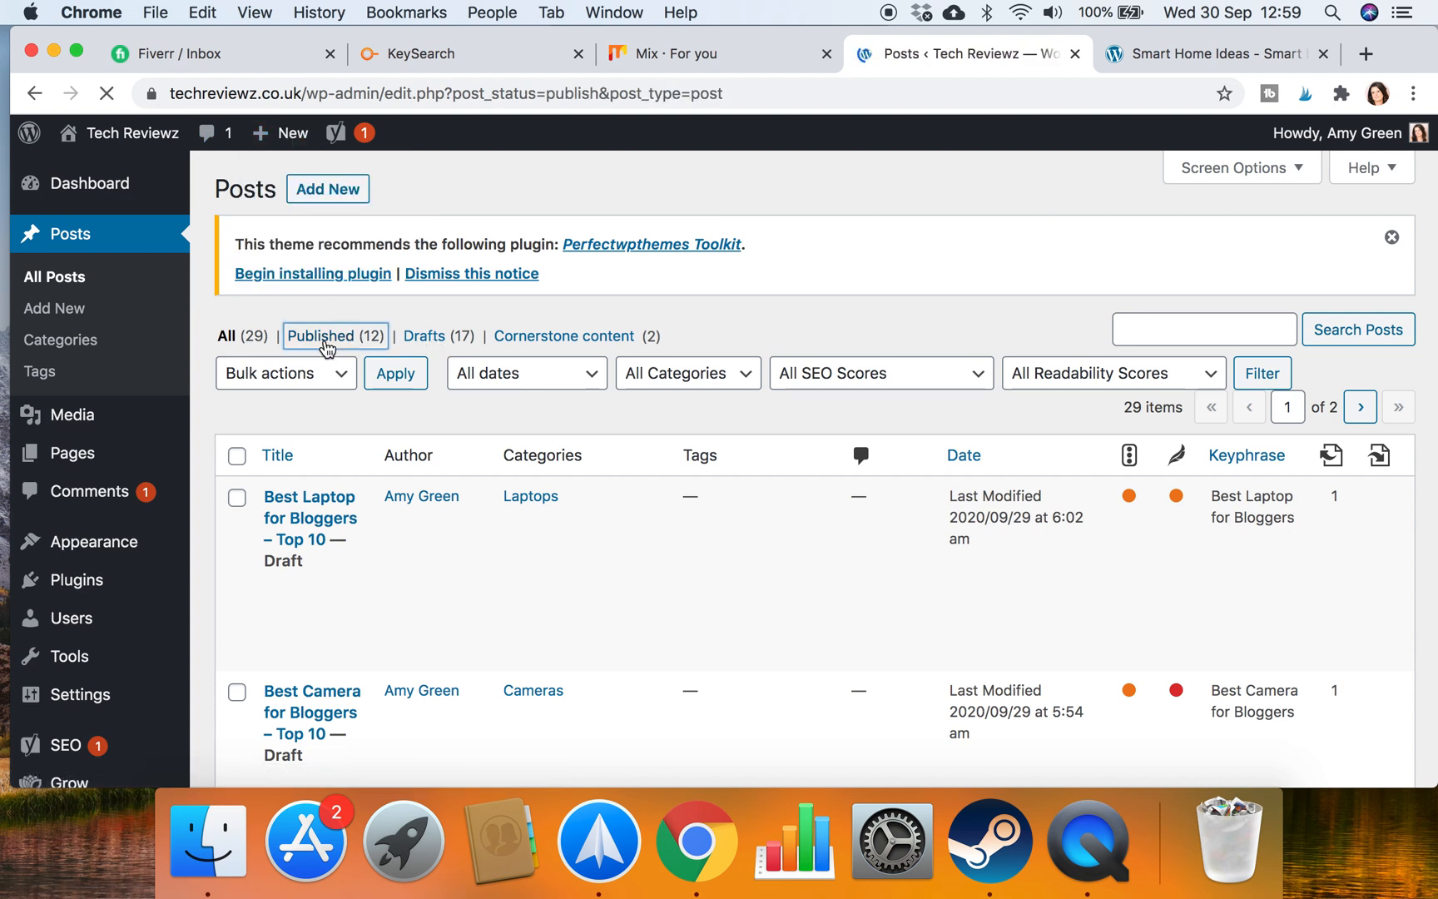
{"action": "left_click", "coordinate": [321, 337]}
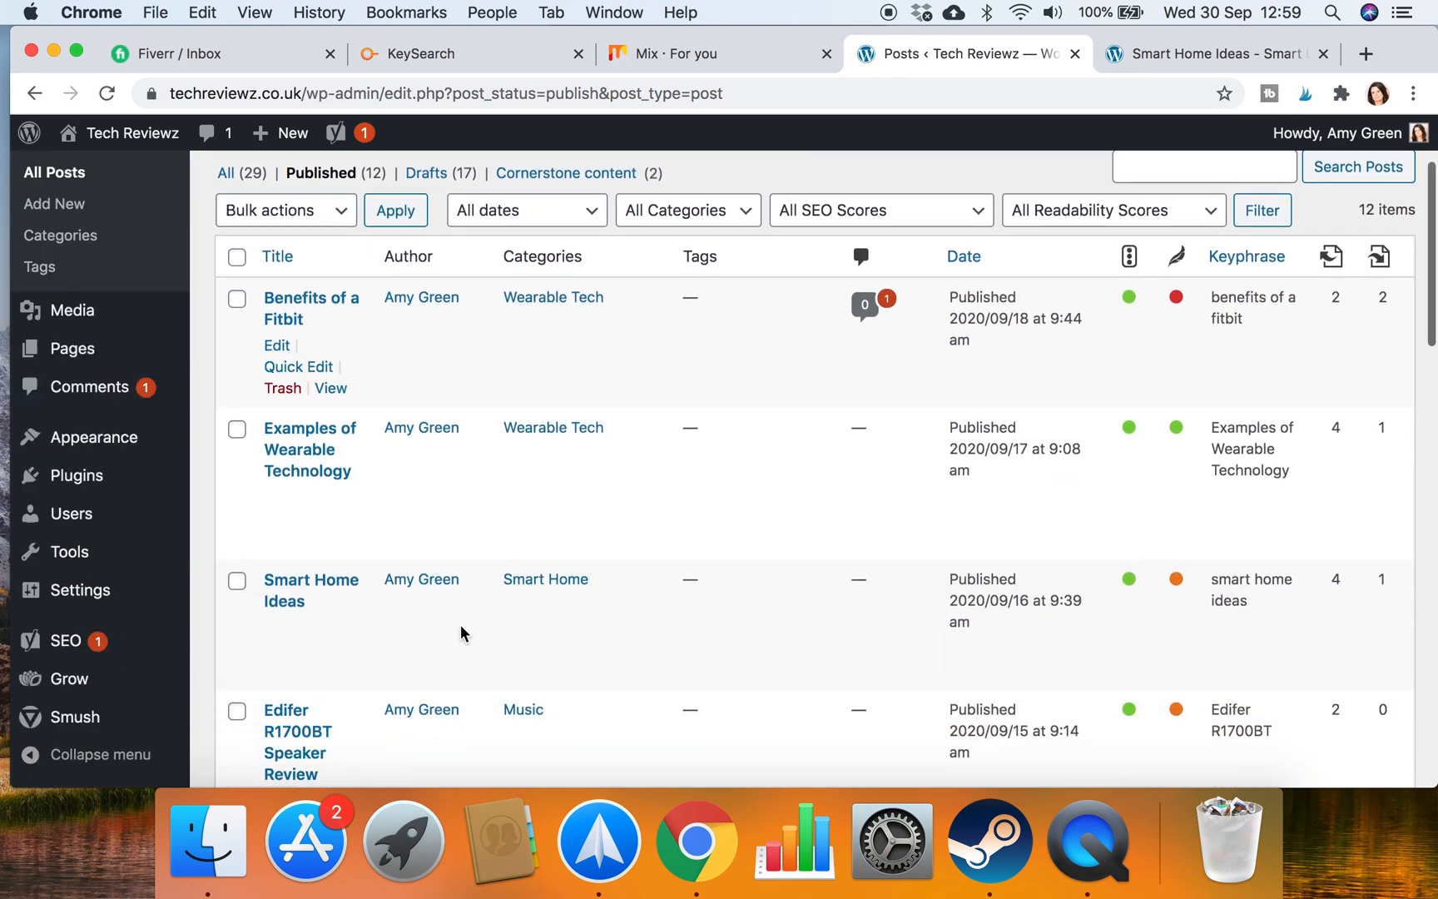
{"action": "mouse_move", "coordinate": [312, 589]}
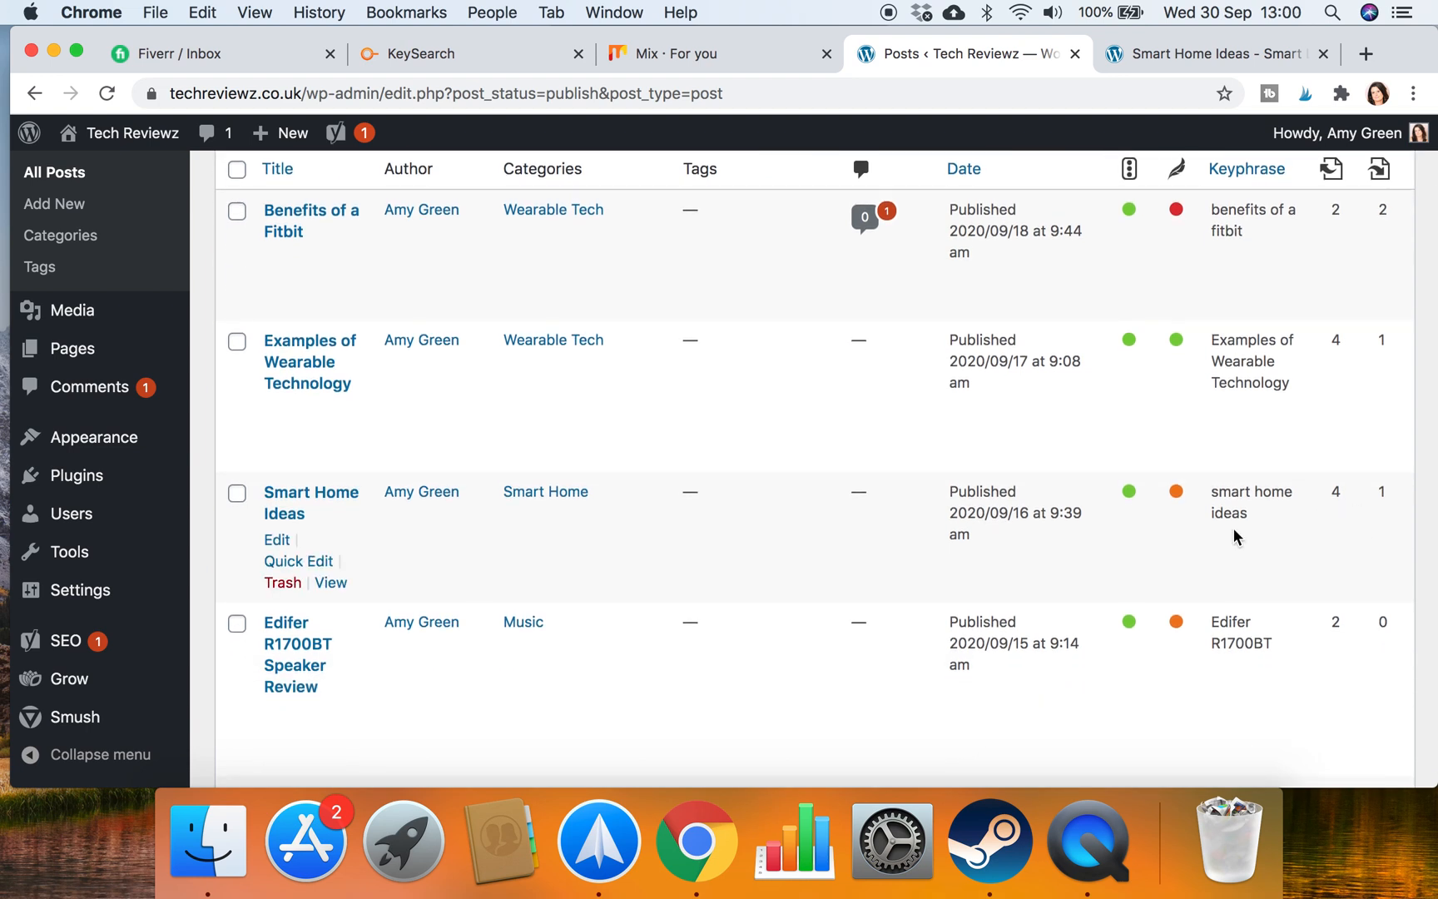
{"action": "scroll", "scroll_direction": "down", "scroll_amount": 3}
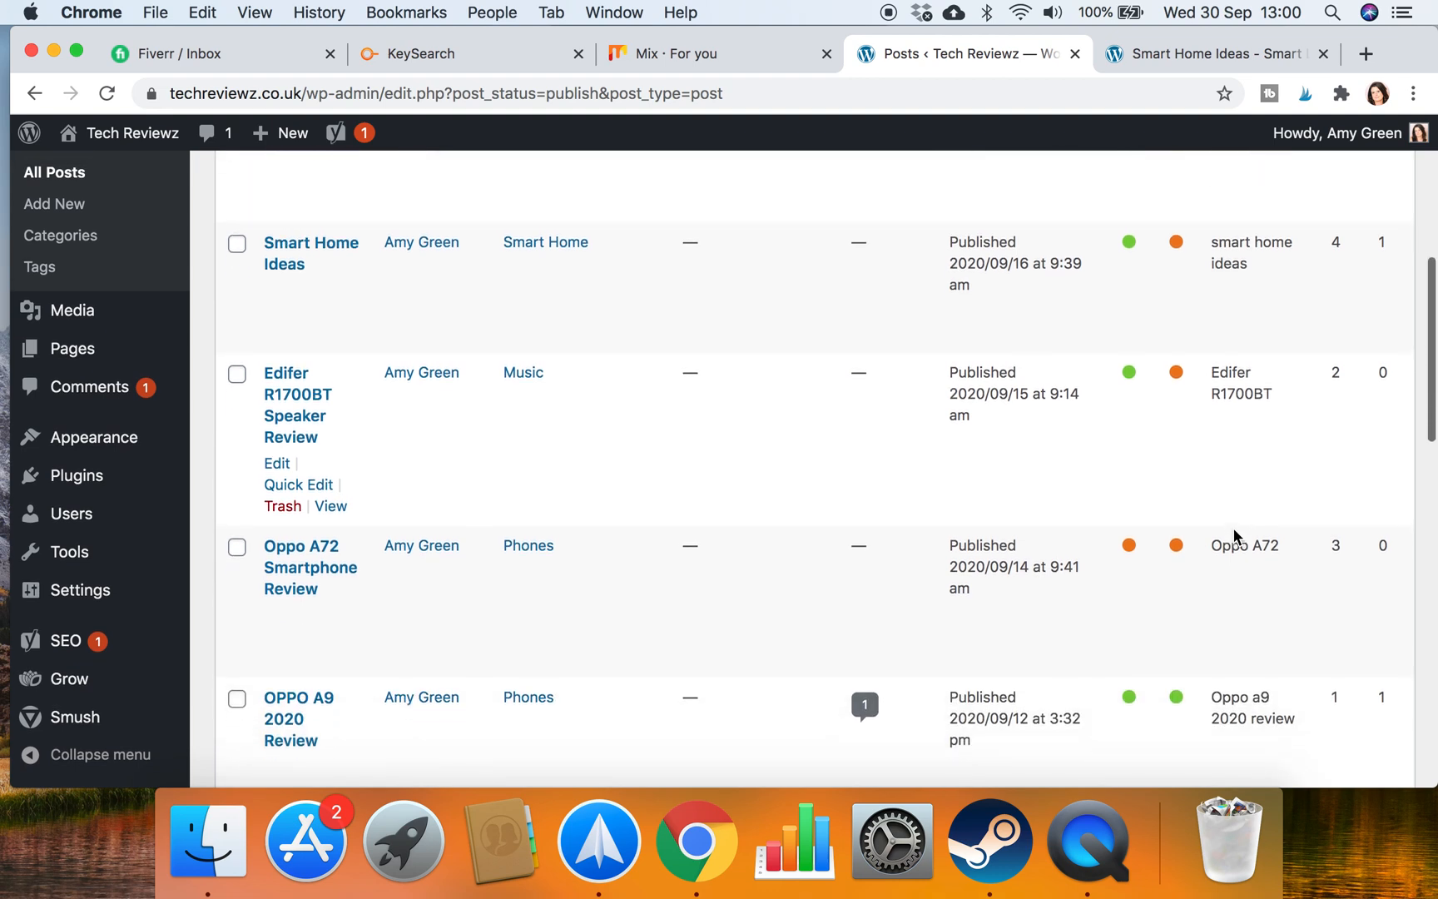
{"action": "scroll", "scroll_direction": "up", "scroll_amount": 3}
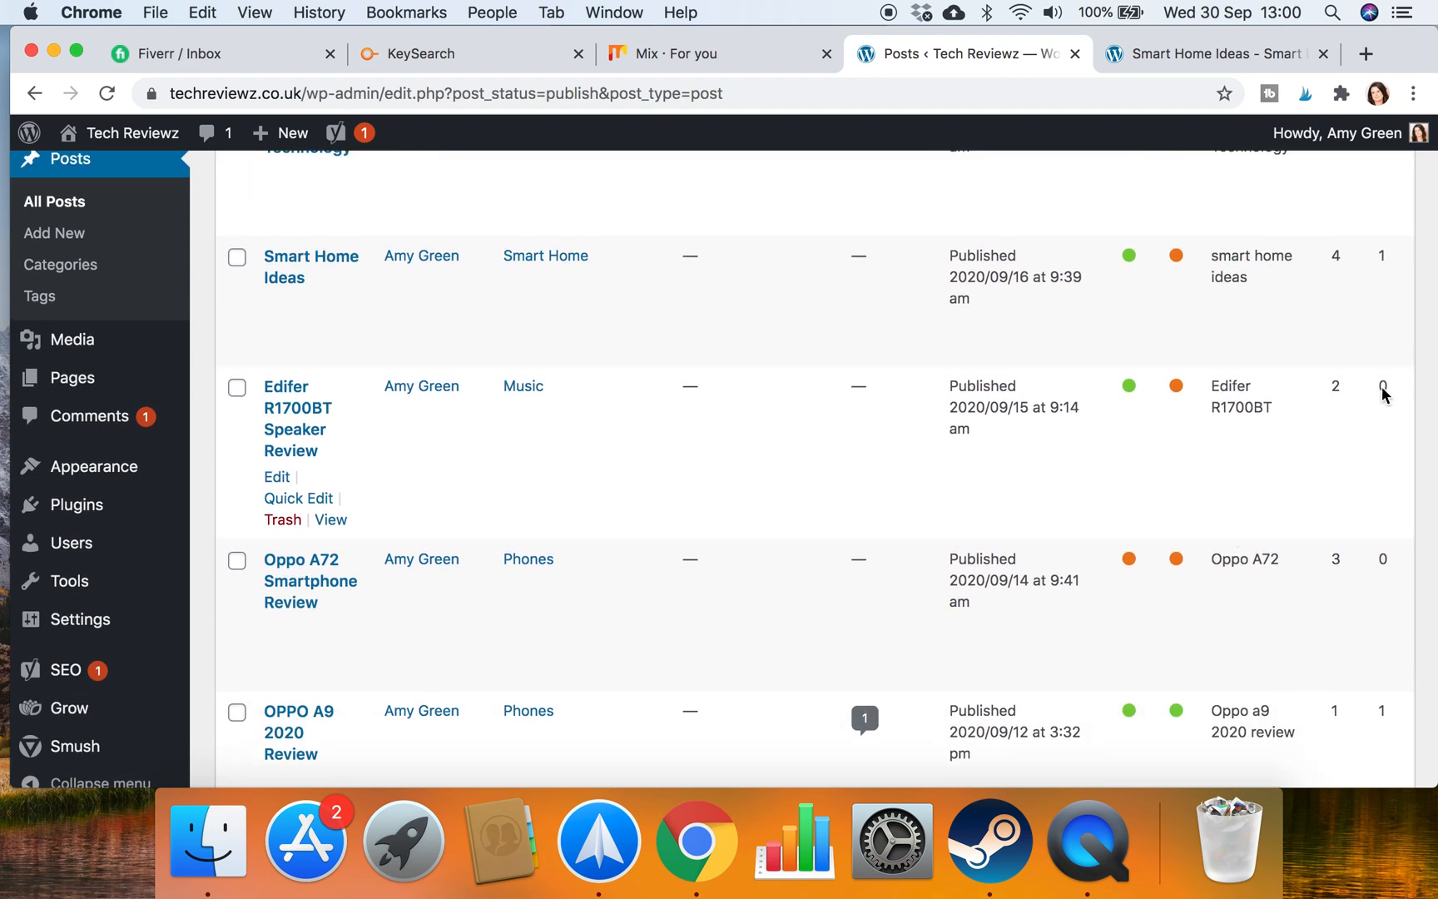
{"action": "mouse_move", "coordinate": [1392, 529]}
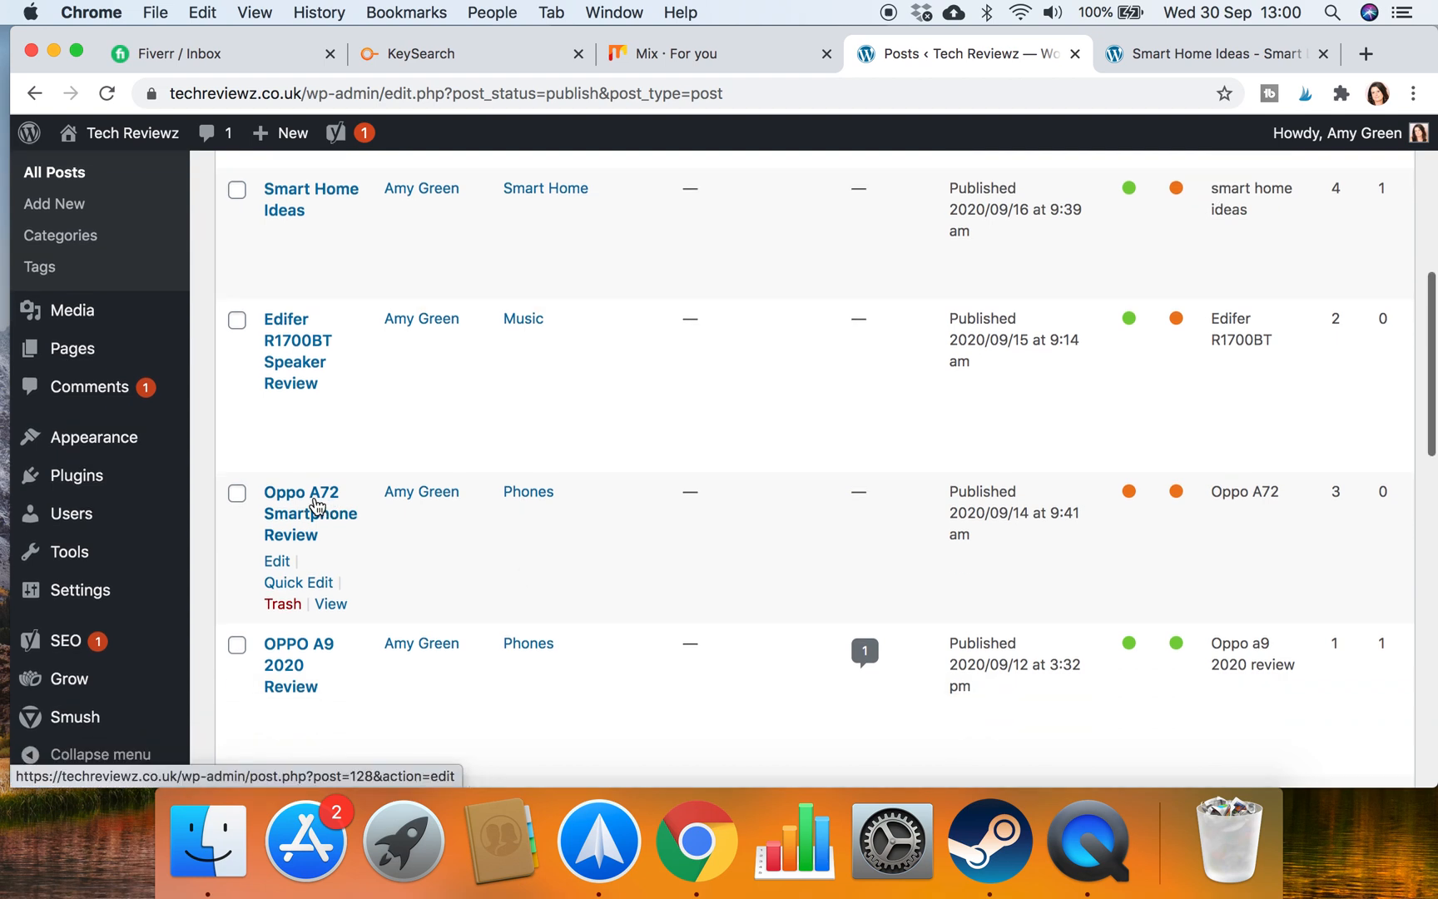
{"action": "mouse_move", "coordinate": [357, 511]}
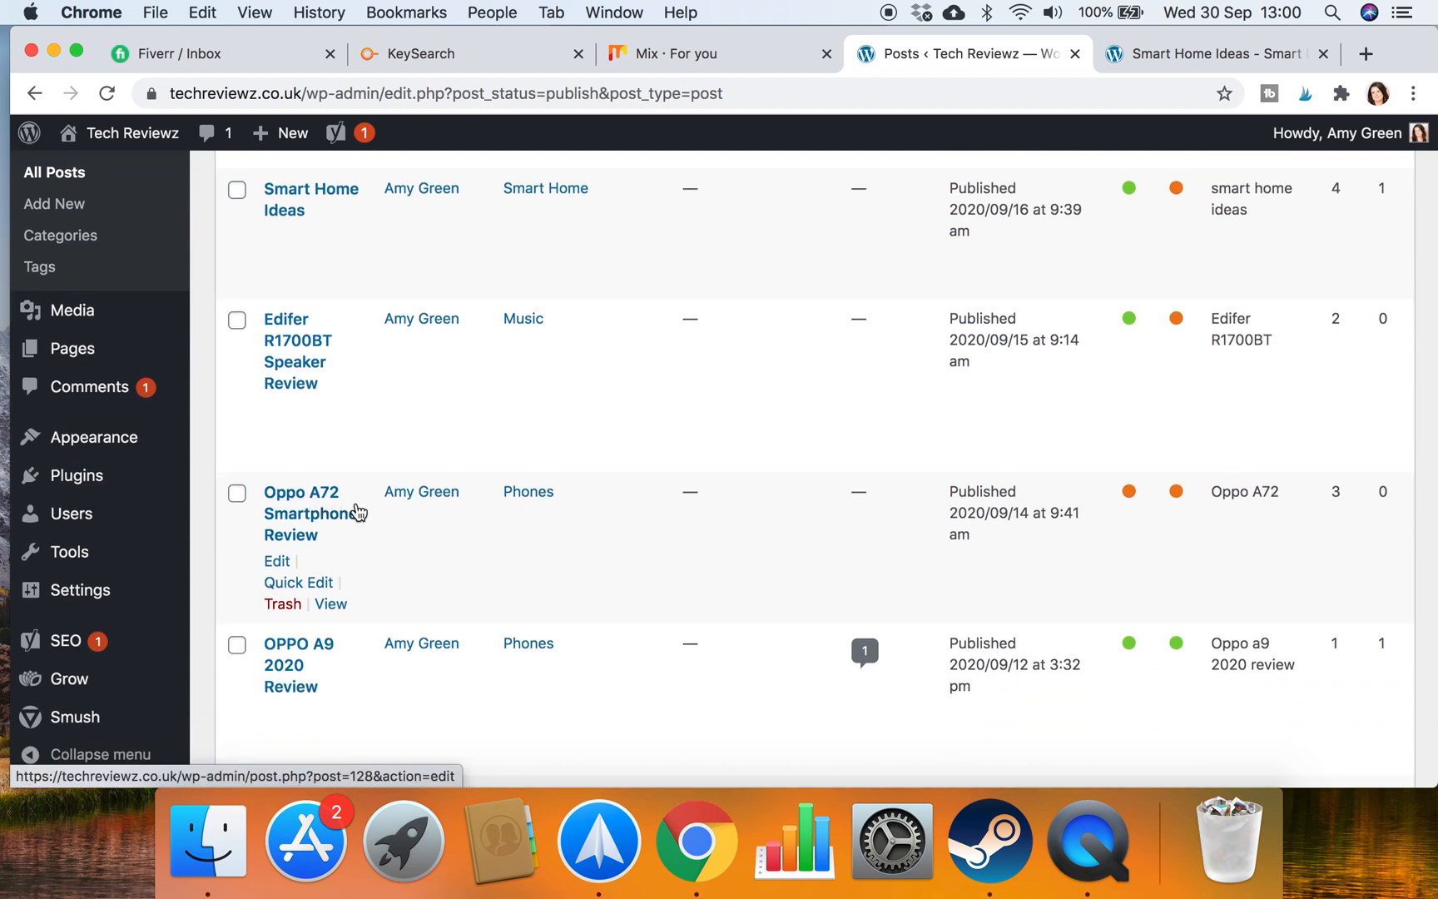
{"action": "mouse_move", "coordinate": [563, 754]}
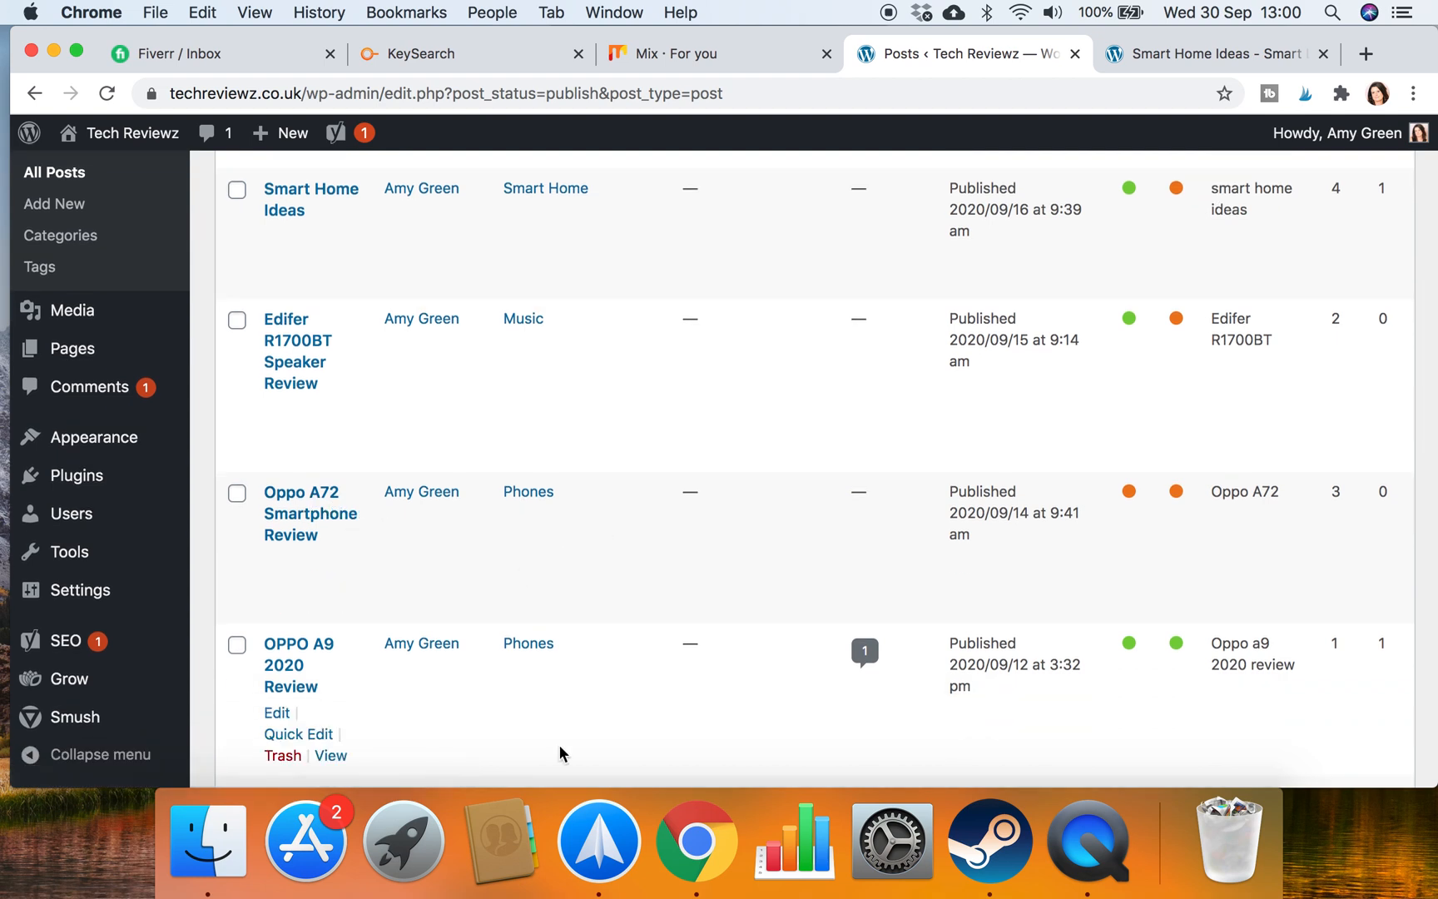
{"action": "mouse_move", "coordinate": [300, 654]}
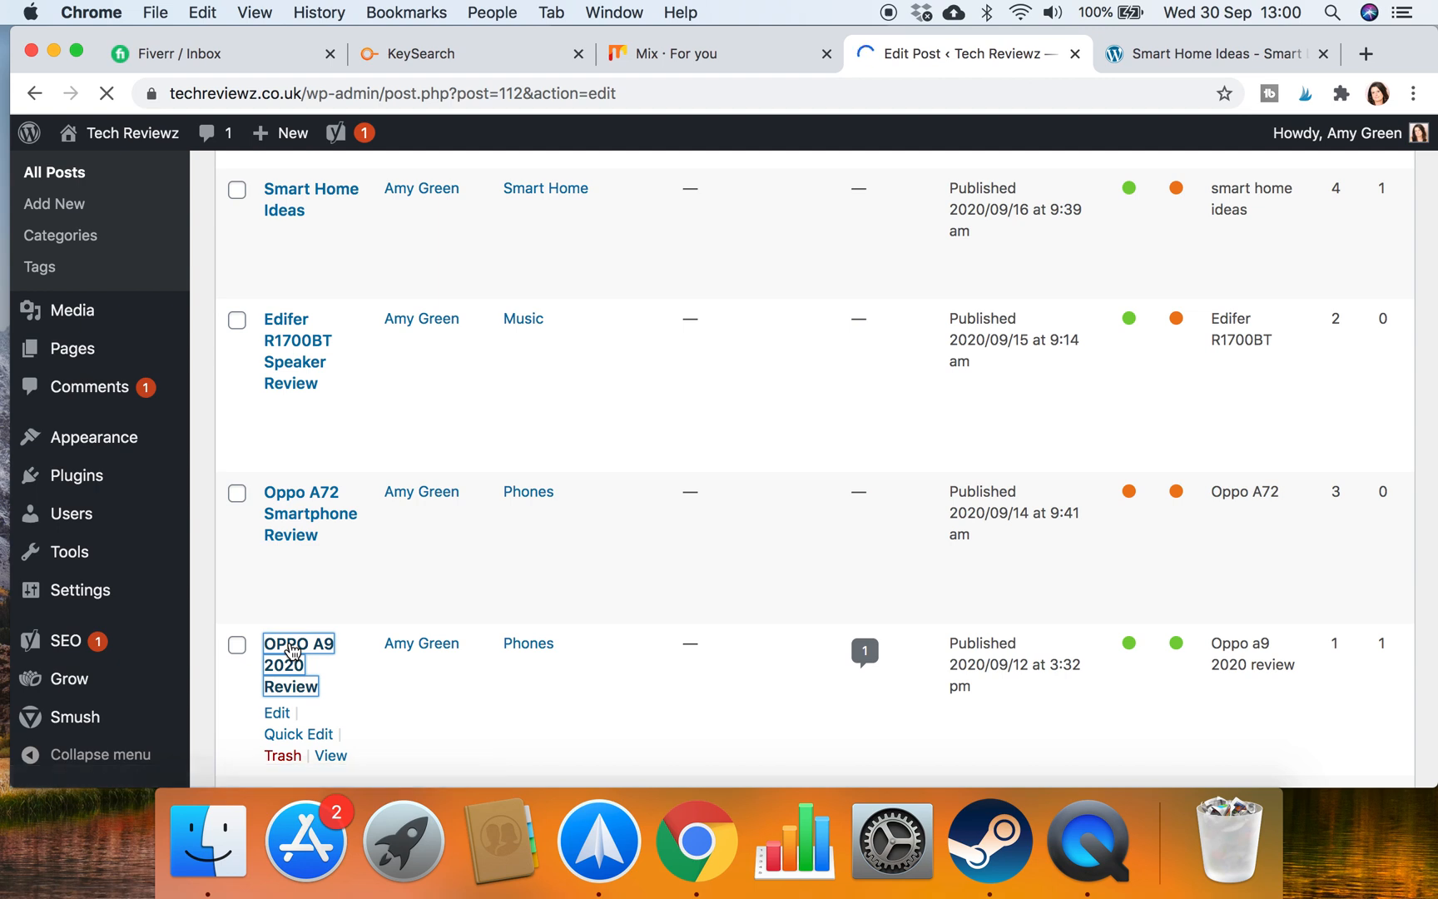
On the live Smart Home Ideas page, open the Oppo A72 Smartphone Review from Recent Posts
{"action": "left_click", "coordinate": [1215, 53]}
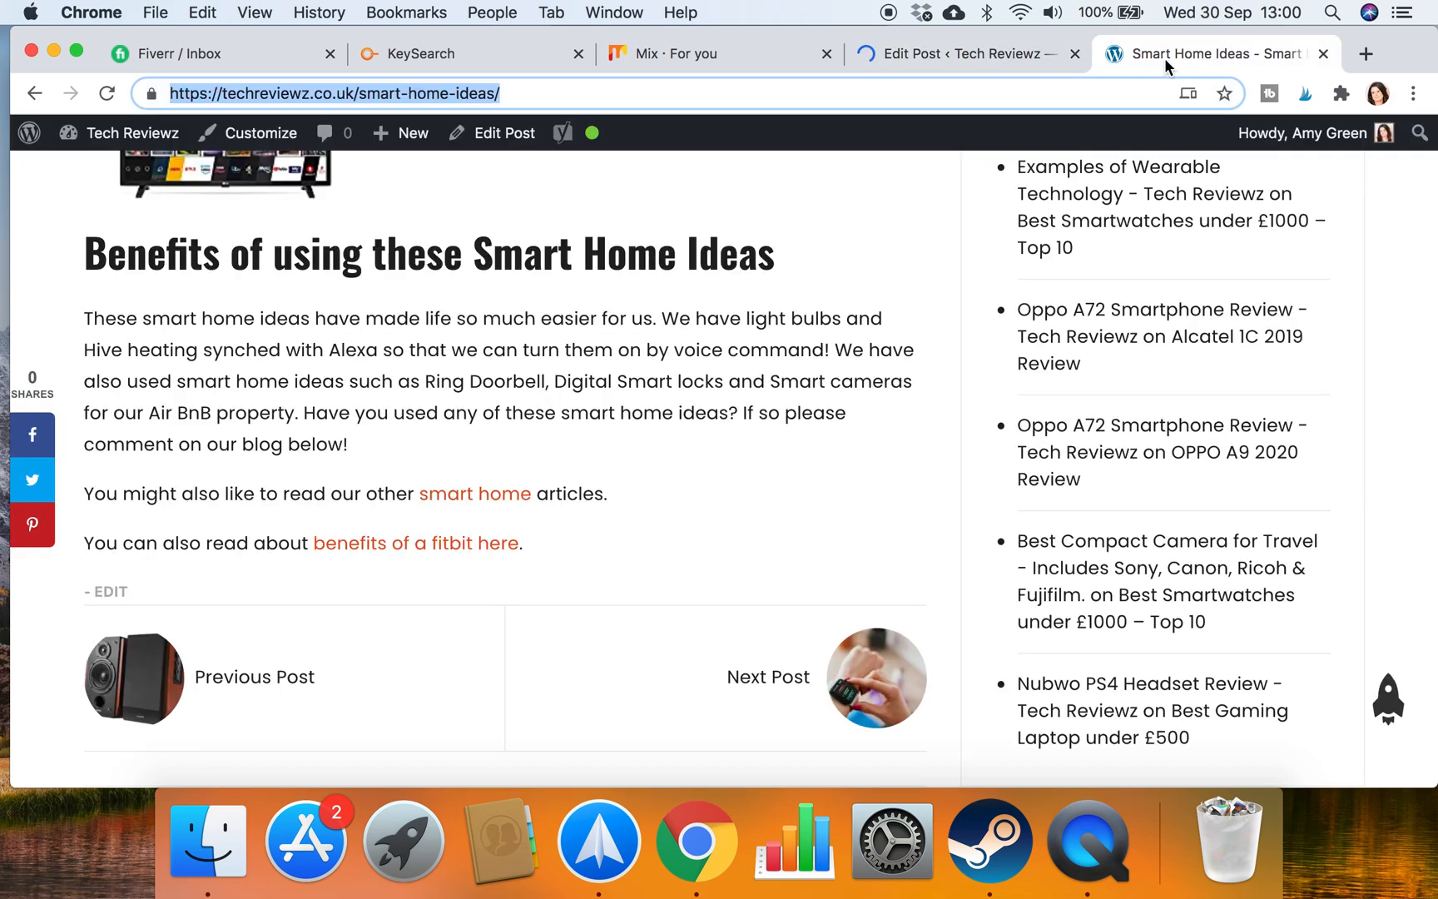
{"action": "mouse_move", "coordinate": [812, 263]}
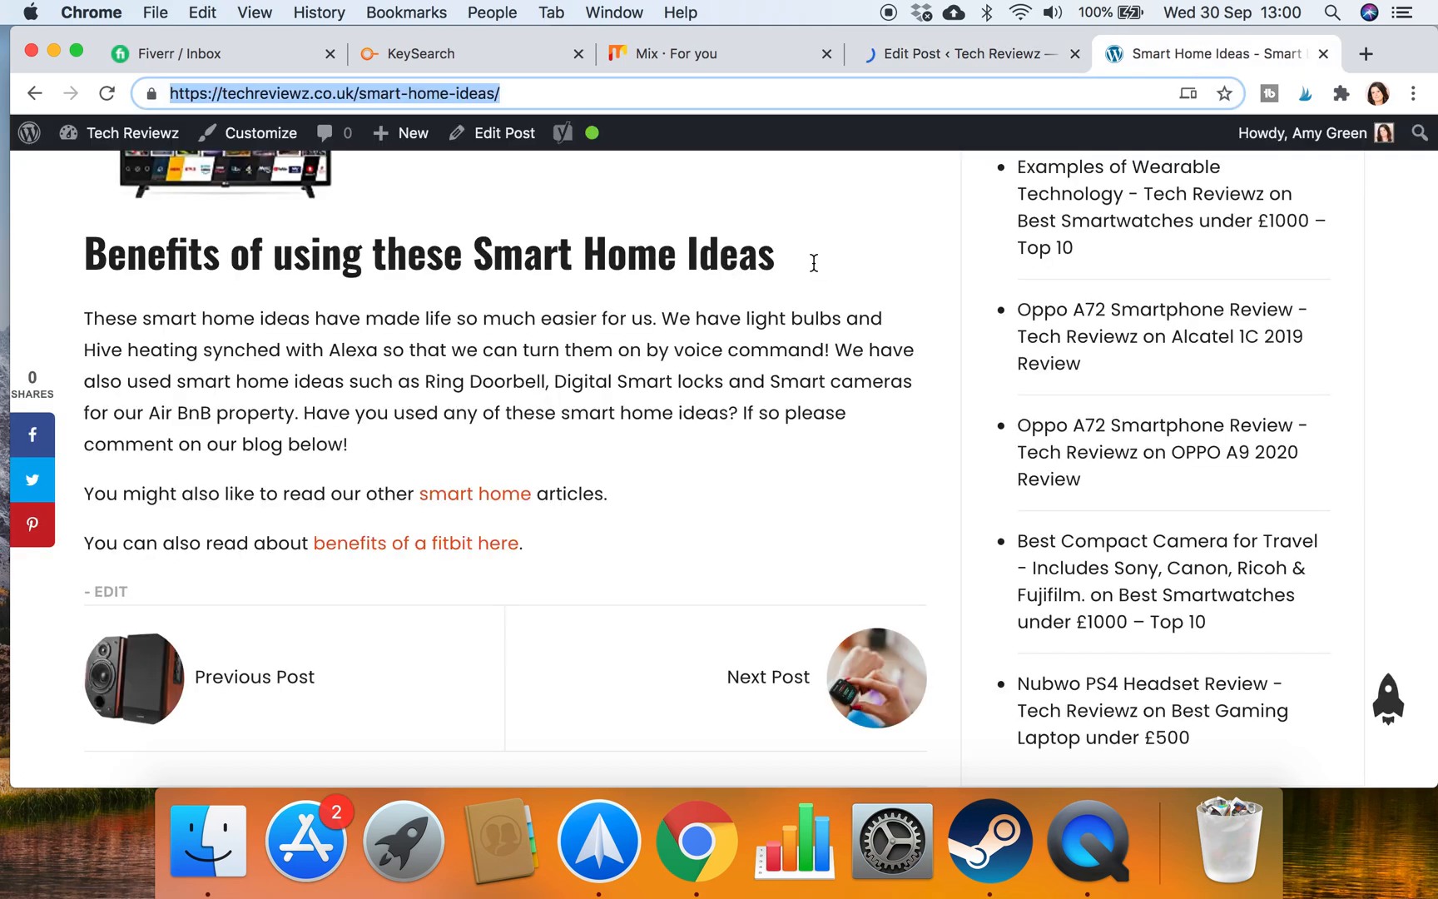
{"action": "scroll", "scroll_direction": "up", "scroll_amount": 3}
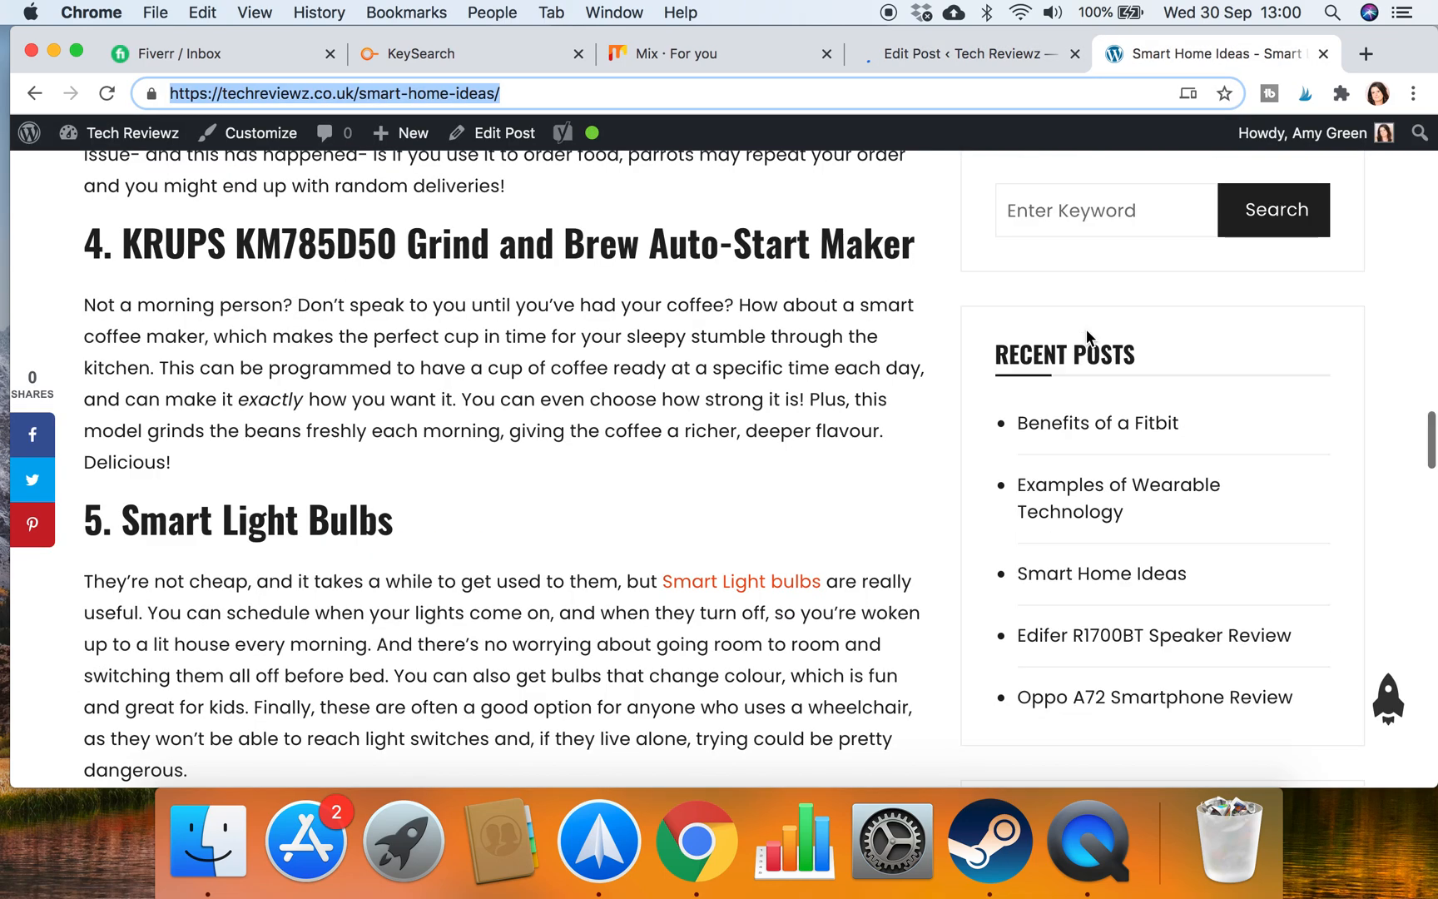
{"action": "scroll", "scroll_direction": "down", "scroll_amount": 3}
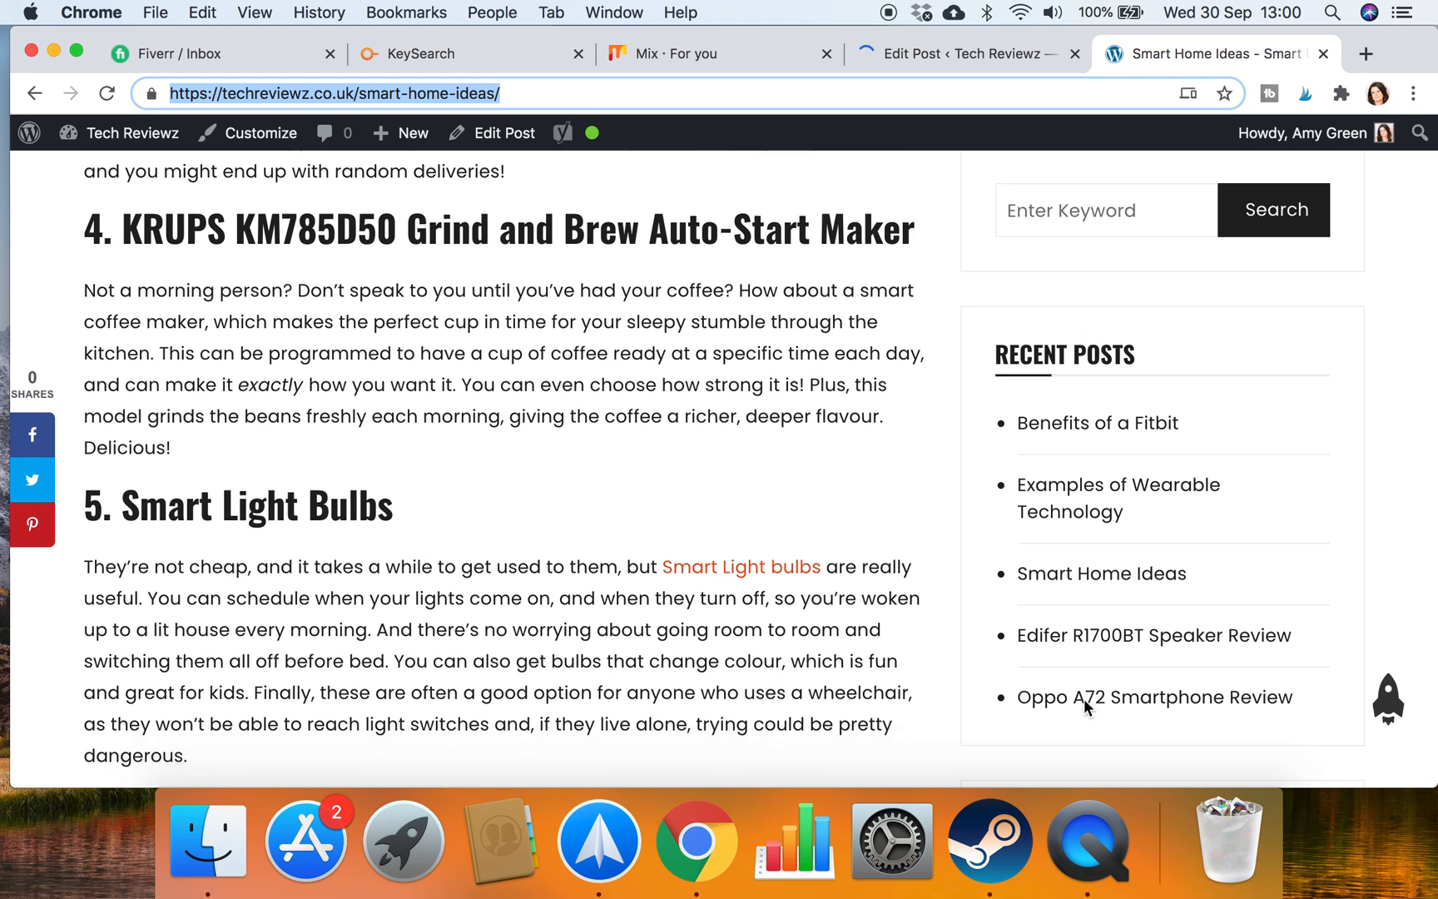
{"action": "scroll", "scroll_direction": "down", "scroll_amount": 3}
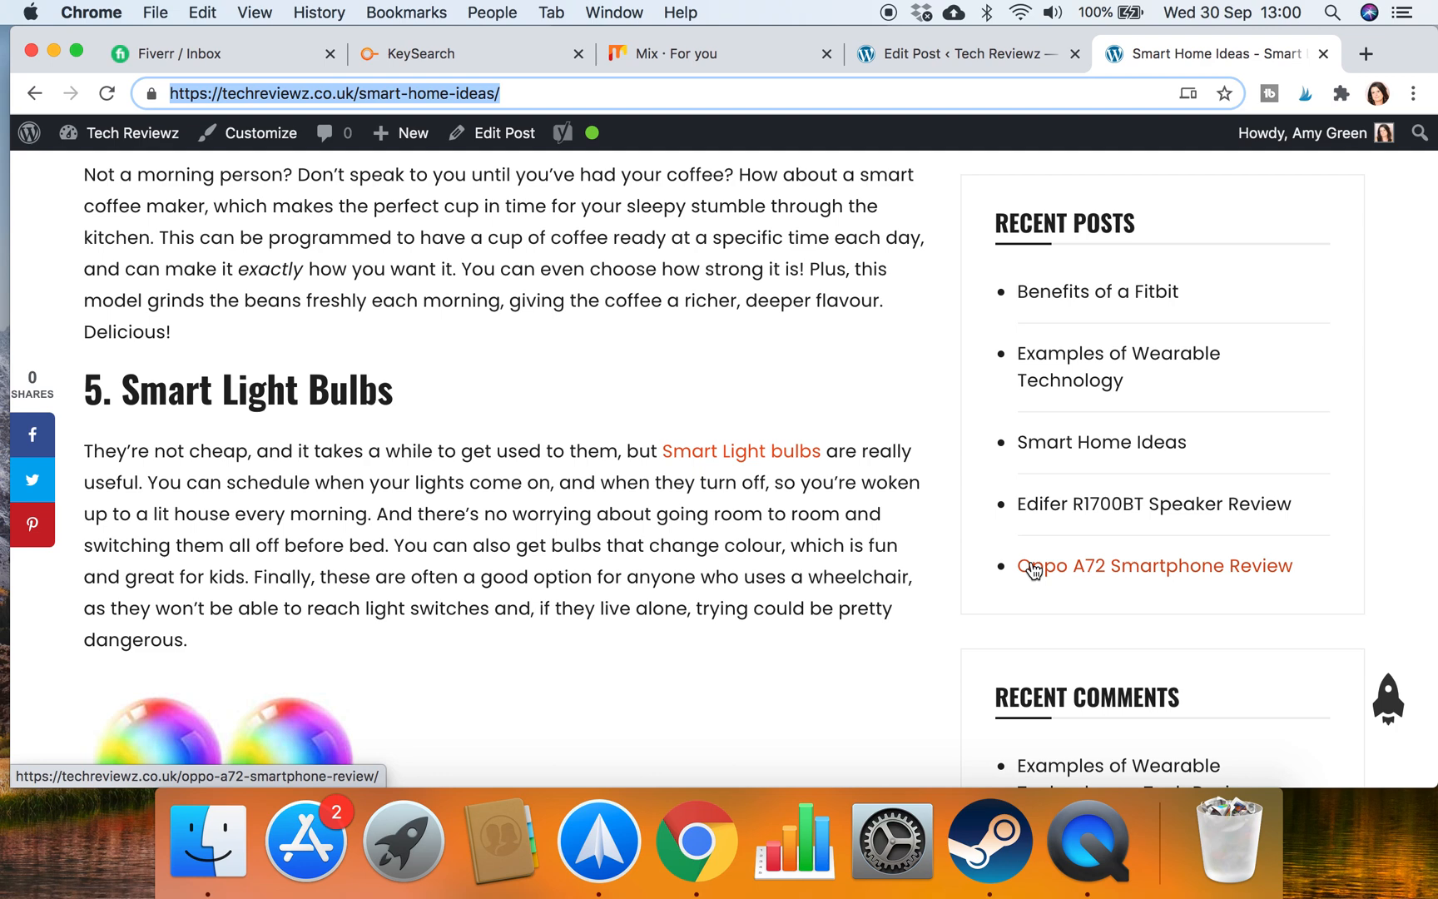
{"action": "left_click", "coordinate": [1153, 565]}
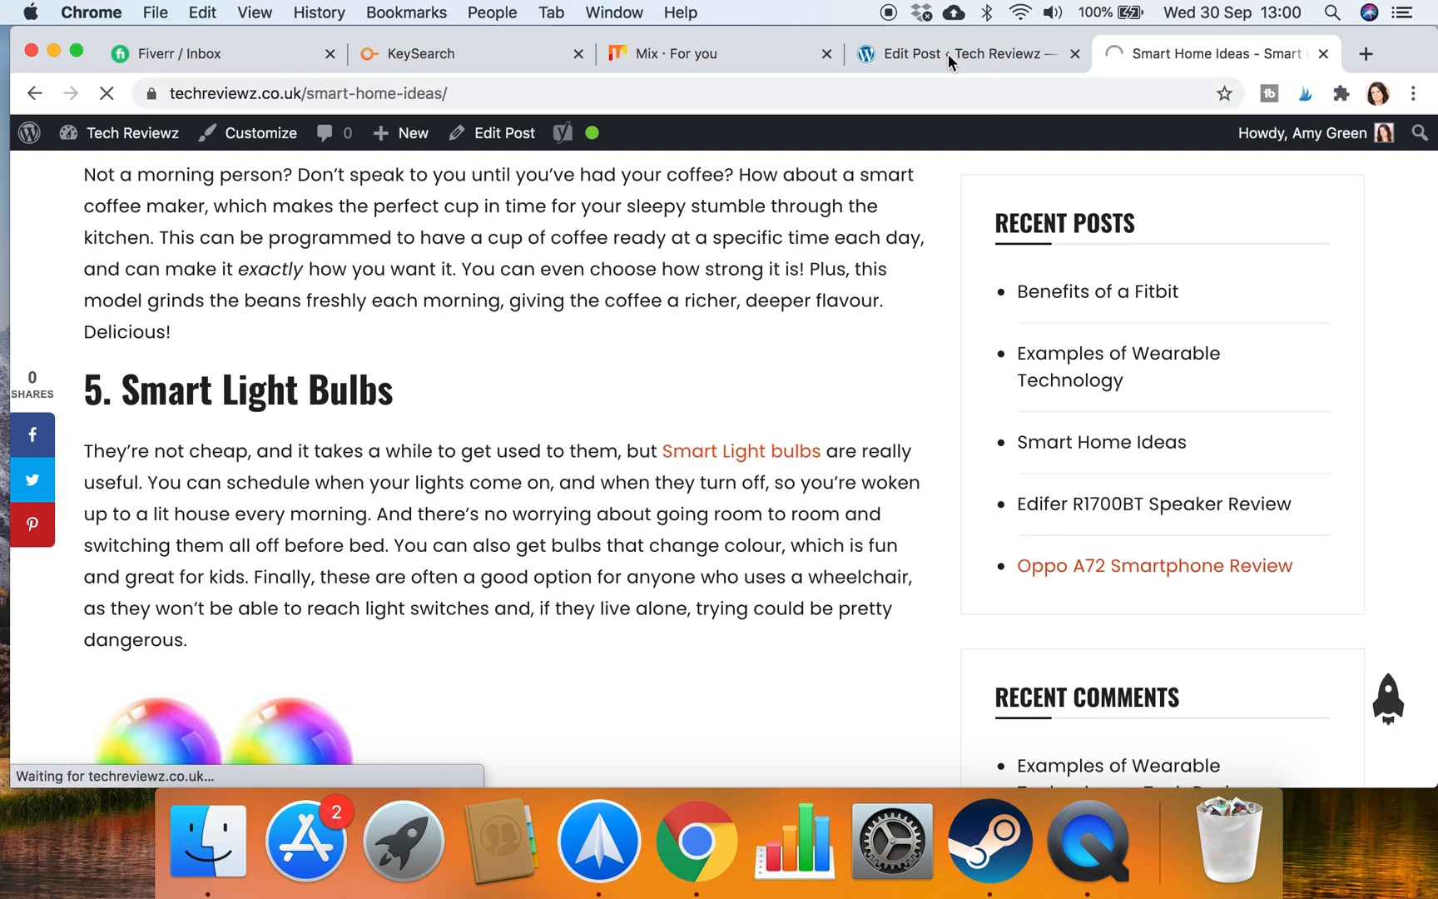
Return to the OPPO A9 2020 Review Edit Post tab
{"action": "left_click", "coordinate": [1153, 565]}
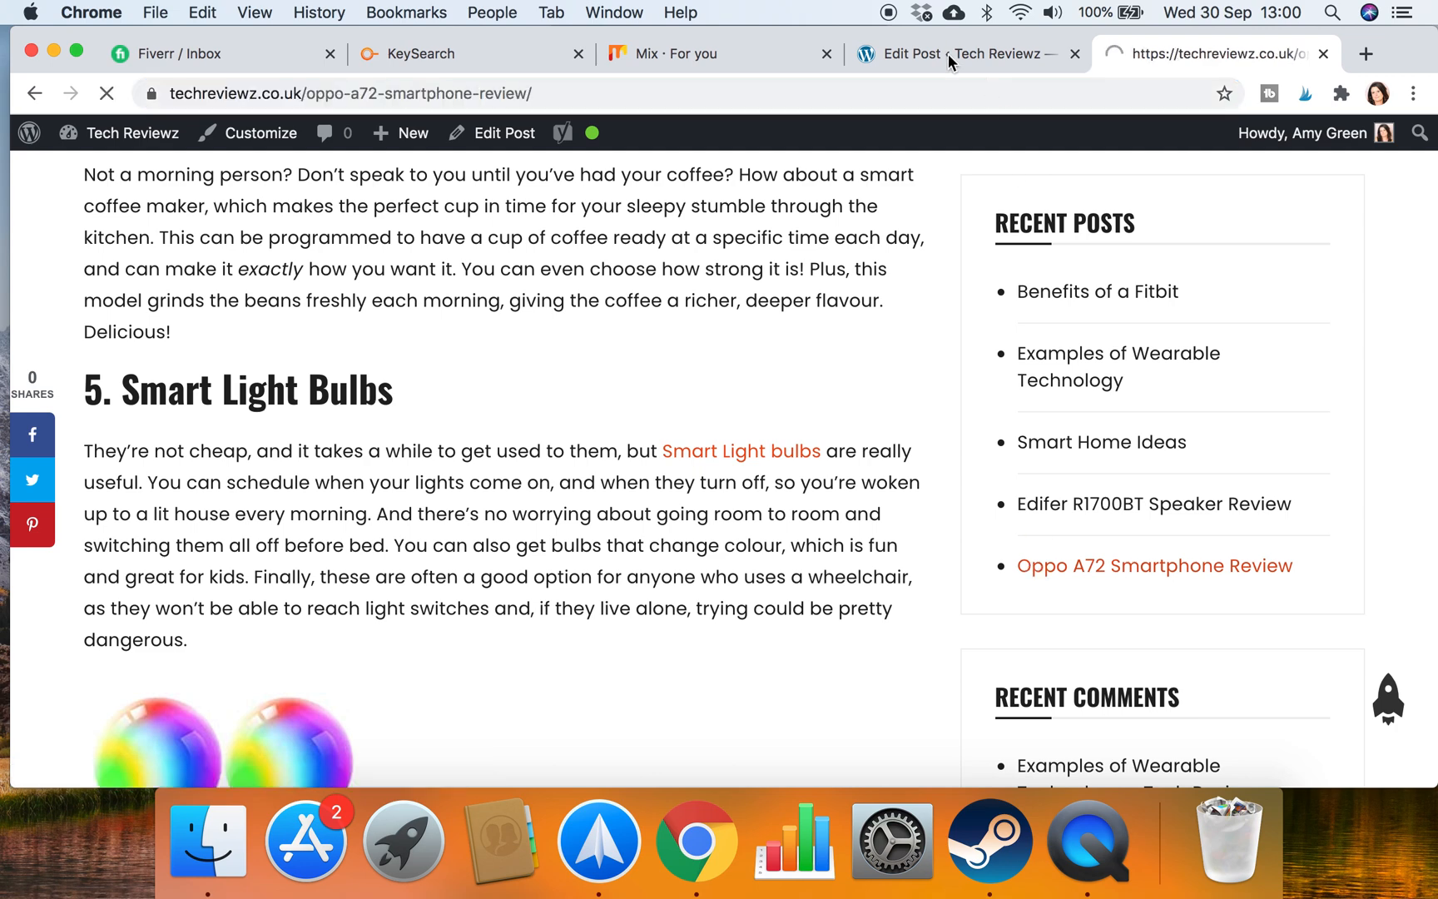
{"action": "left_click", "coordinate": [957, 53]}
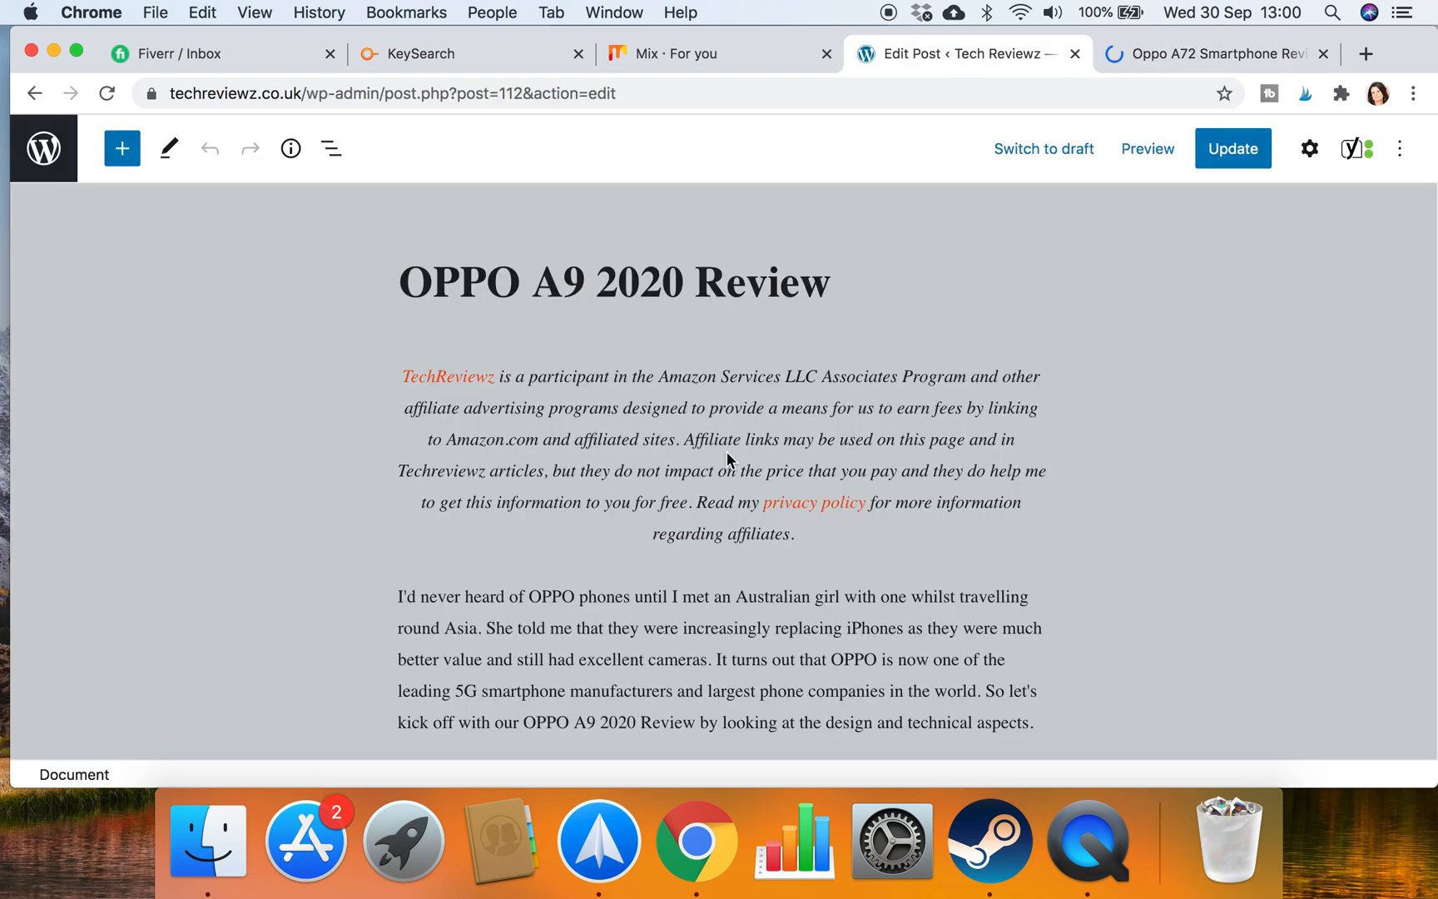
{"action": "scroll", "scroll_direction": "down", "scroll_amount": 3}
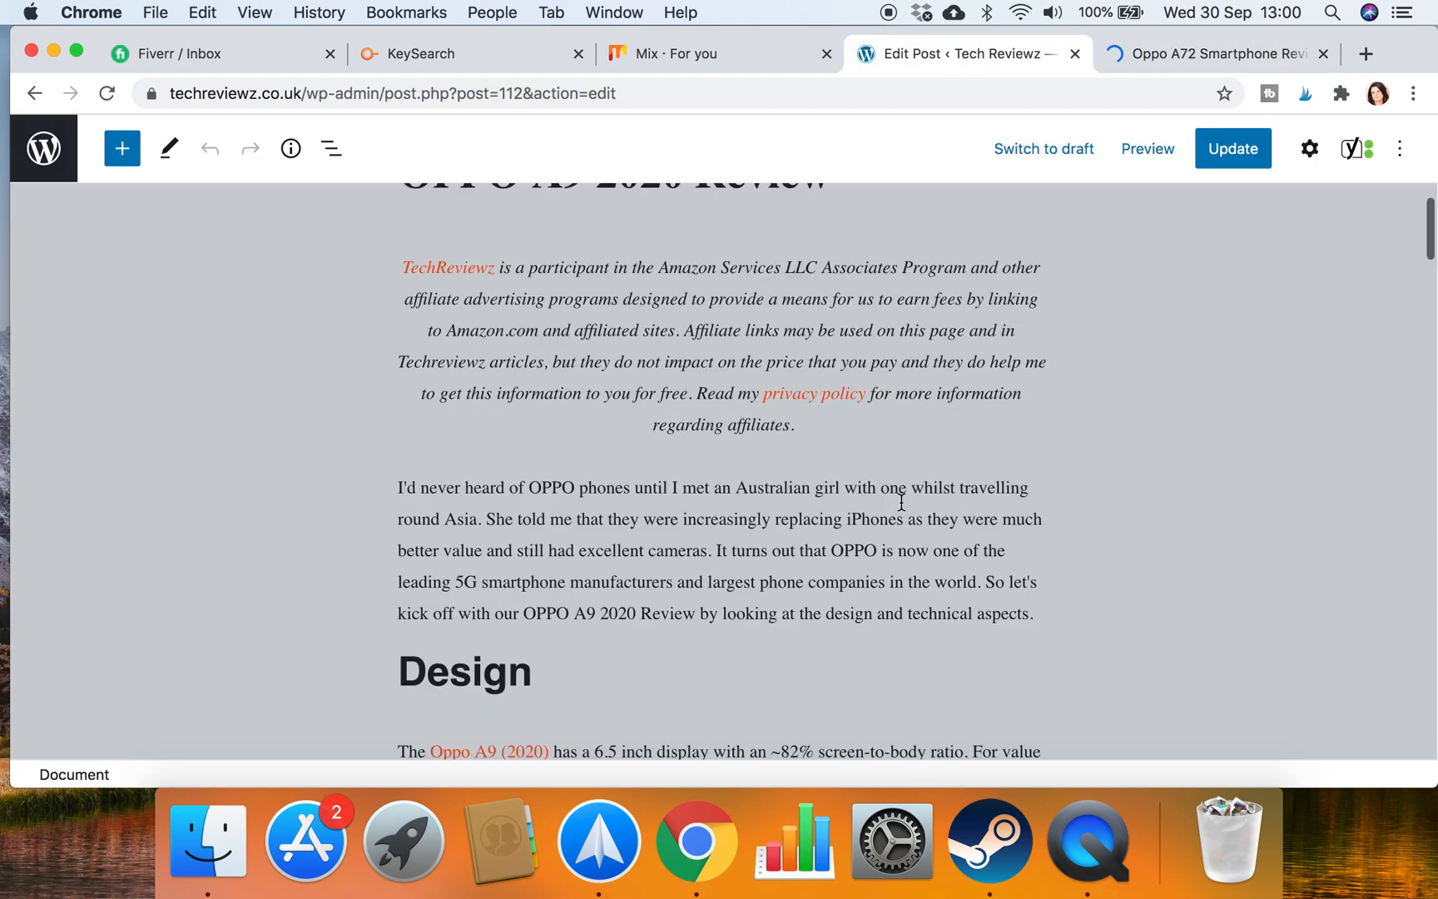
{"action": "scroll", "scroll_direction": "down", "scroll_amount": 3}
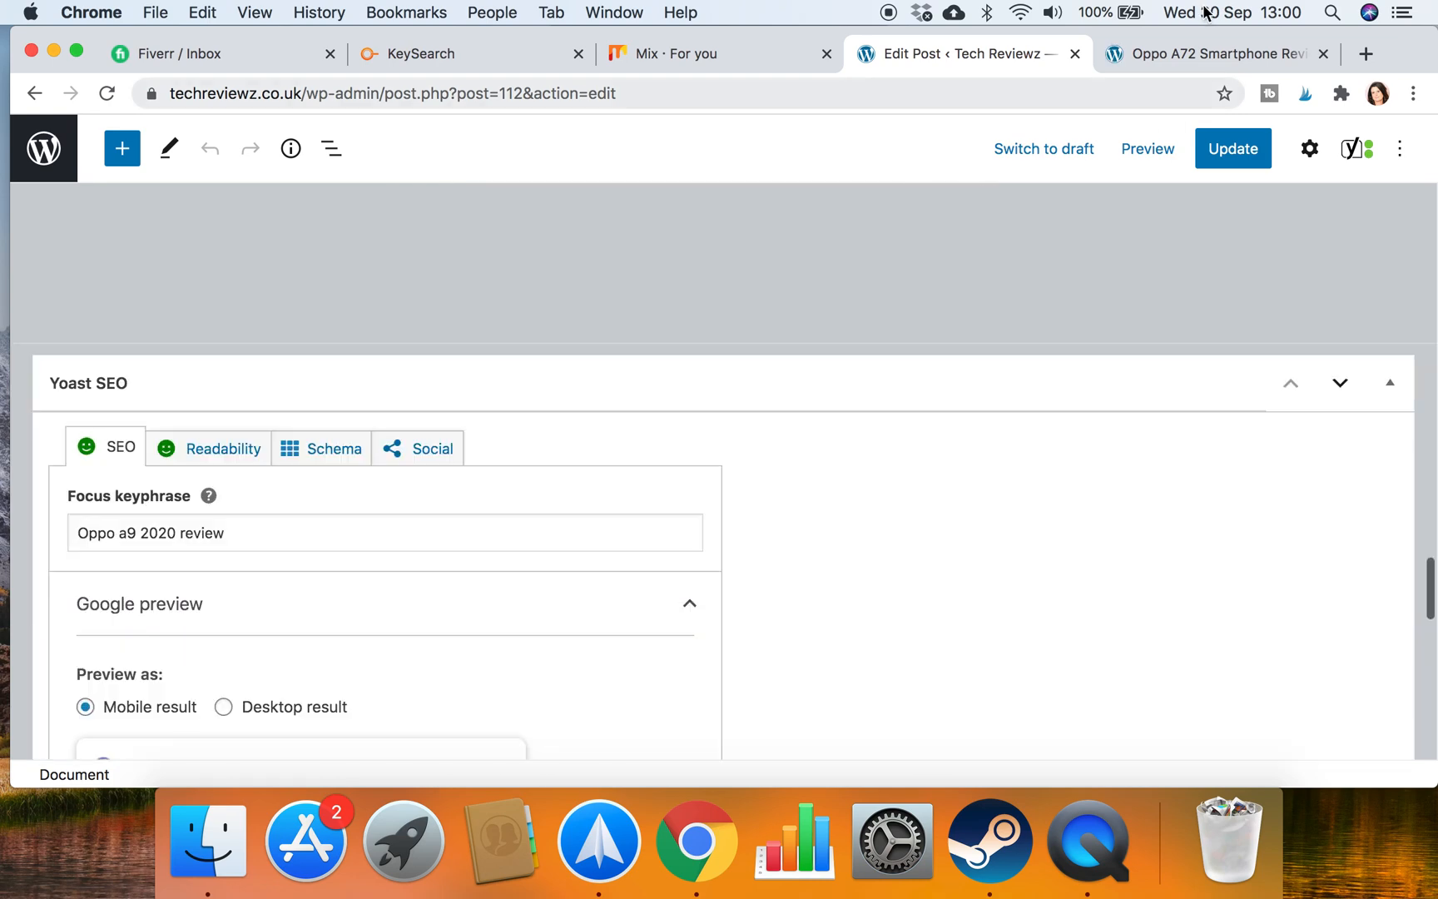
{"action": "mouse_move", "coordinate": [1176, 67]}
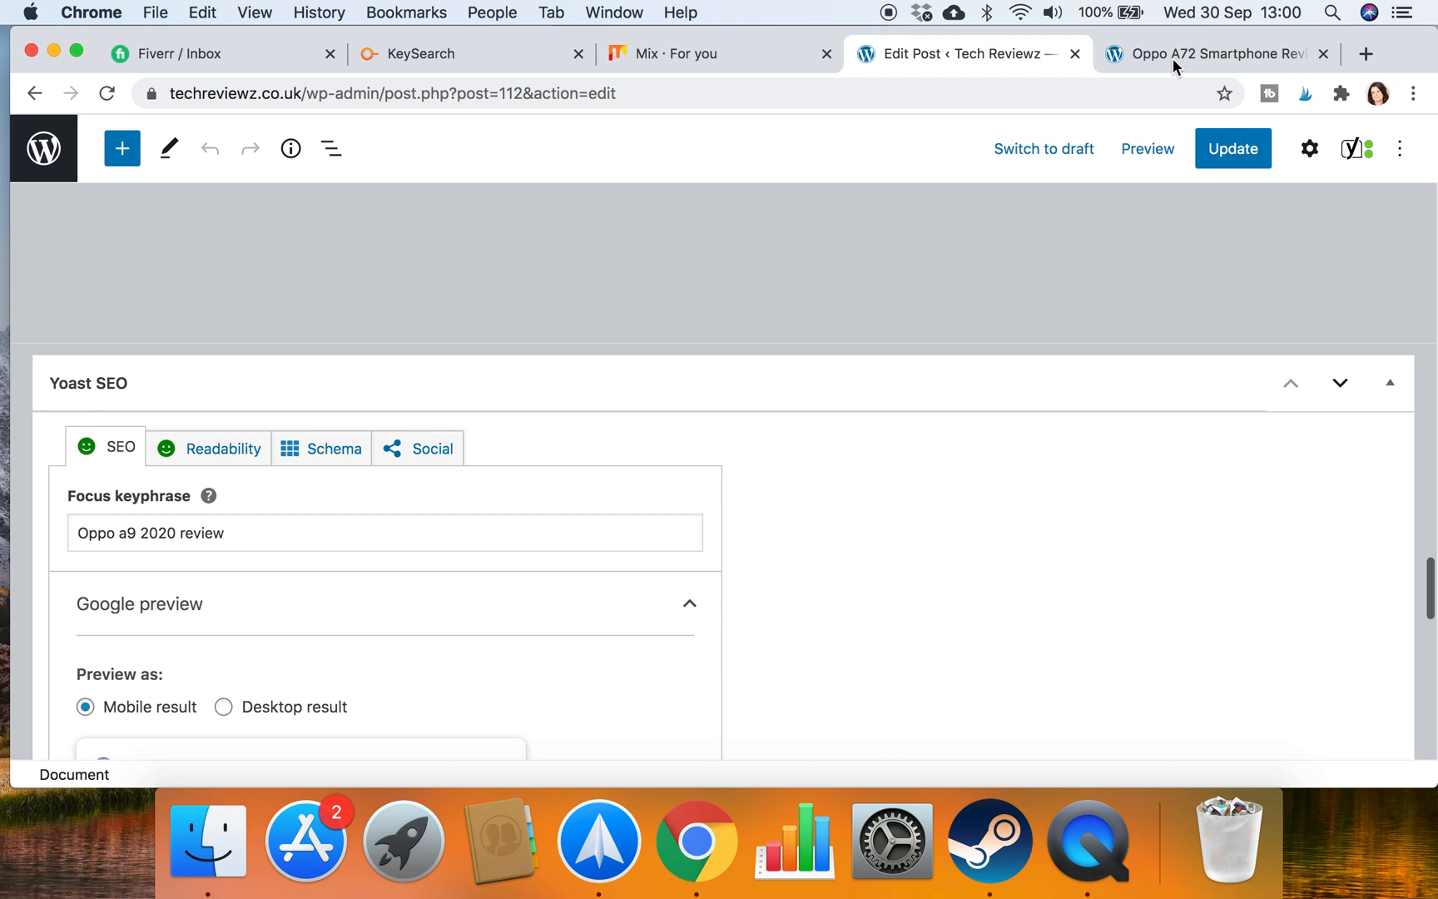
{"action": "left_click", "coordinate": [1210, 54]}
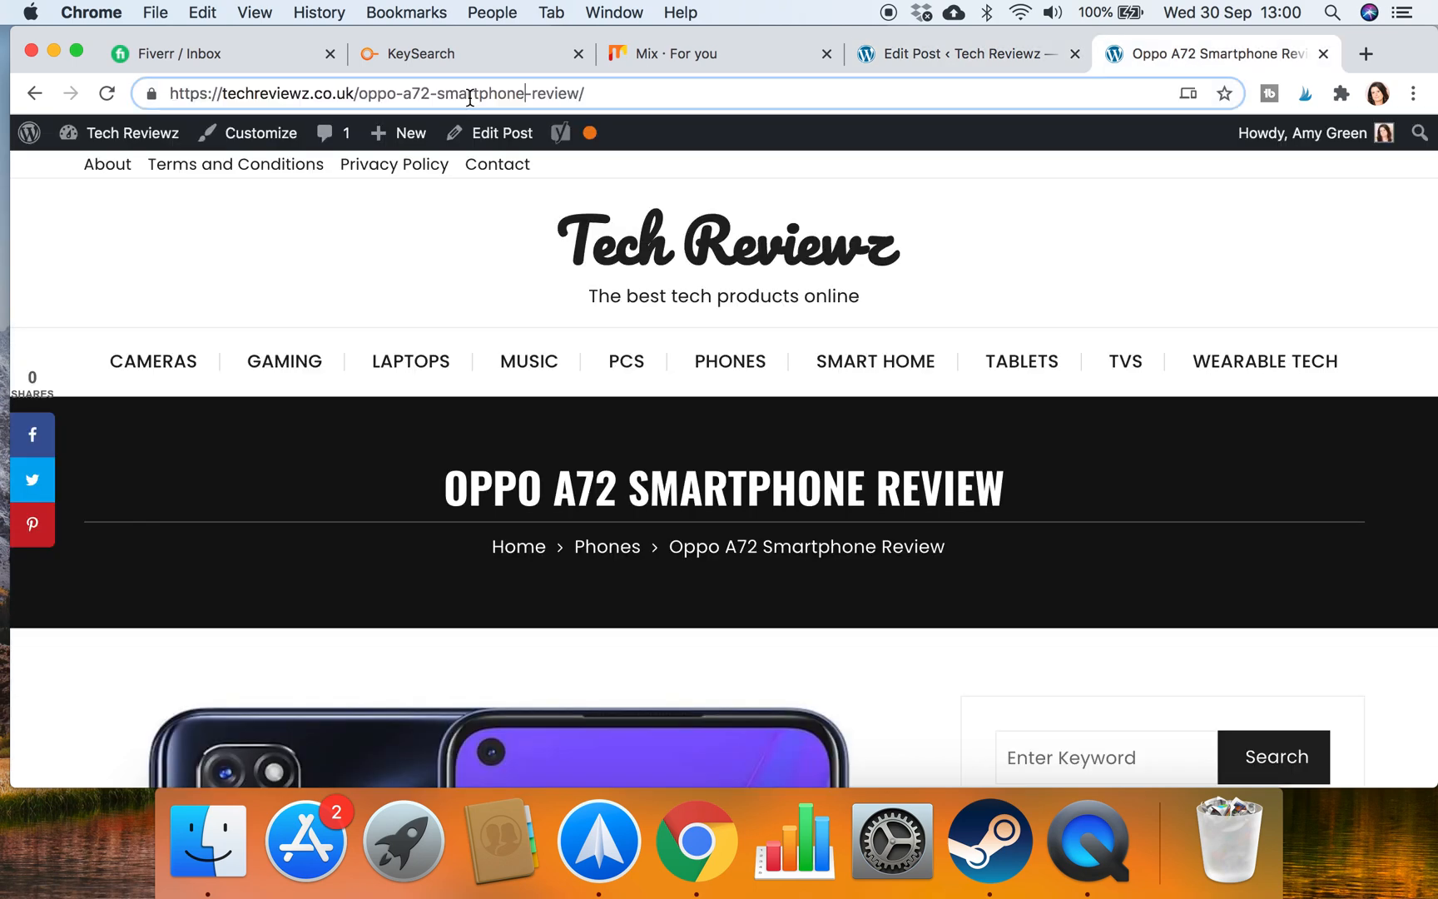
{"action": "left_click", "coordinate": [376, 94]}
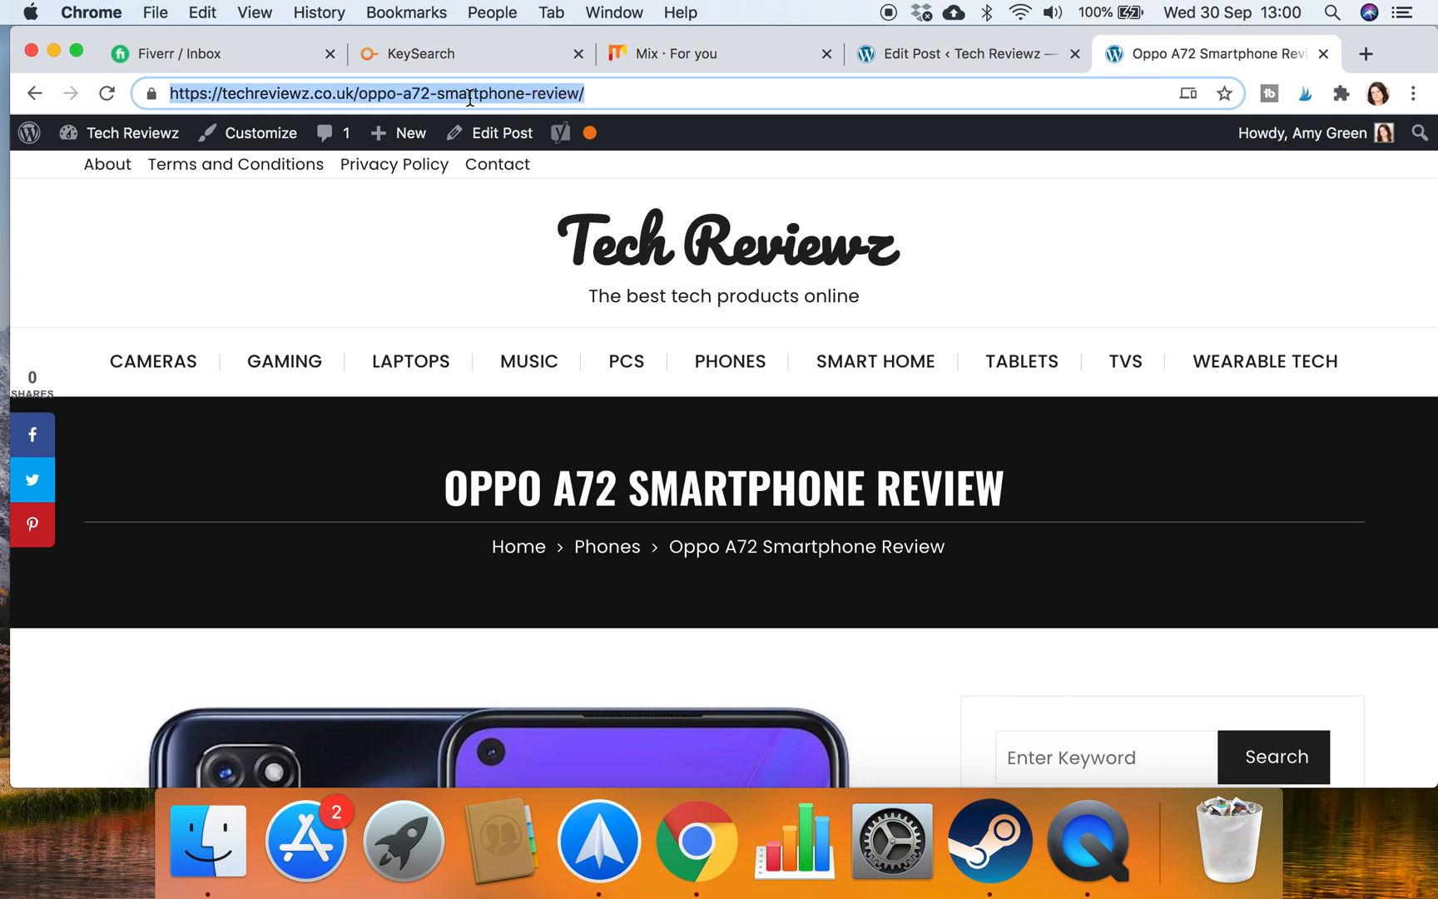
{"action": "mouse_move", "coordinate": [947, 65]}
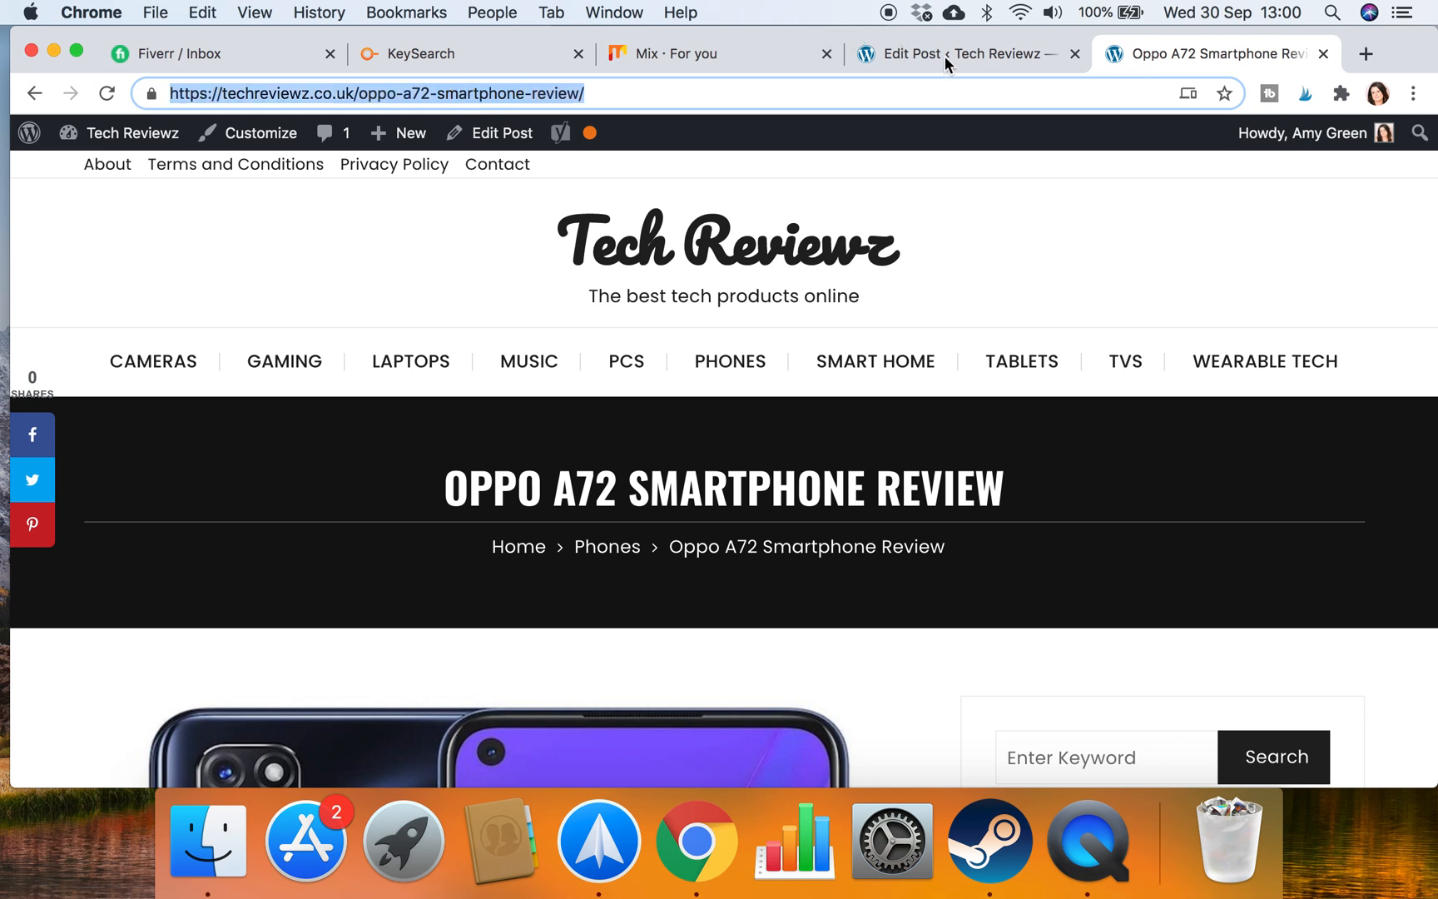
{"action": "left_click", "coordinate": [954, 53]}
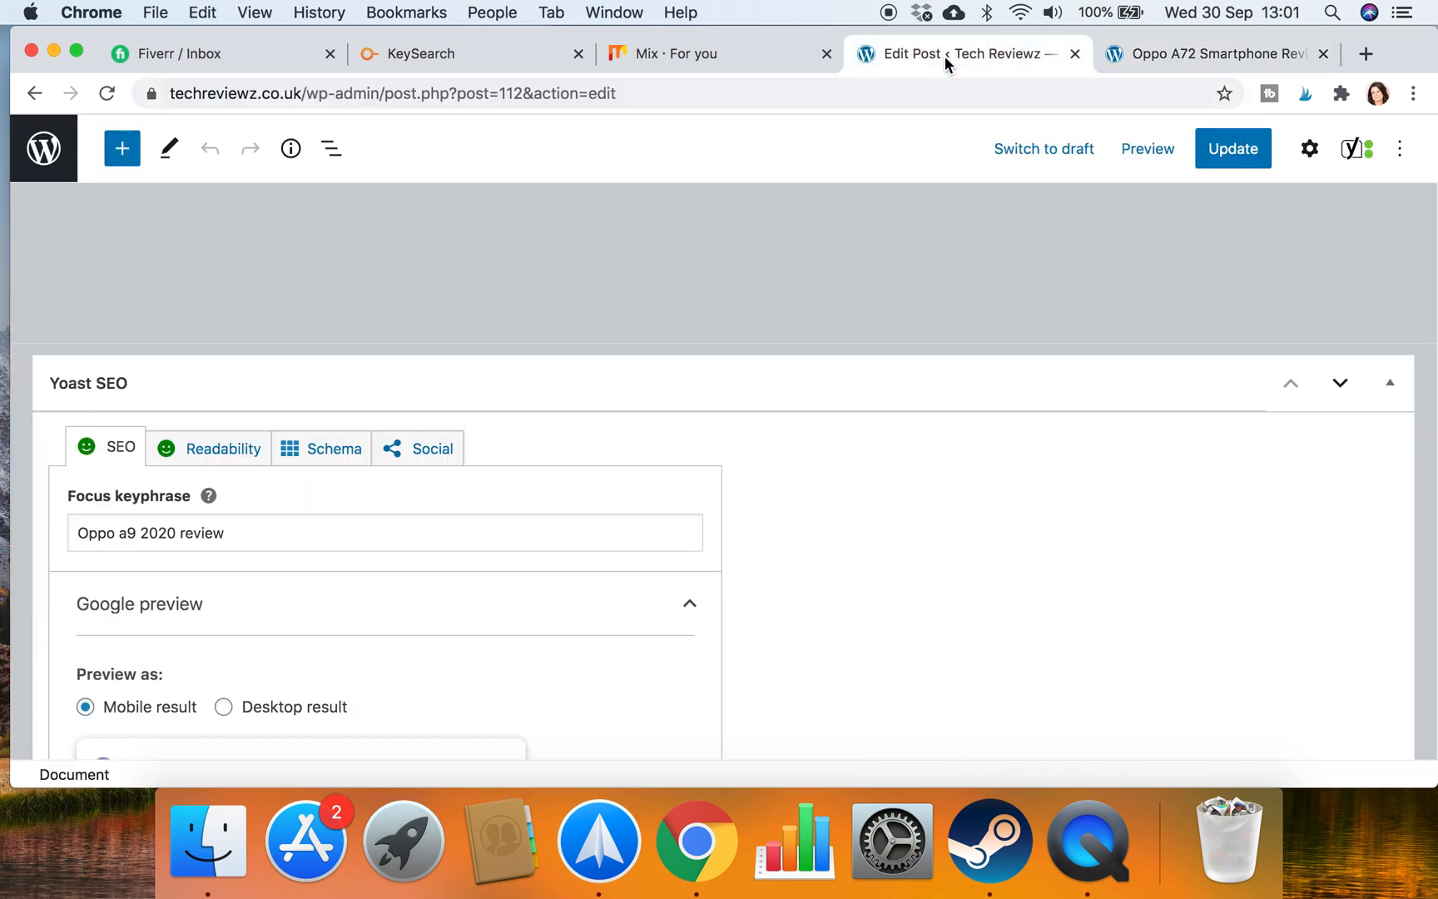
{"action": "mouse_move", "coordinate": [726, 304]}
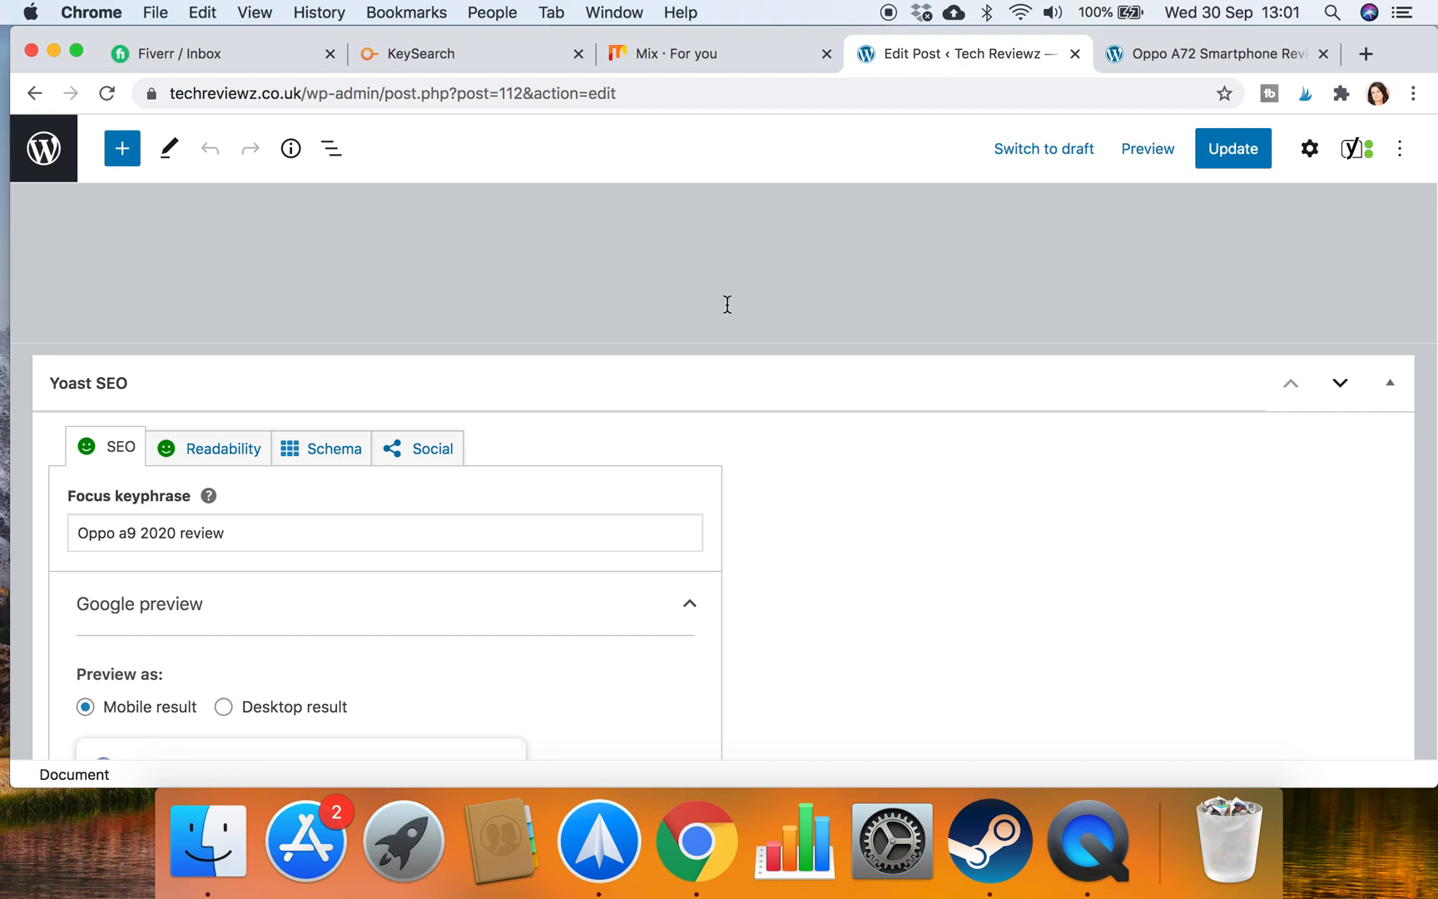
Scroll up to the Performance section's last paragraph in the OPPO A9 2020 Review editor
{"action": "scroll", "scroll_direction": "up", "scroll_amount": 3}
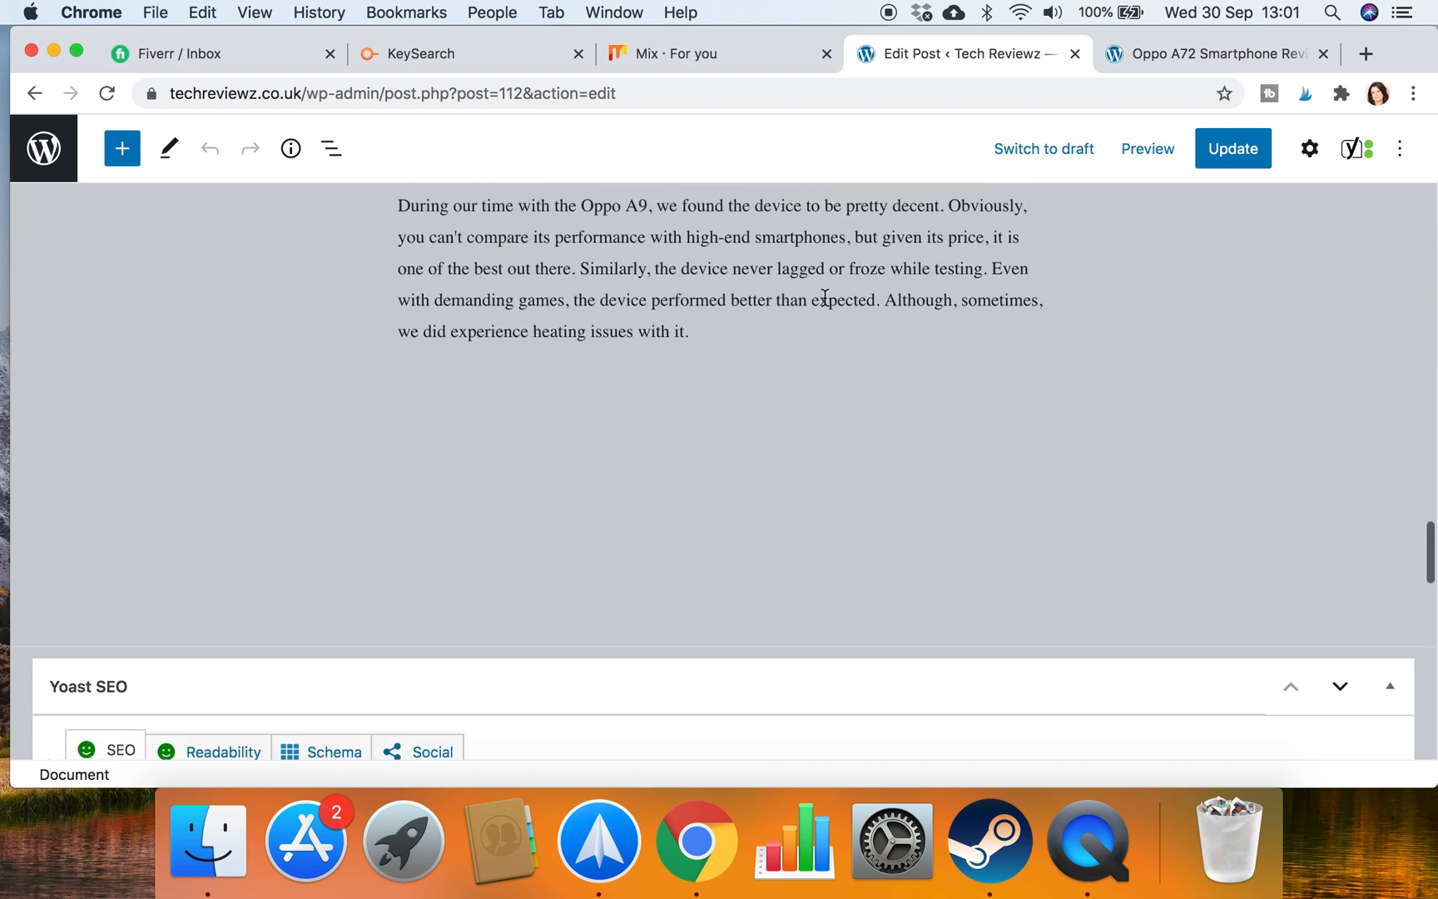
{"action": "scroll", "scroll_direction": "up", "scroll_amount": 3}
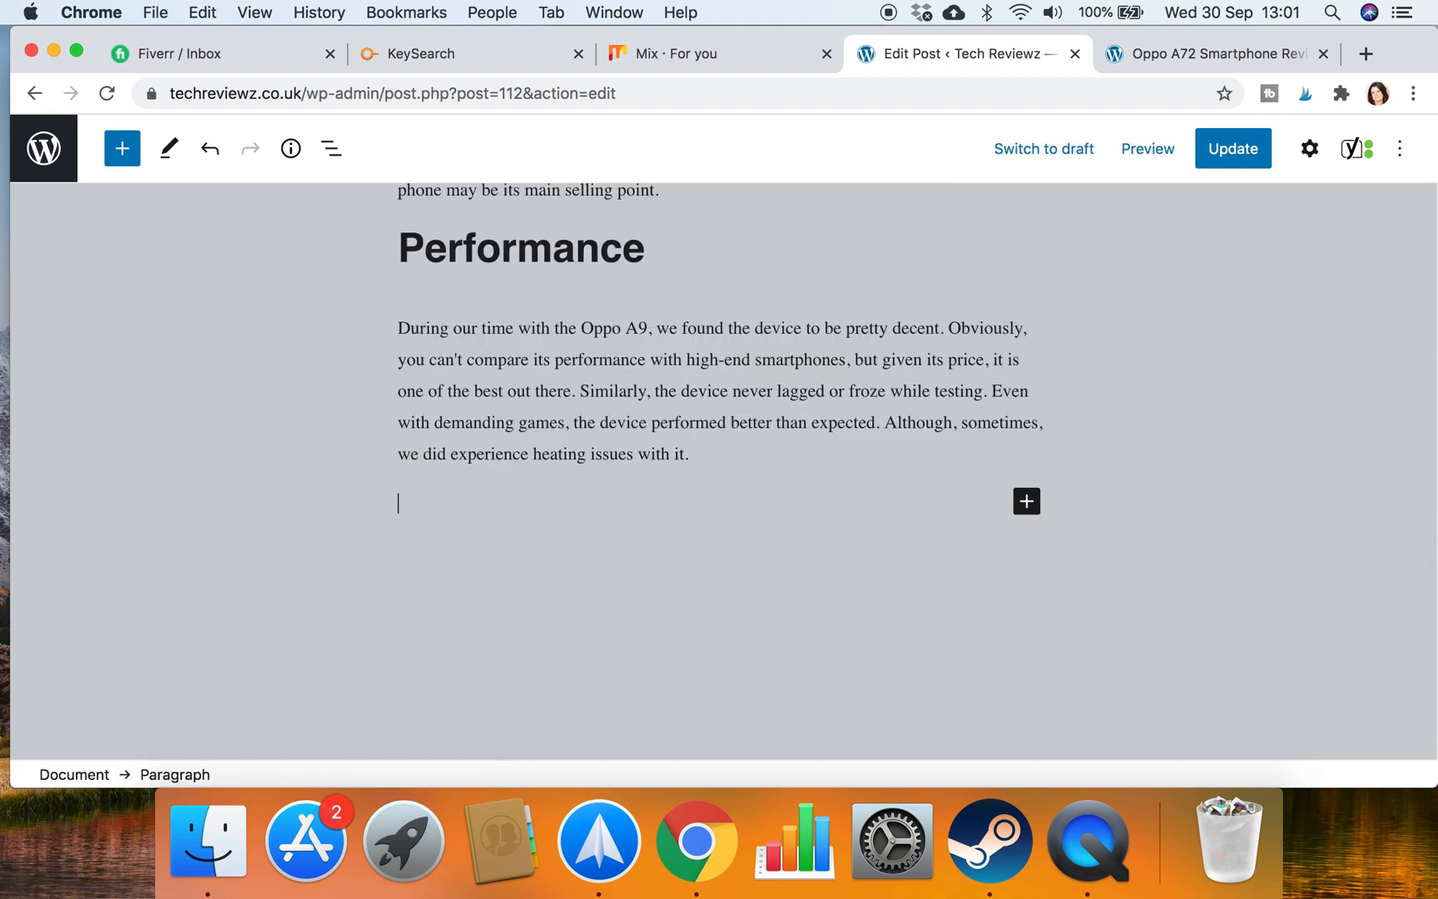
Write 'If you found this blog helpful, you might also like to read this Oppo A72 Smartphone Review.'
{"action": "type", "text": "If"}
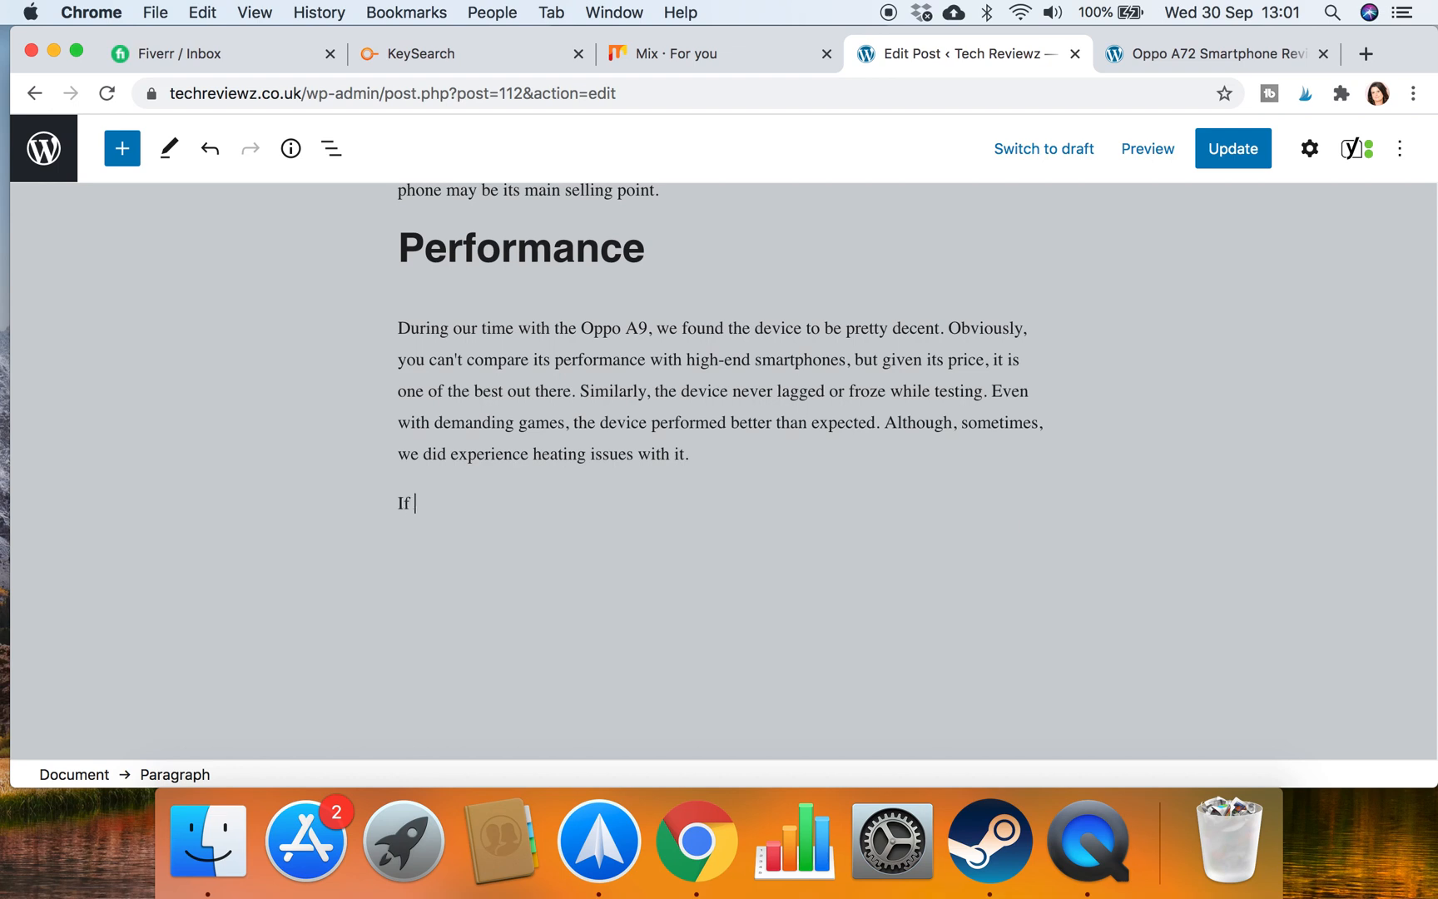
{"action": "type", "text": "you fou"}
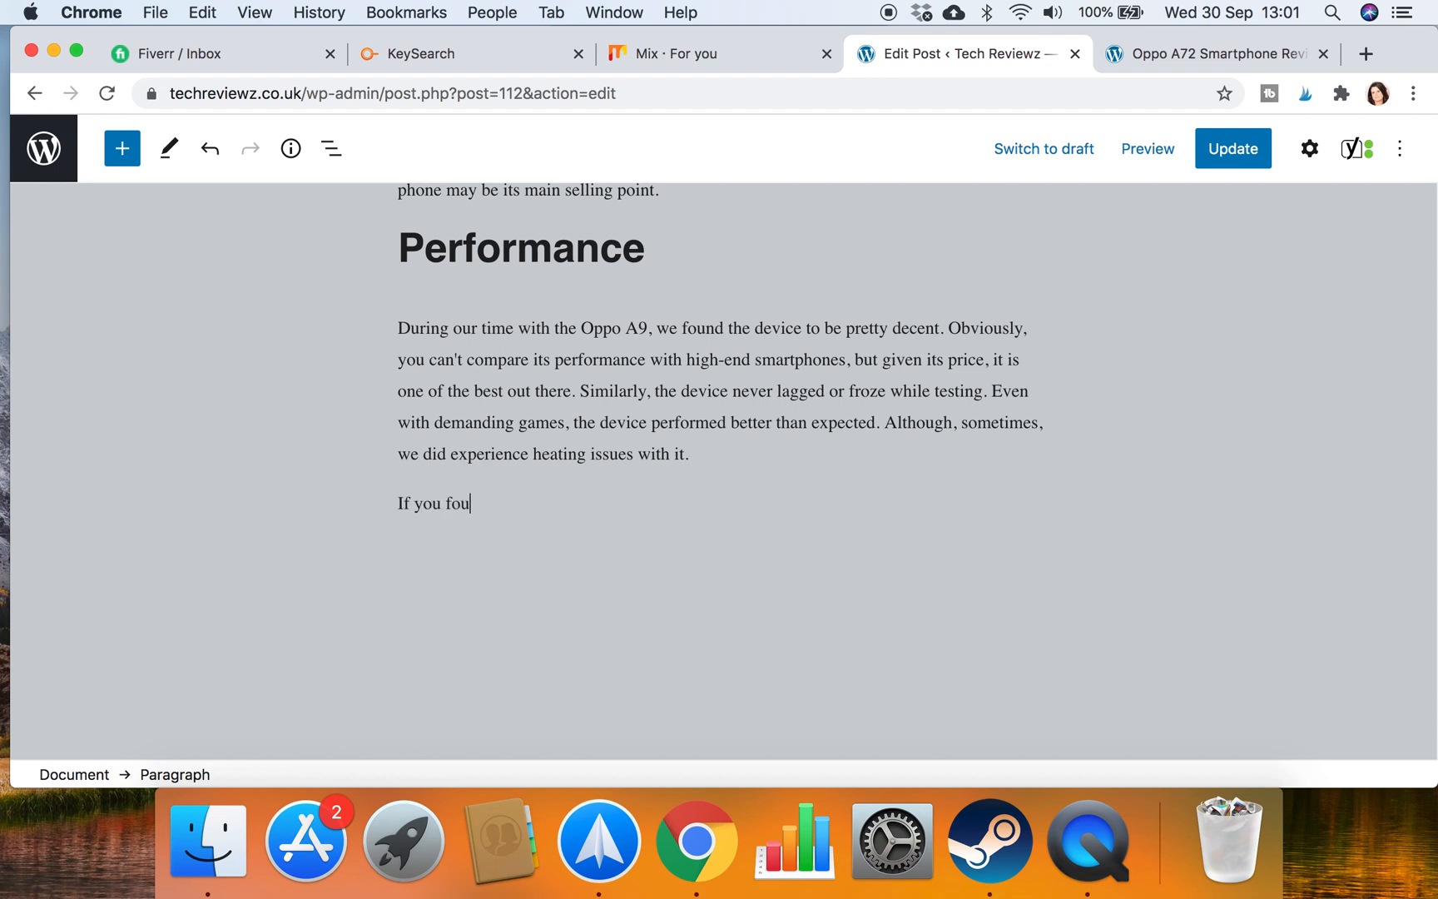
{"action": "type", "text": "nd this blog helpful, you m"}
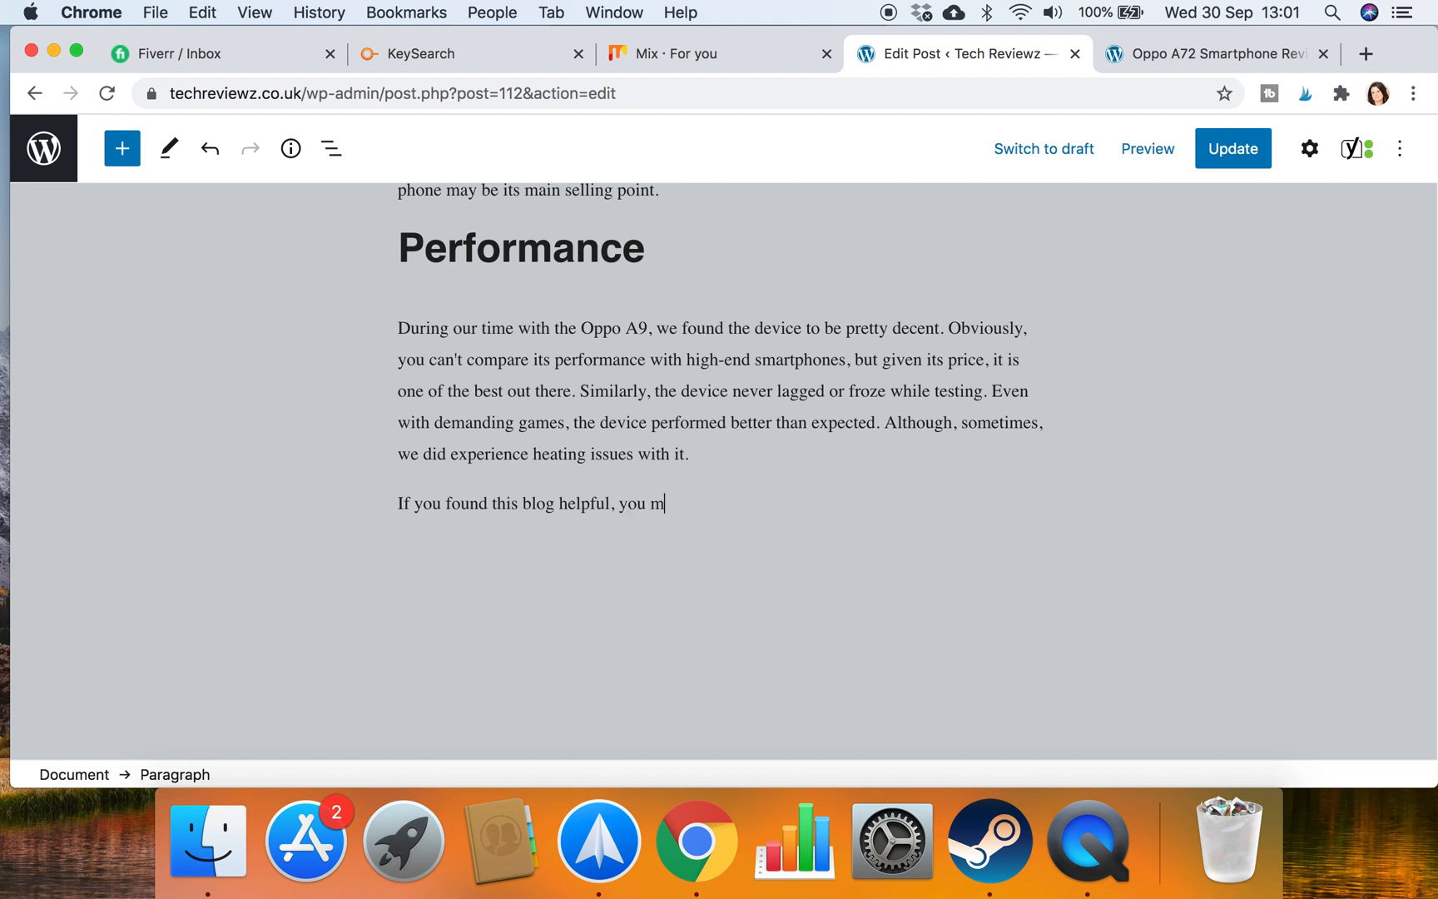
{"action": "type", "text": "ight also"}
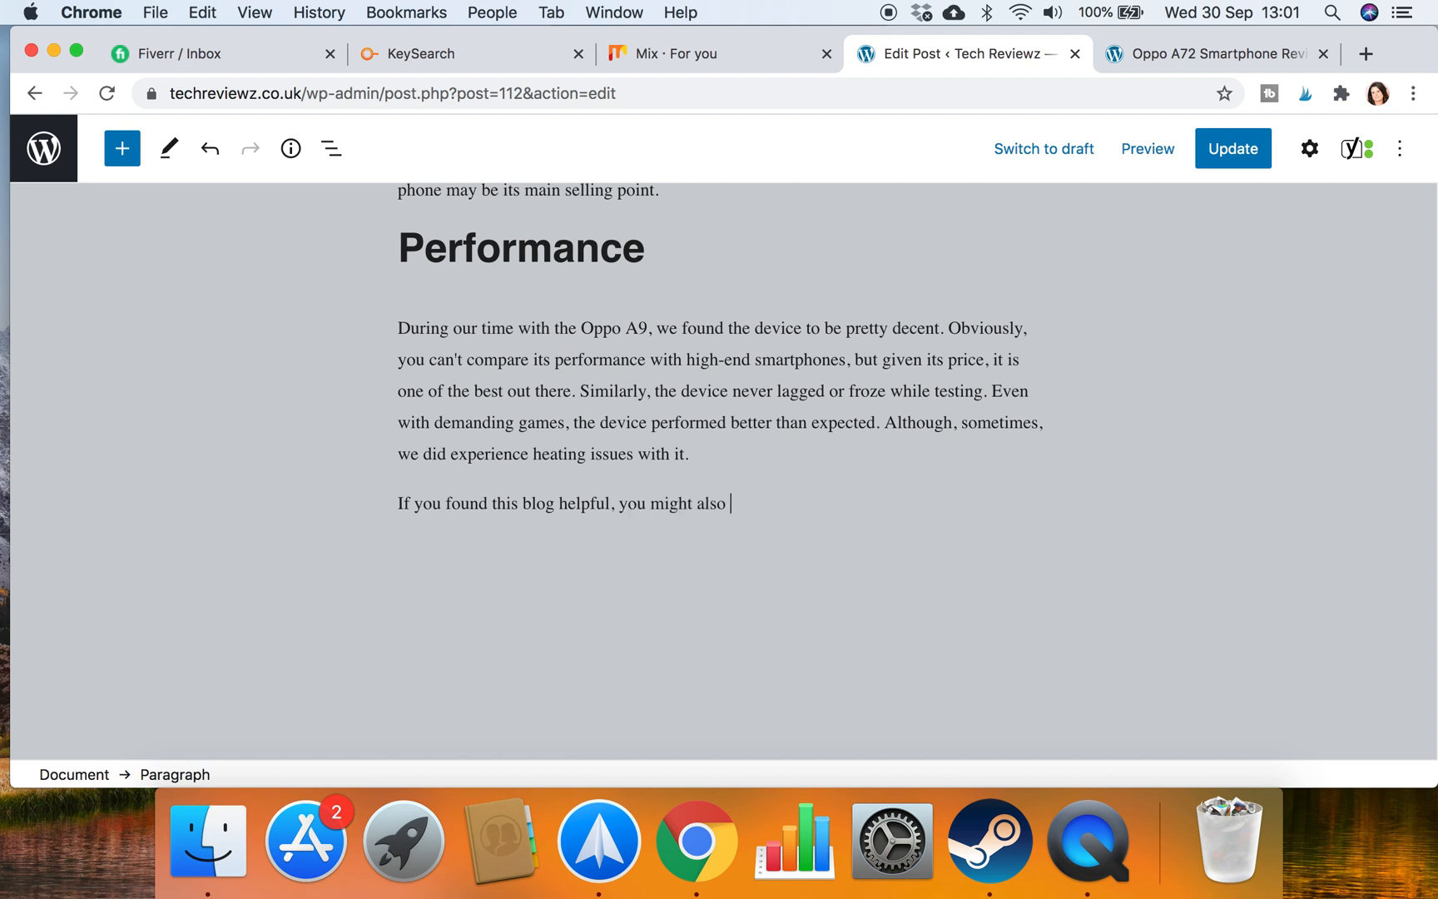
{"action": "type", "text": "like to read this Oppo"}
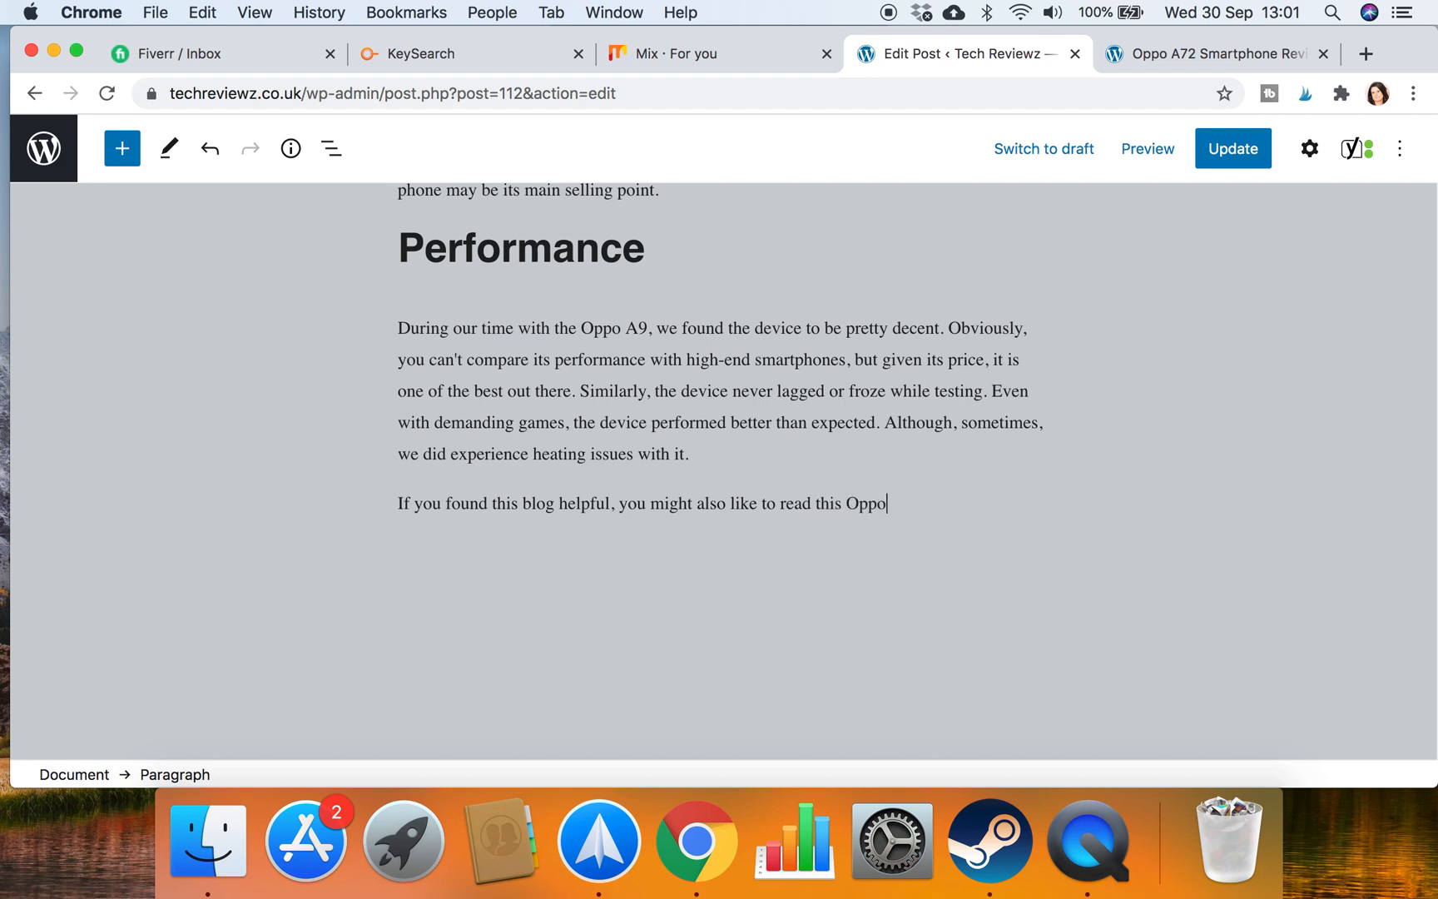
{"action": "type", "text": "A72"}
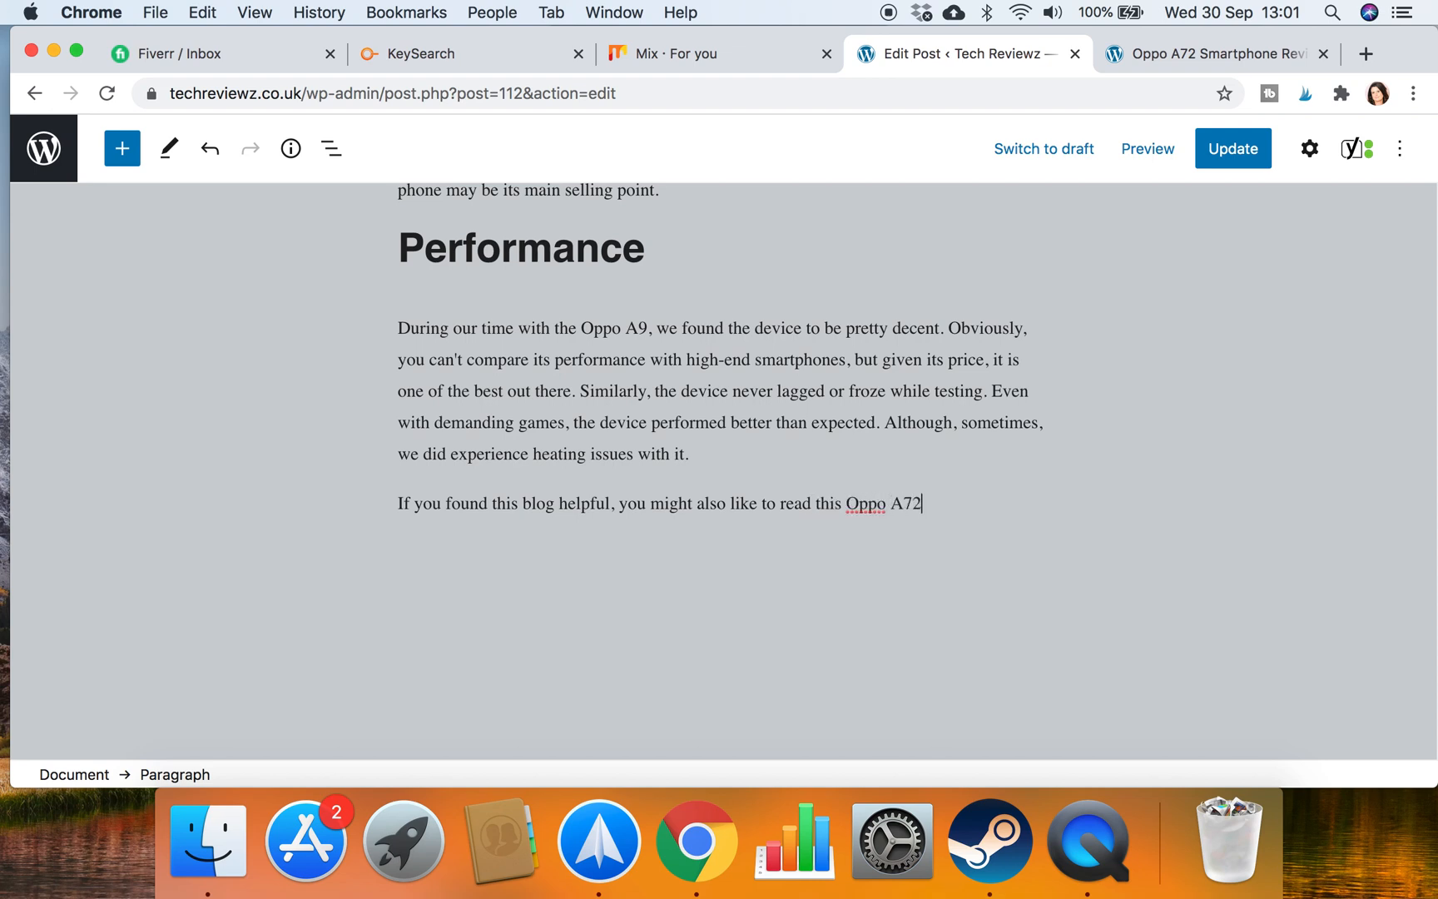
{"action": "type", "text": "Smartp"}
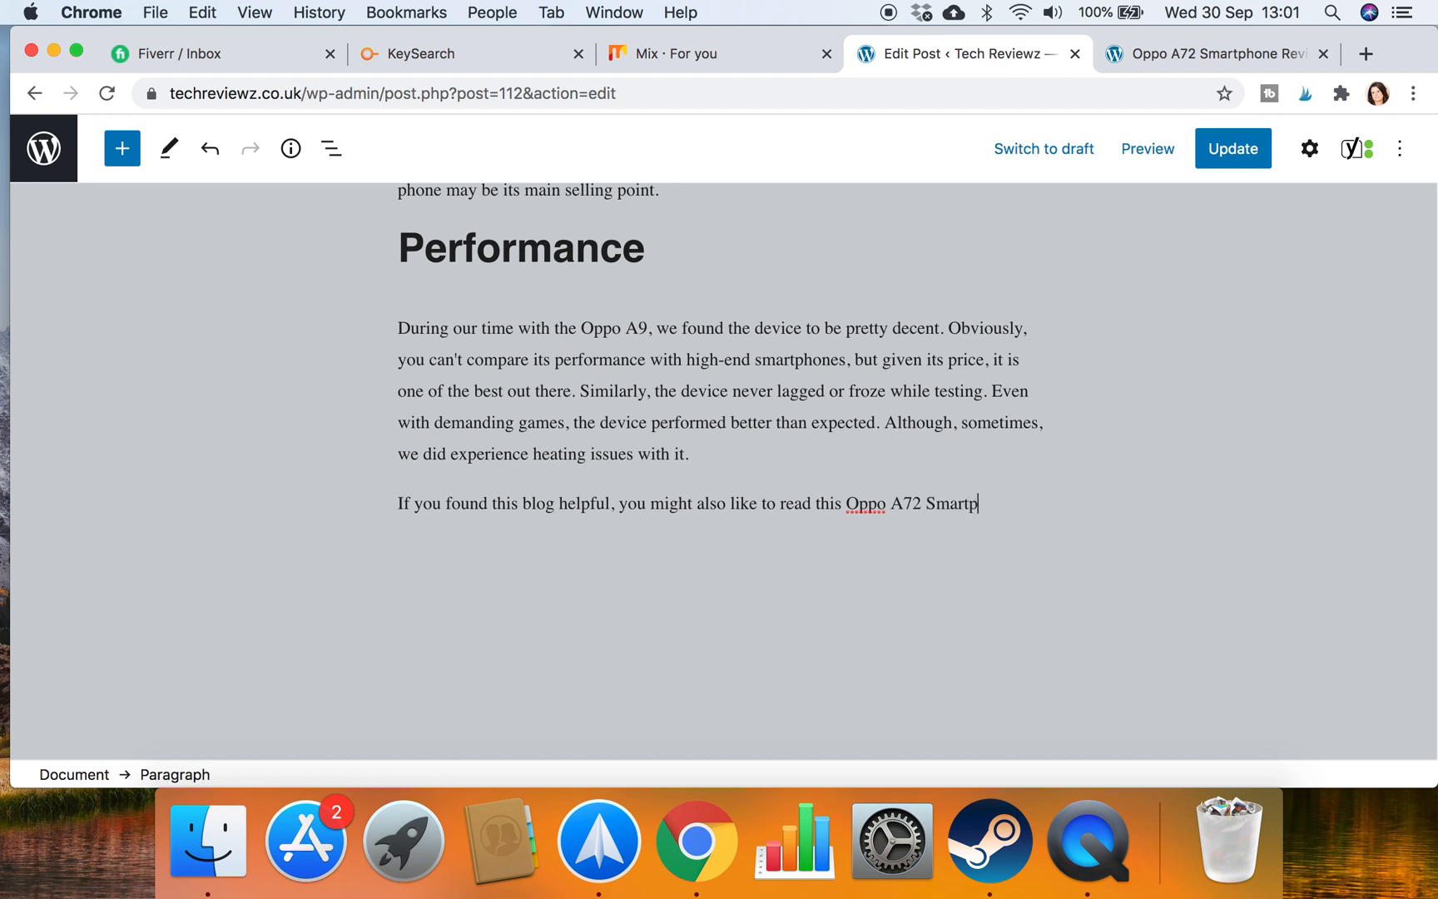
{"action": "type", "text": "hone Review"}
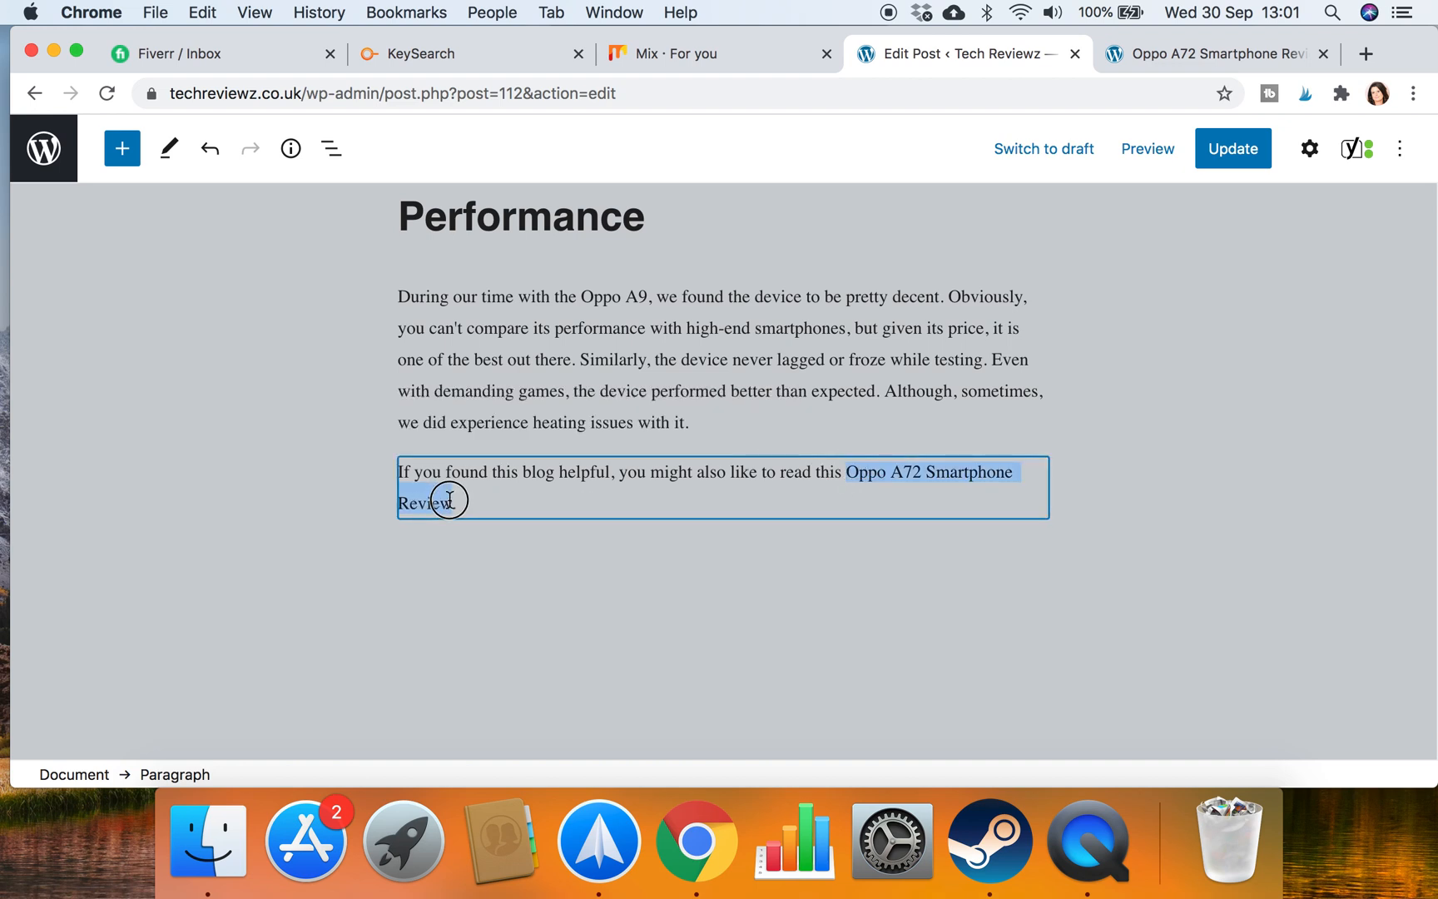
Link 'Oppo A72 Smartphone Review' to the live A72 review URL and update the post
{"action": "left_click", "coordinate": [448, 501]}
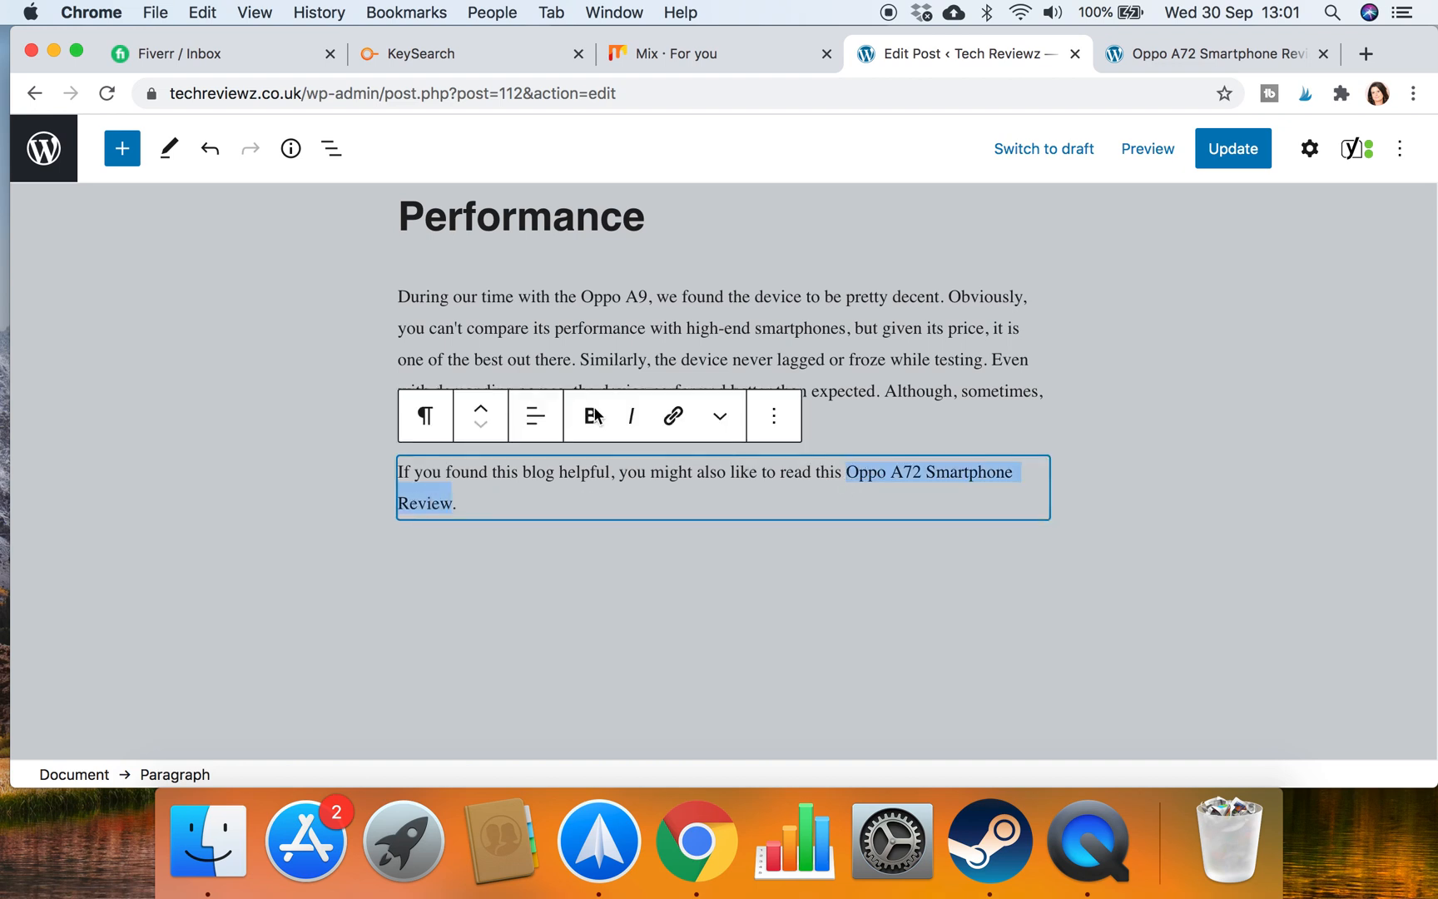
{"action": "left_click", "coordinate": [672, 417]}
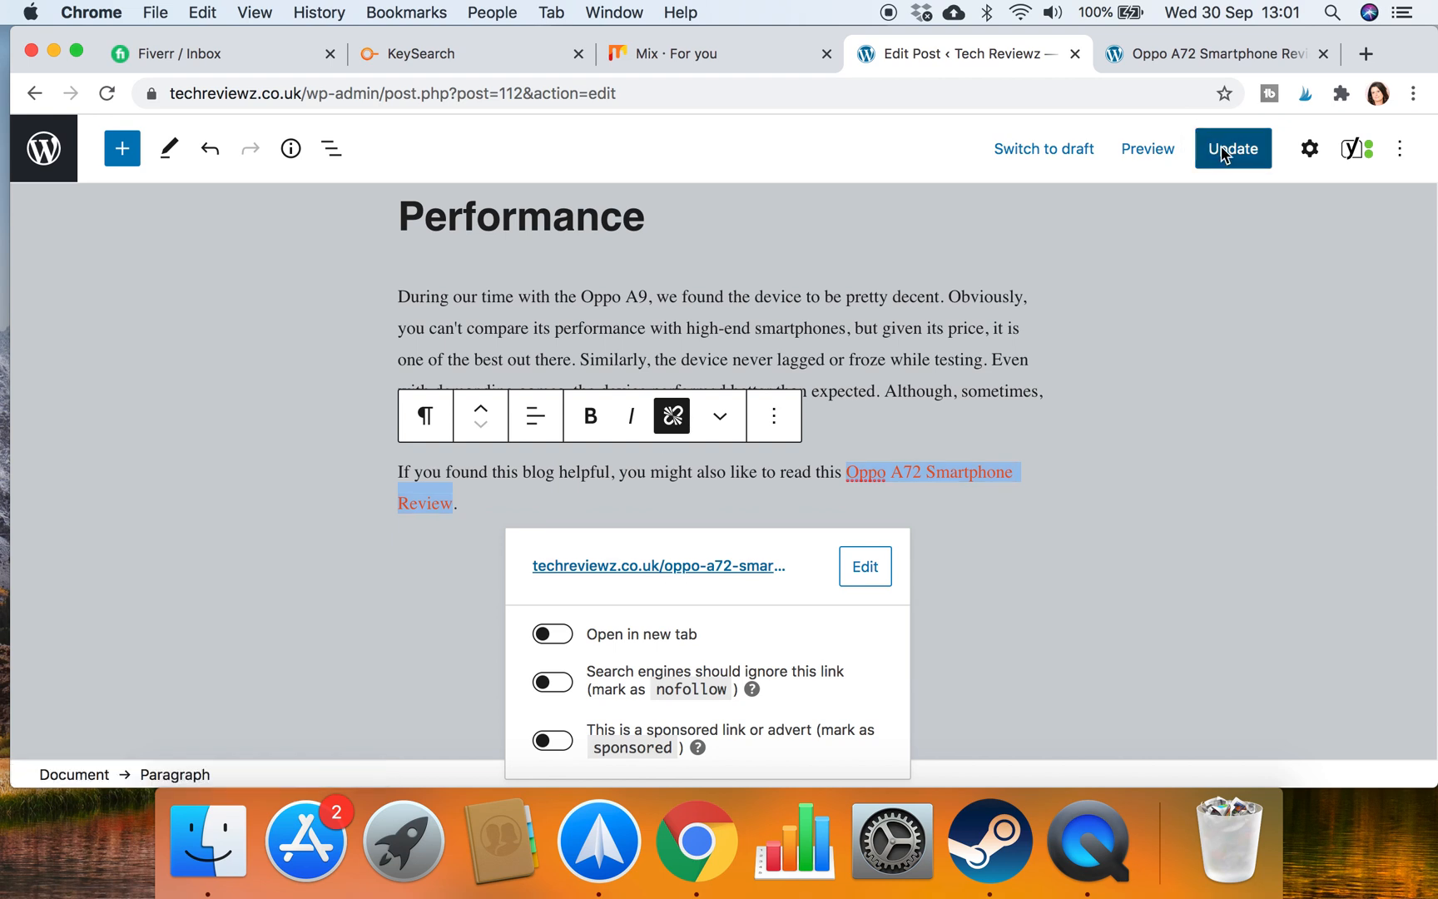
{"action": "left_click", "coordinate": [1234, 149]}
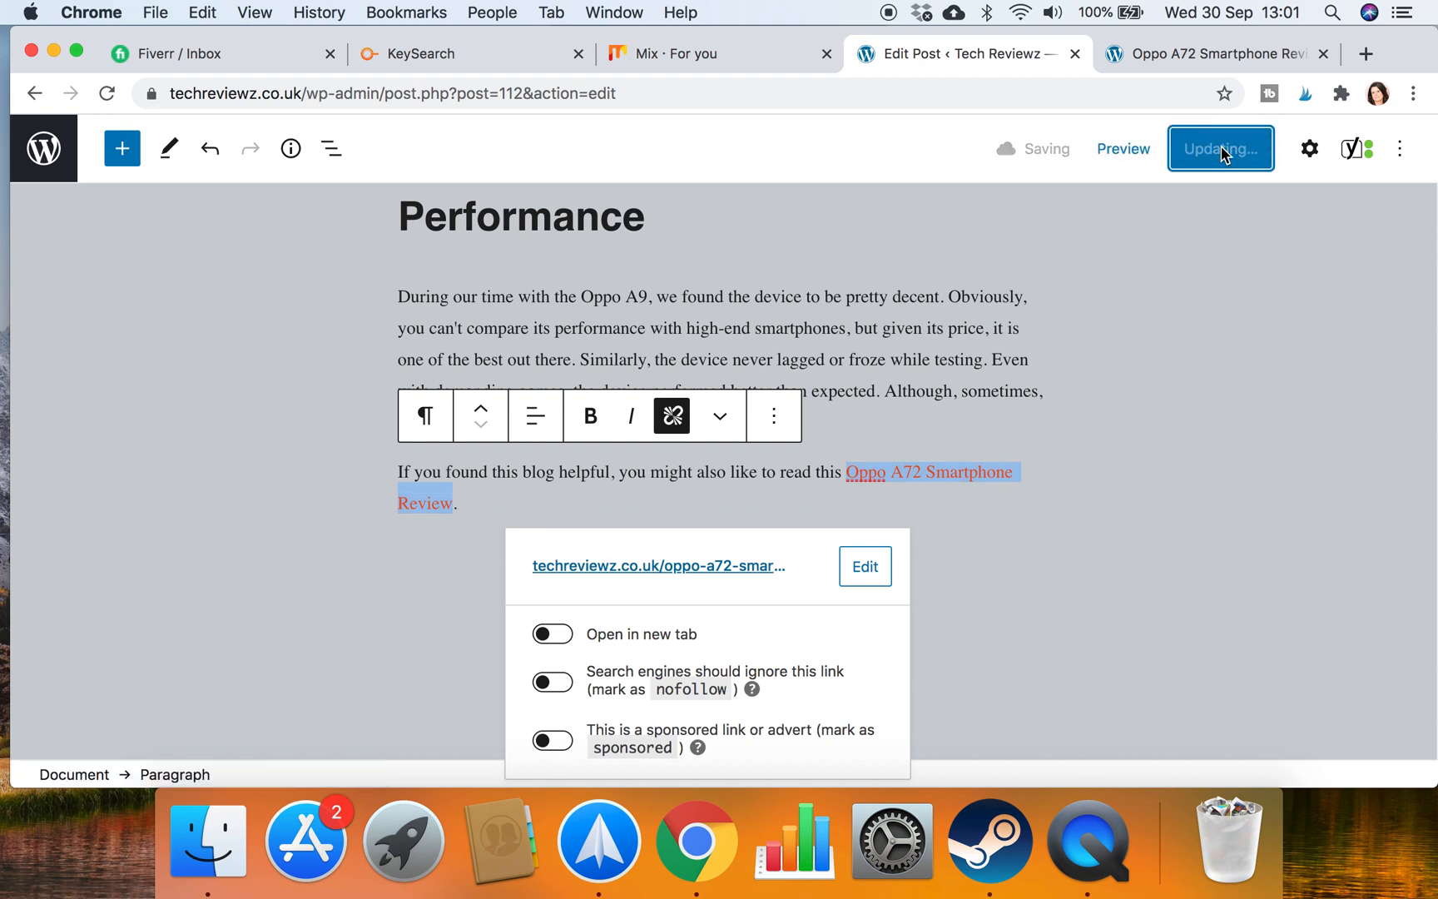
{"action": "left_click", "coordinate": [1220, 148]}
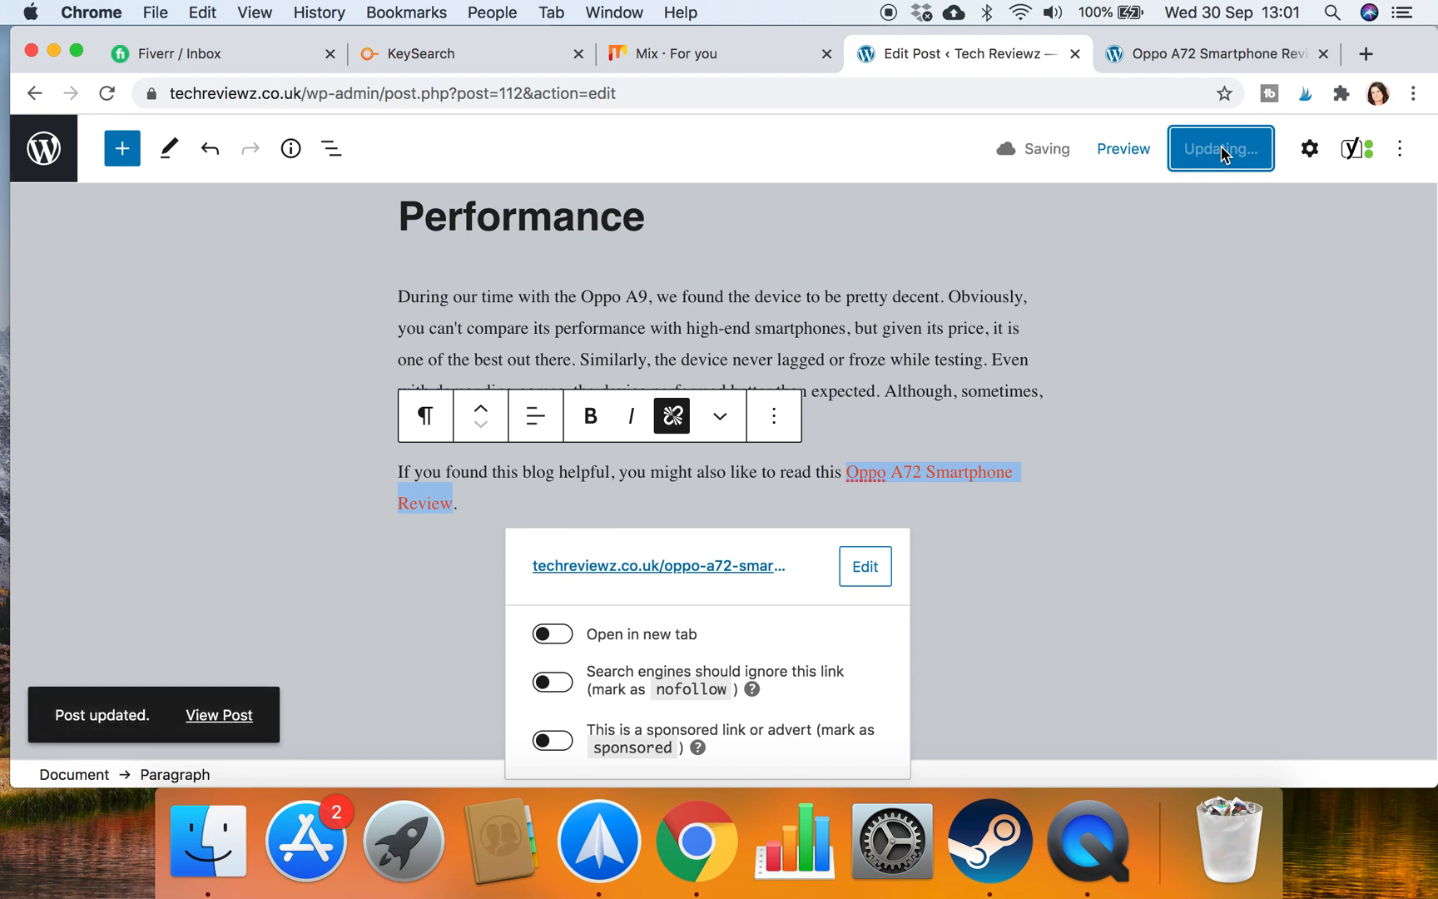
{"action": "mouse_move", "coordinate": [939, 240]}
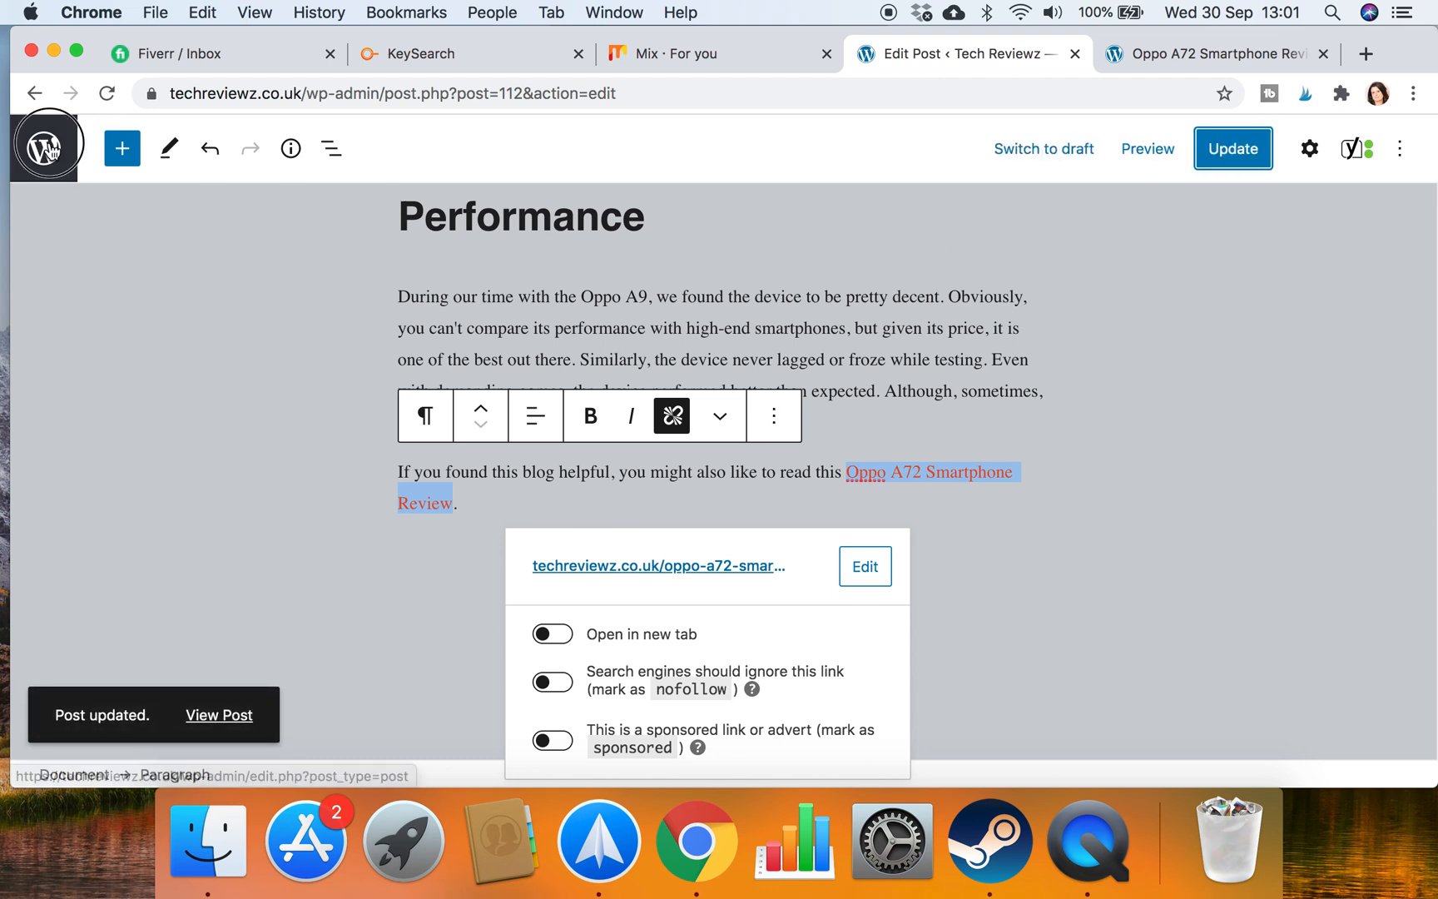
Exit the editor to the posts list and filter it to the twelve published articles
{"action": "left_click", "coordinate": [1233, 148]}
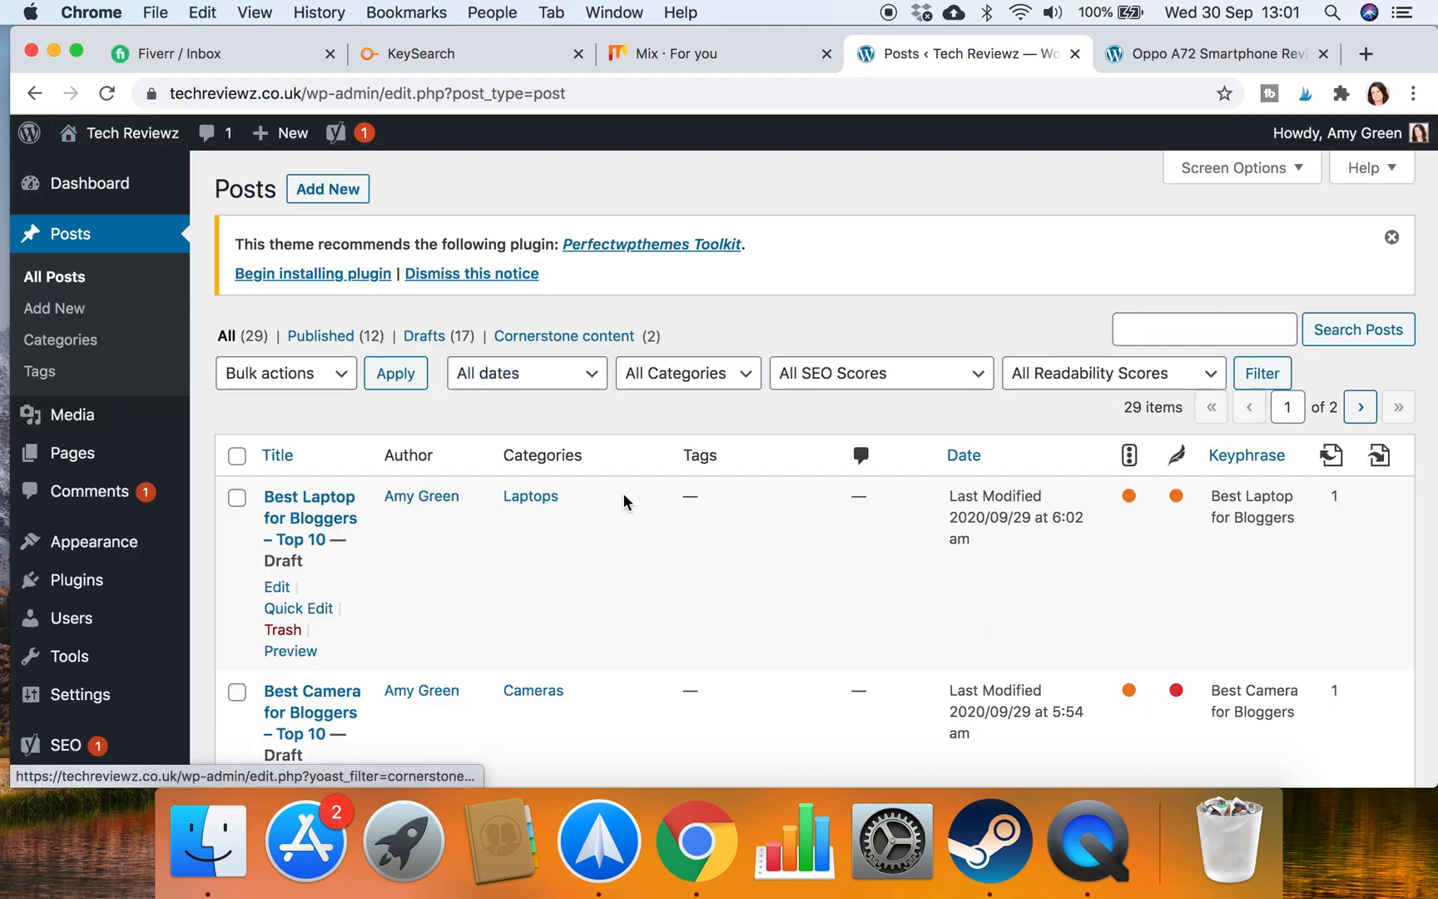
{"action": "left_click", "coordinate": [320, 337]}
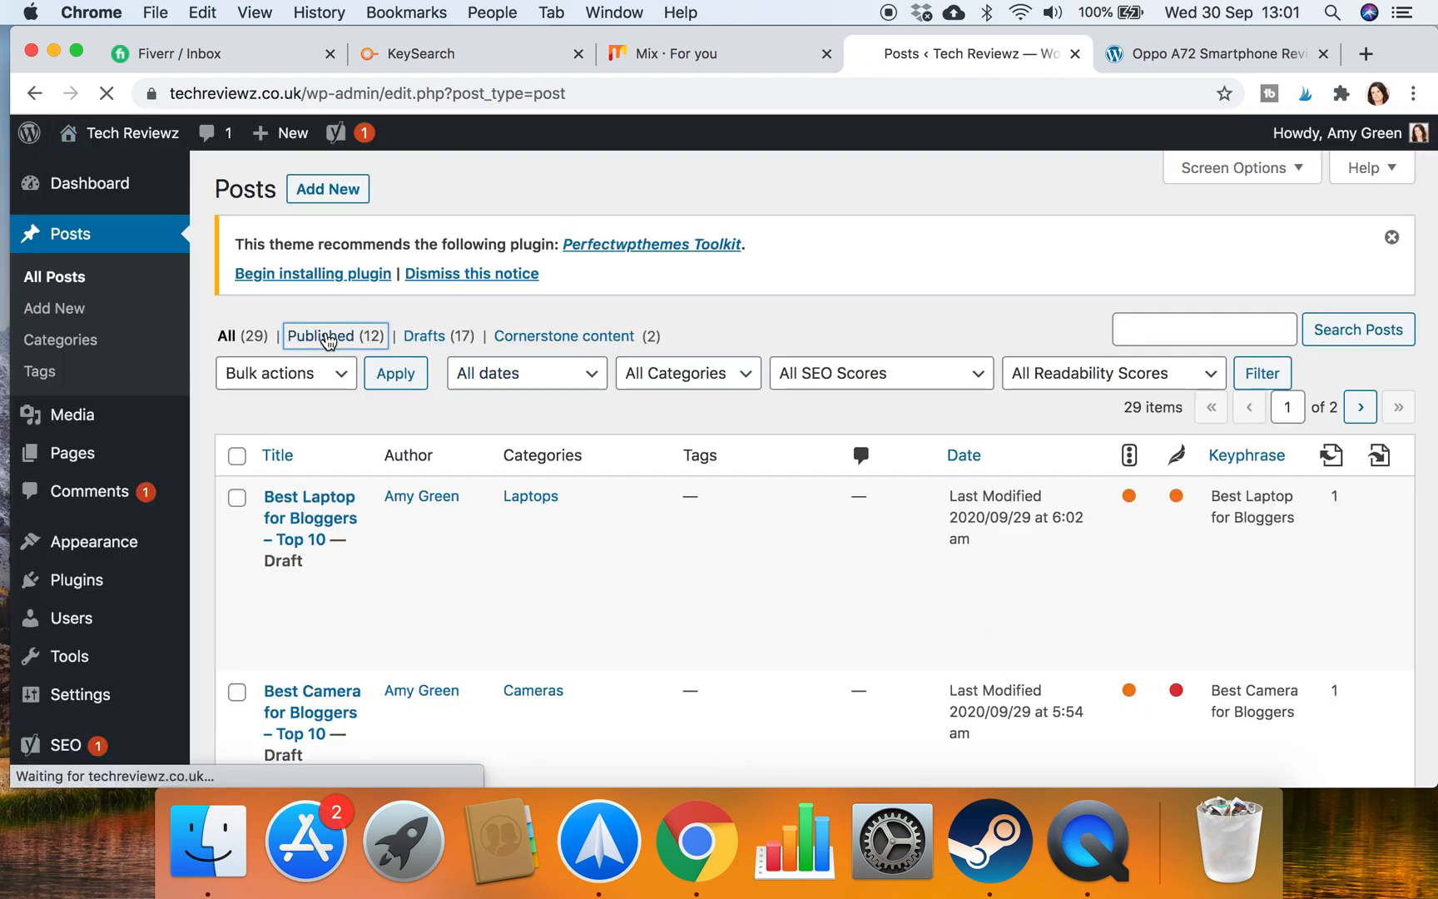
{"action": "left_click", "coordinate": [328, 336]}
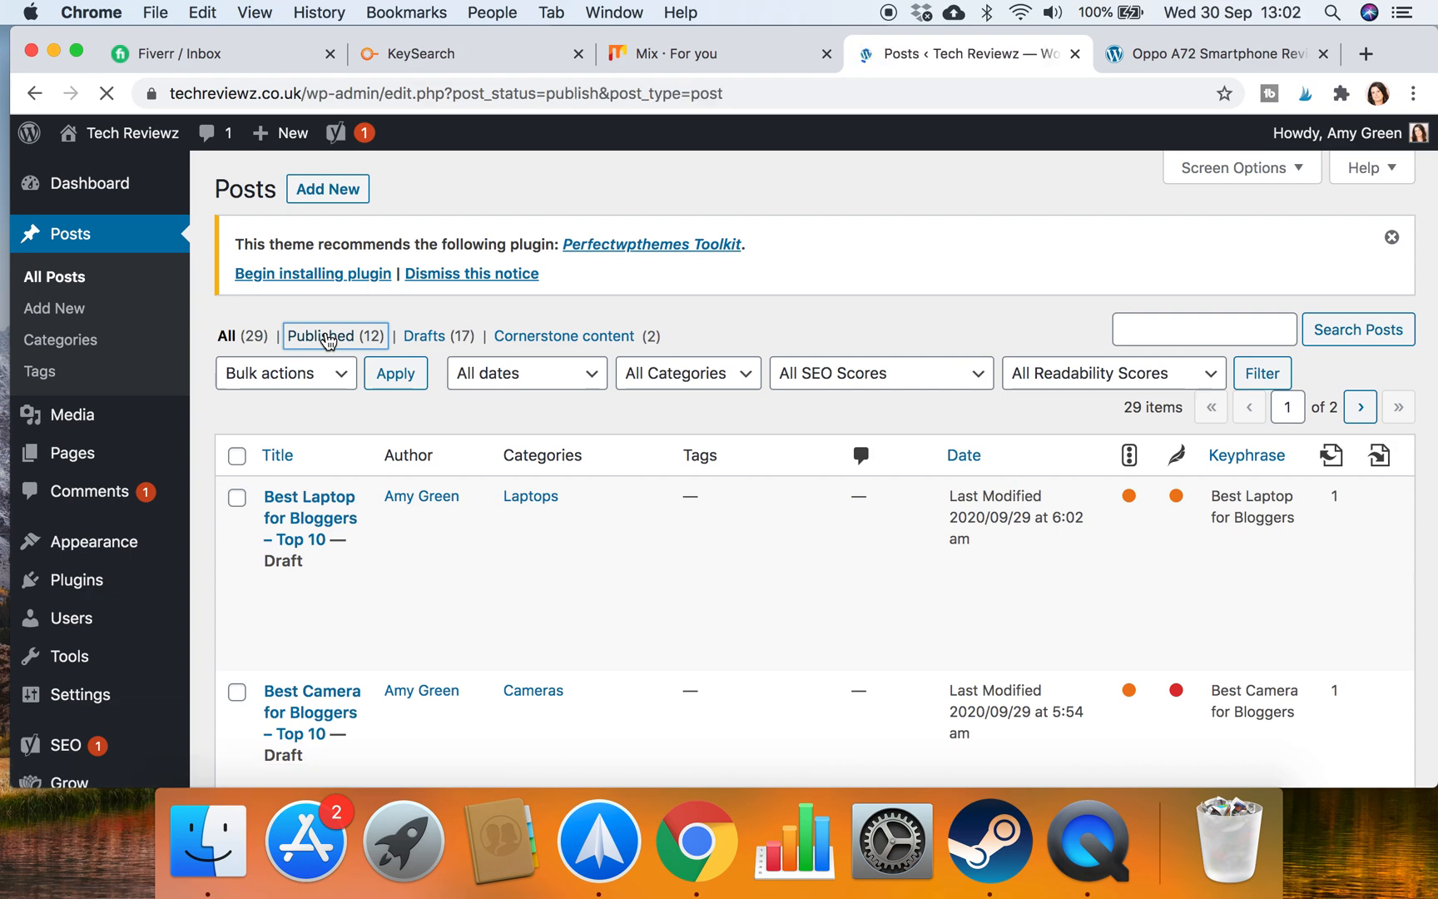
{"action": "left_click", "coordinate": [321, 337]}
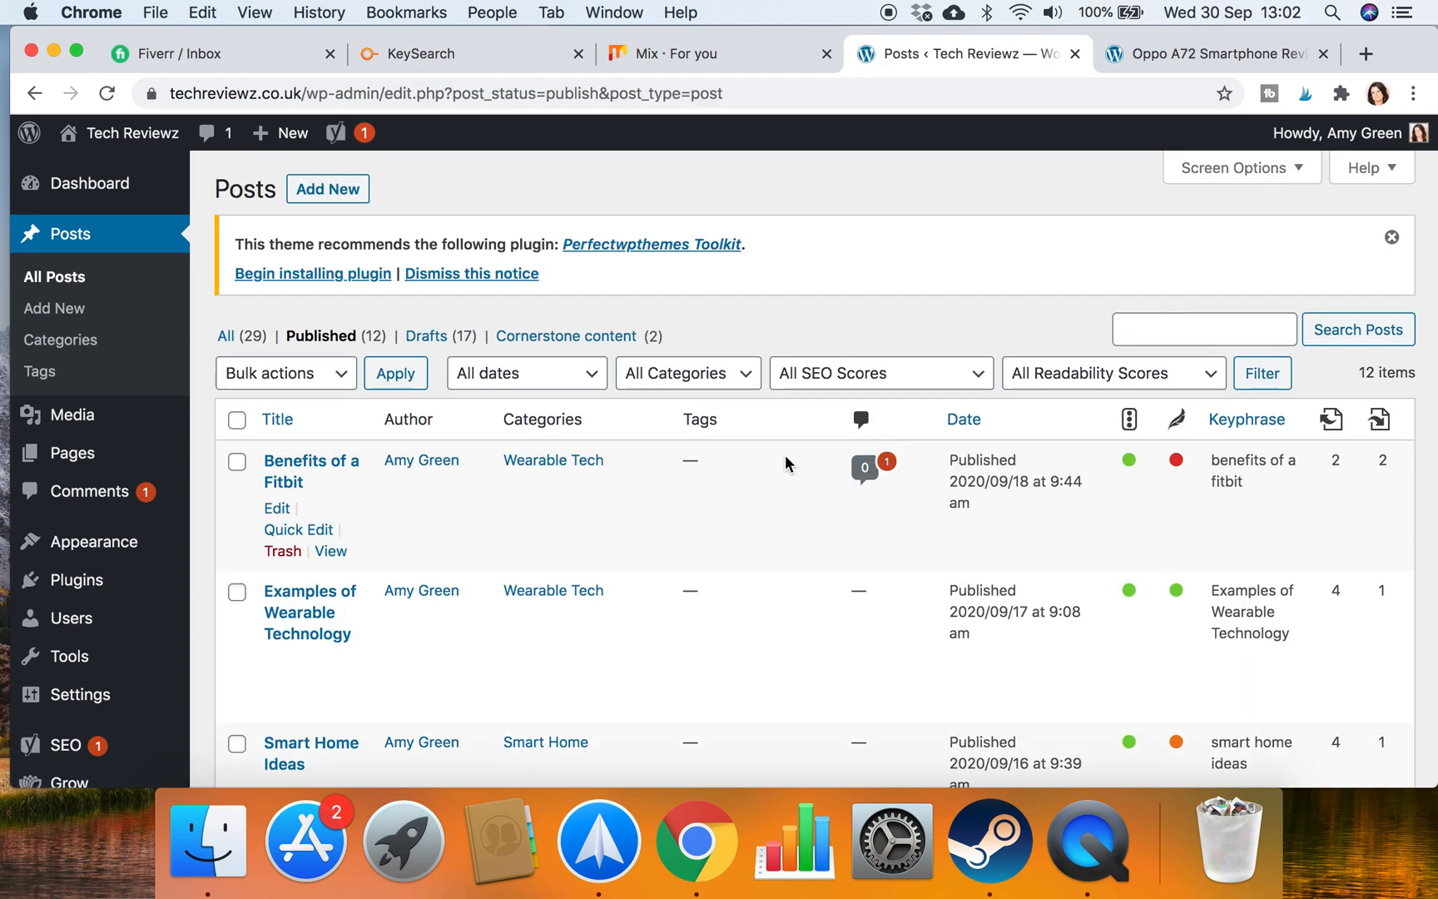
{"action": "scroll", "scroll_direction": "down", "scroll_amount": 3}
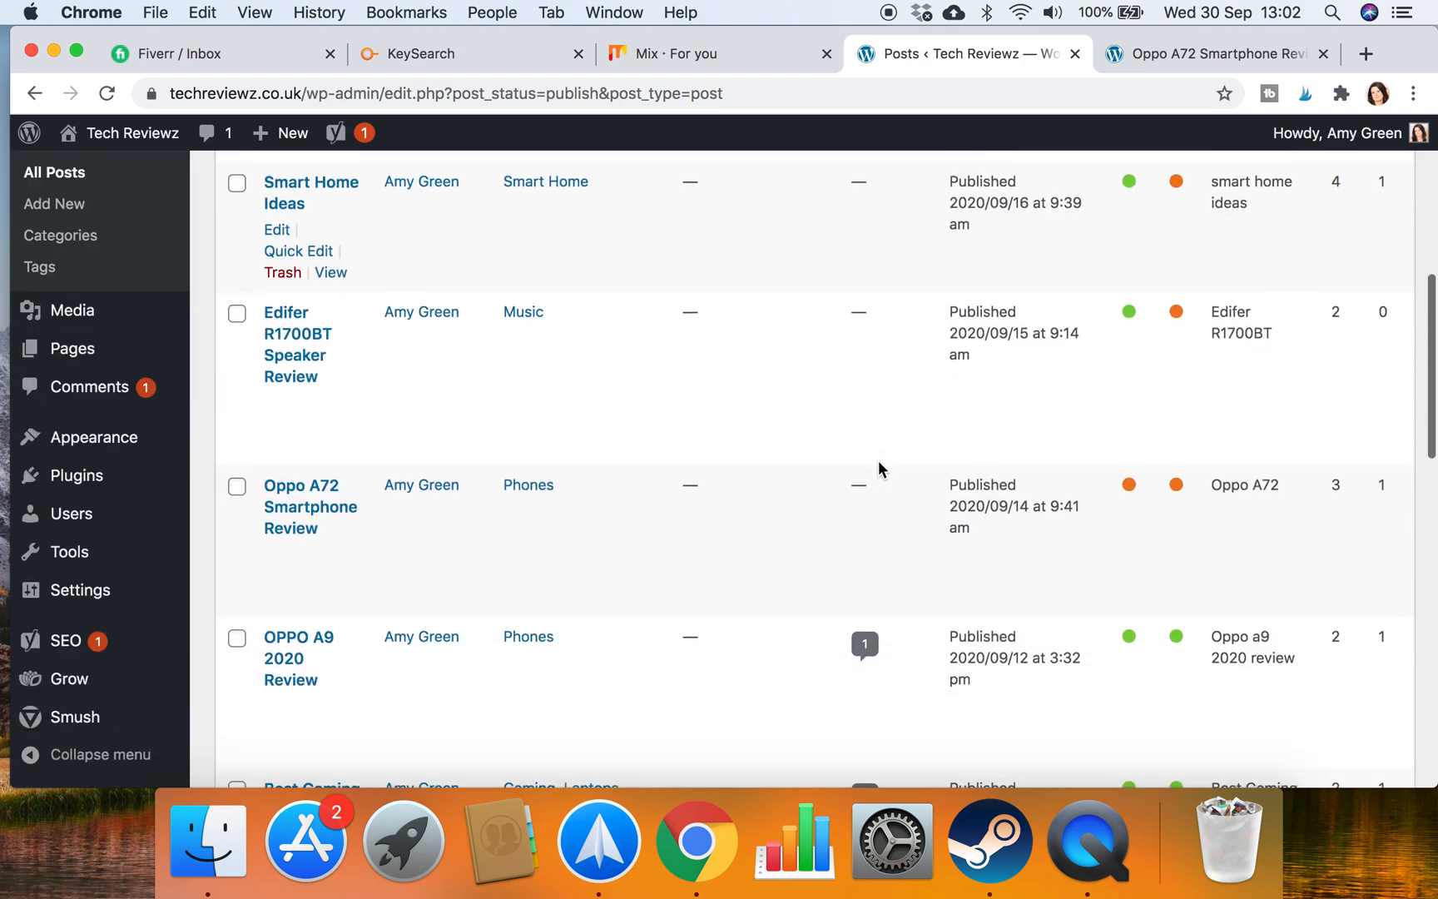
{"action": "scroll", "scroll_direction": "down", "scroll_amount": 3}
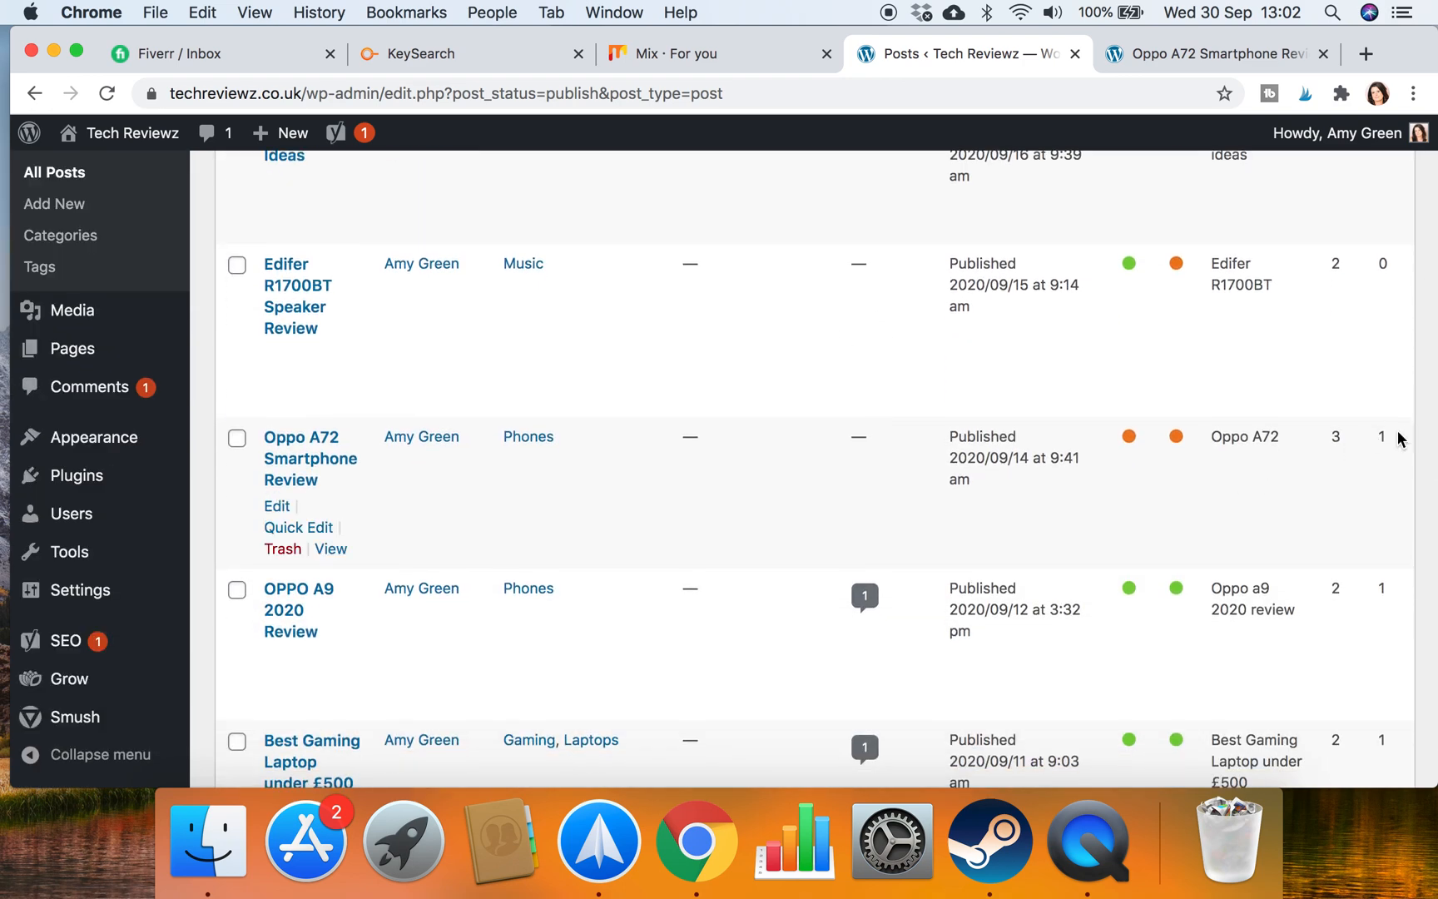
{"action": "mouse_move", "coordinate": [706, 579]}
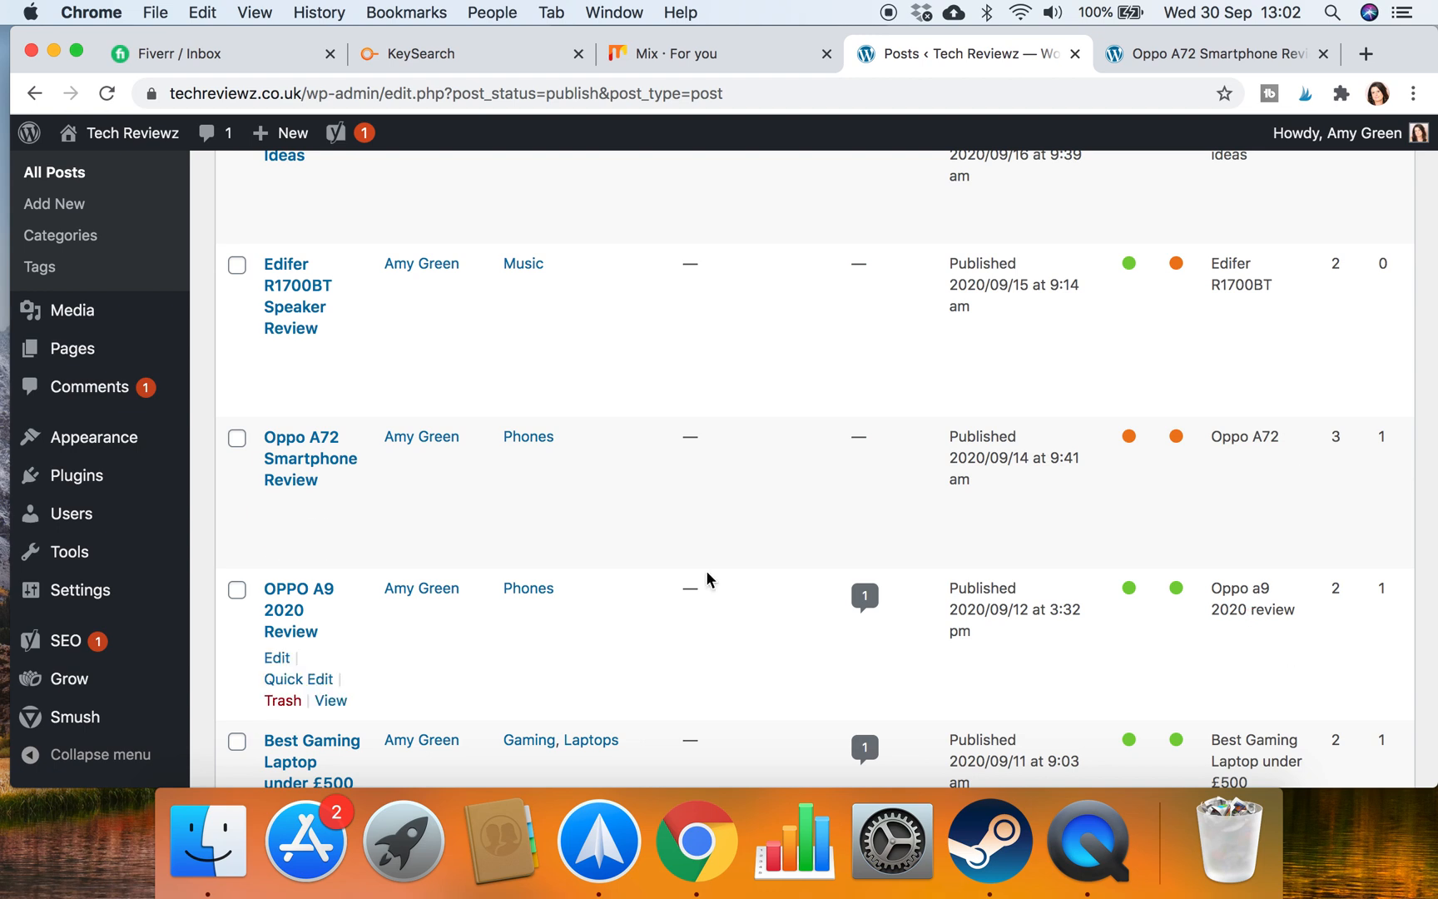
{"action": "mouse_move", "coordinate": [635, 567]}
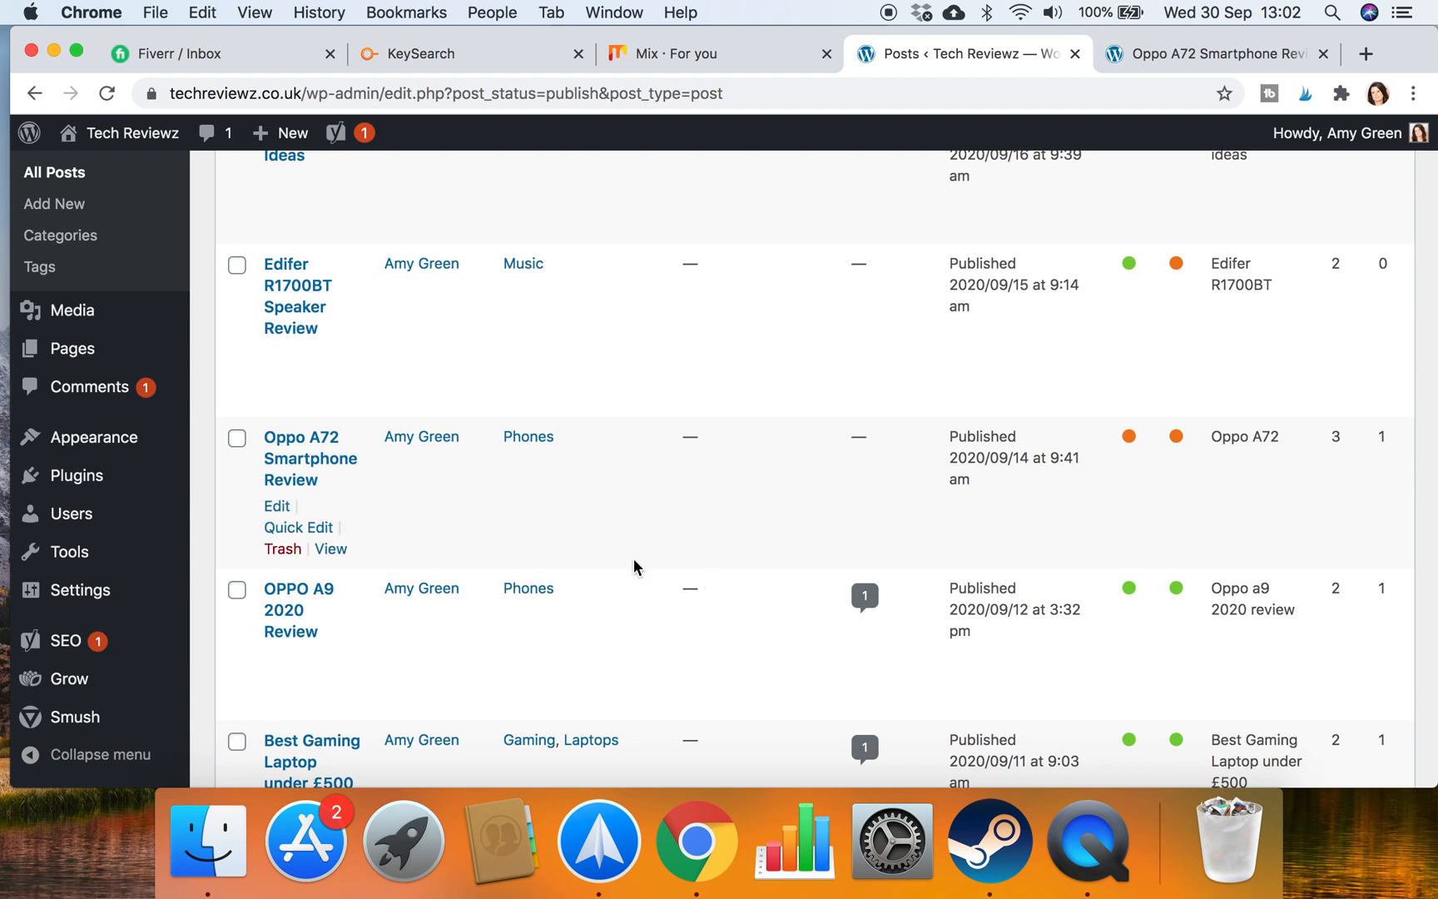
{"action": "scroll", "scroll_direction": "down", "scroll_amount": 3}
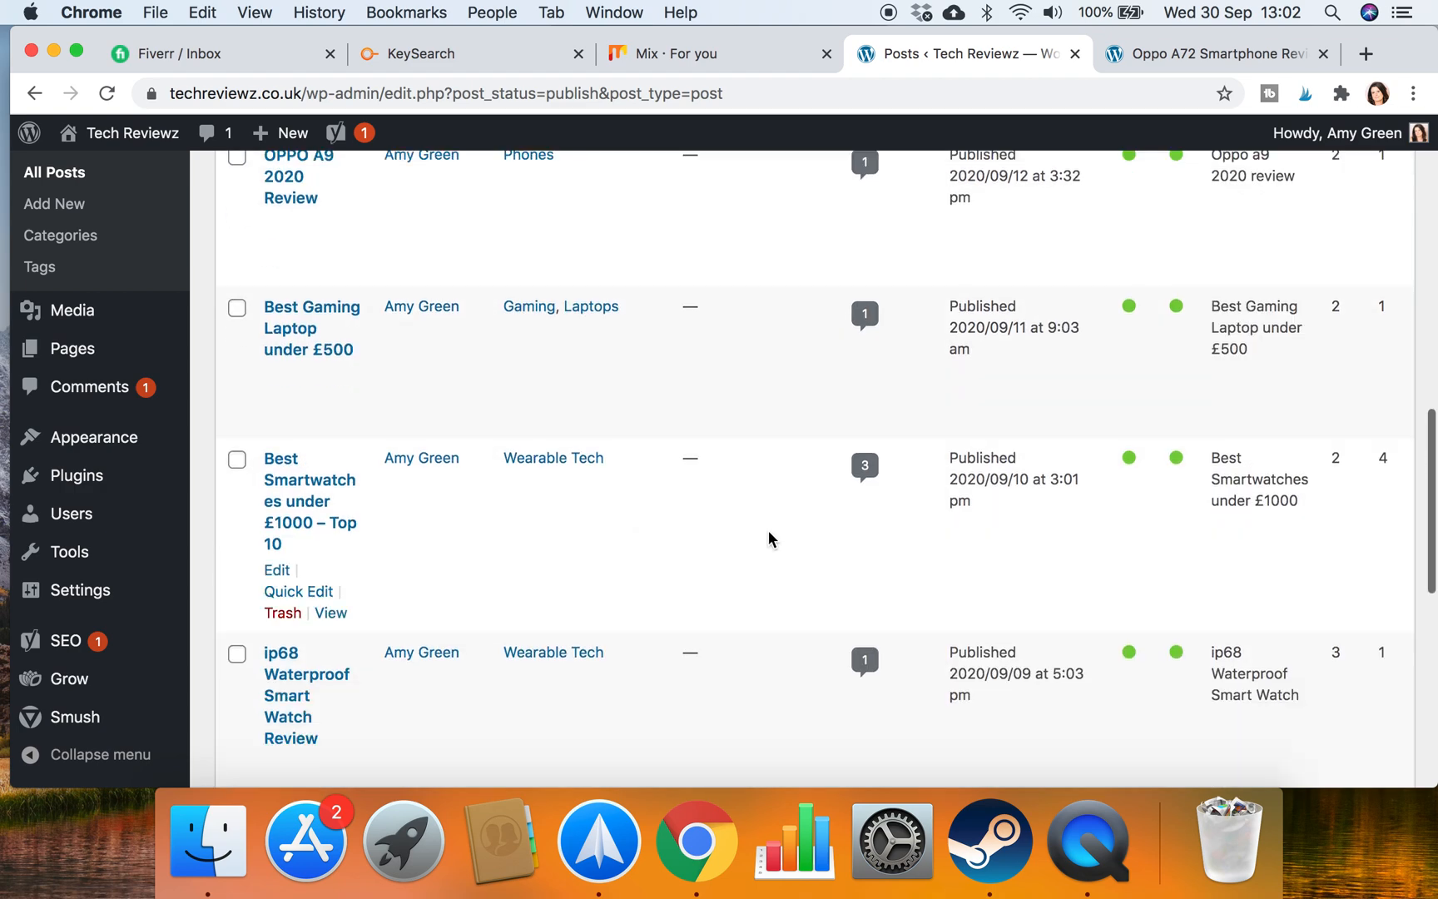
{"action": "scroll", "scroll_direction": "down", "scroll_amount": 3}
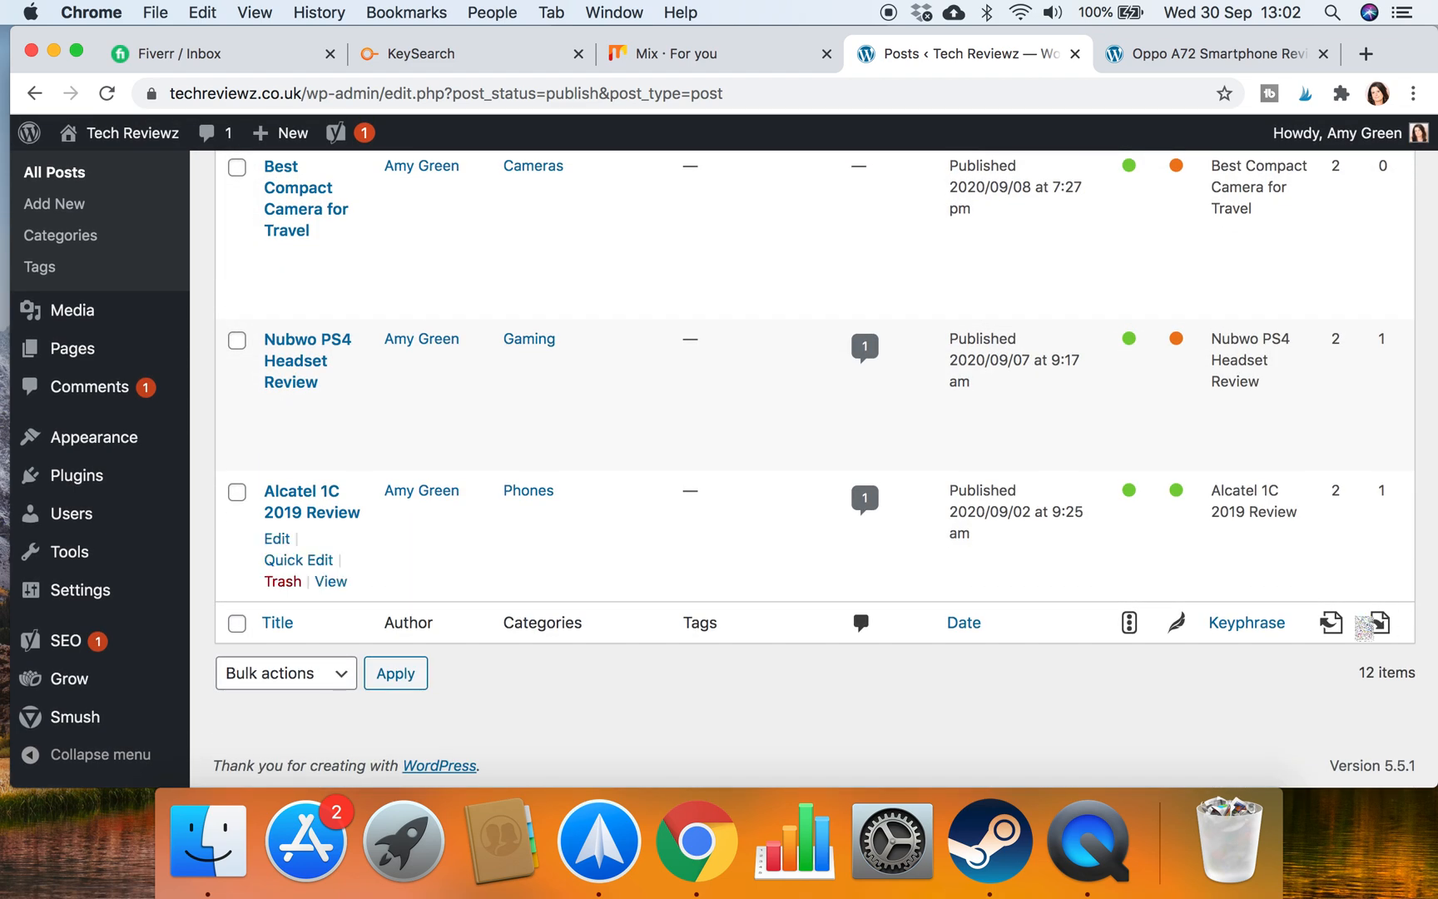
{"action": "mouse_move", "coordinate": [1382, 650]}
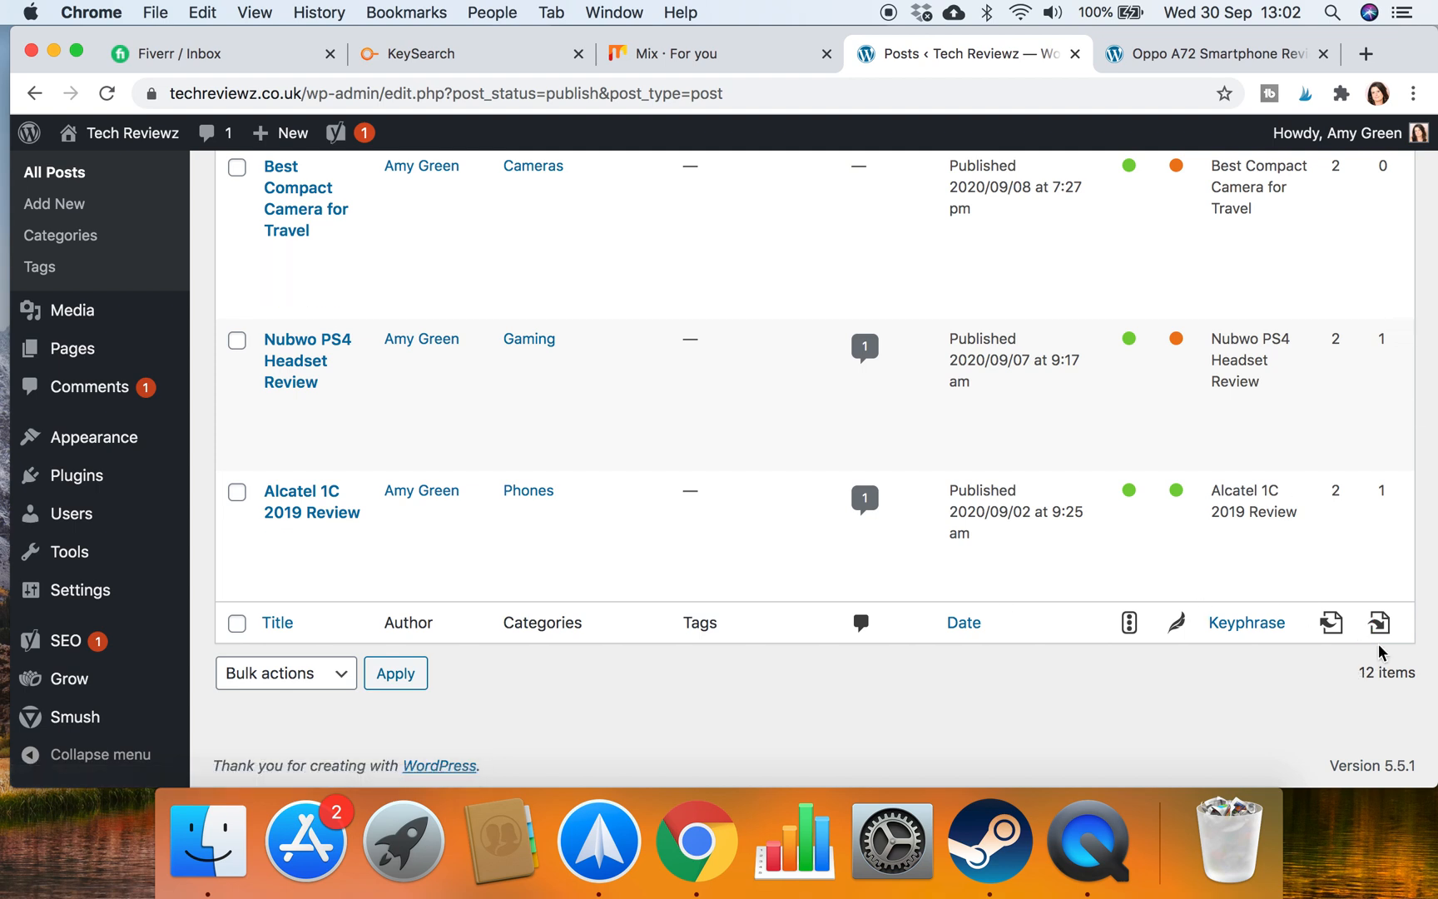
{"action": "mouse_move", "coordinate": [311, 491]}
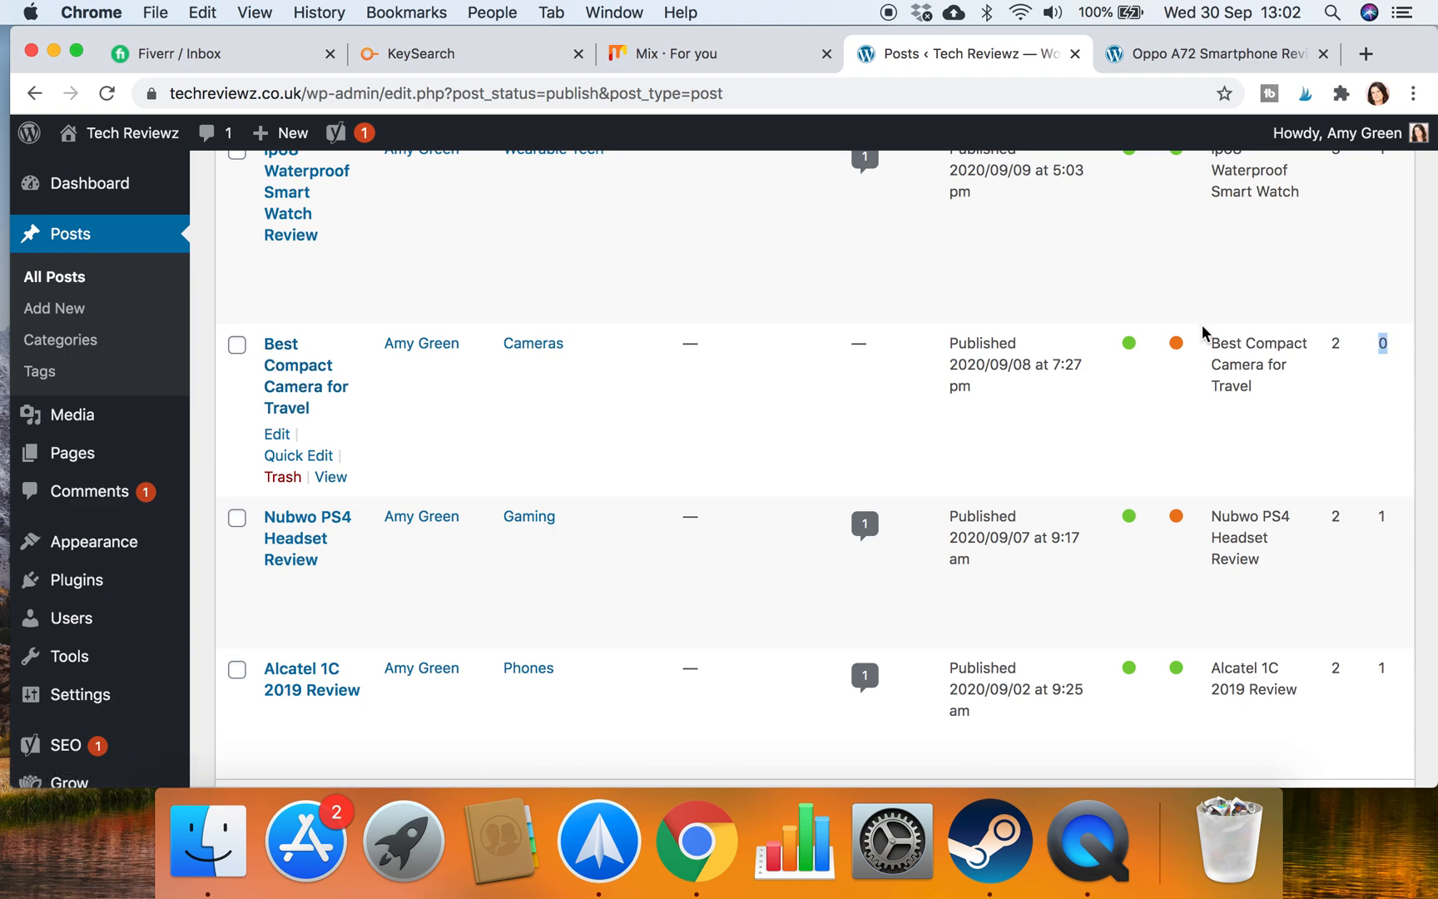
{"action": "scroll", "scroll_direction": "up", "scroll_amount": 3}
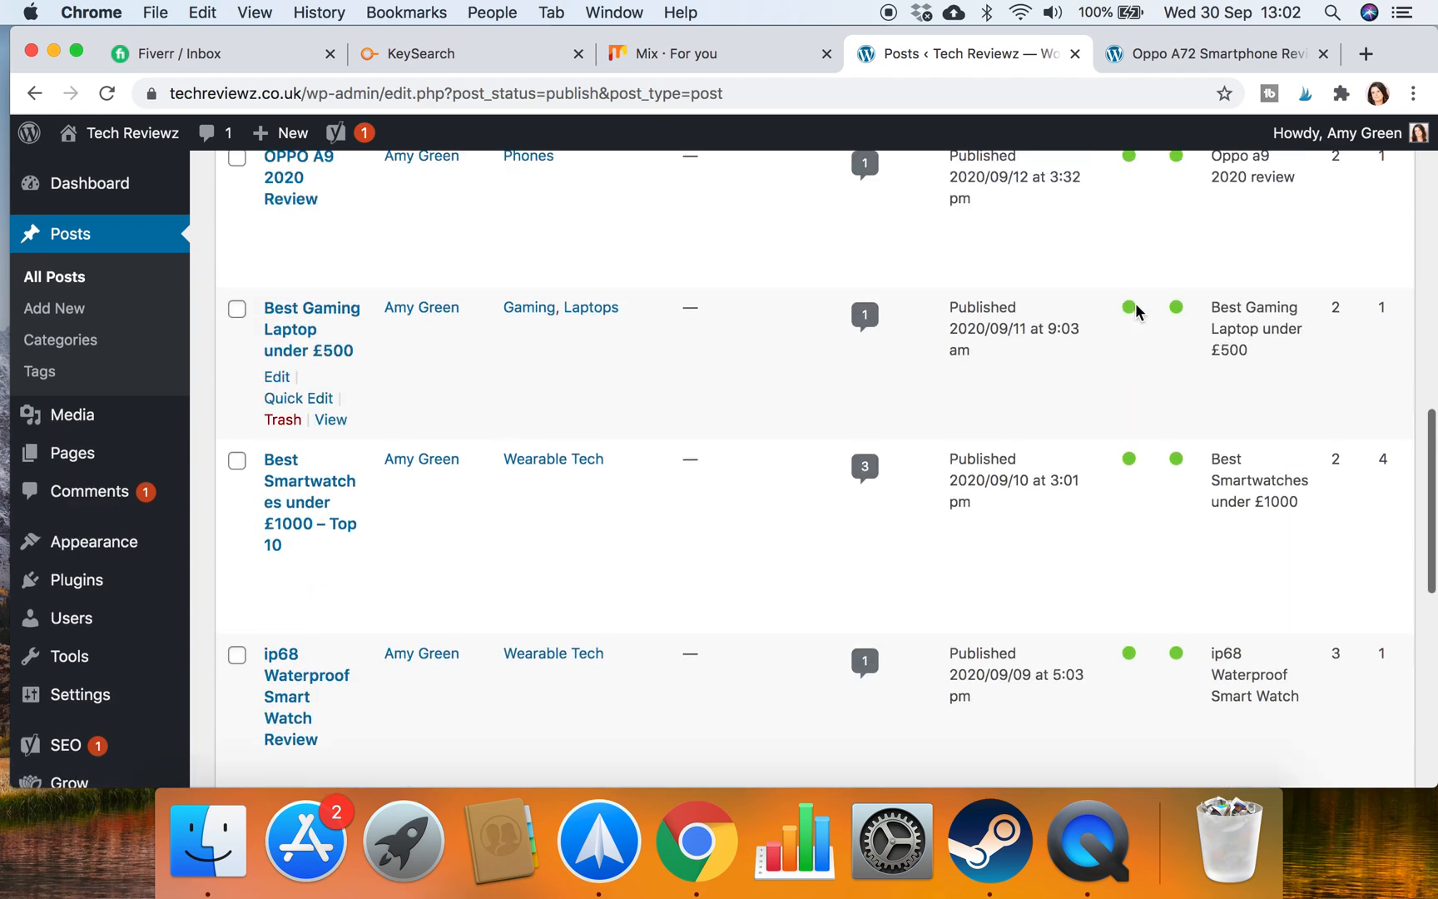
{"action": "scroll", "scroll_direction": "up", "scroll_amount": 3}
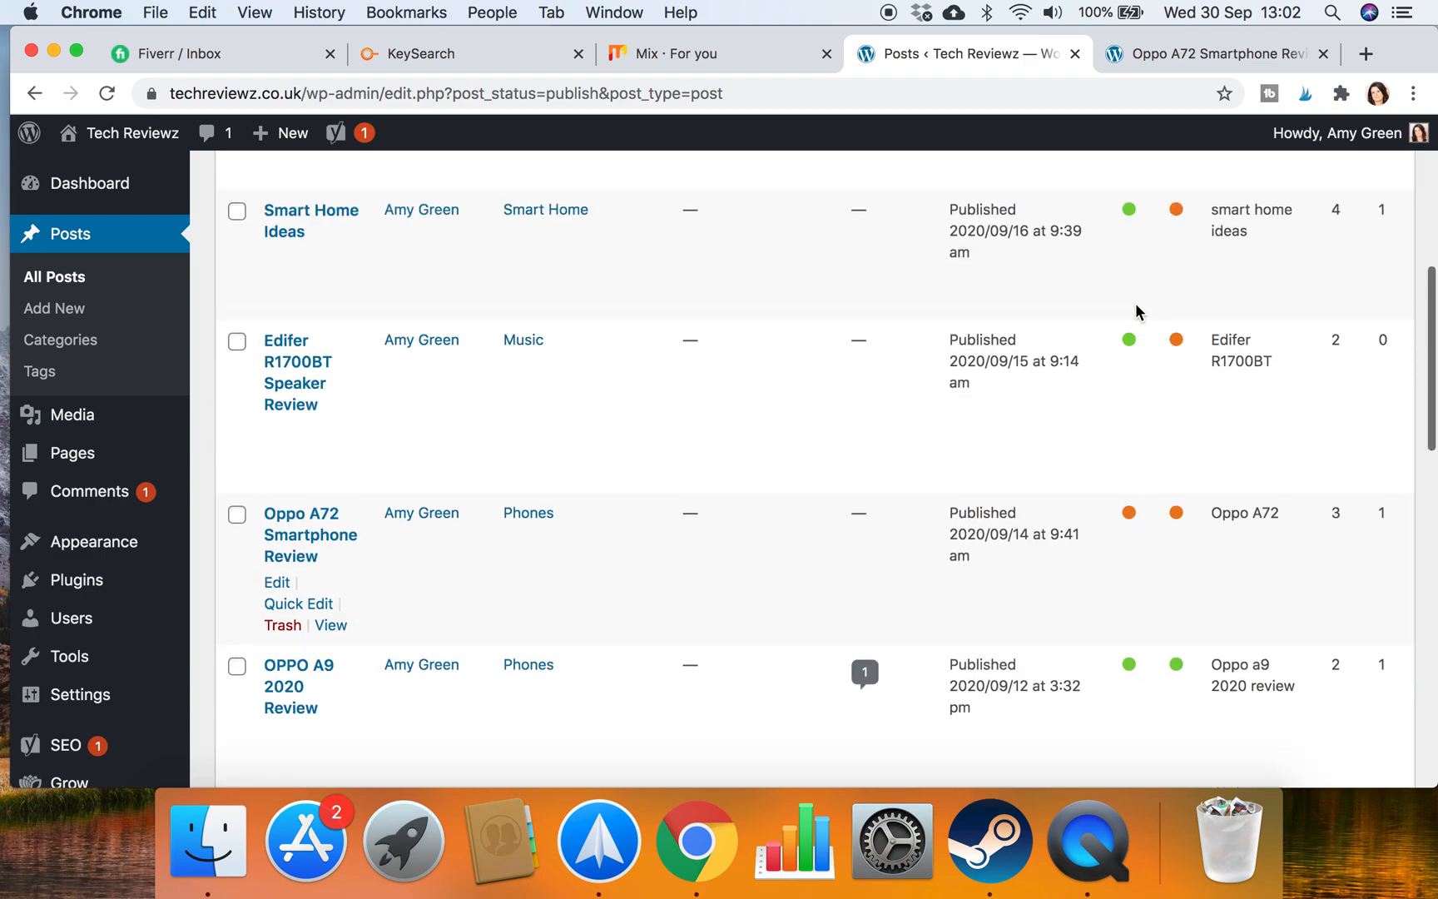
{"action": "mouse_move", "coordinate": [296, 361]}
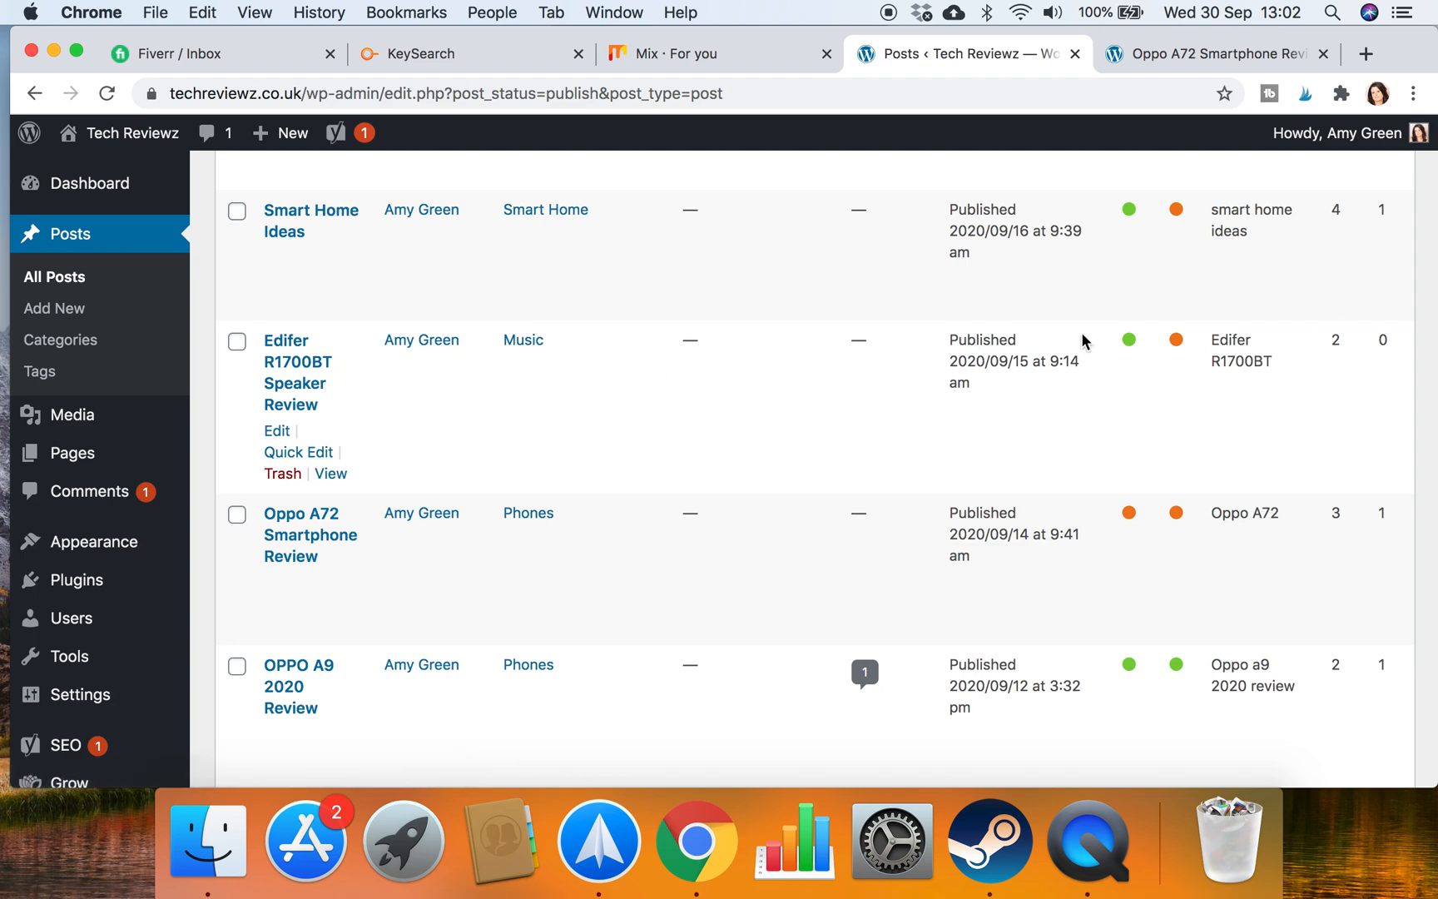
{"action": "scroll", "scroll_direction": "down", "scroll_amount": 3}
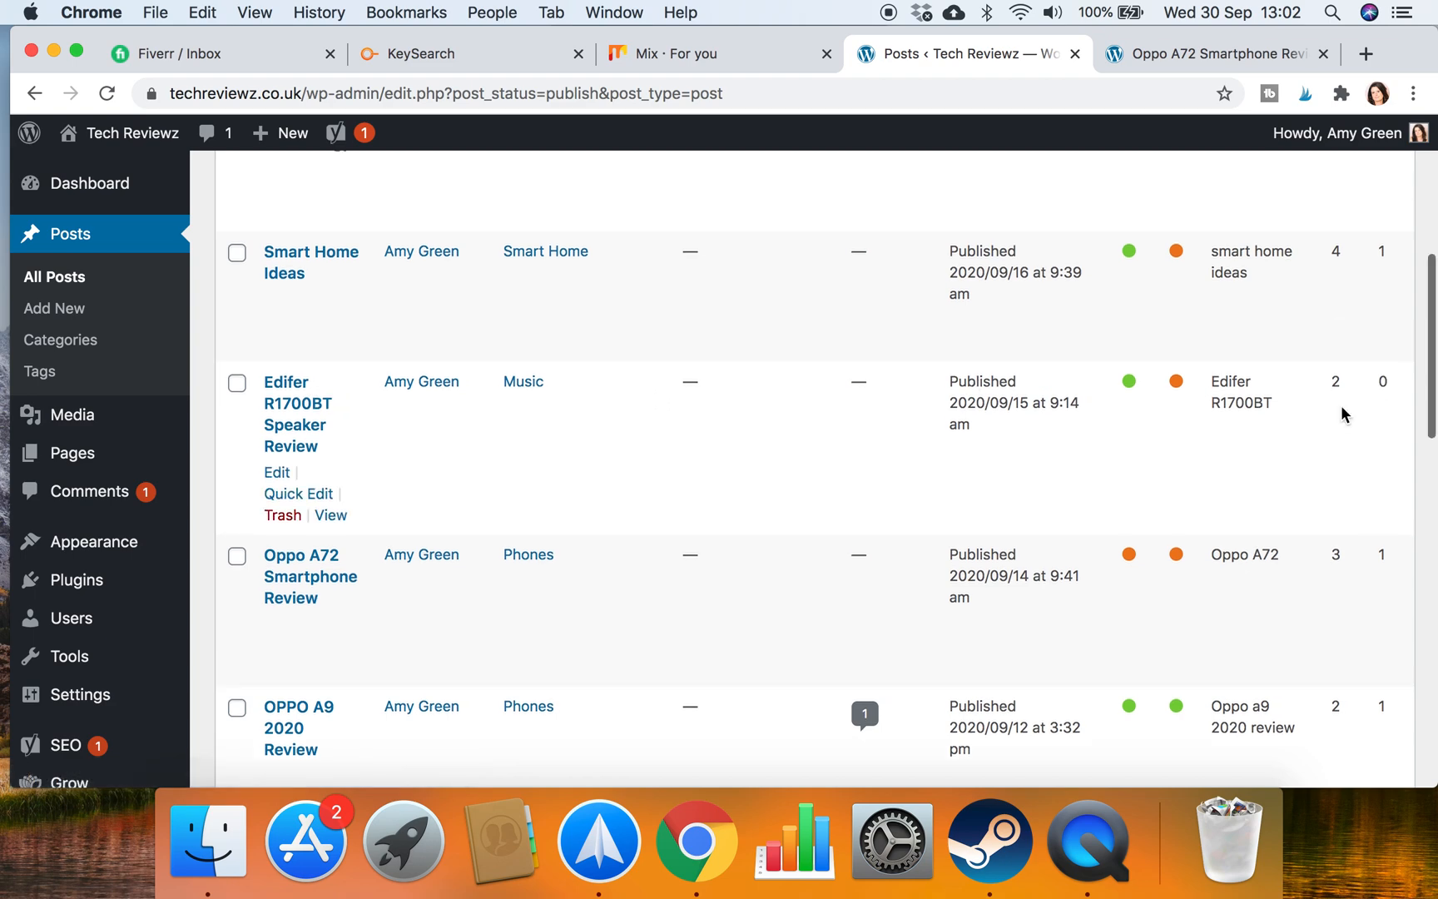
{"action": "scroll", "scroll_direction": "up", "scroll_amount": 3}
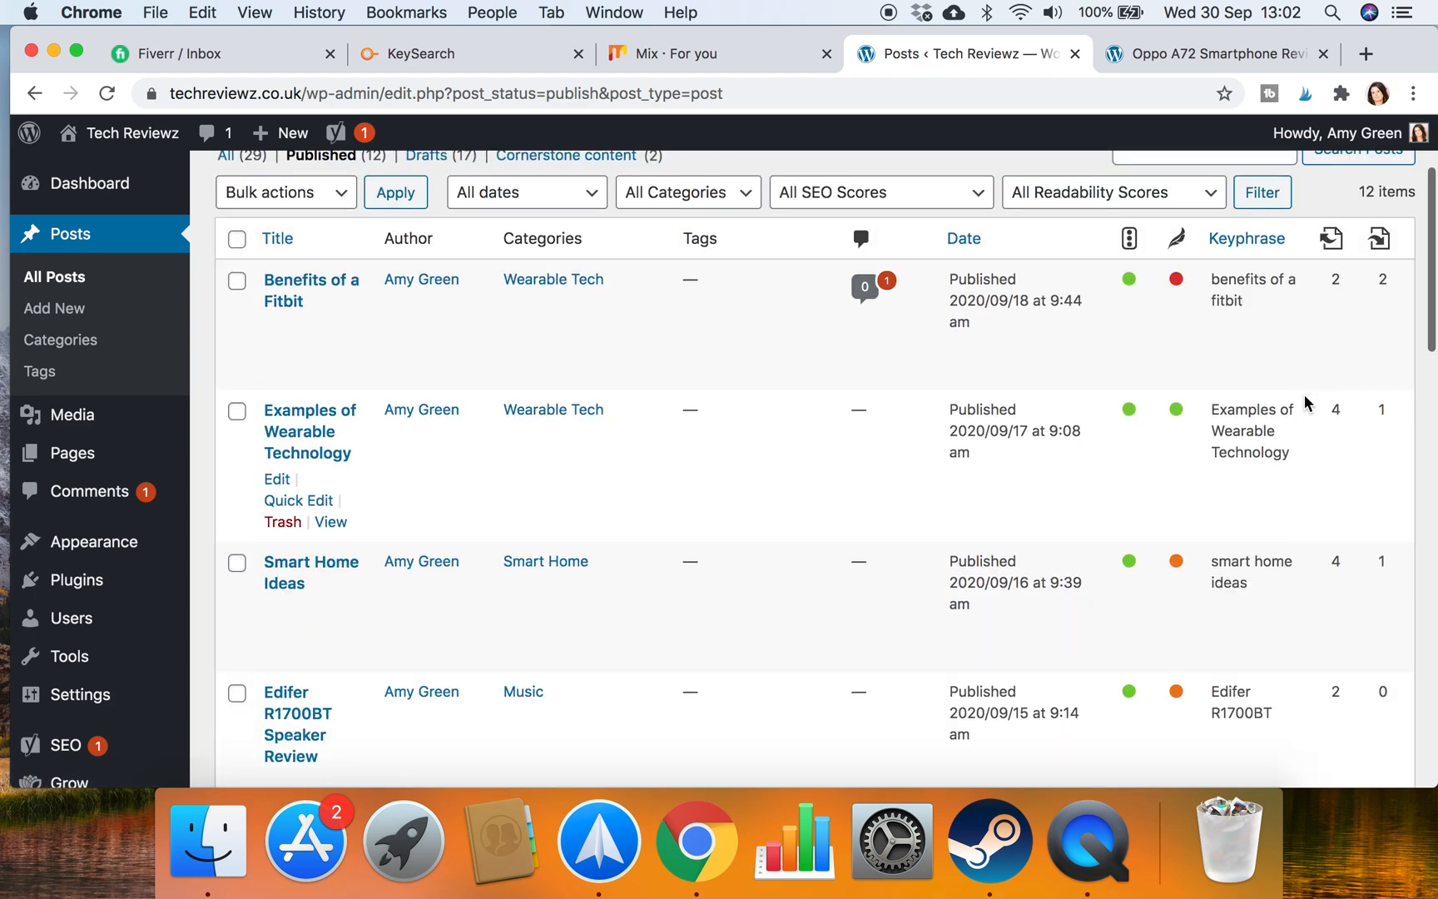
{"action": "scroll", "scroll_direction": "up", "scroll_amount": 3}
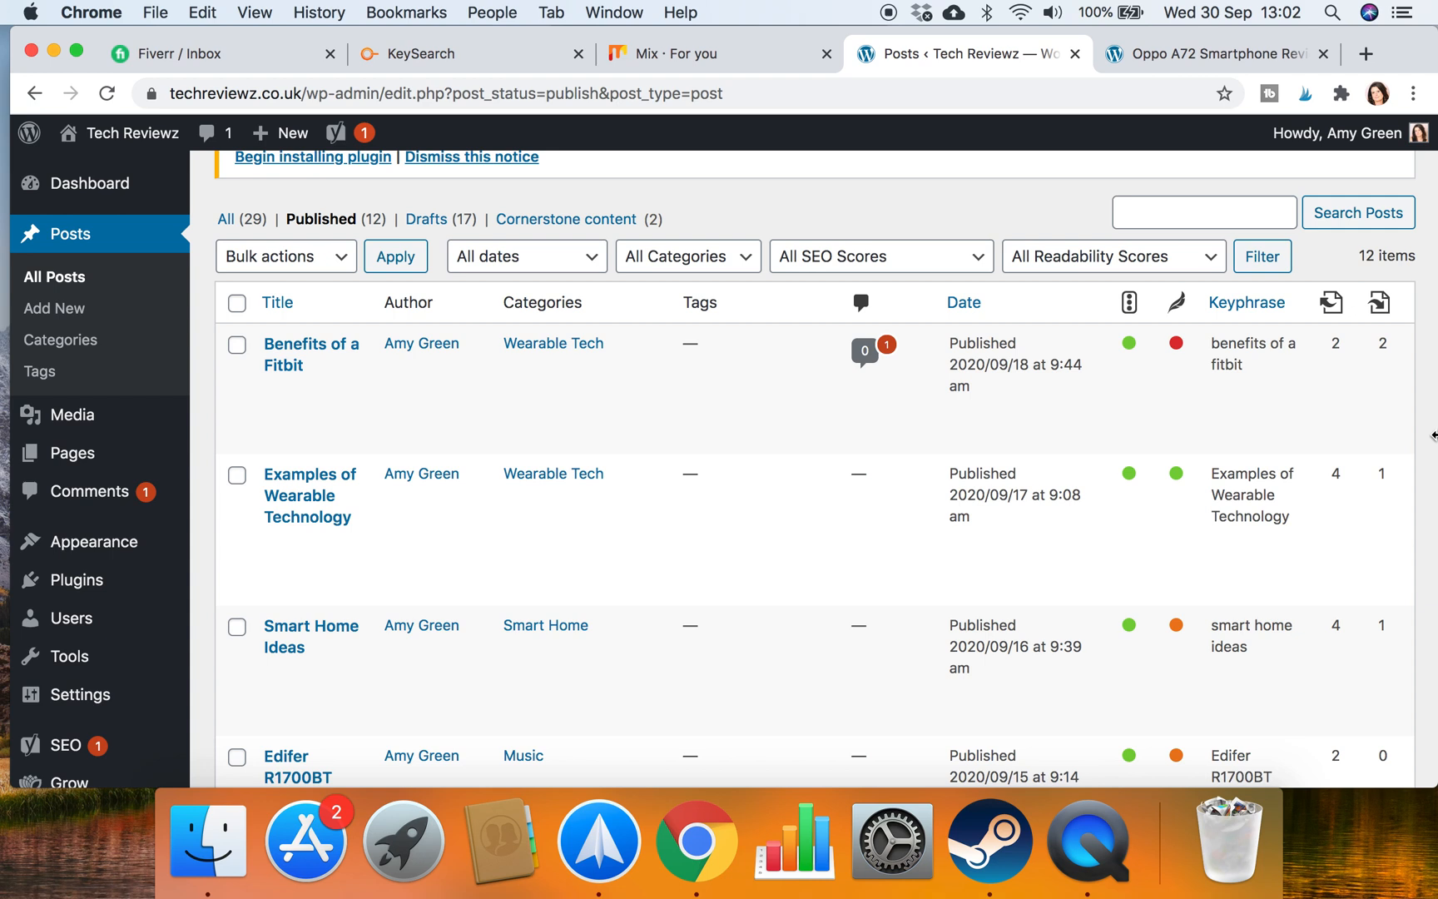
{"action": "mouse_move", "coordinate": [1425, 414]}
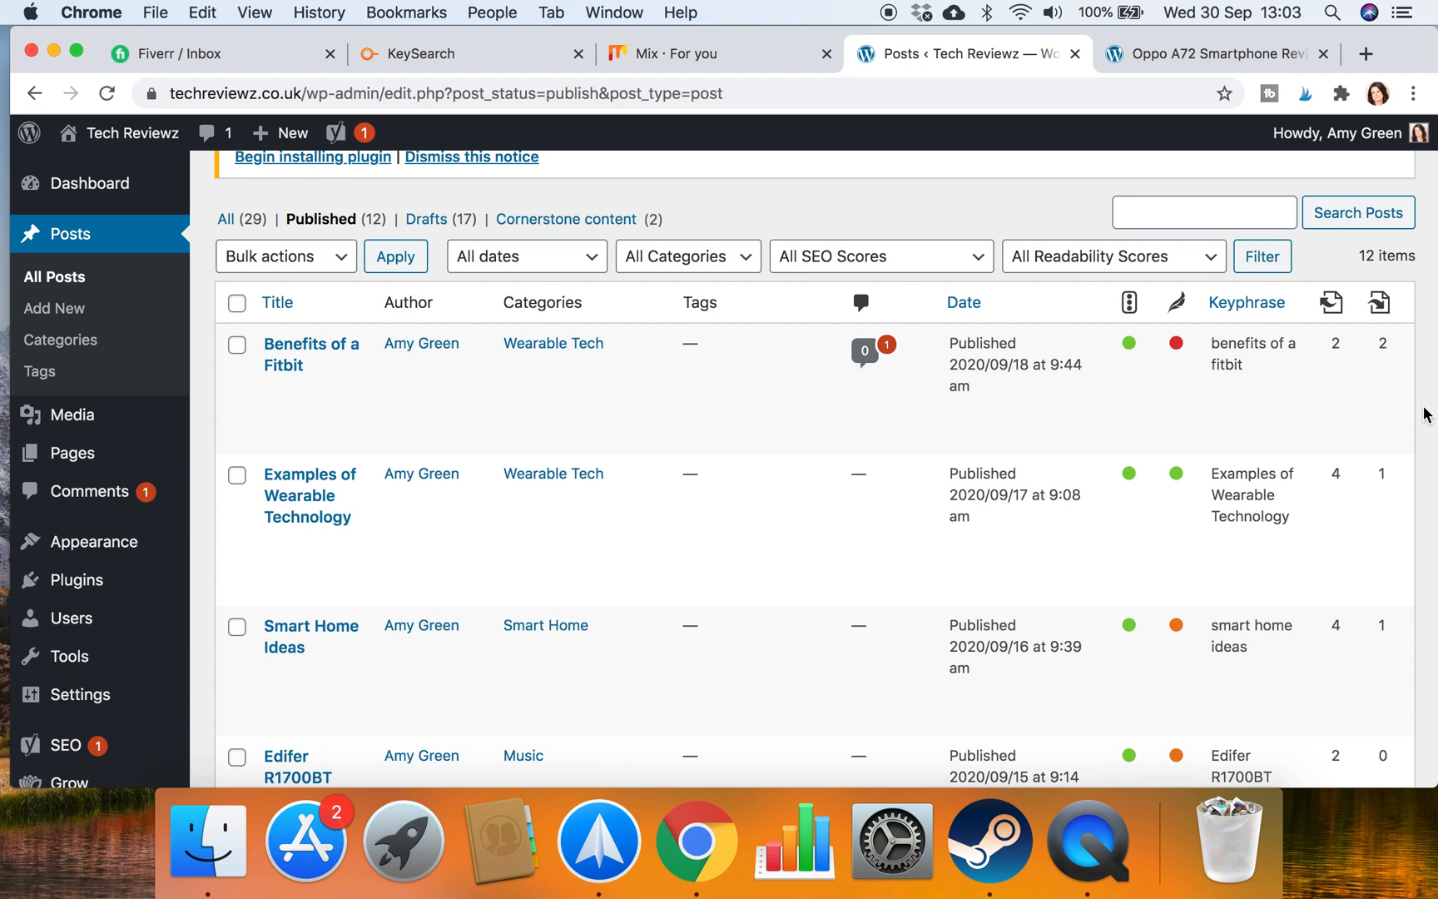
{"action": "scroll", "scroll_direction": "up", "scroll_amount": 3}
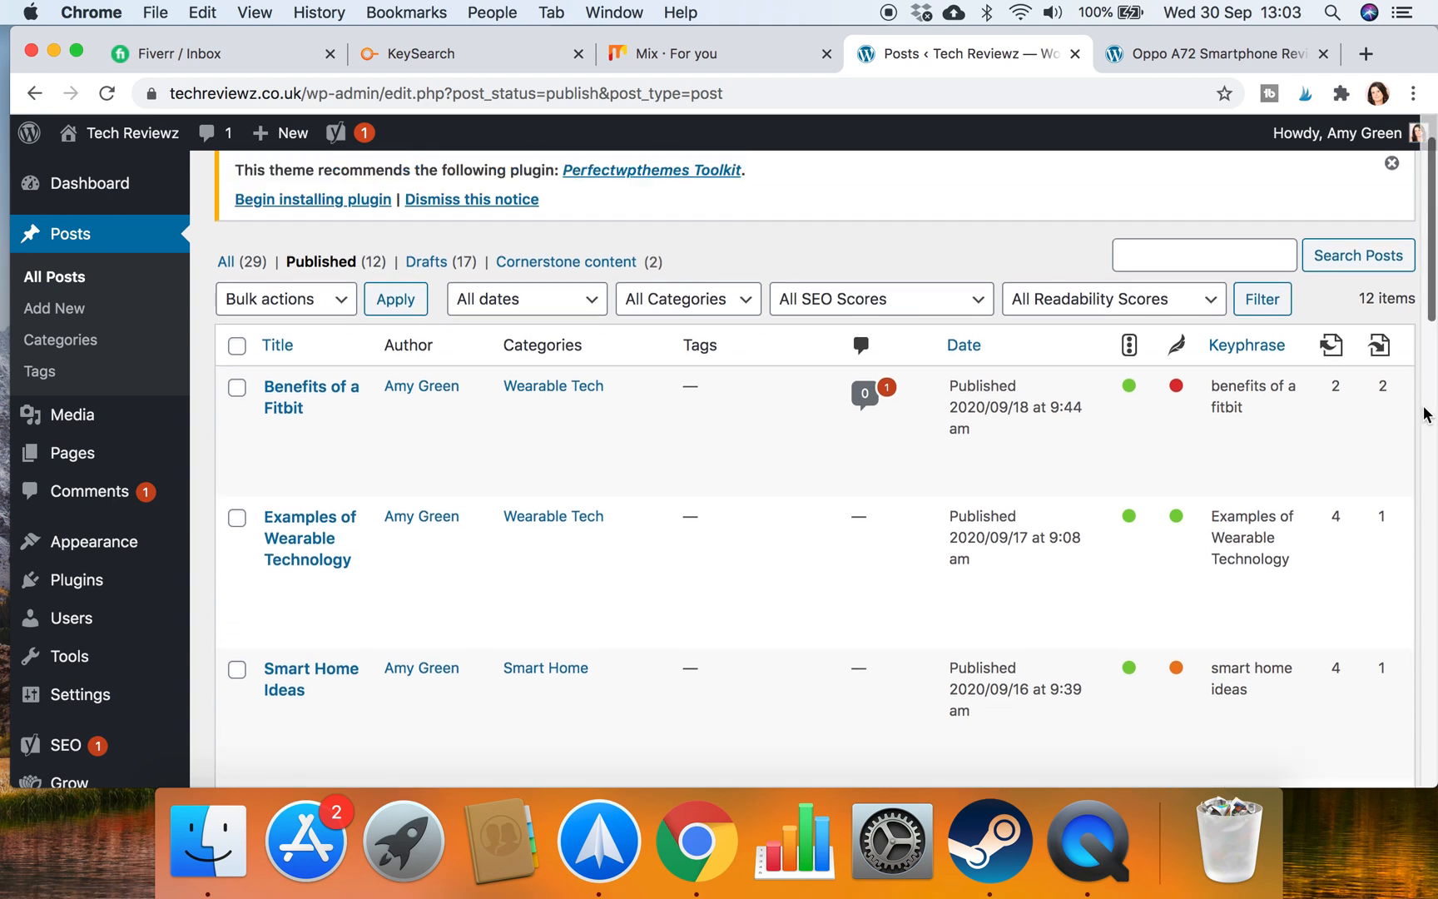
{"action": "scroll", "scroll_direction": "up", "scroll_amount": 3}
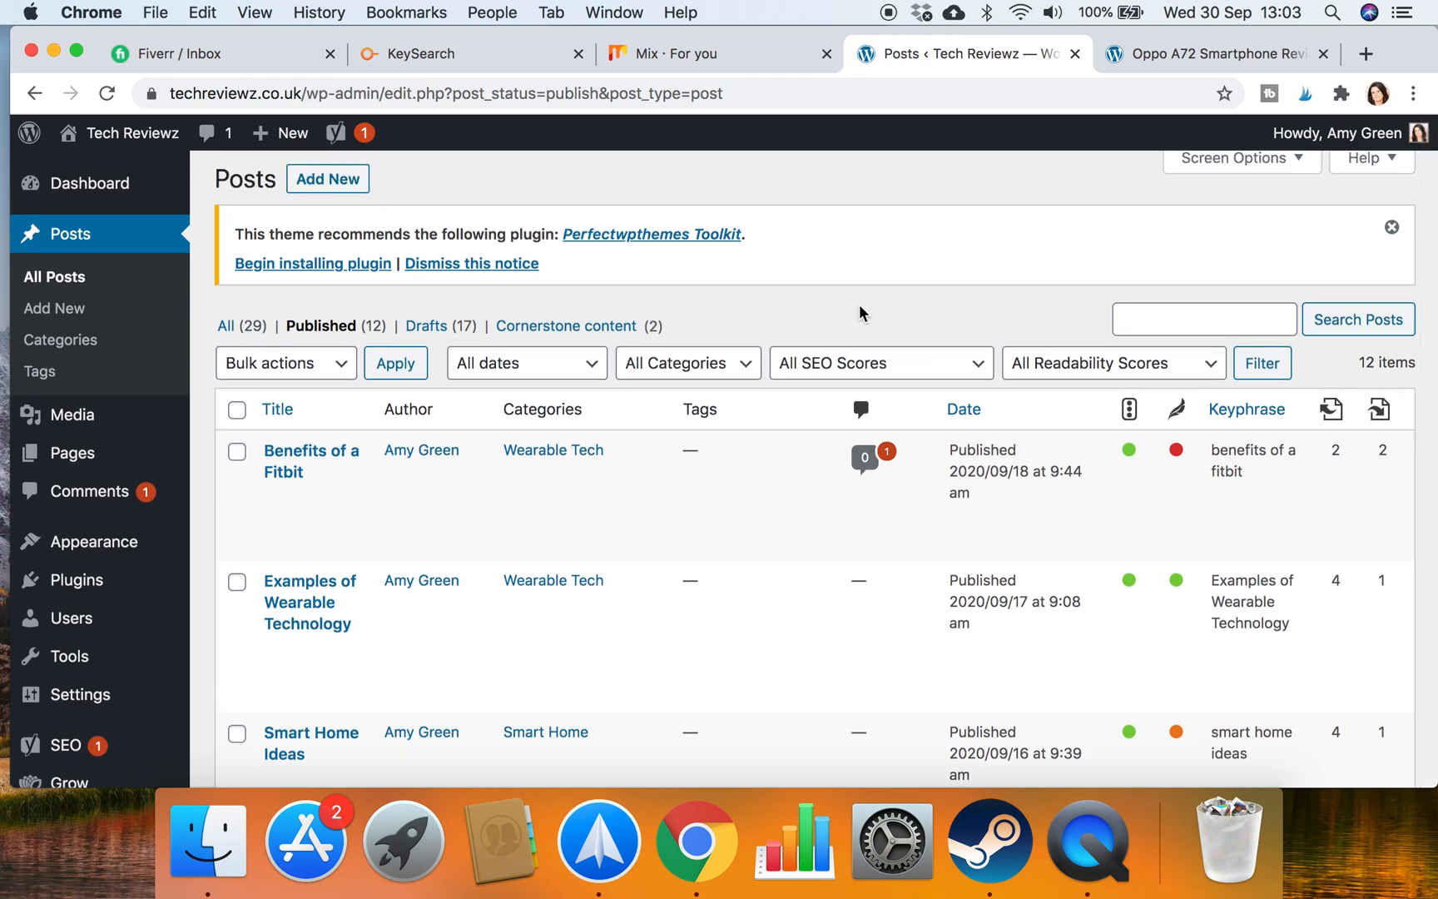